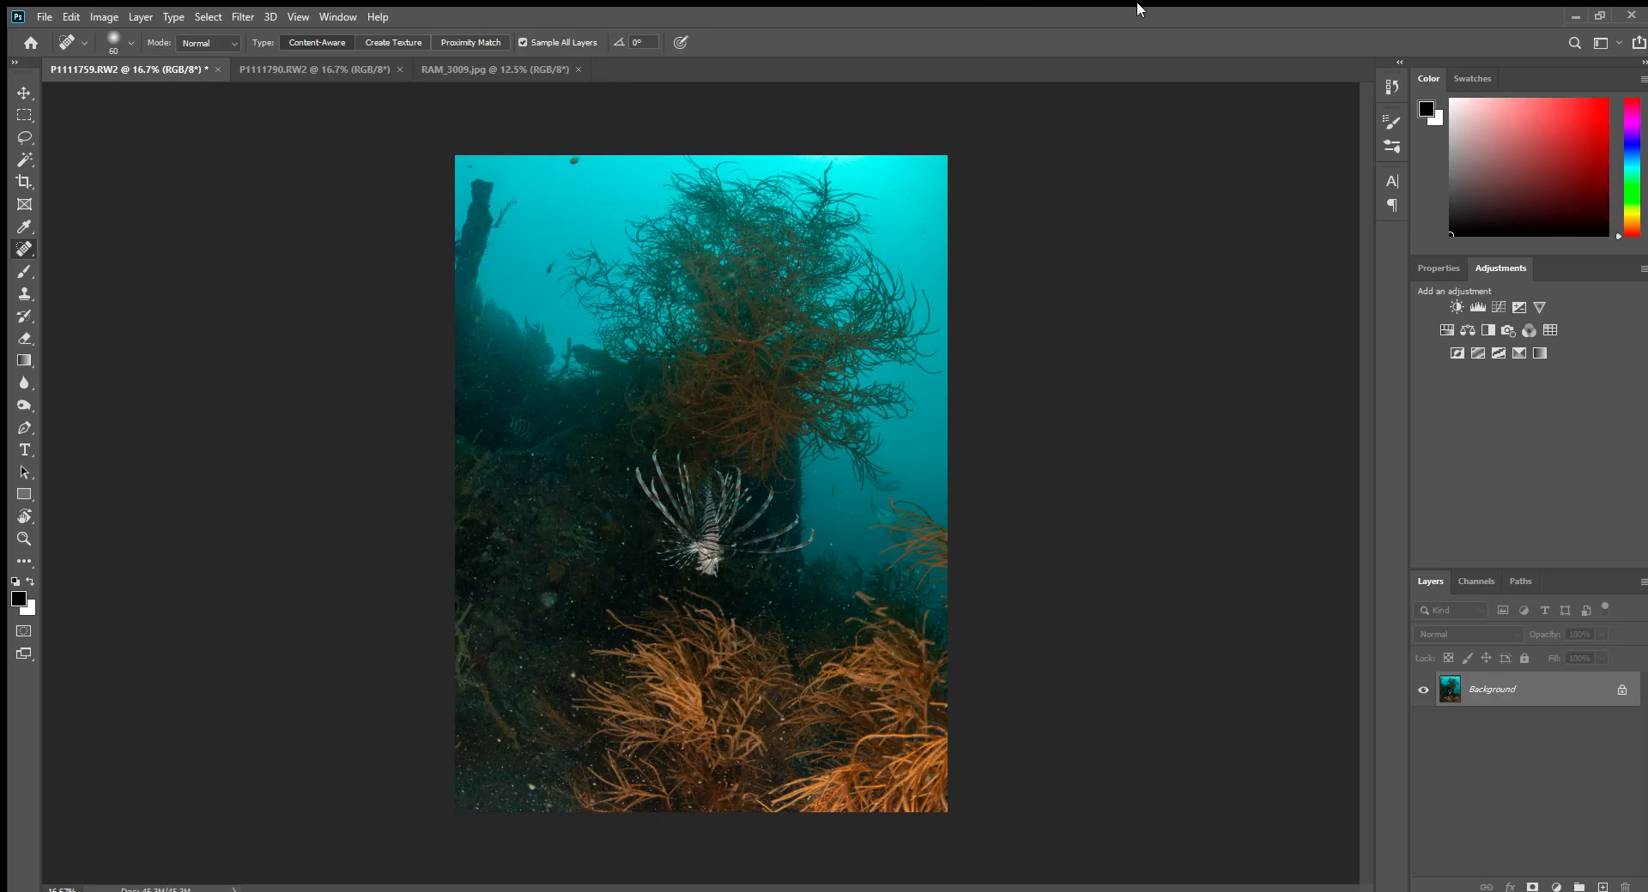
mouse_move(955, 585)
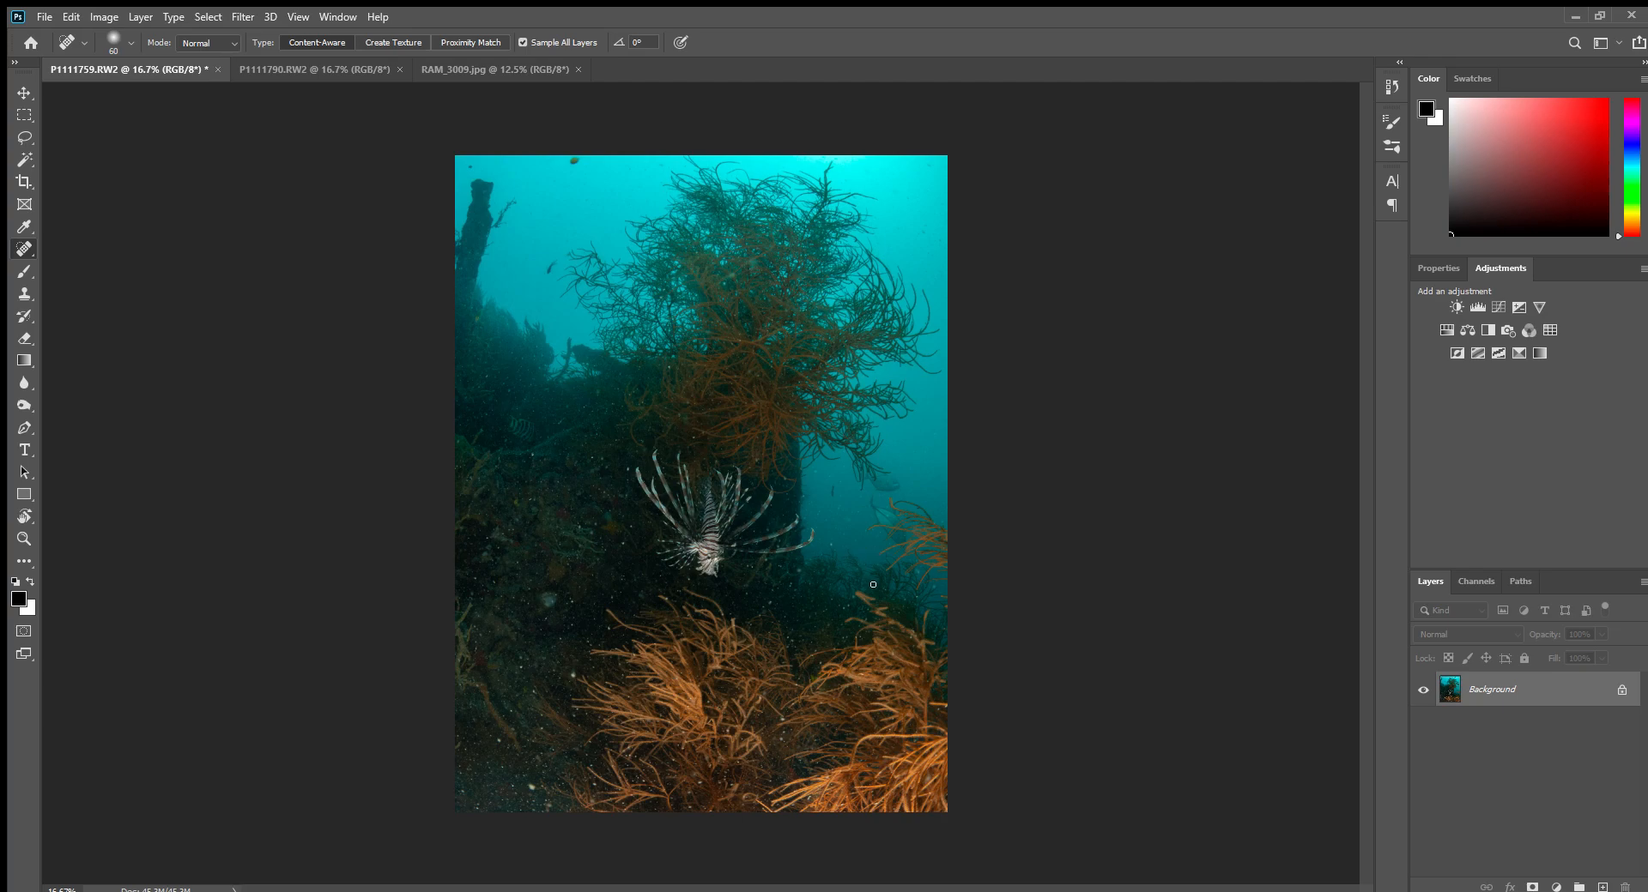
mouse_move(826, 541)
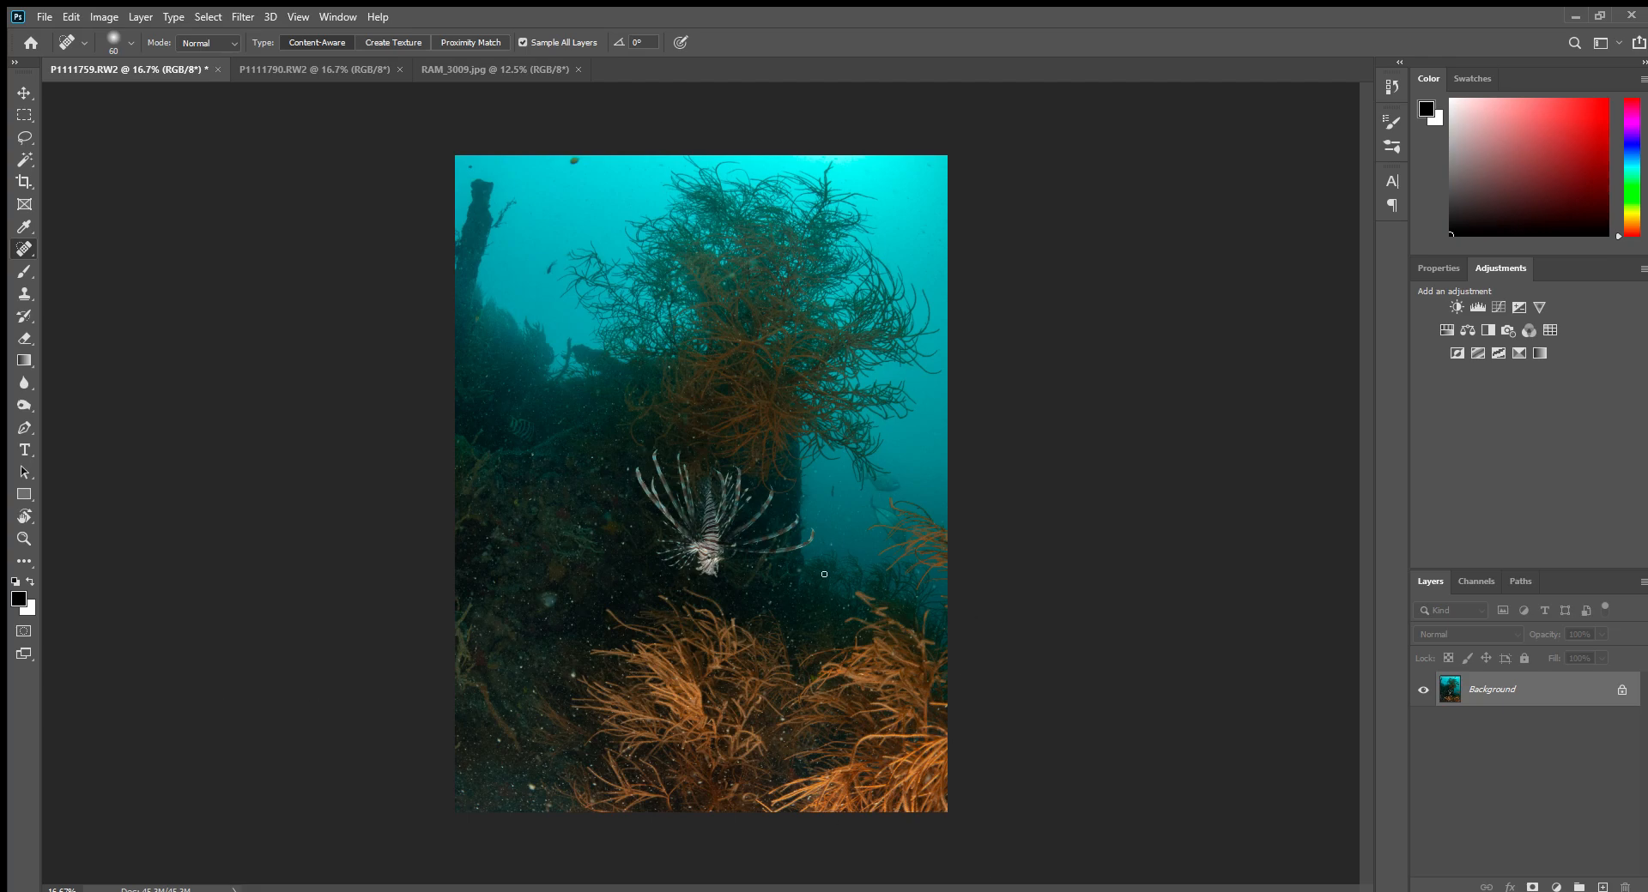
mouse_move(823, 541)
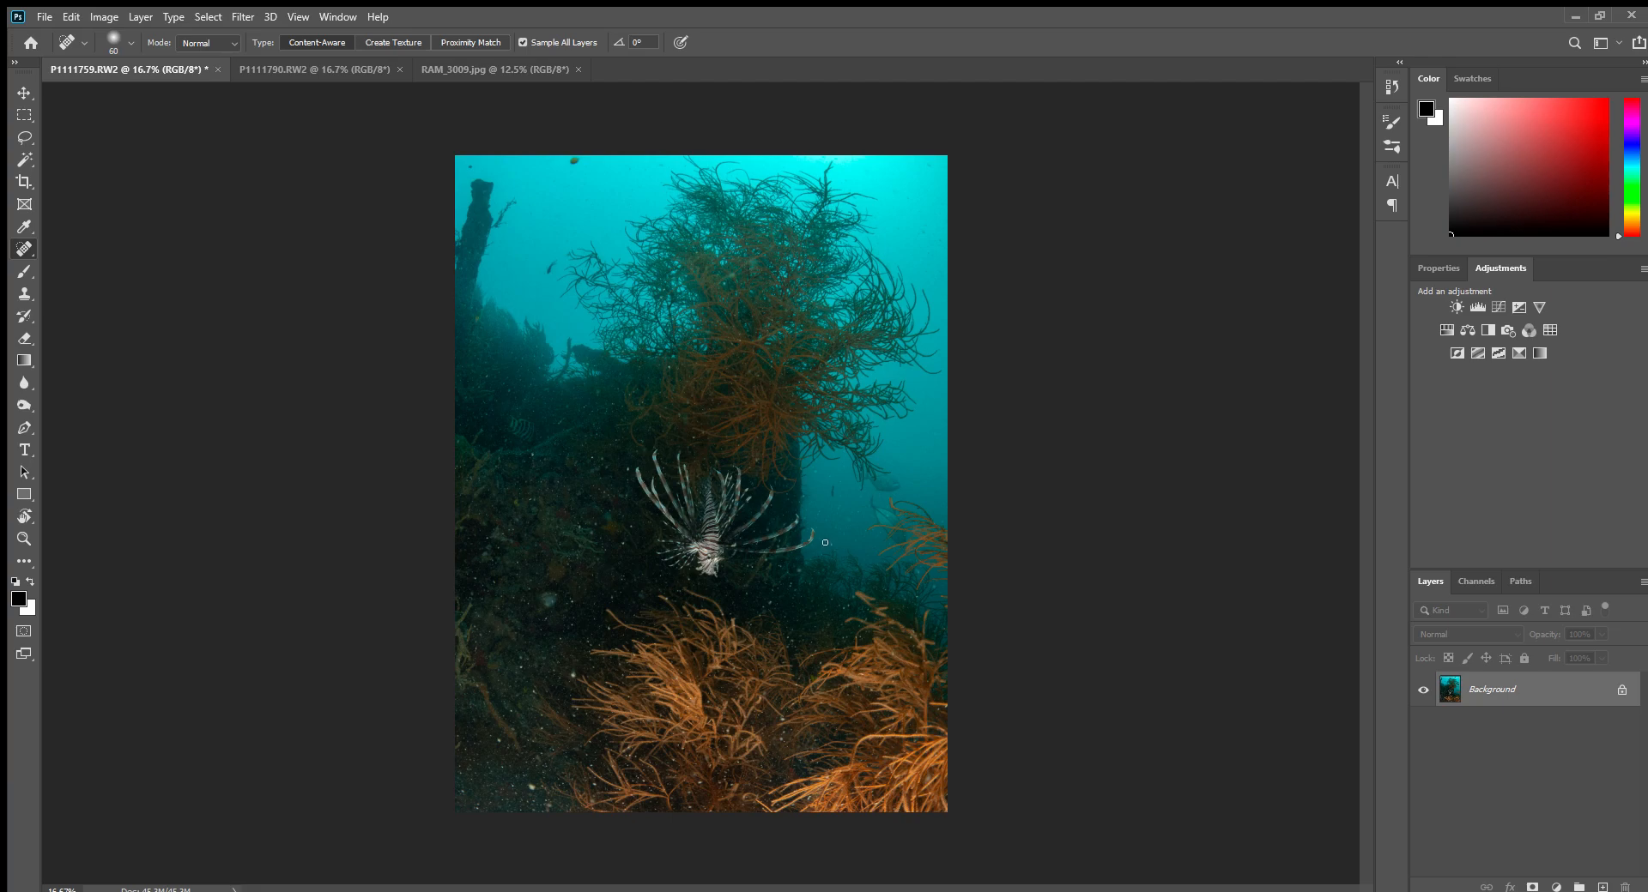
mouse_move(832, 562)
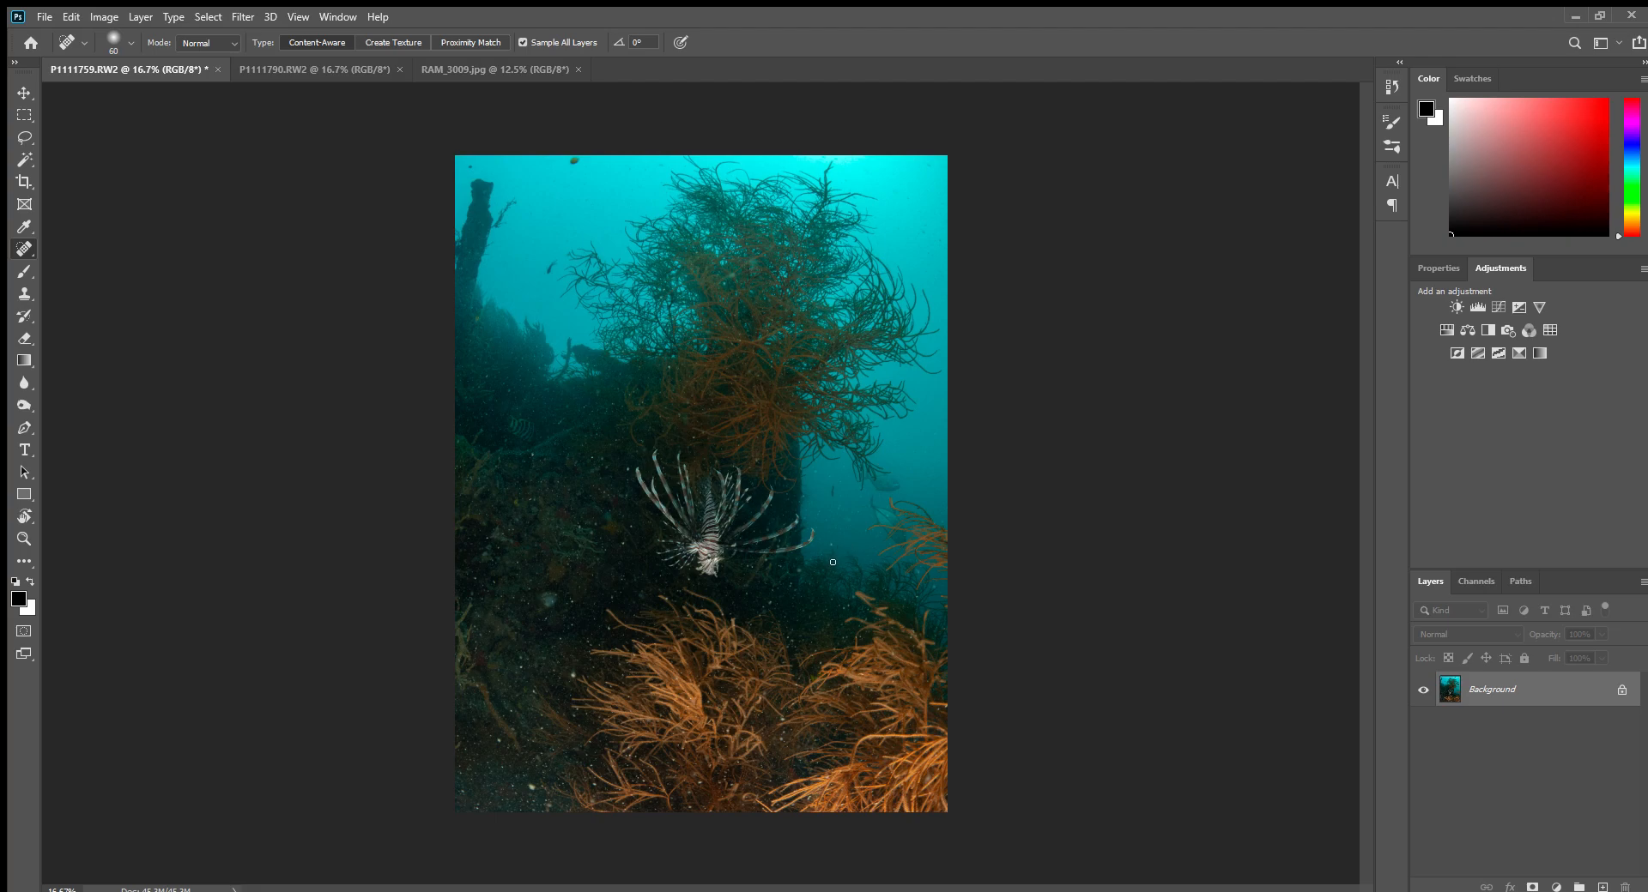
mouse_move(858, 532)
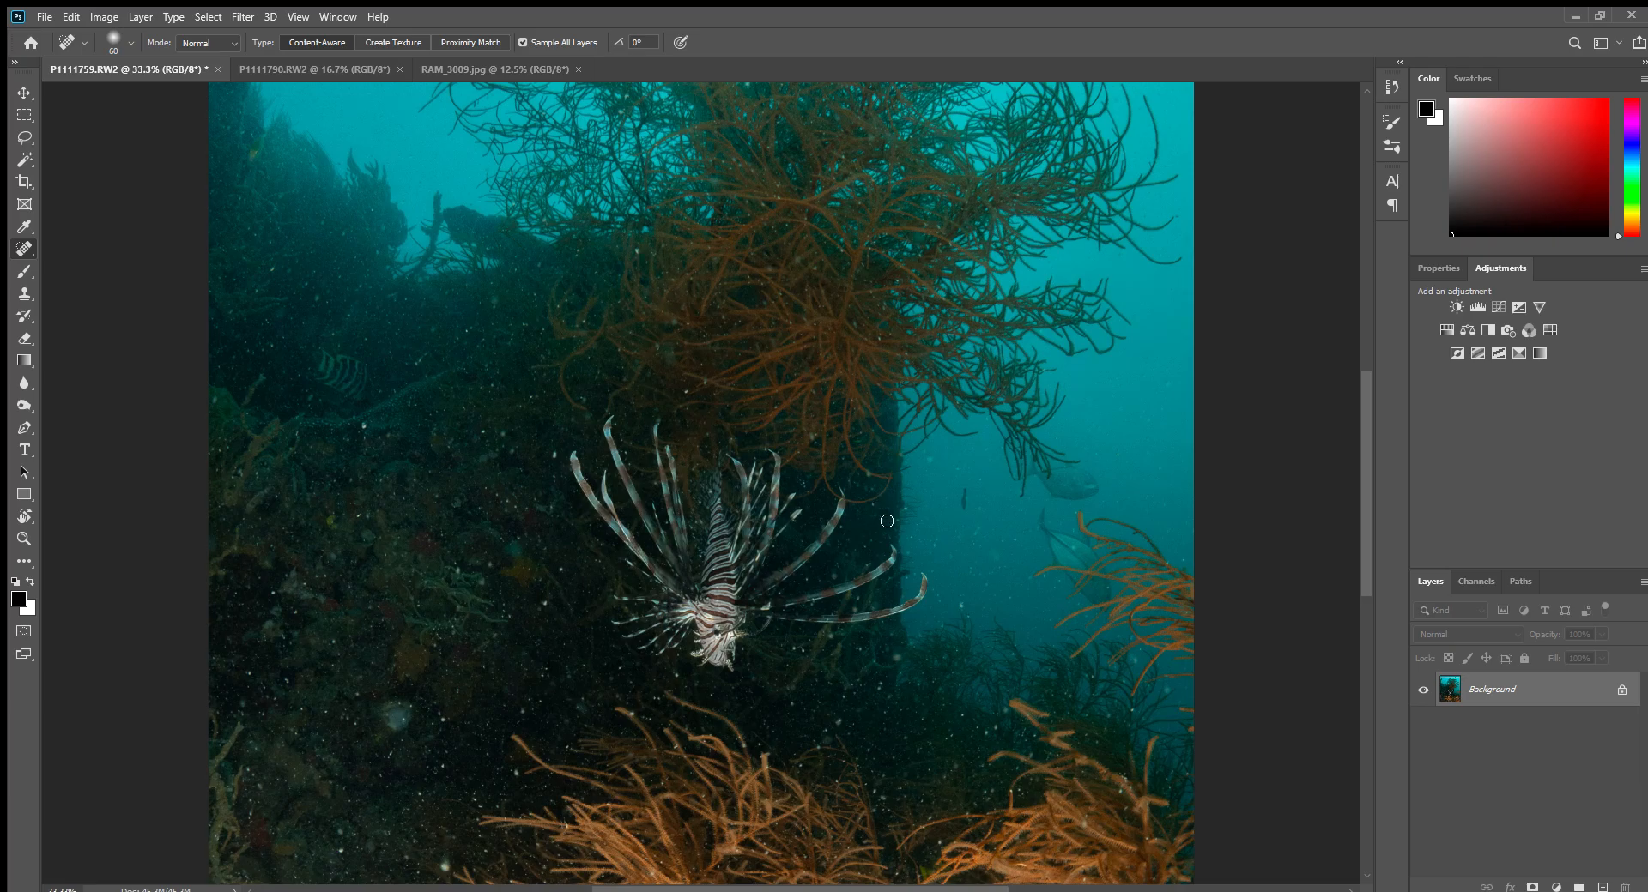
mouse_move(671, 521)
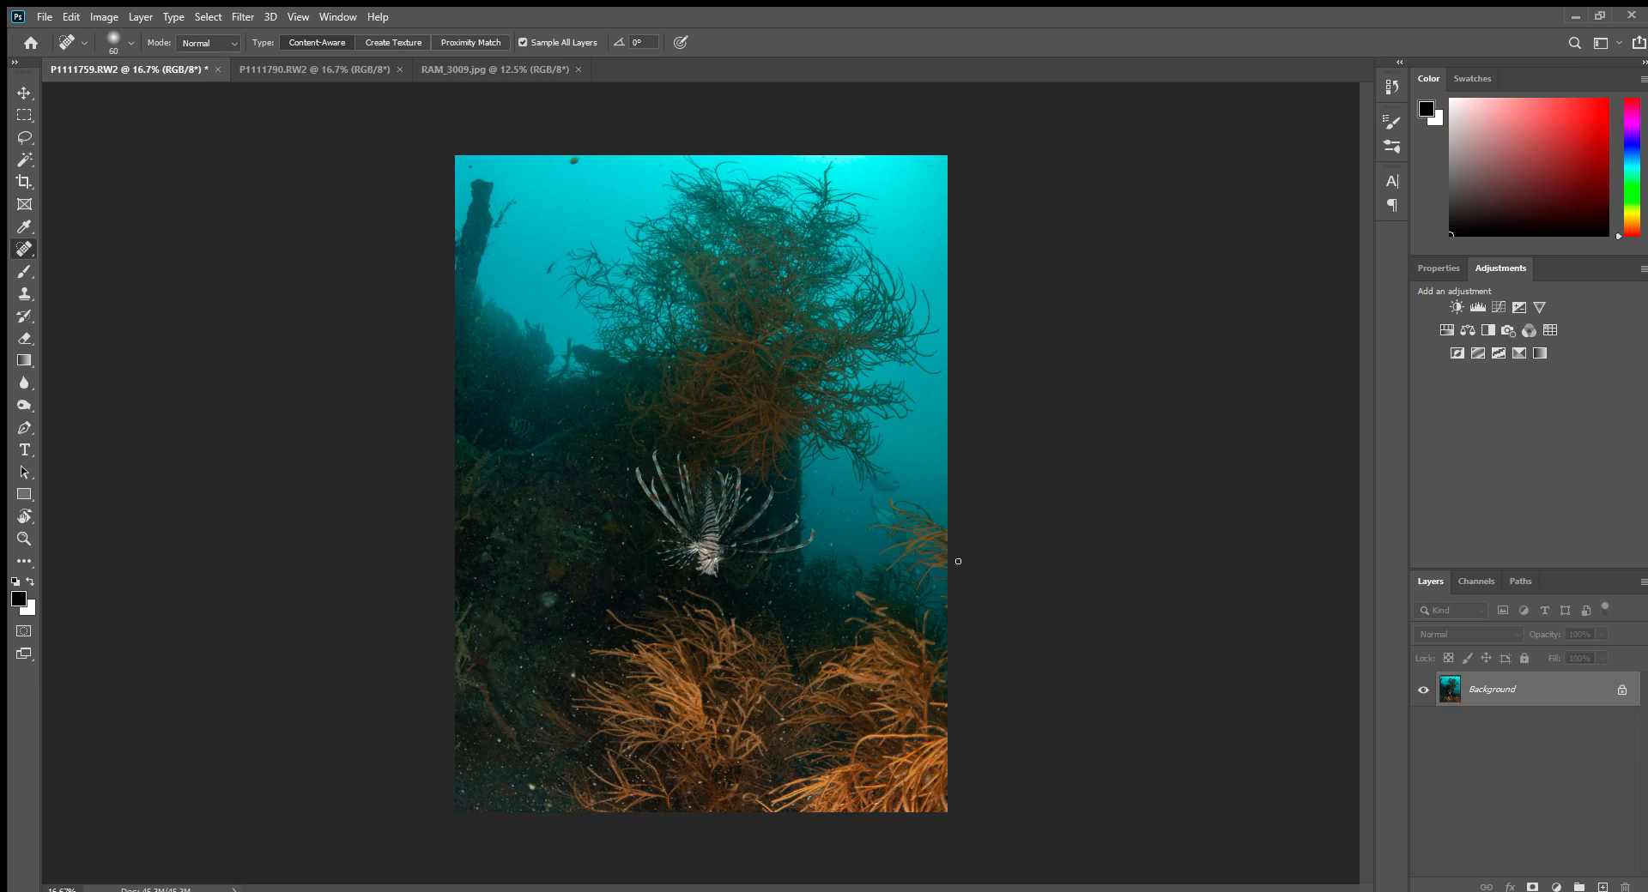
mouse_move(967, 560)
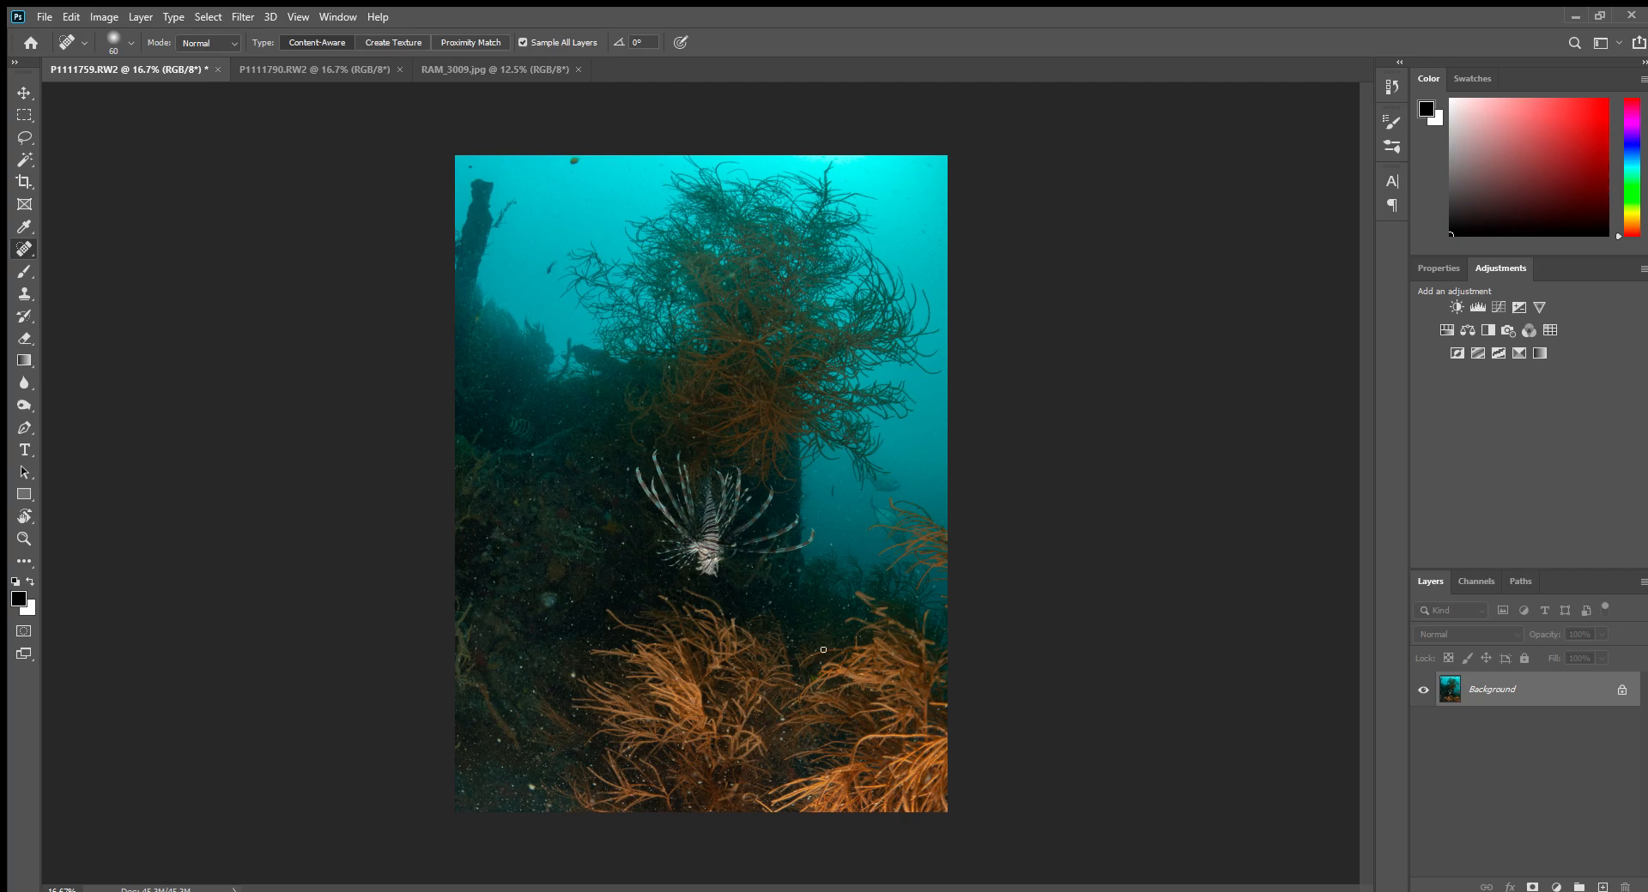
mouse_move(741, 415)
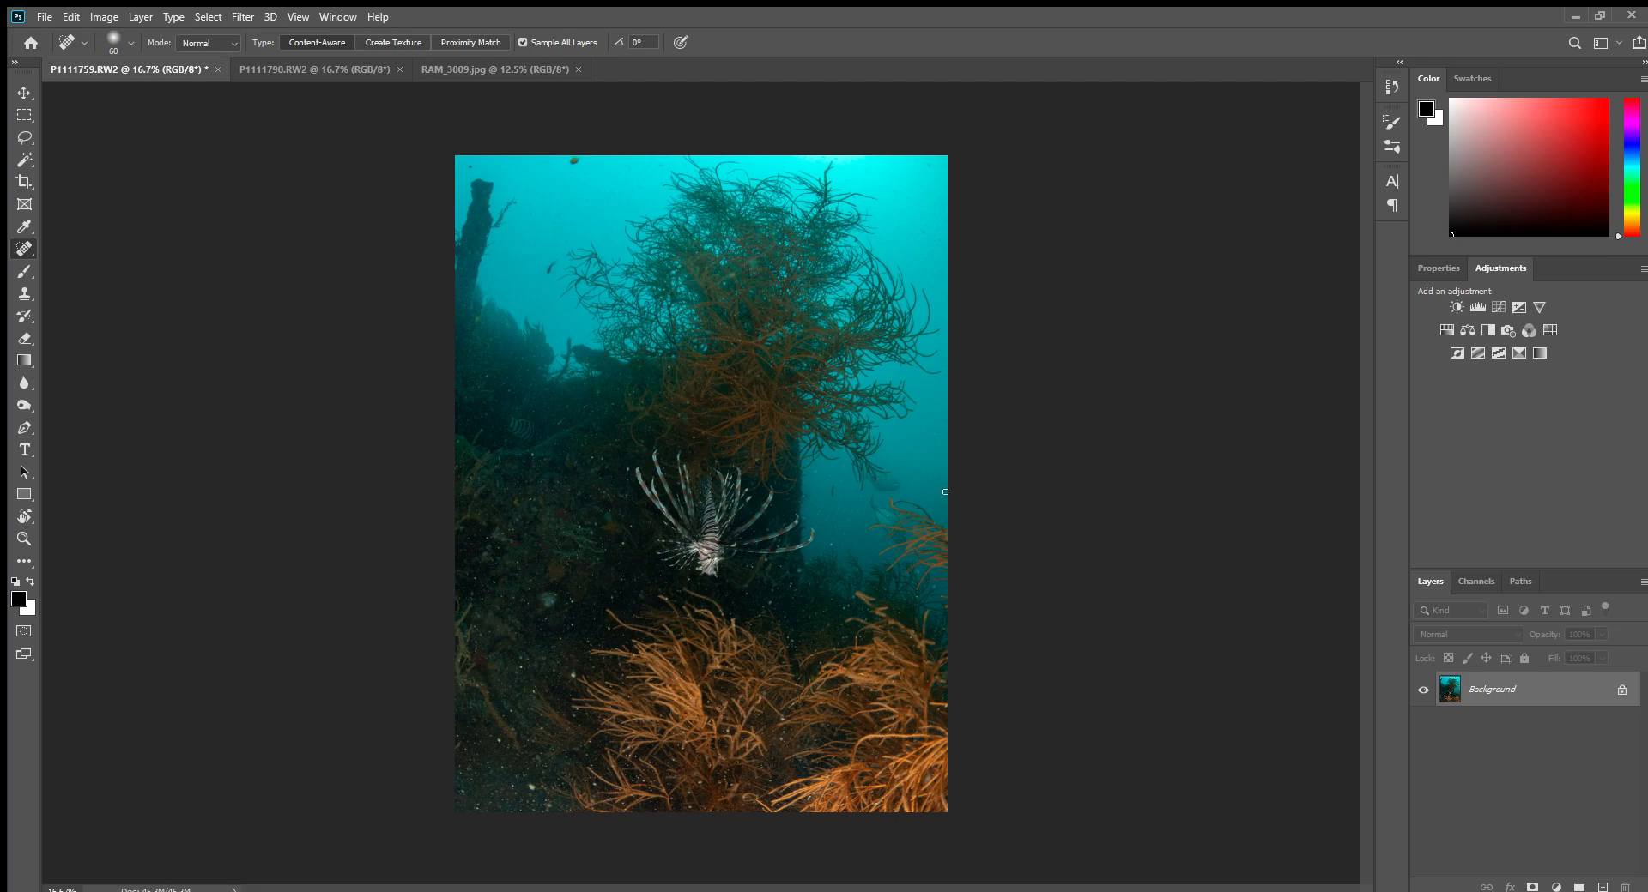
mouse_move(773, 440)
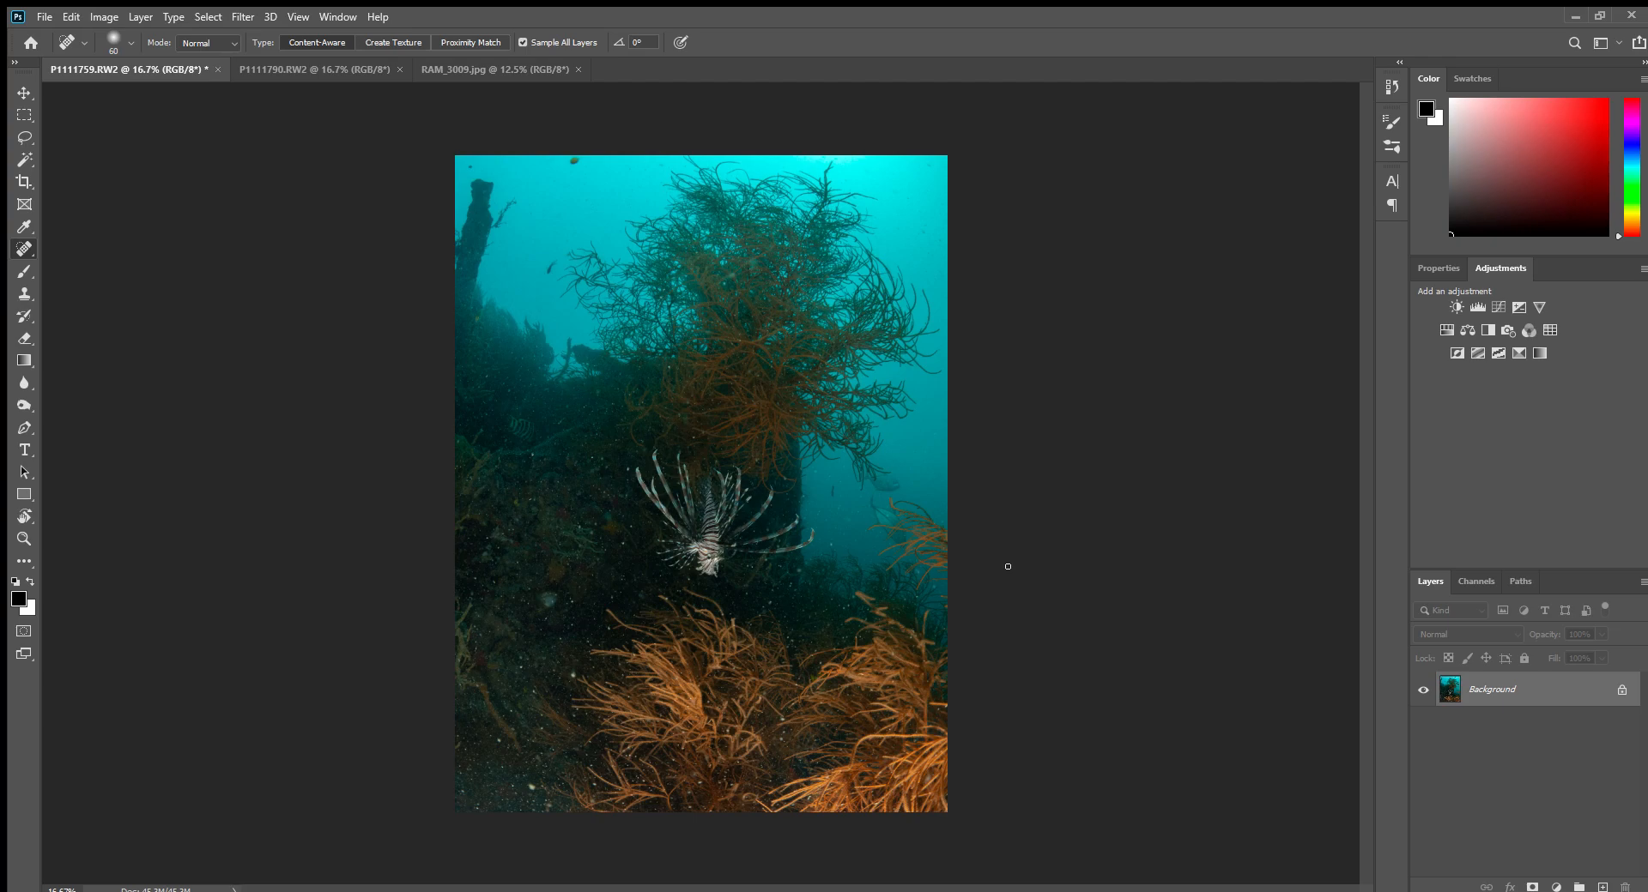
mouse_move(1443, 698)
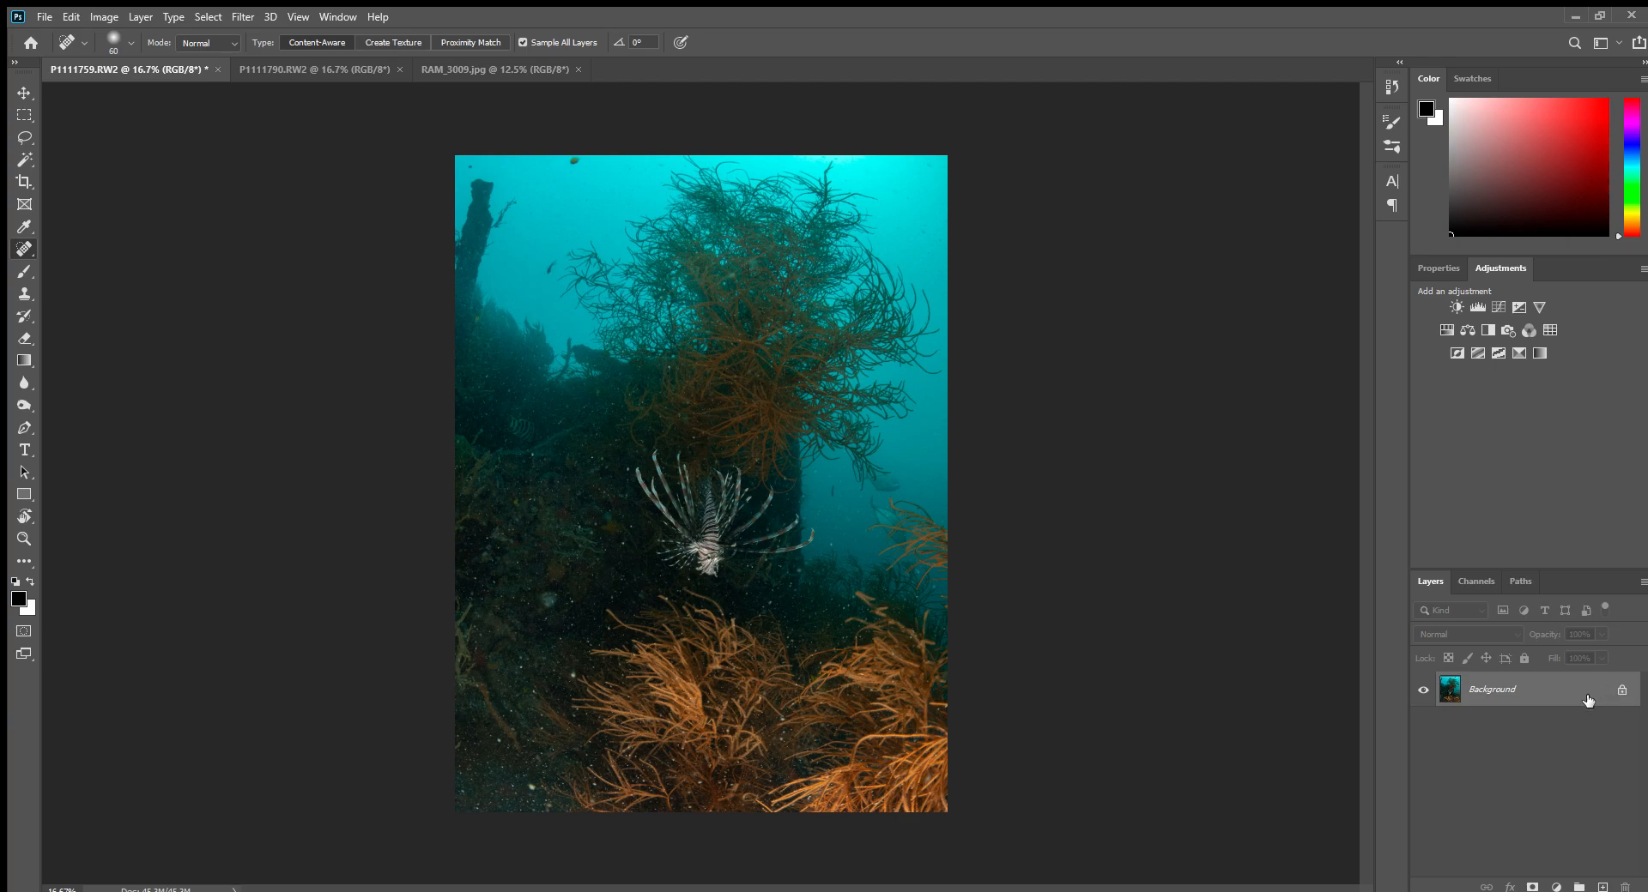
mouse_move(1559, 798)
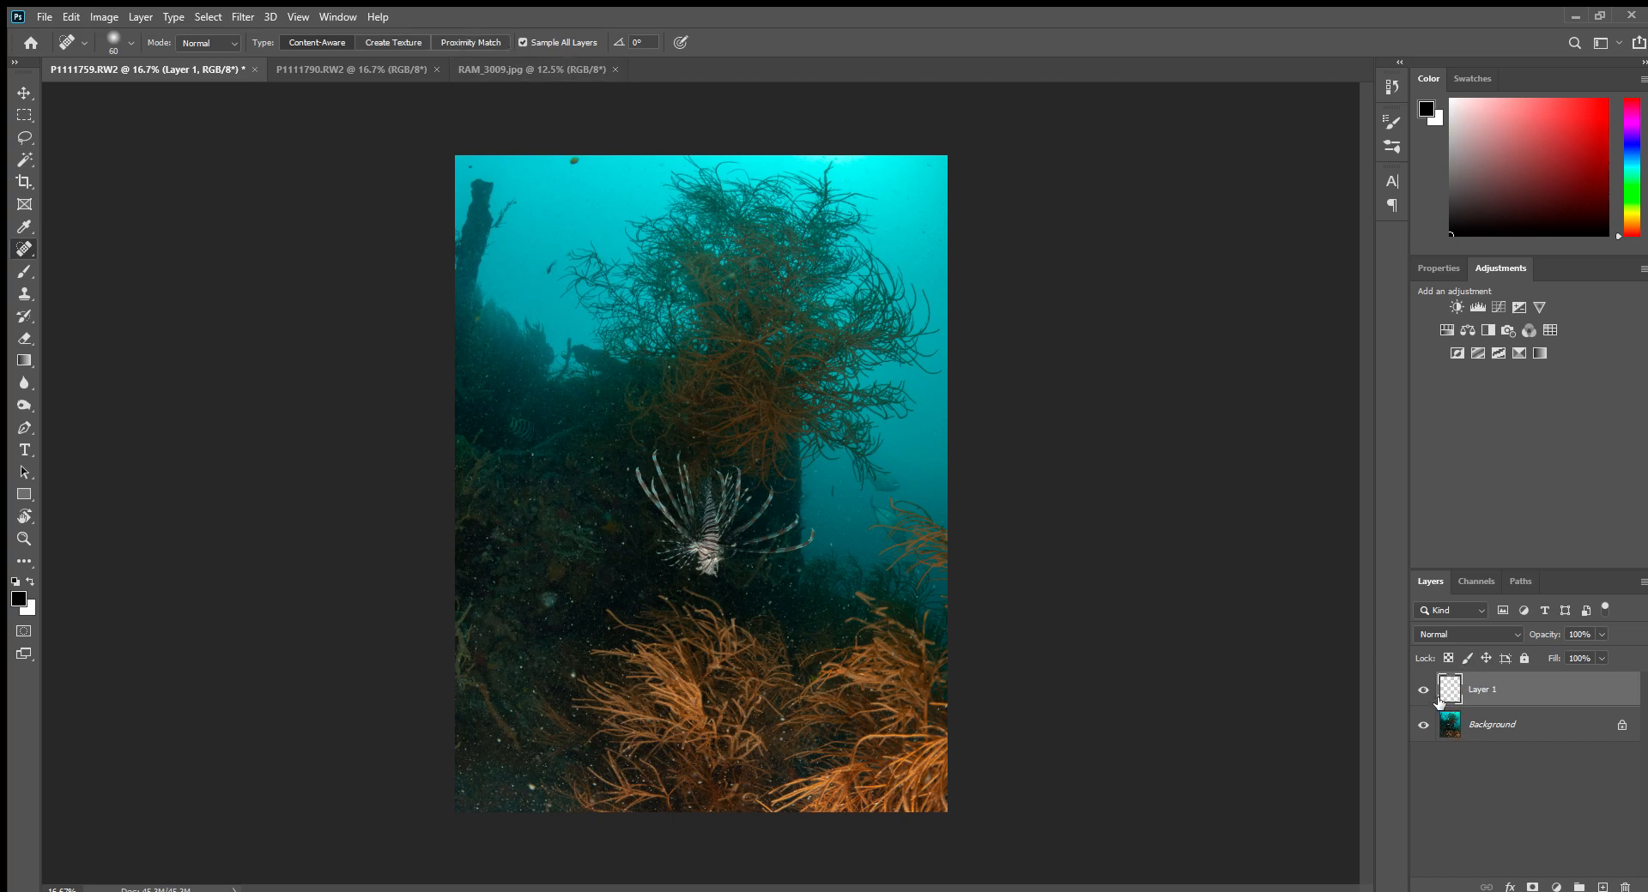
mouse_move(1461, 700)
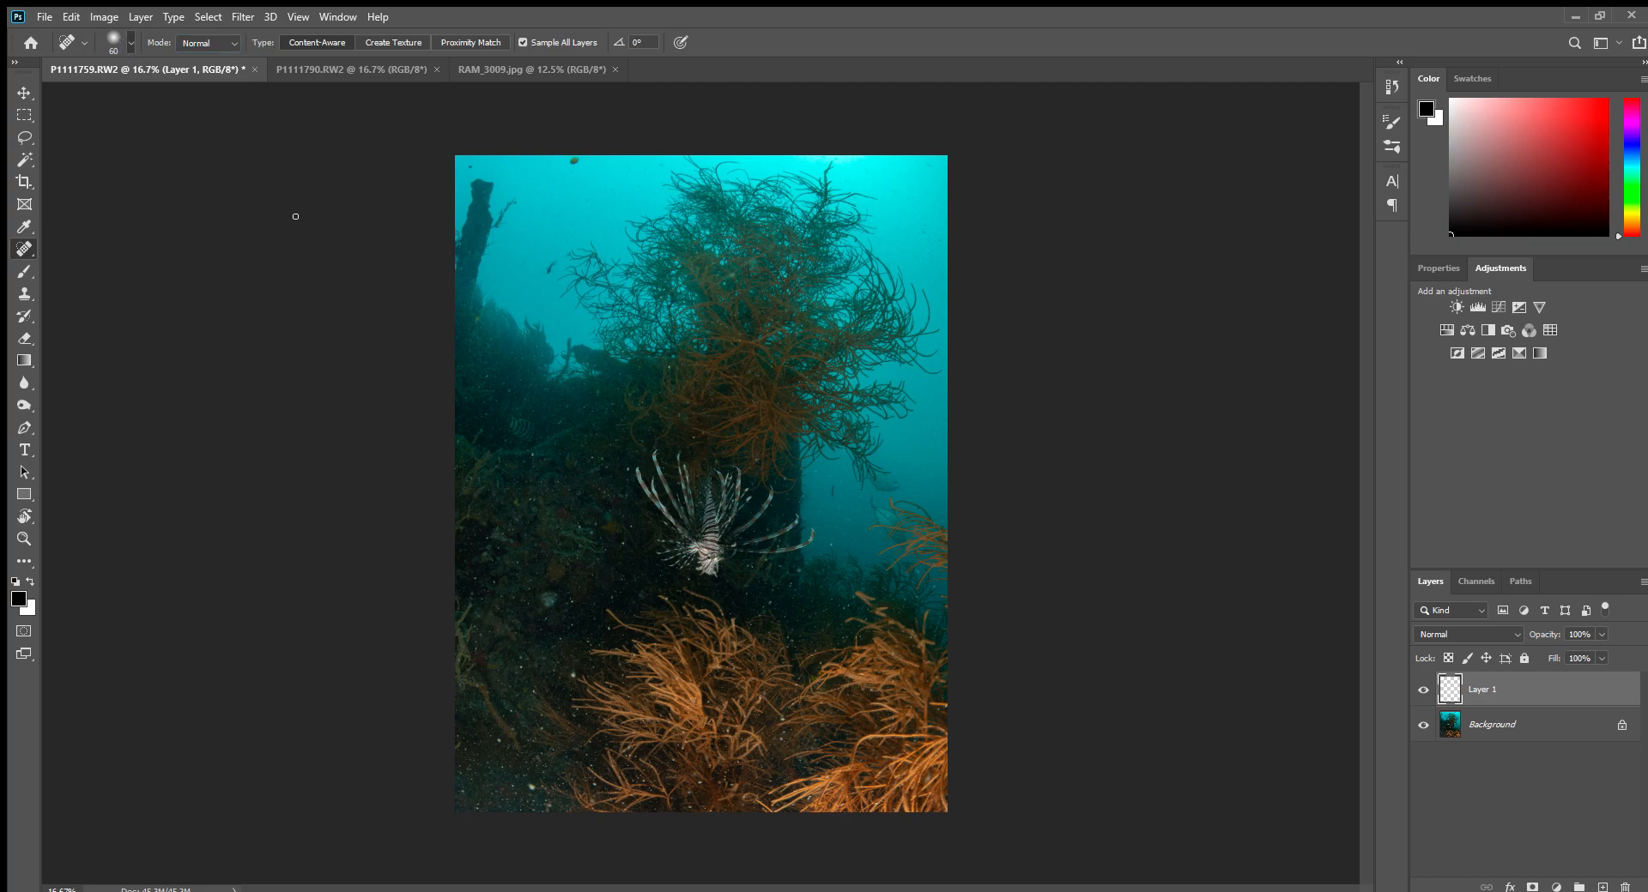
mouse_move(383, 355)
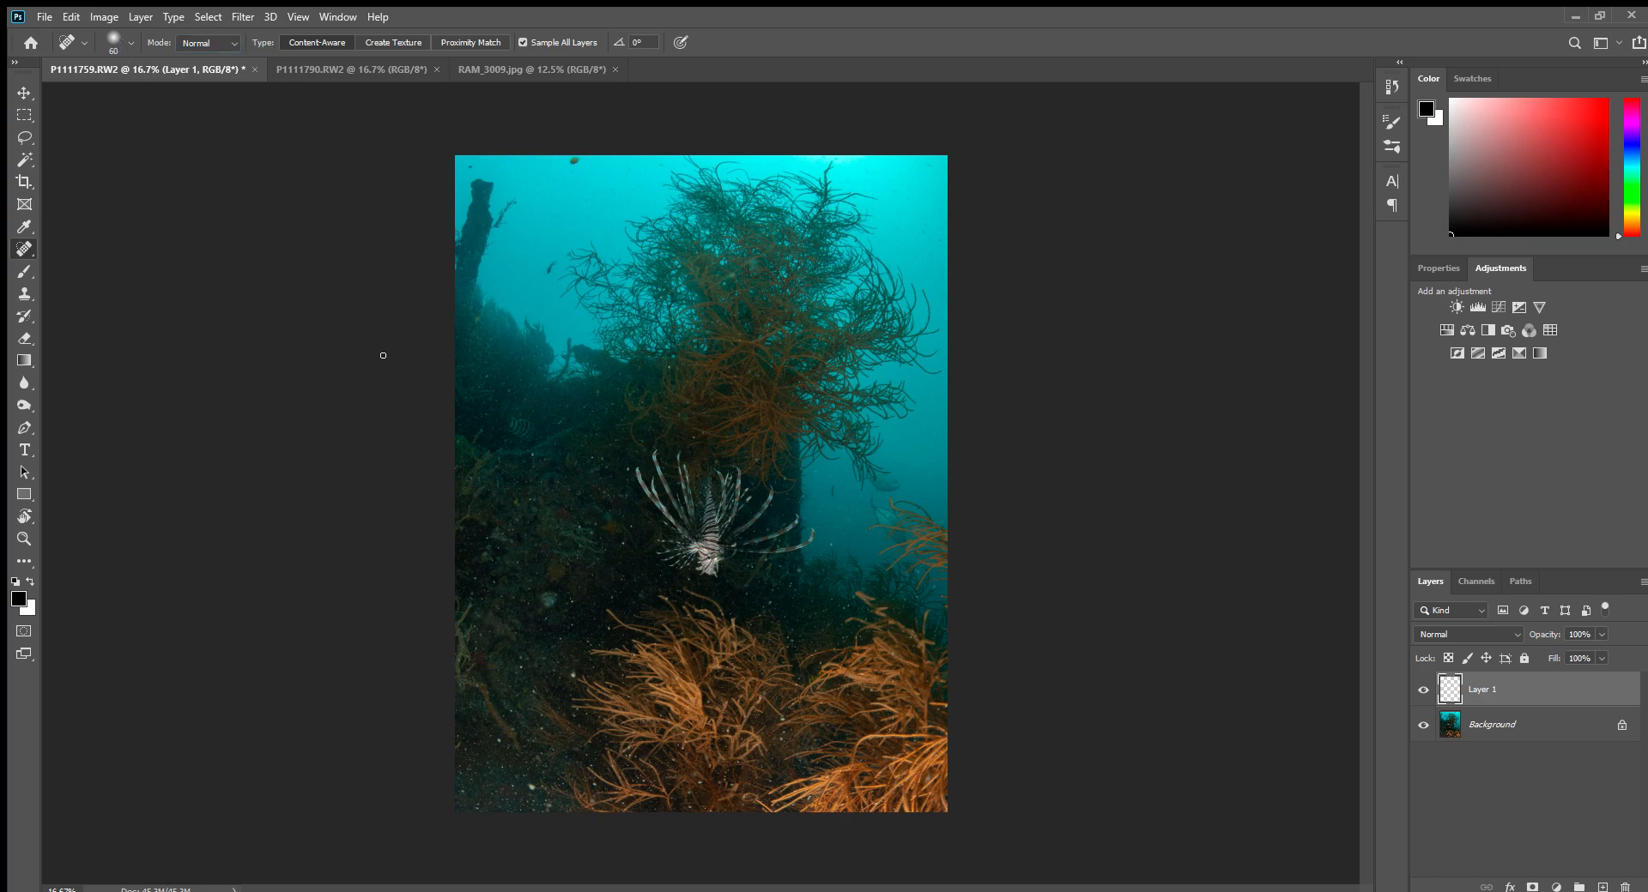
mouse_move(976, 528)
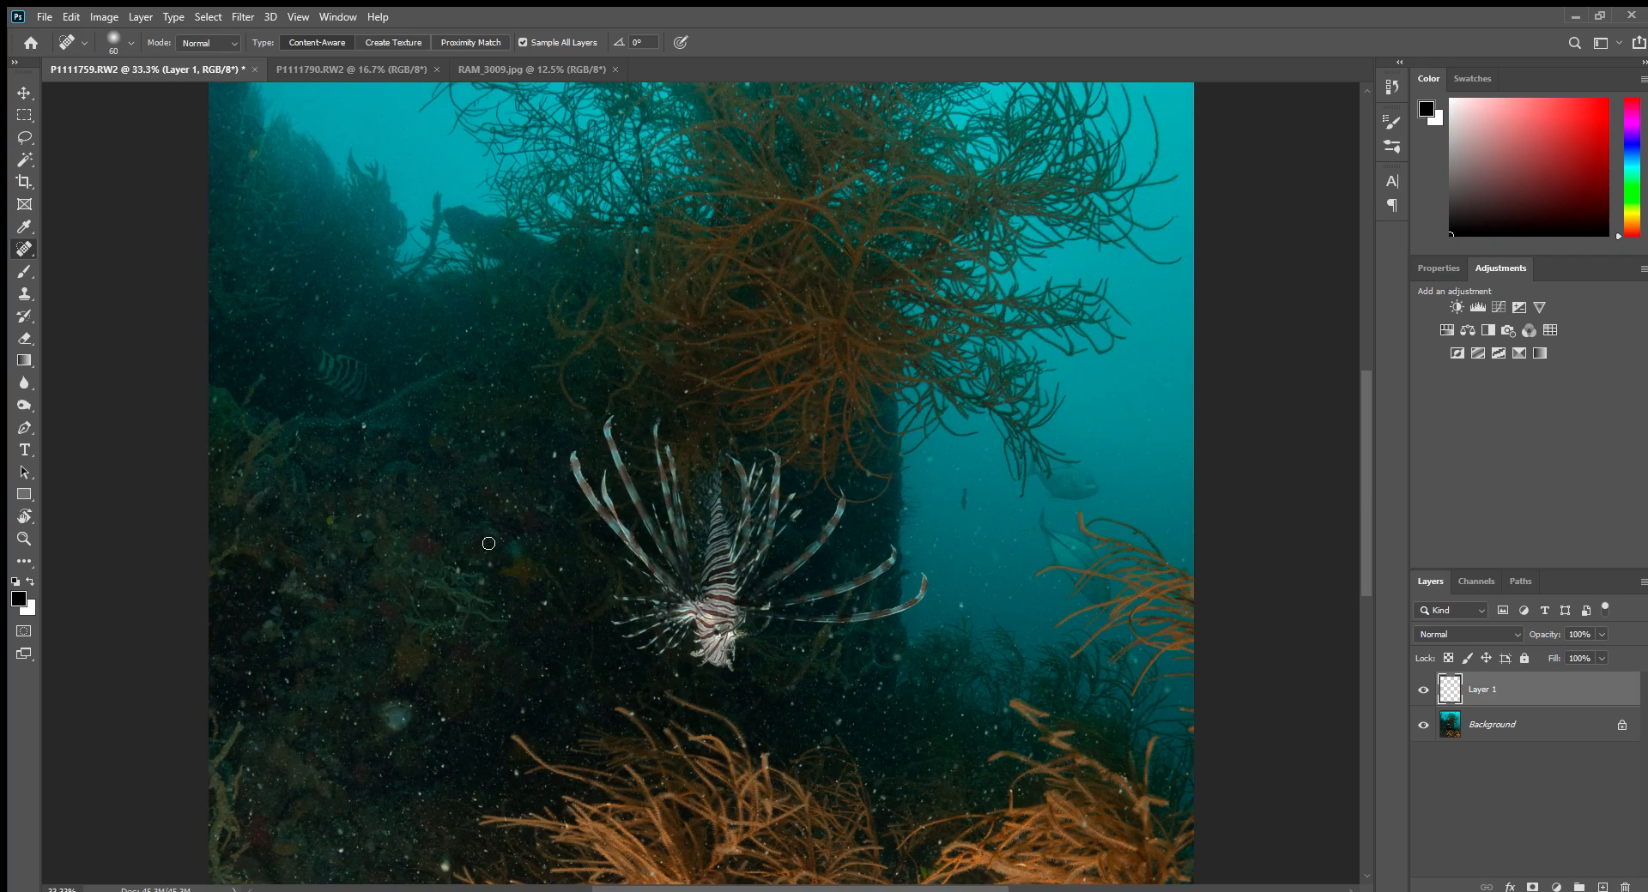
mouse_move(651, 717)
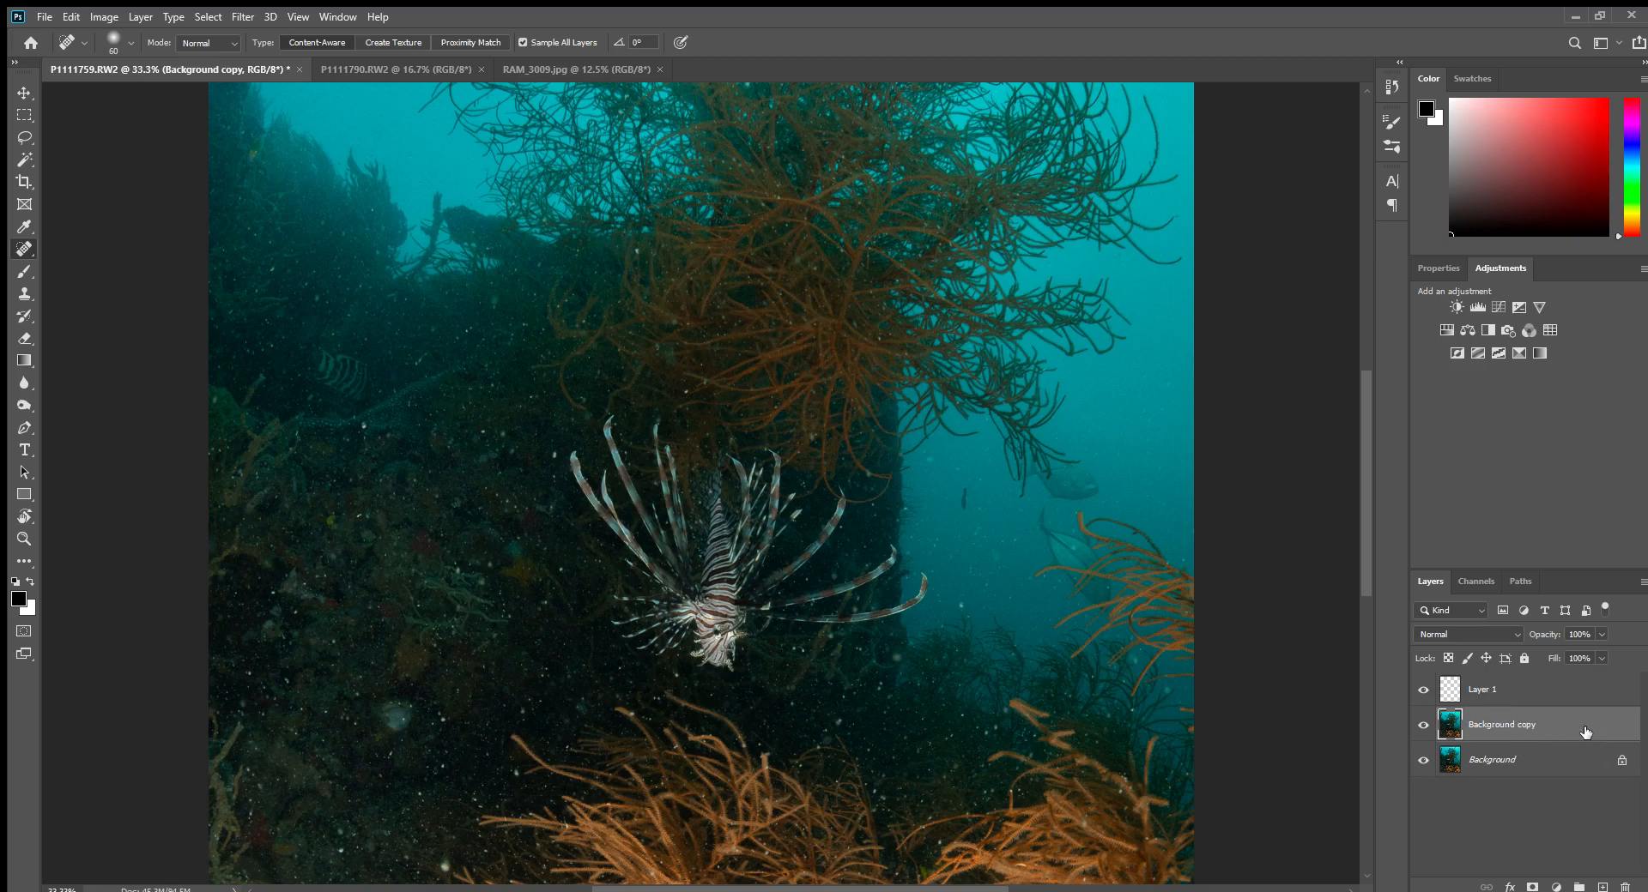
mouse_move(581, 629)
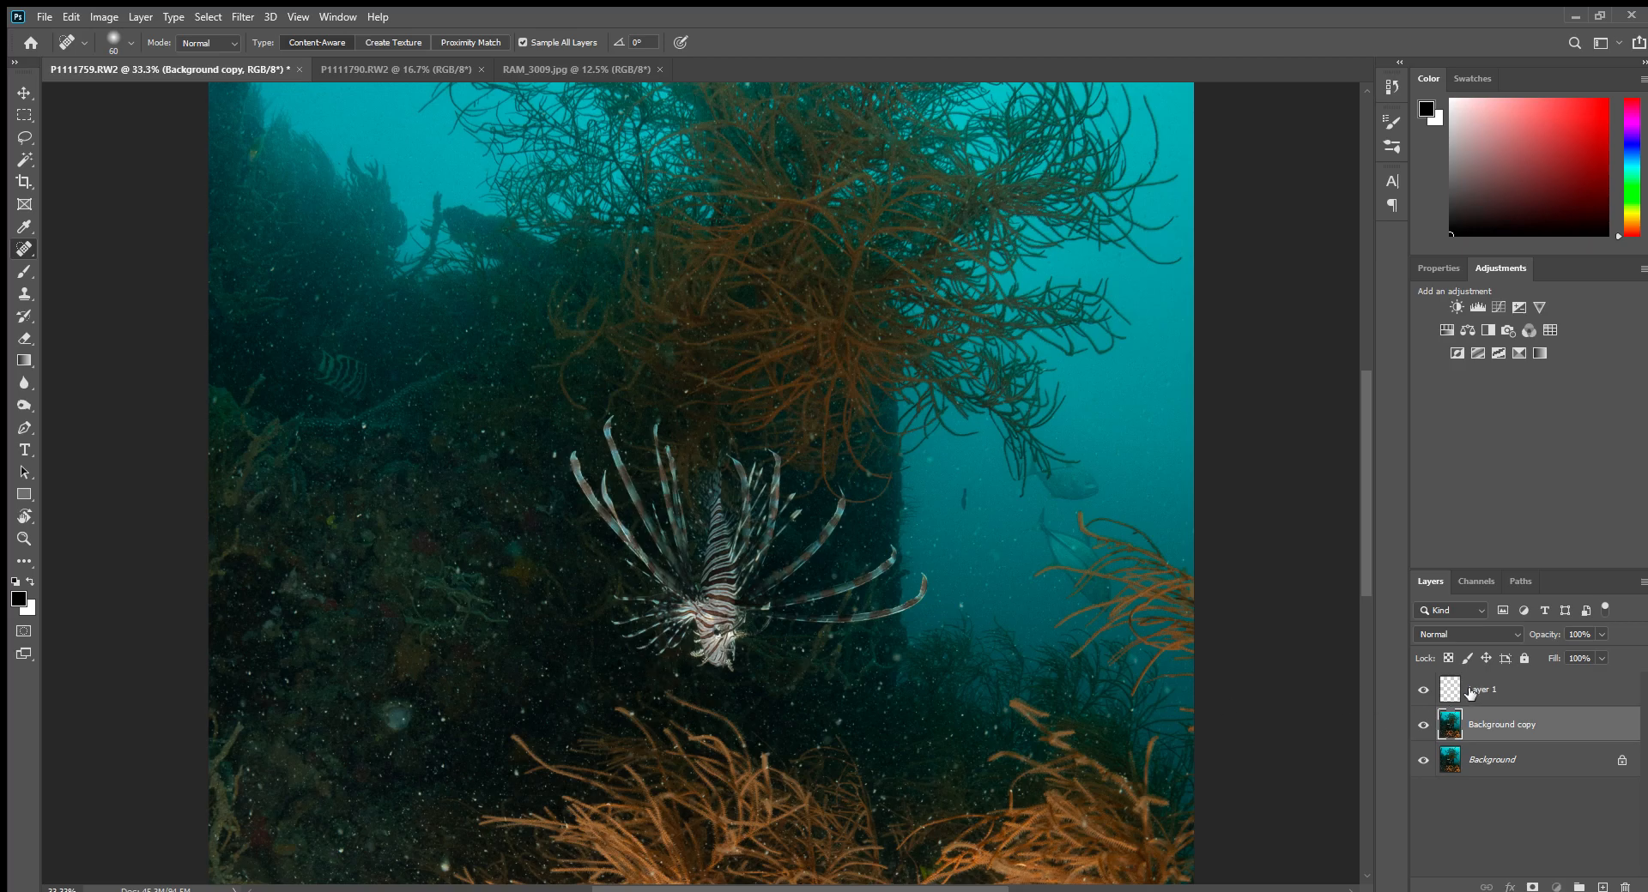
Make the empty Layer 1 above the Background copy the working layer.
left_click(1482, 689)
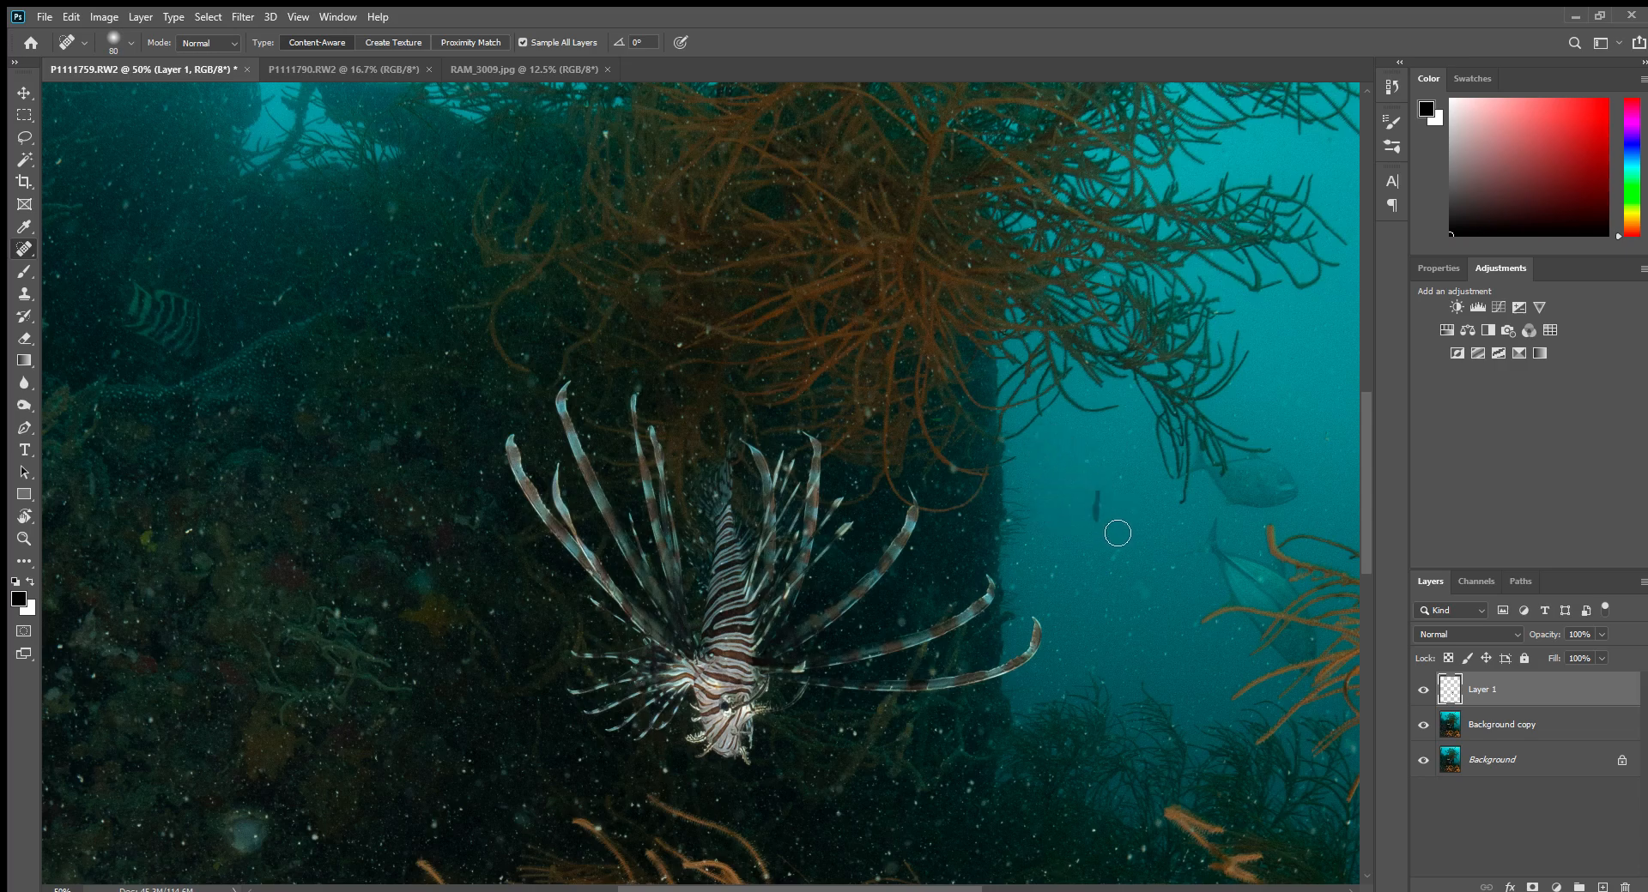
mouse_move(1121, 569)
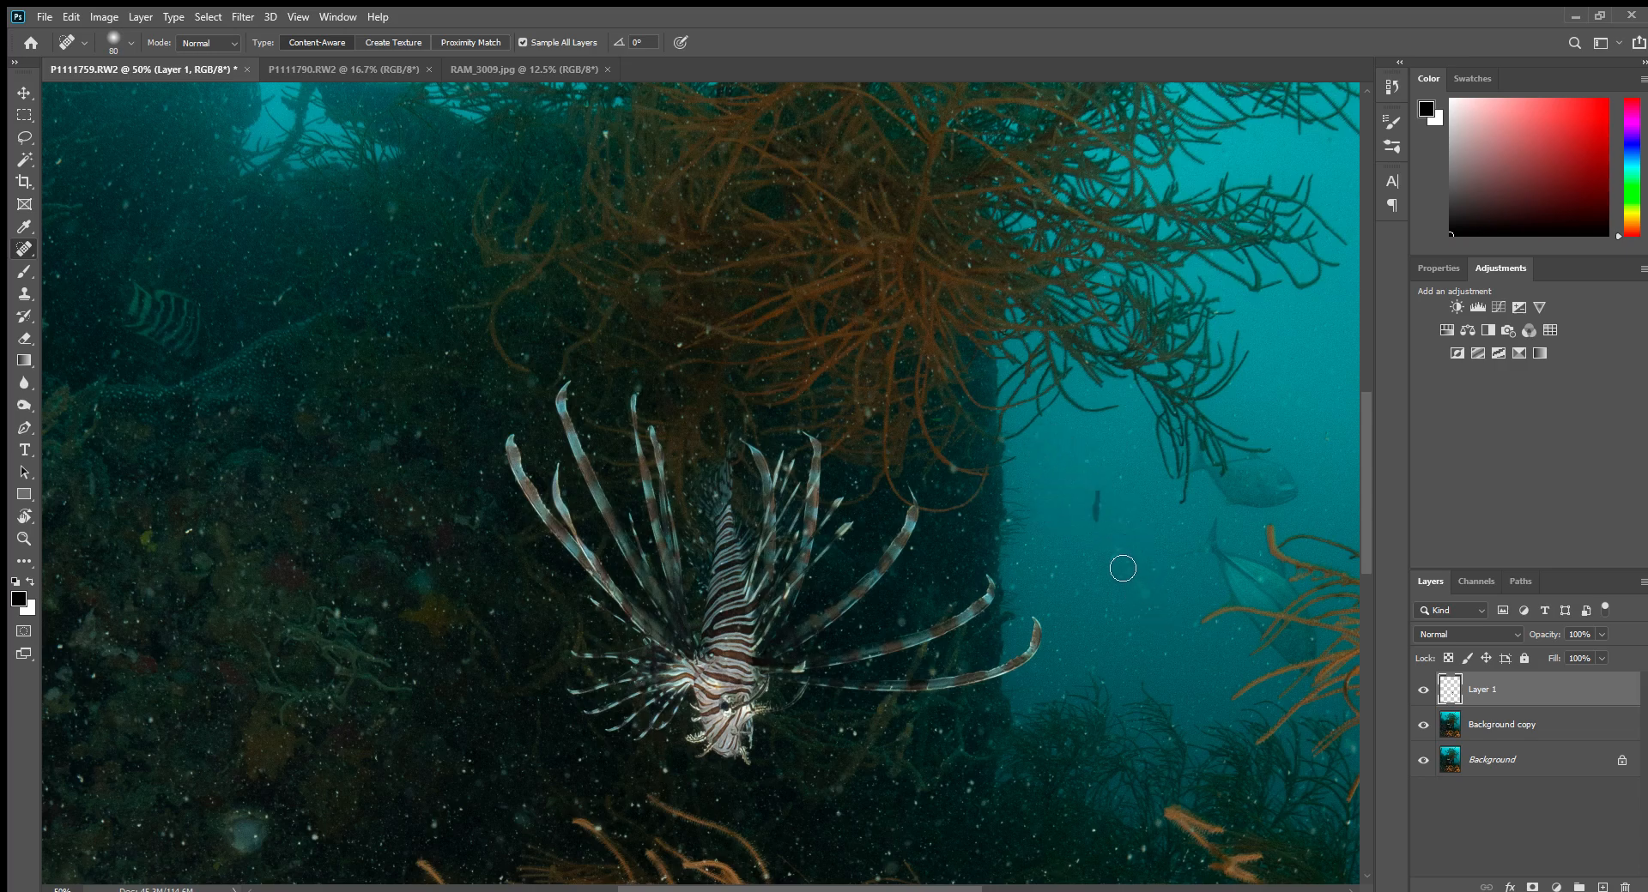
mouse_move(1124, 569)
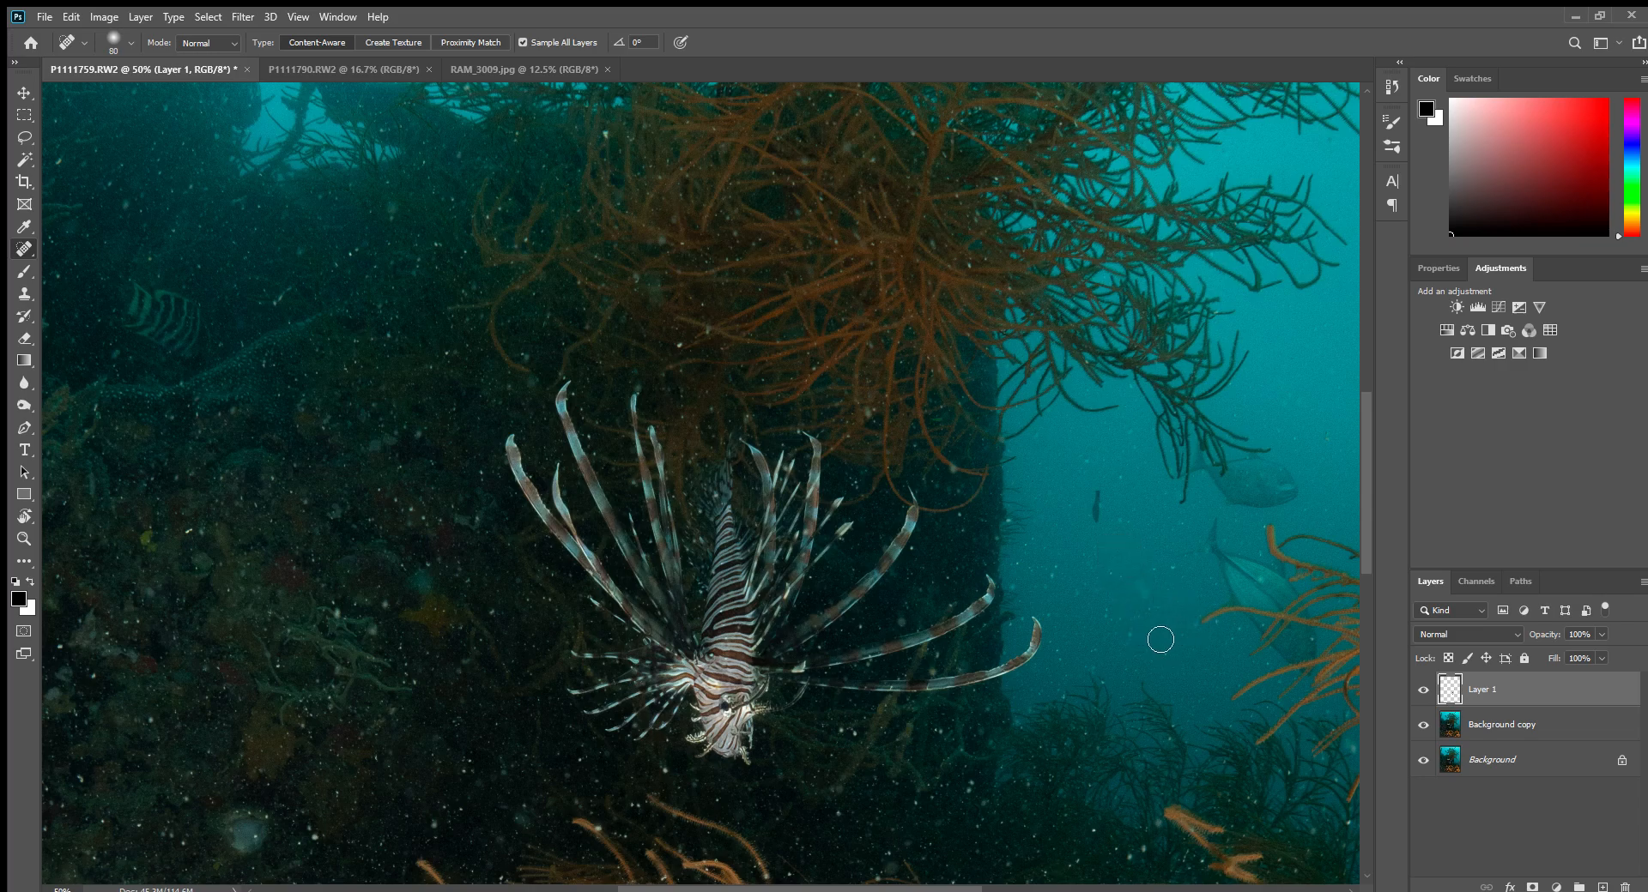
mouse_move(1028, 537)
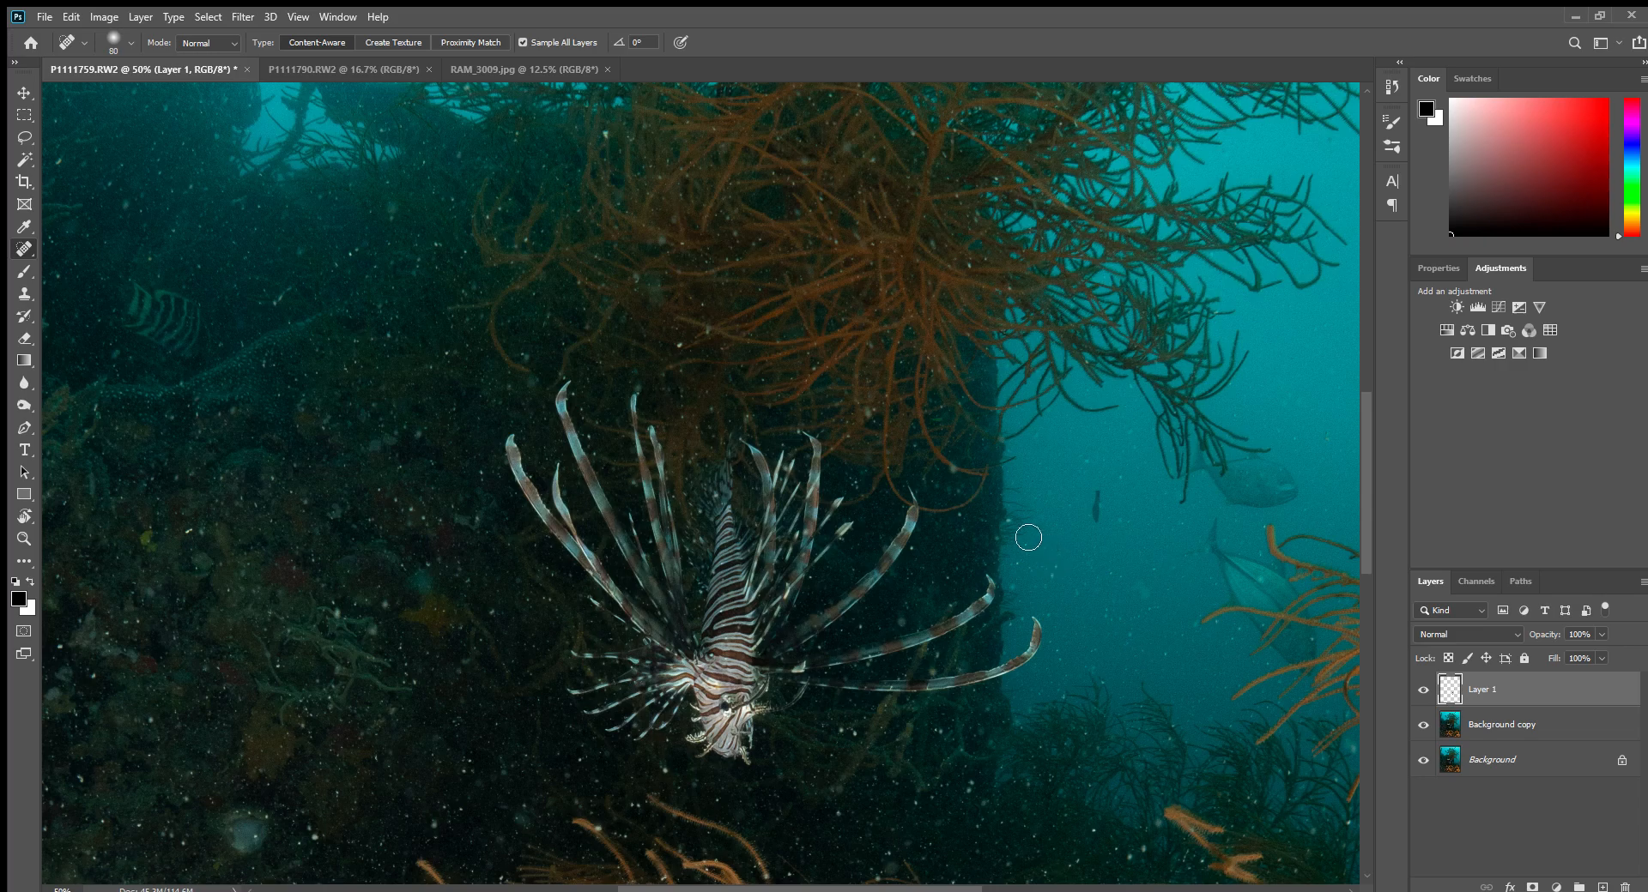
mouse_move(1009, 528)
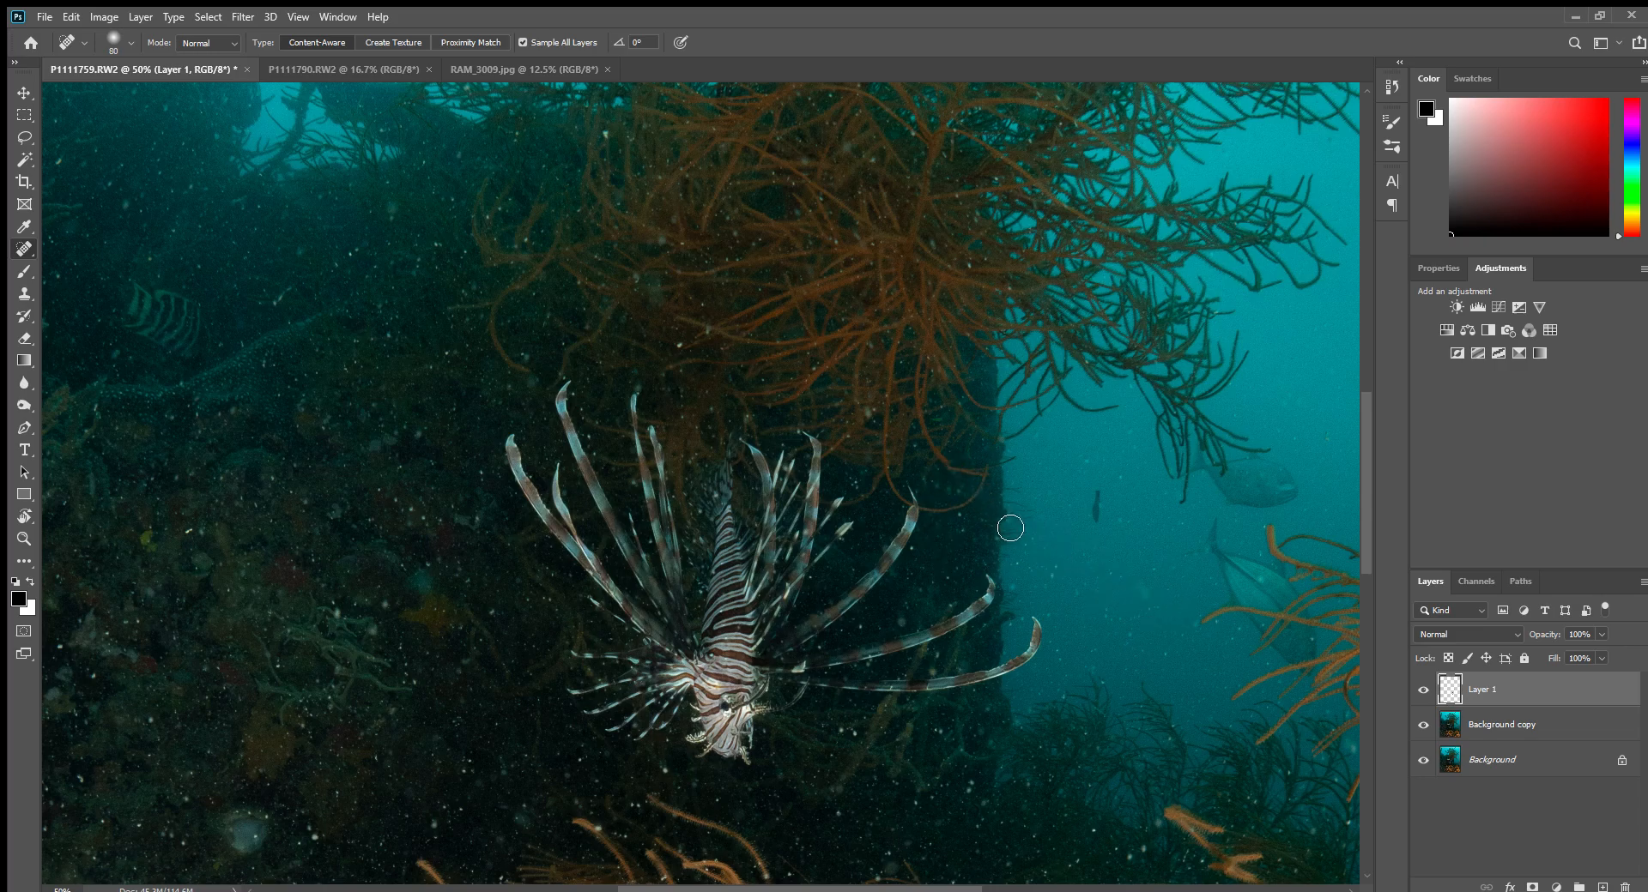
mouse_move(983, 494)
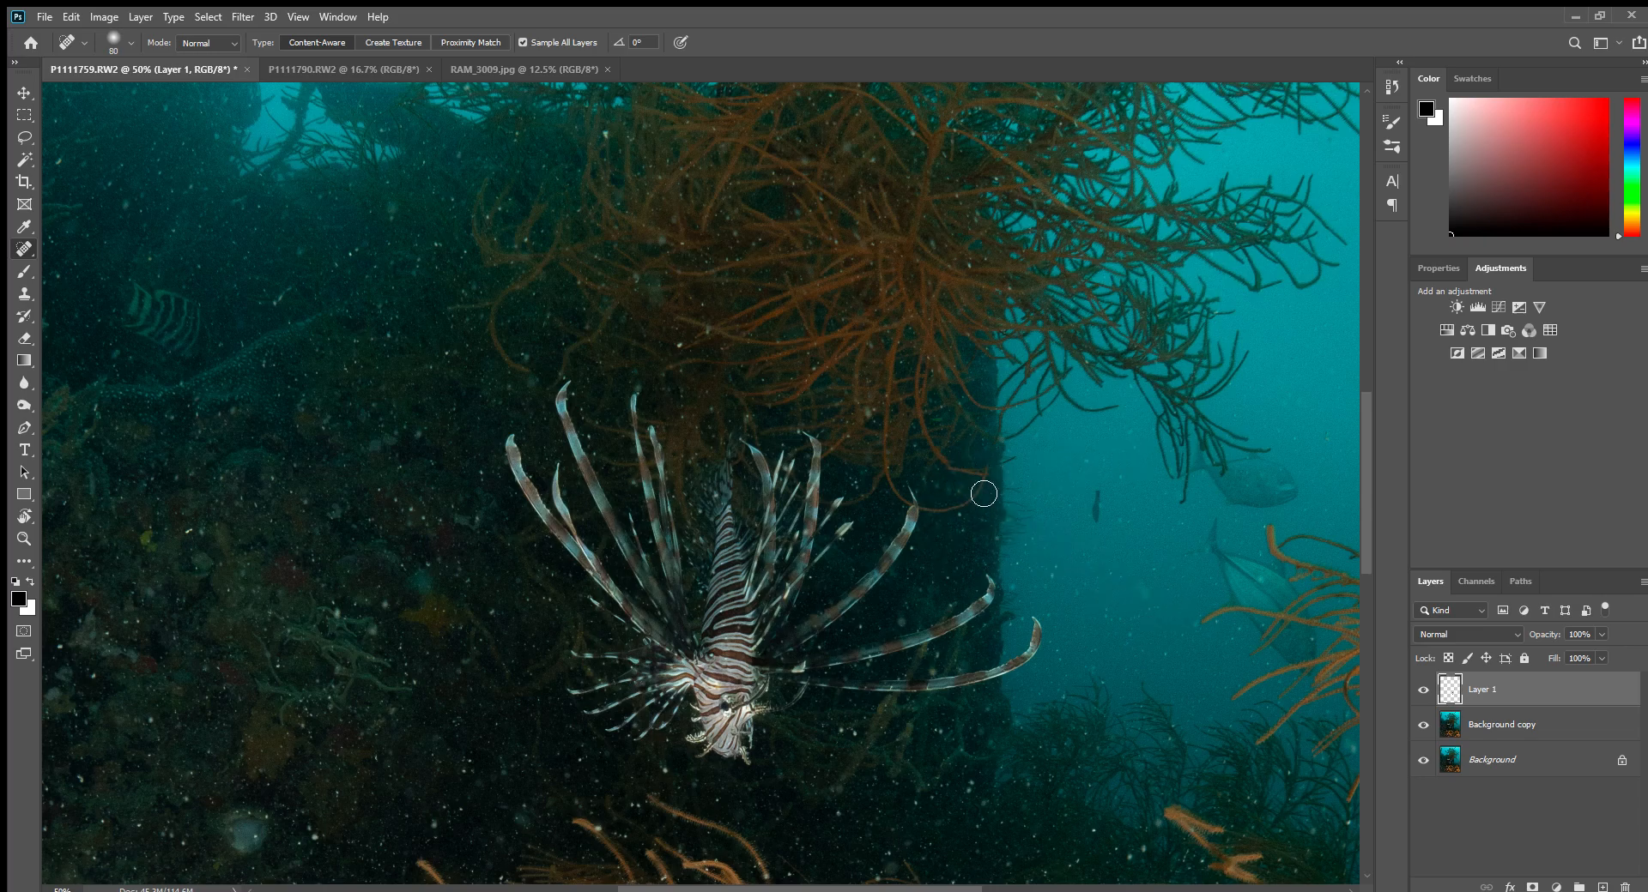
mouse_move(946, 461)
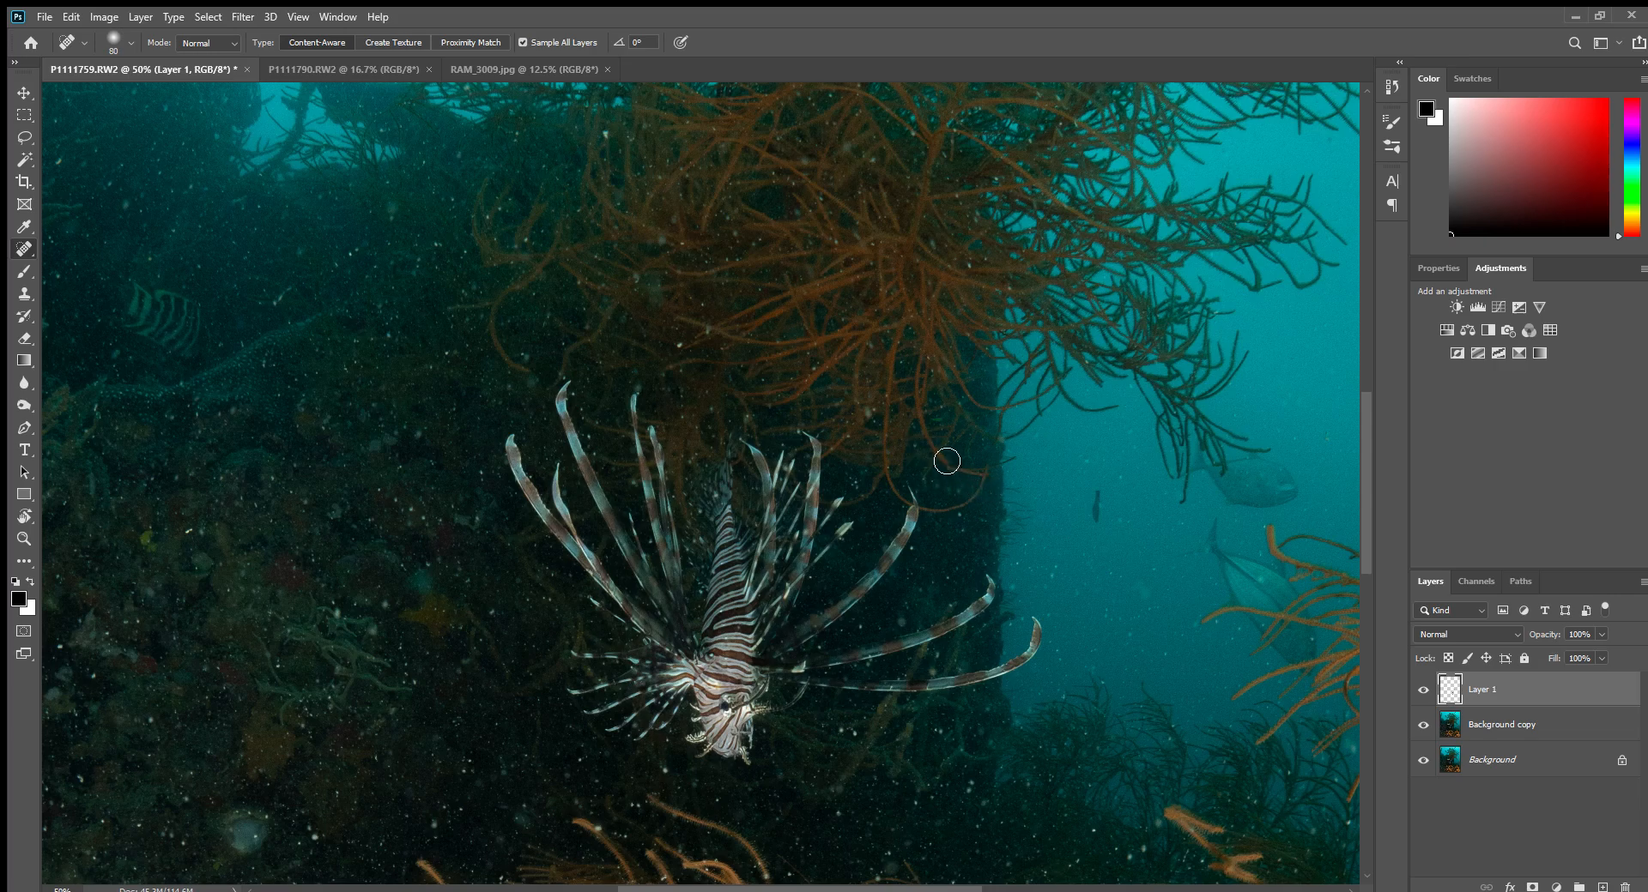
mouse_move(613, 141)
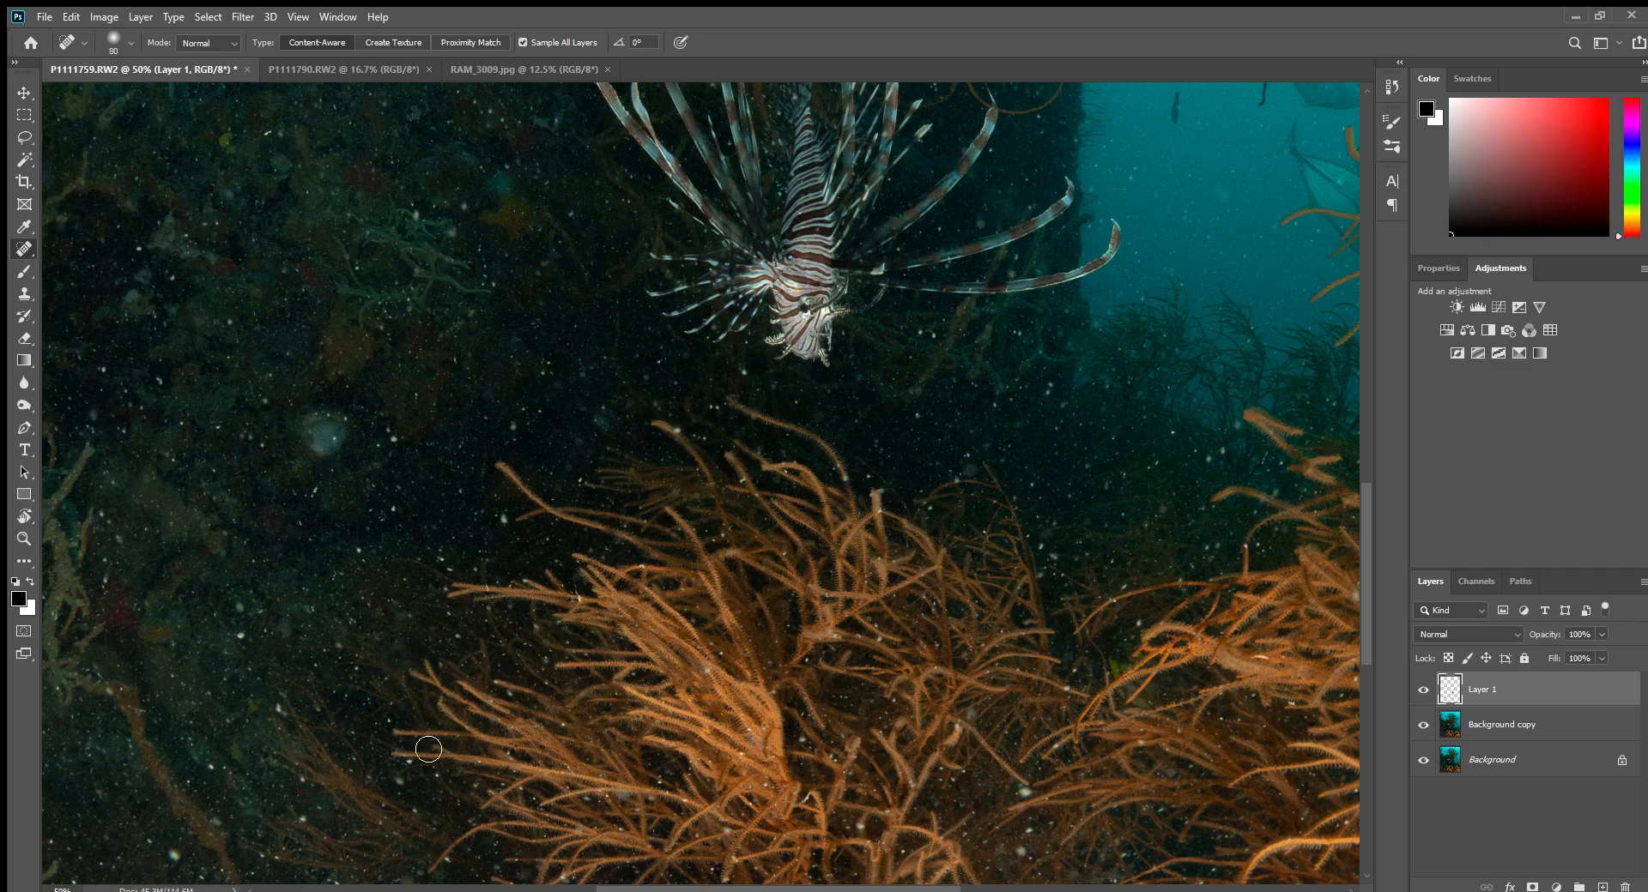
Heal away backscatter specks across the dark wreck area on Layer 1.
left_click(337, 463)
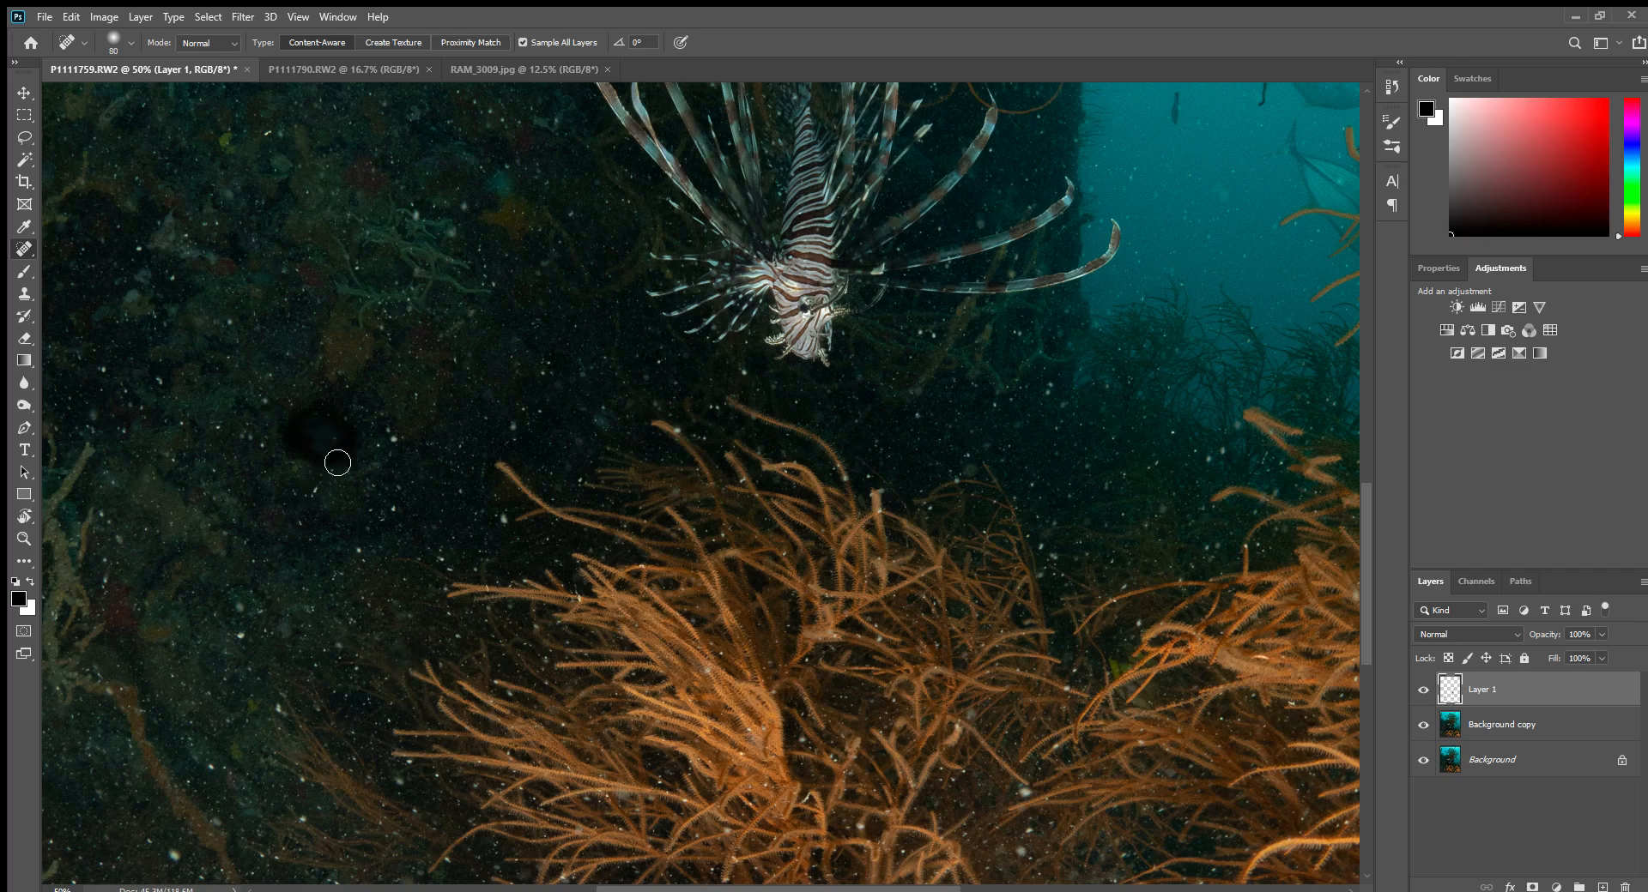
left_click_drag(339, 462, 512, 527)
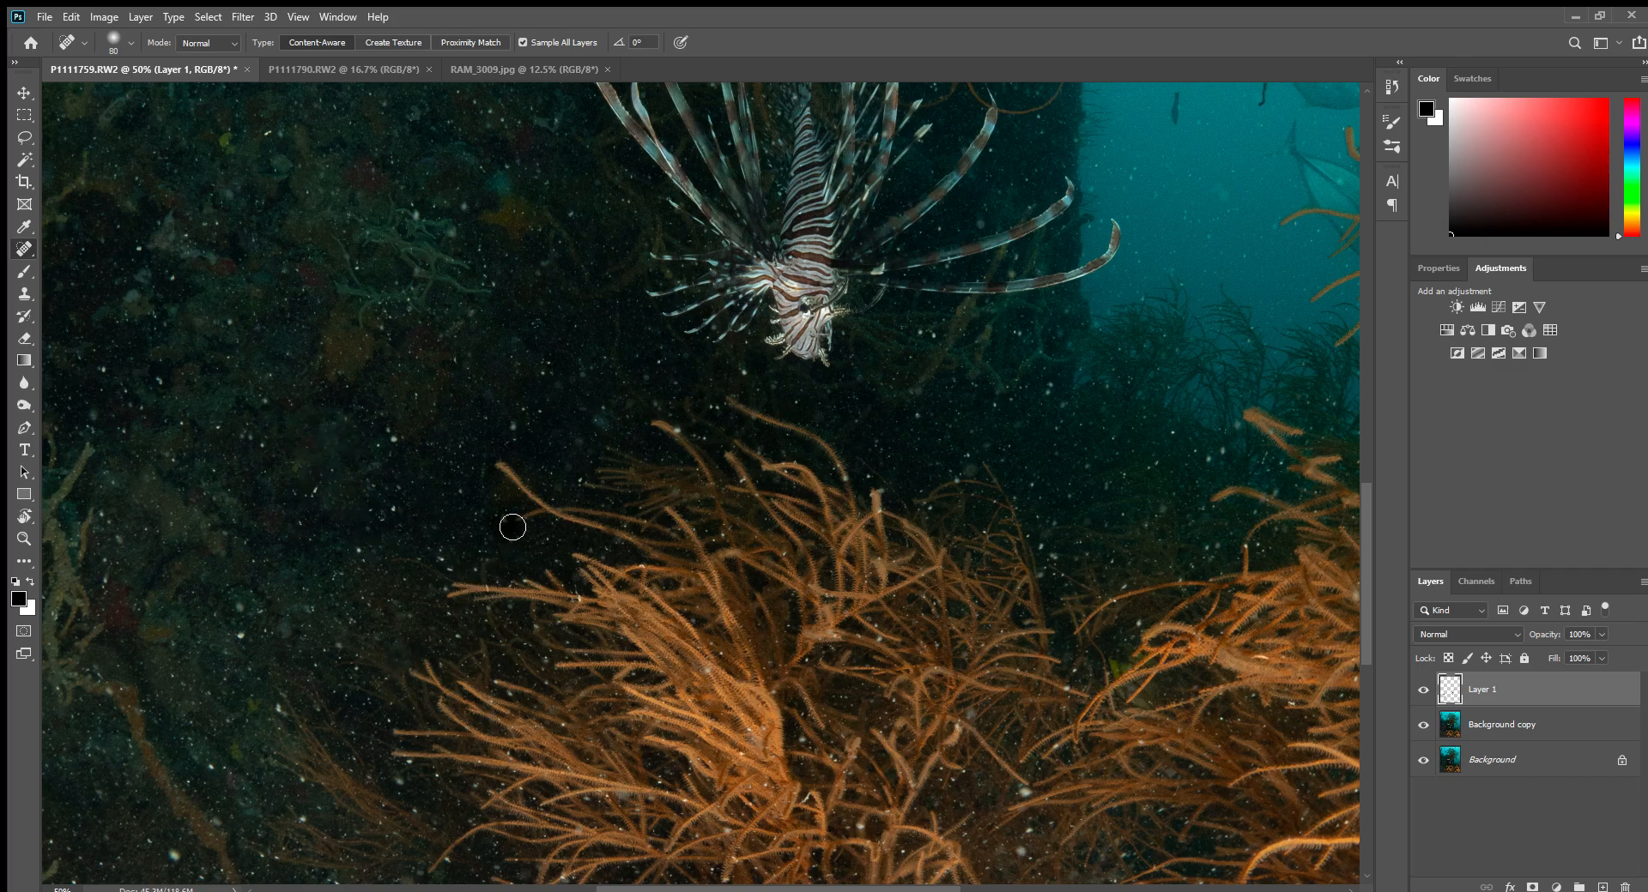
mouse_move(397, 447)
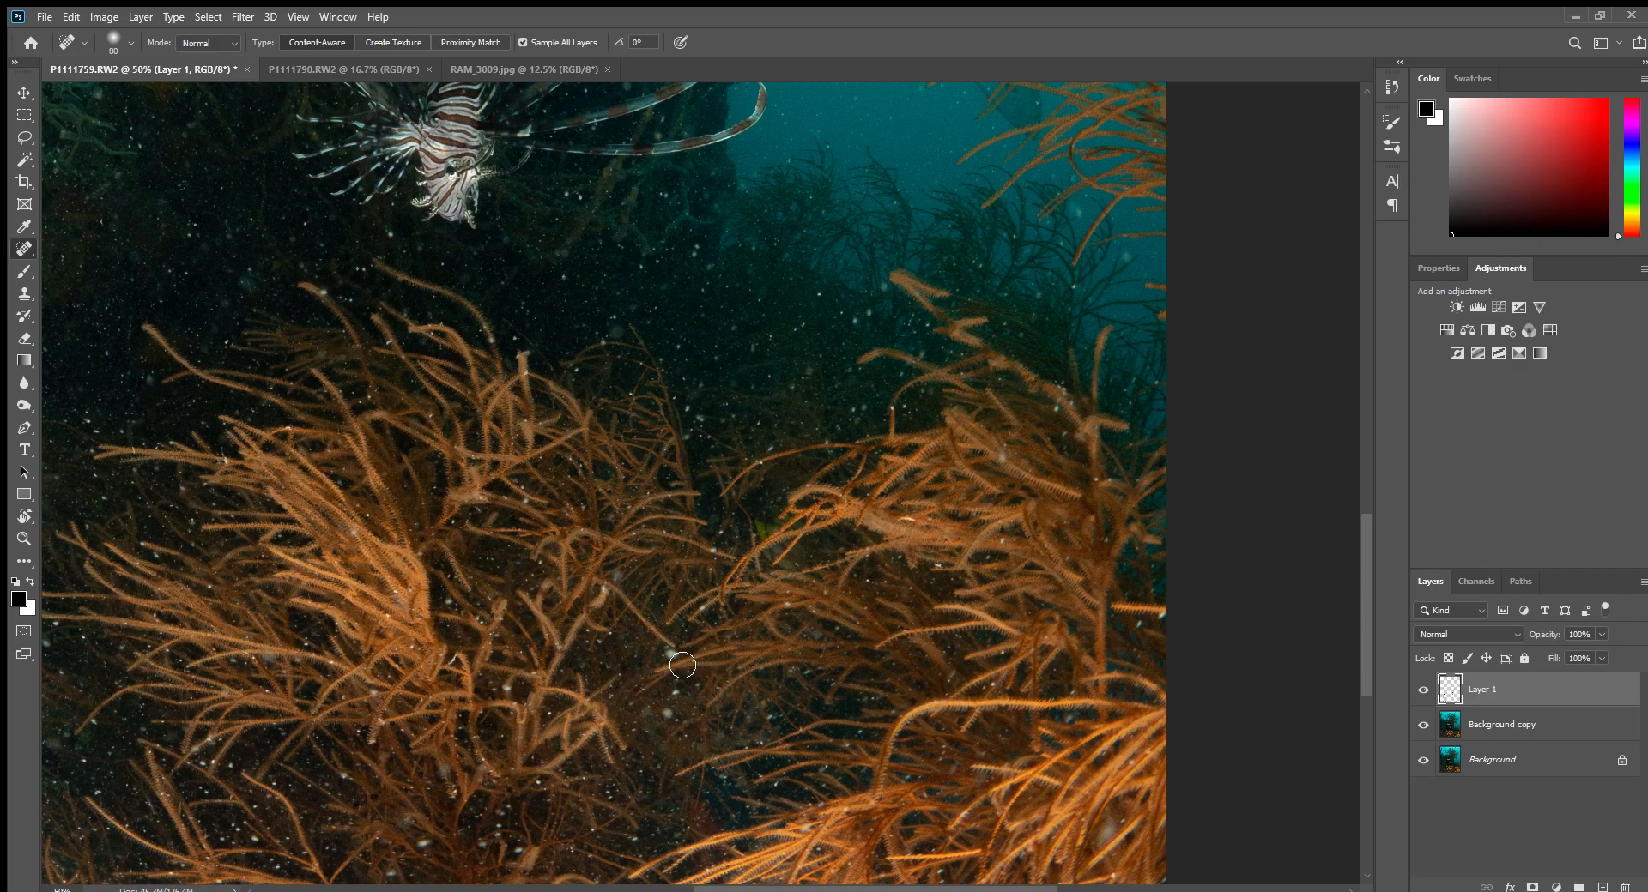
mouse_move(687, 696)
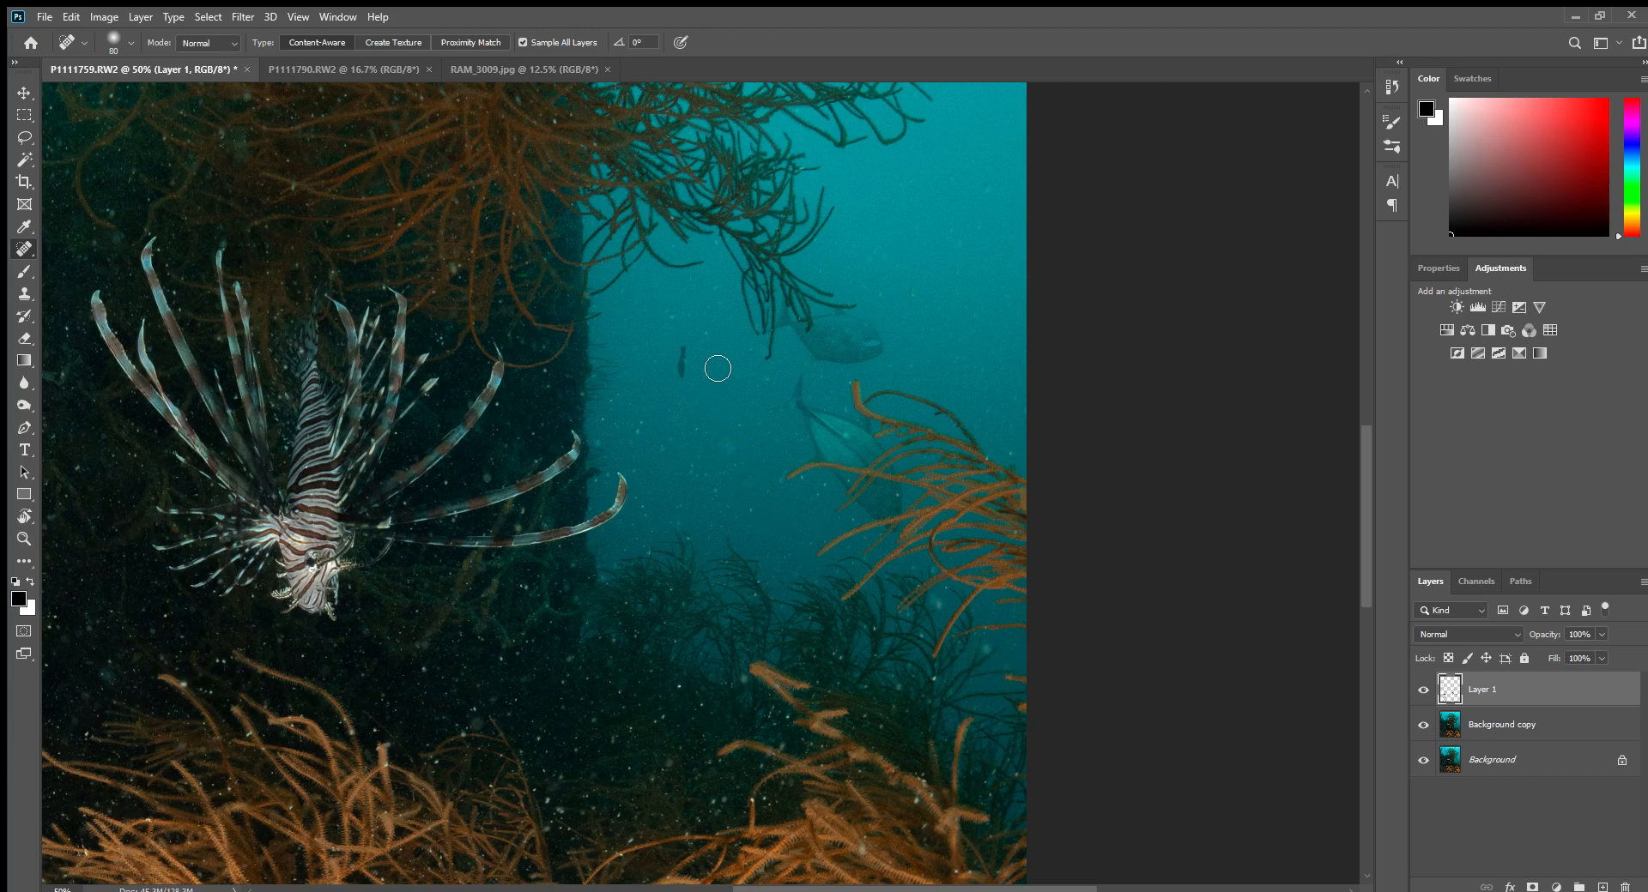
mouse_move(772, 510)
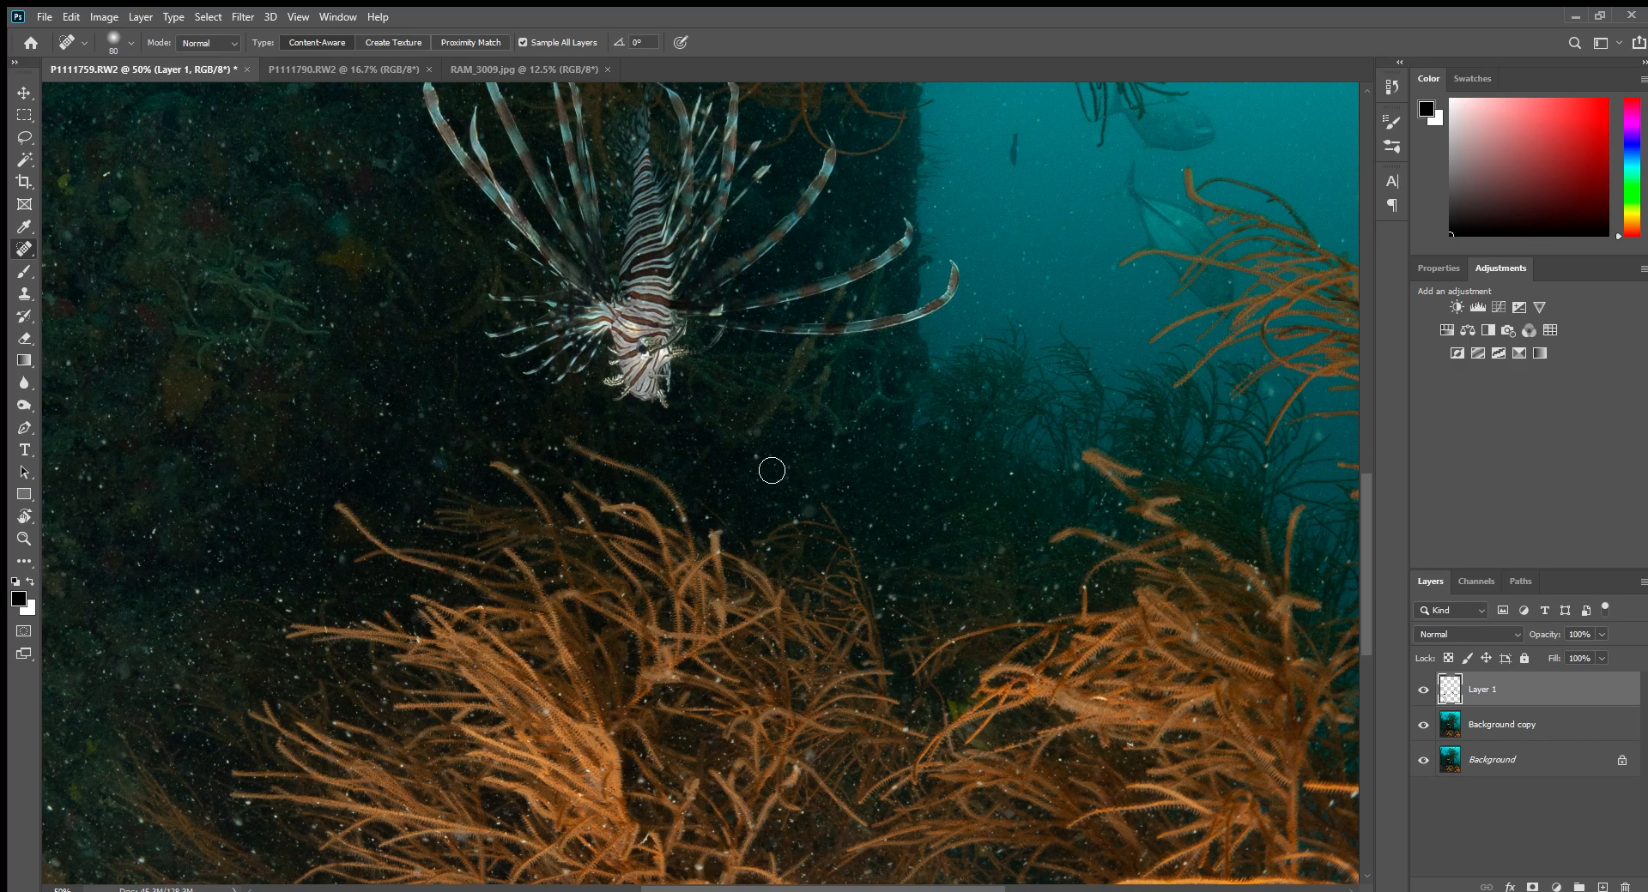
mouse_move(978, 525)
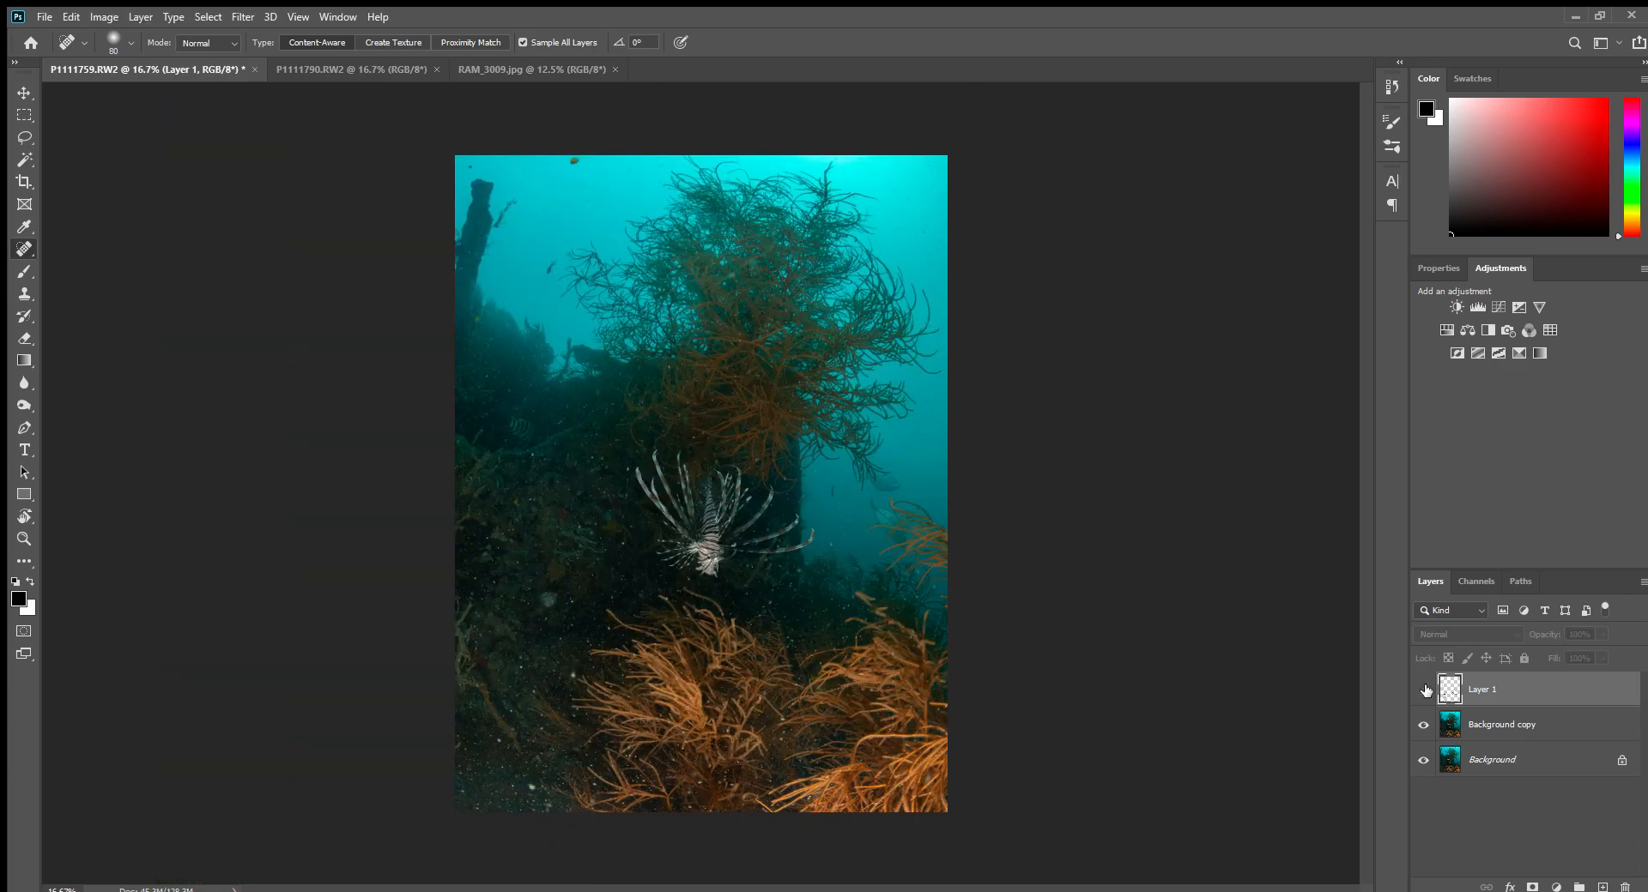
left_click(1424, 691)
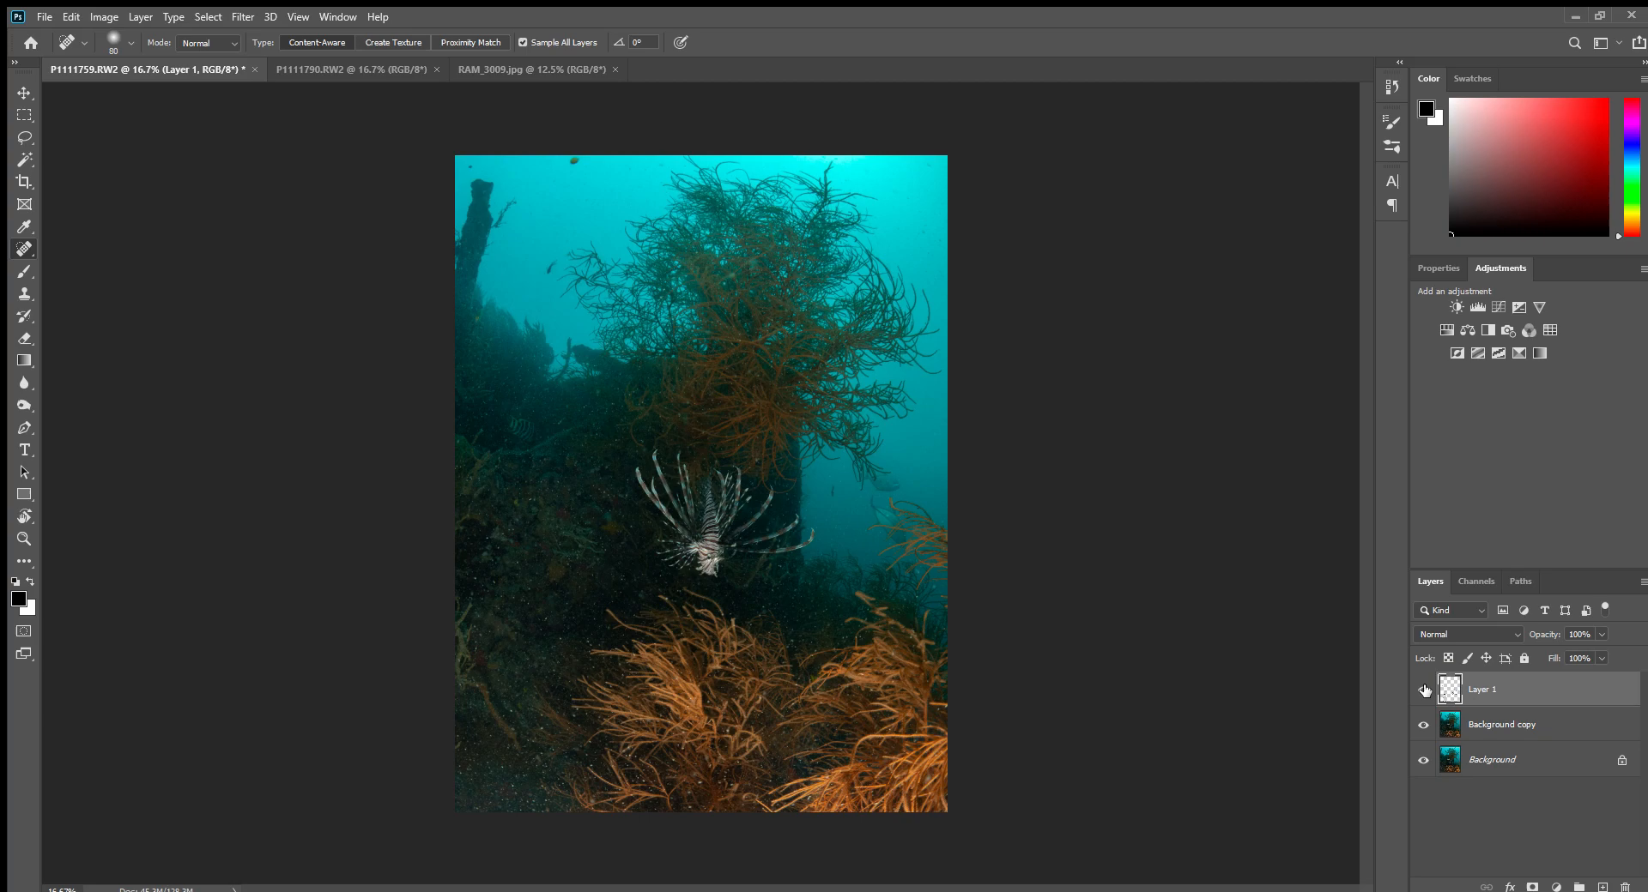
mouse_move(800, 555)
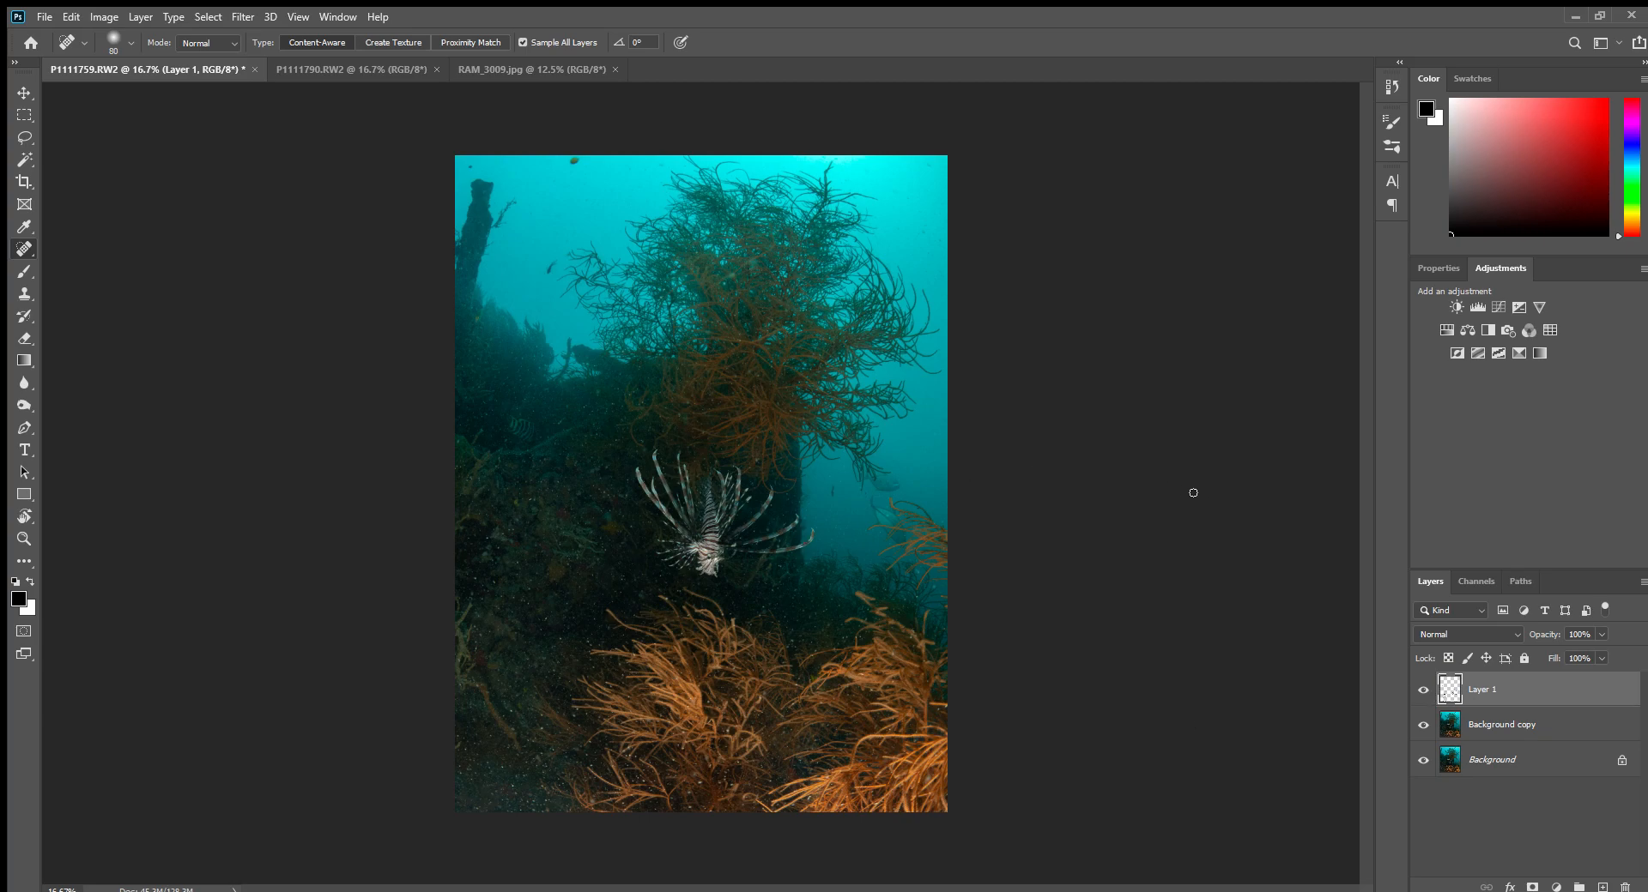
mouse_move(1204, 495)
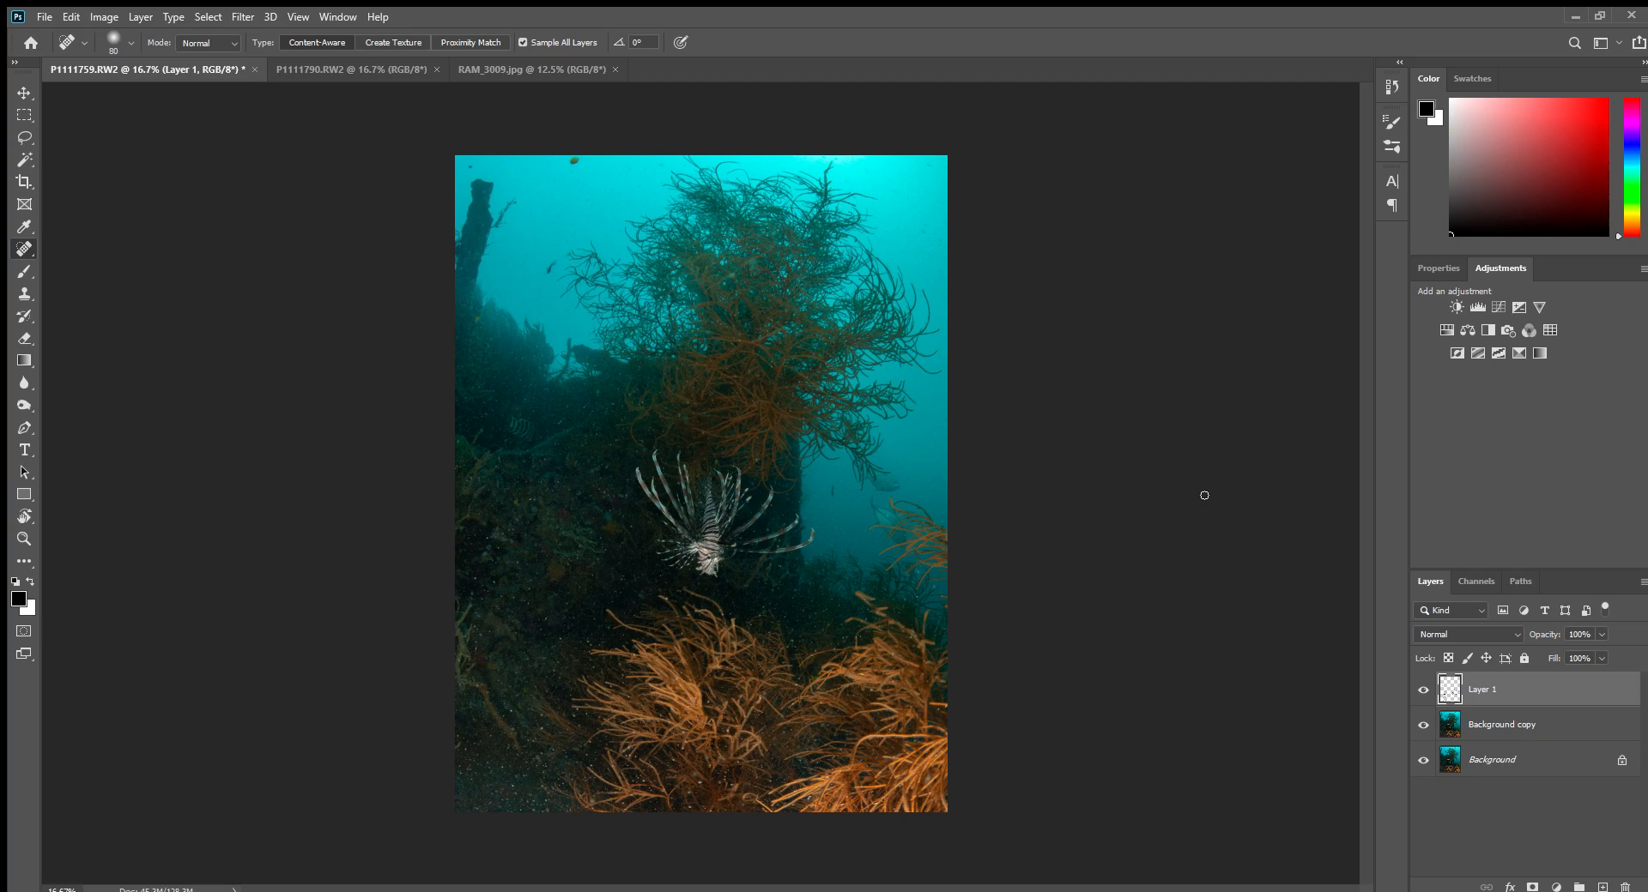
mouse_move(1235, 505)
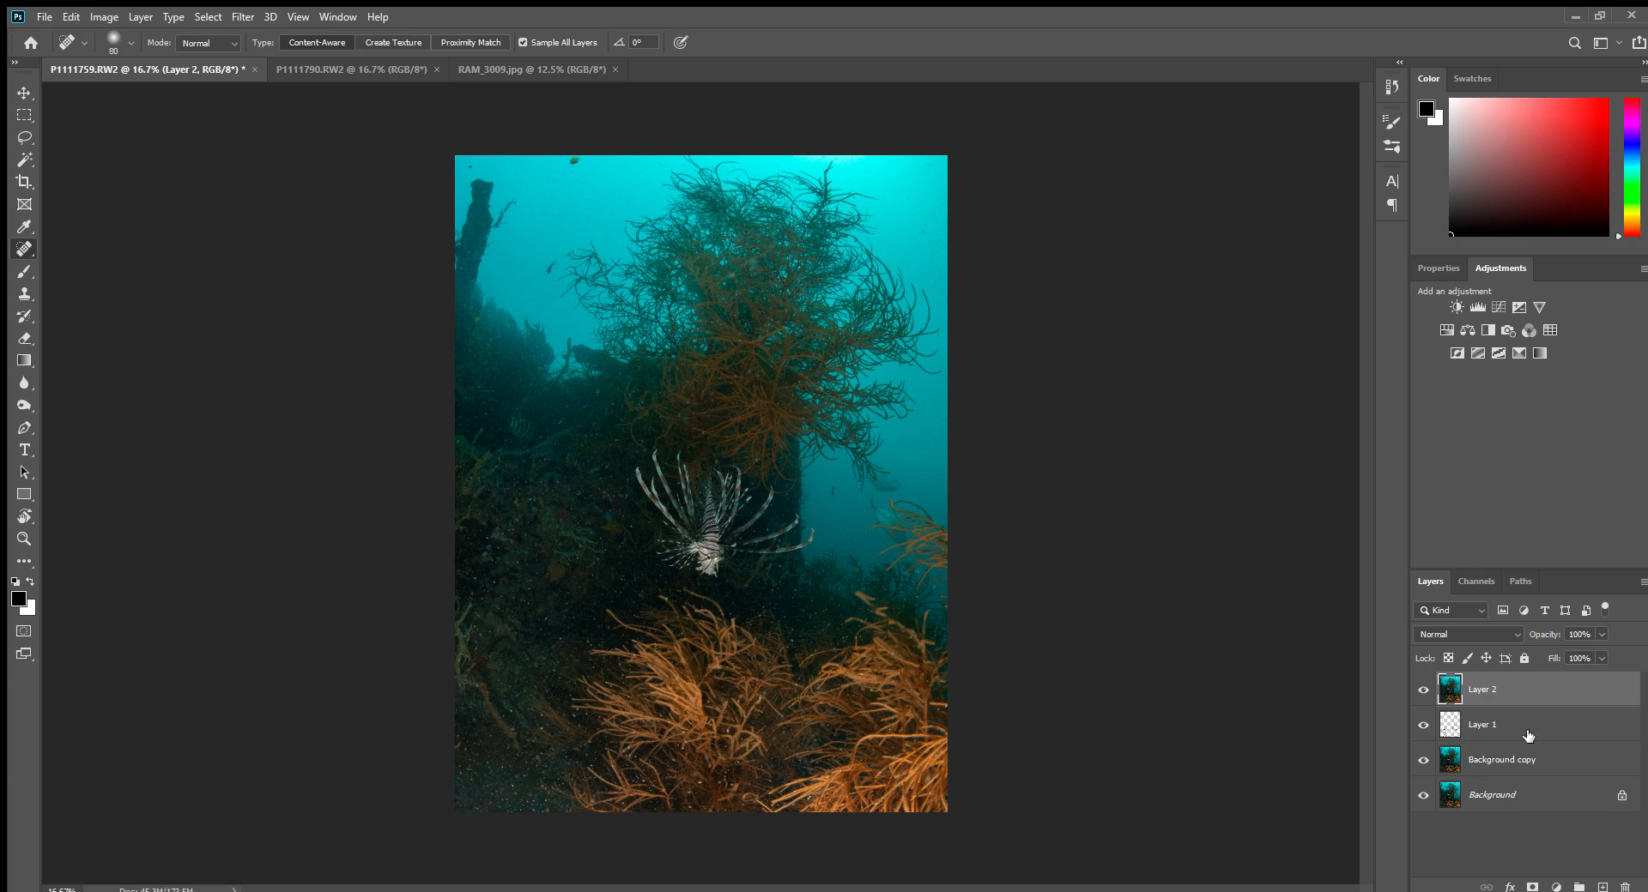
Select the new merged Layer 2 at the top of the stack to work on.
left_click(1482, 688)
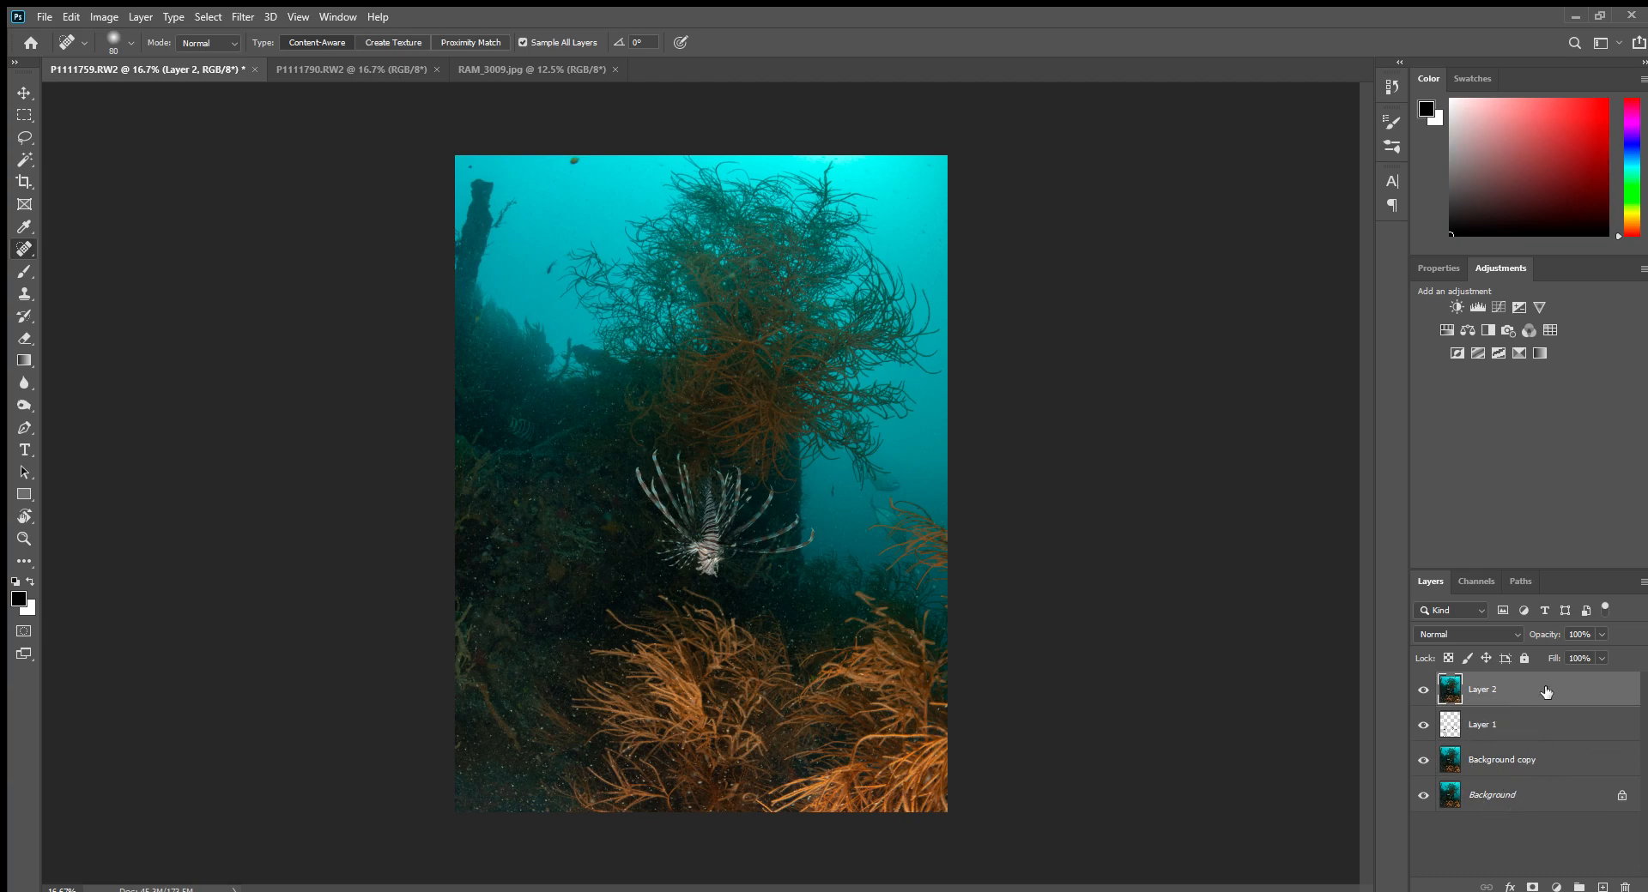
mouse_move(1164, 581)
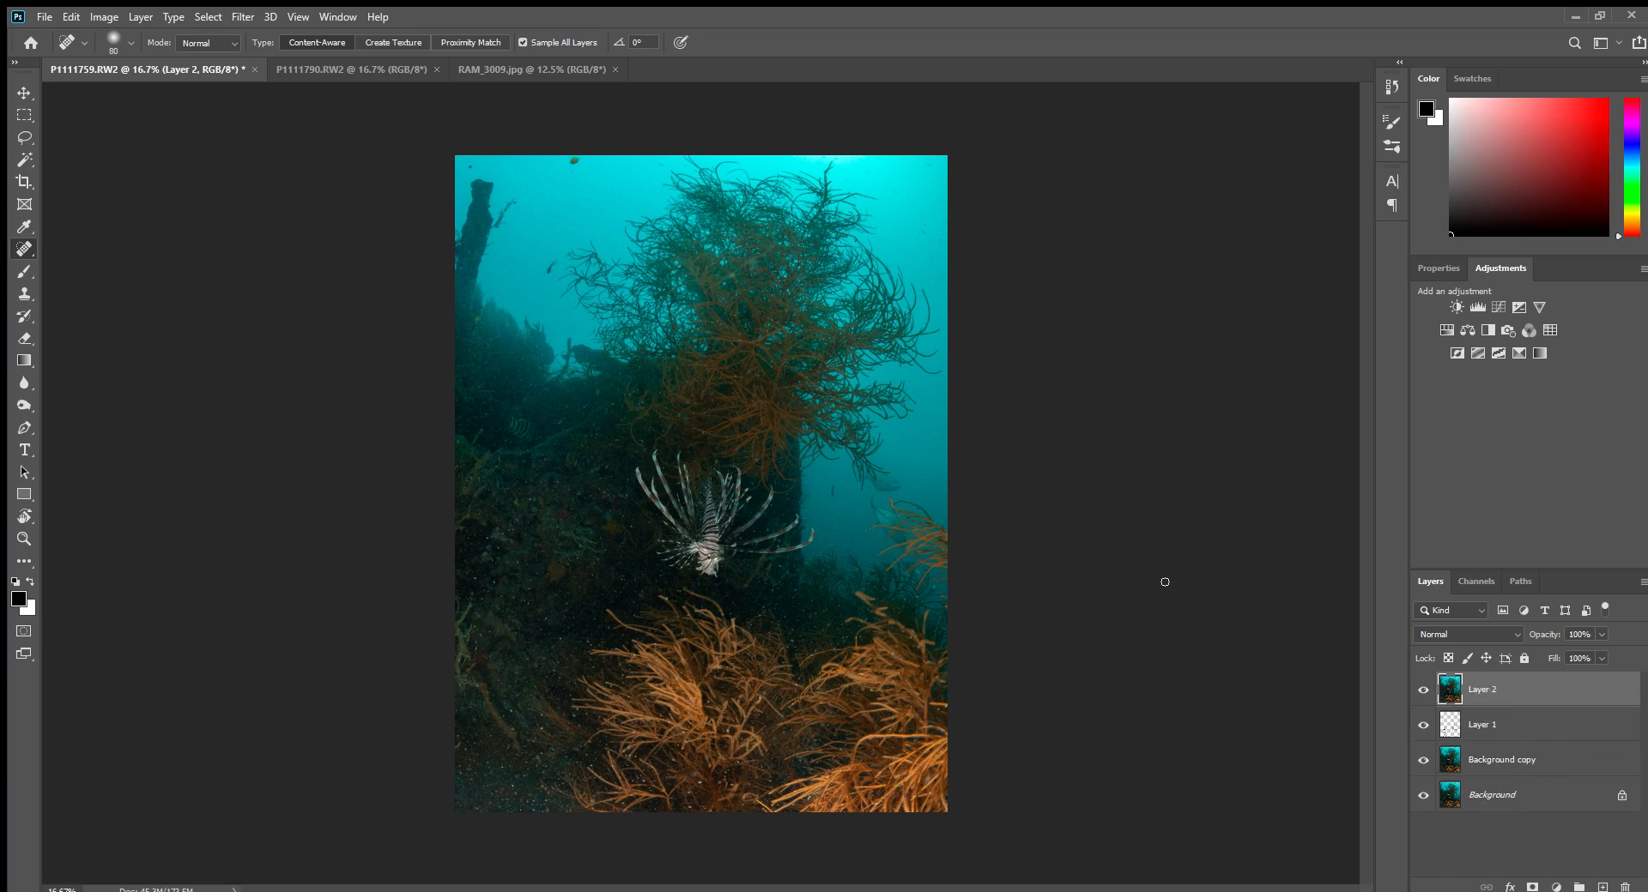
mouse_move(768, 562)
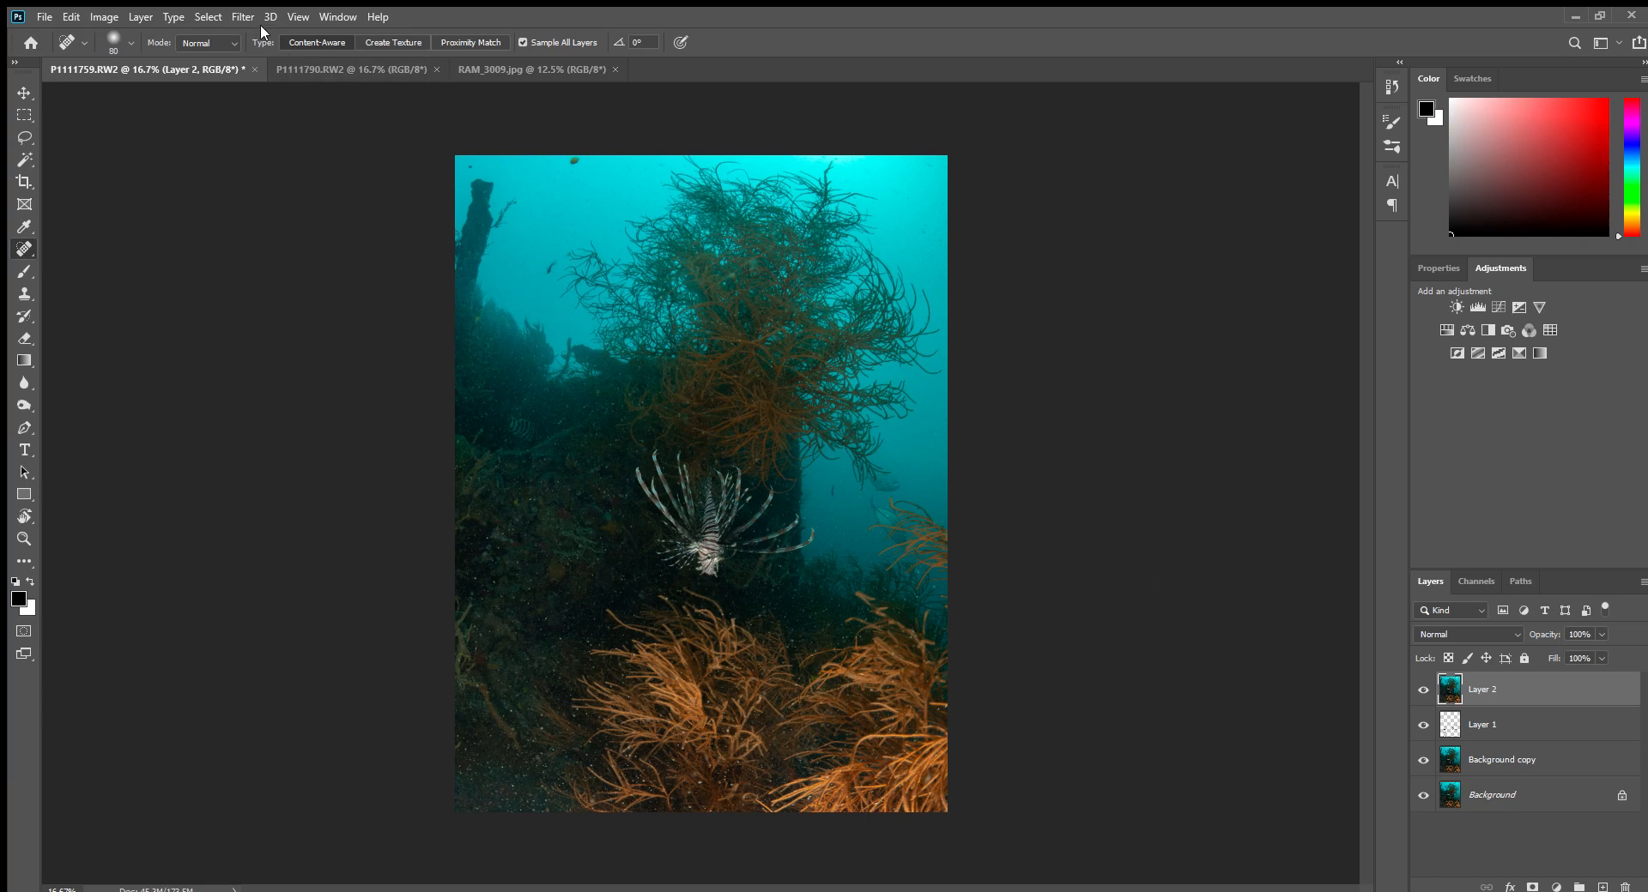
mouse_move(338, 219)
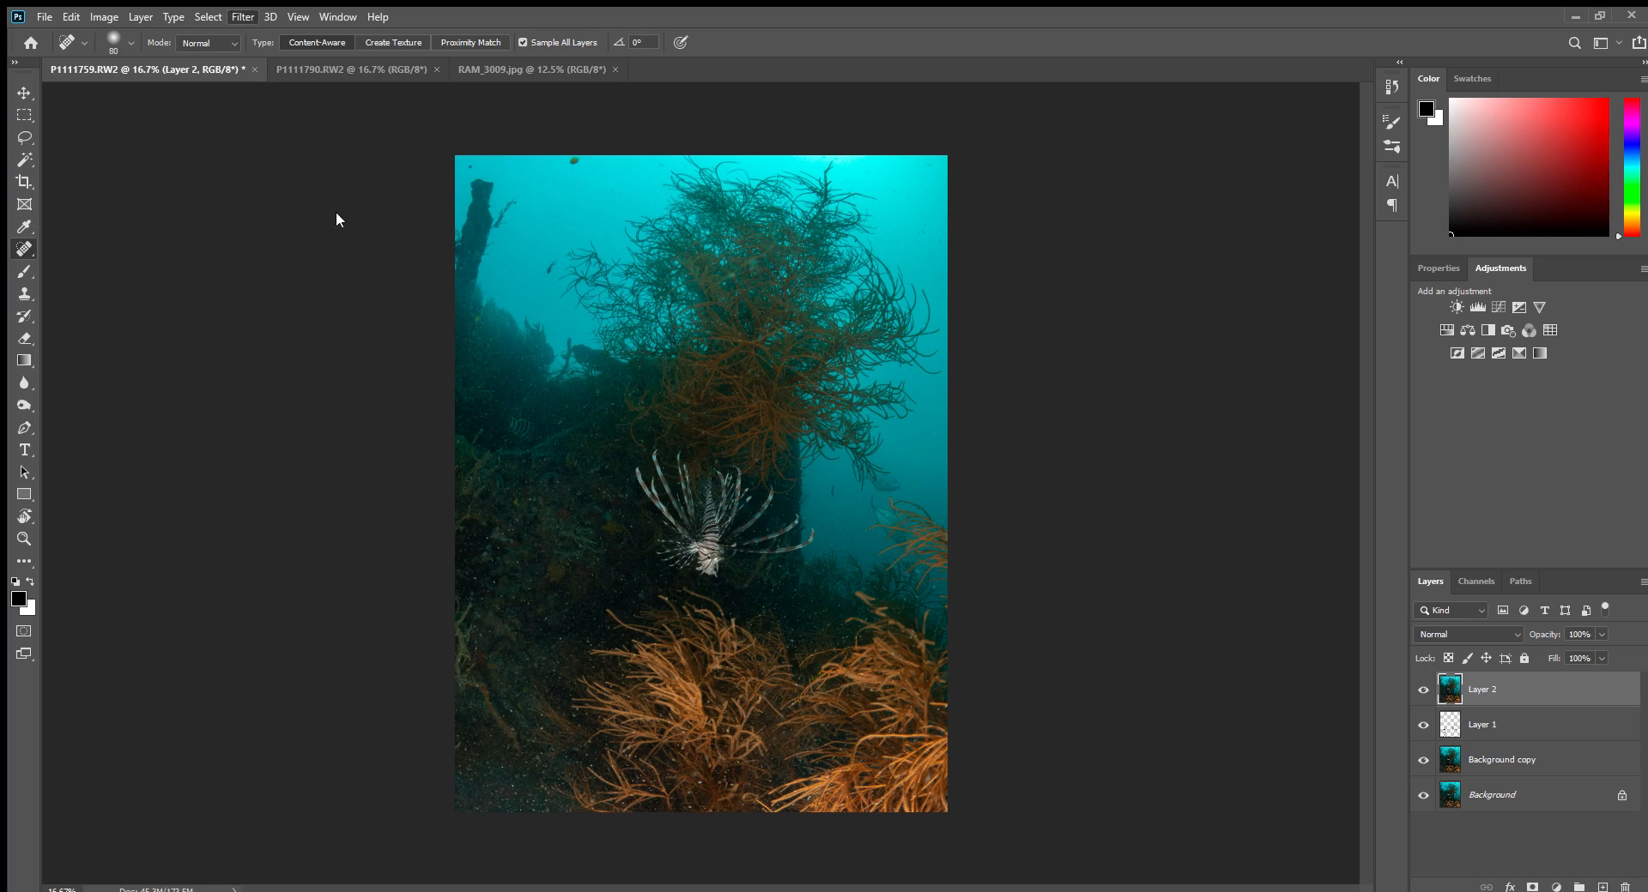
mouse_move(505, 325)
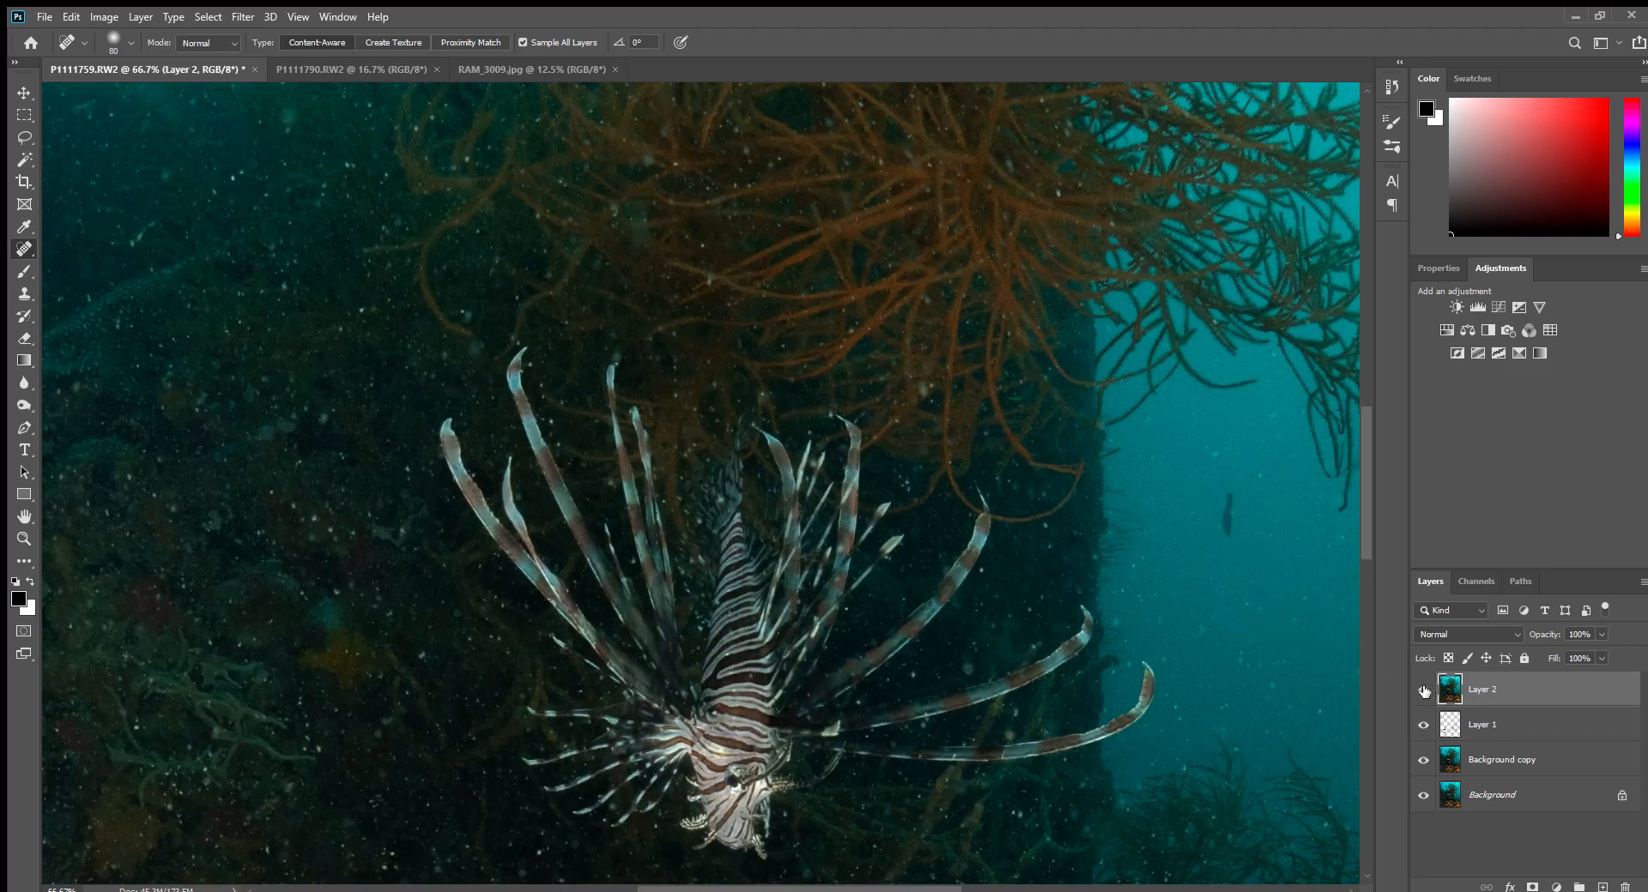
left_click(1423, 692)
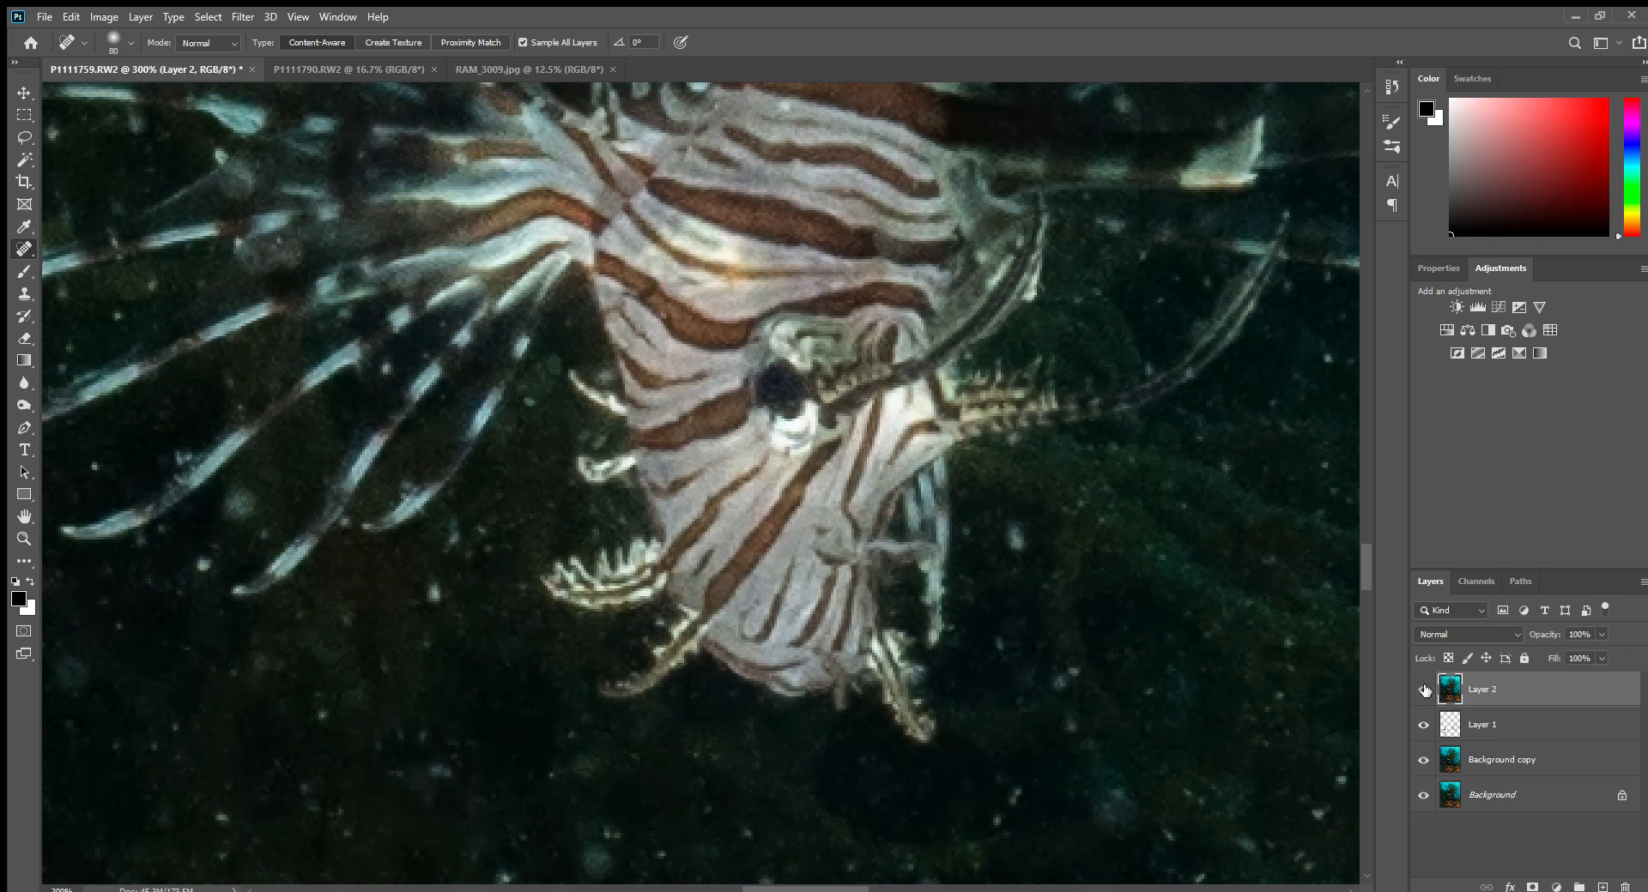
mouse_move(1298, 784)
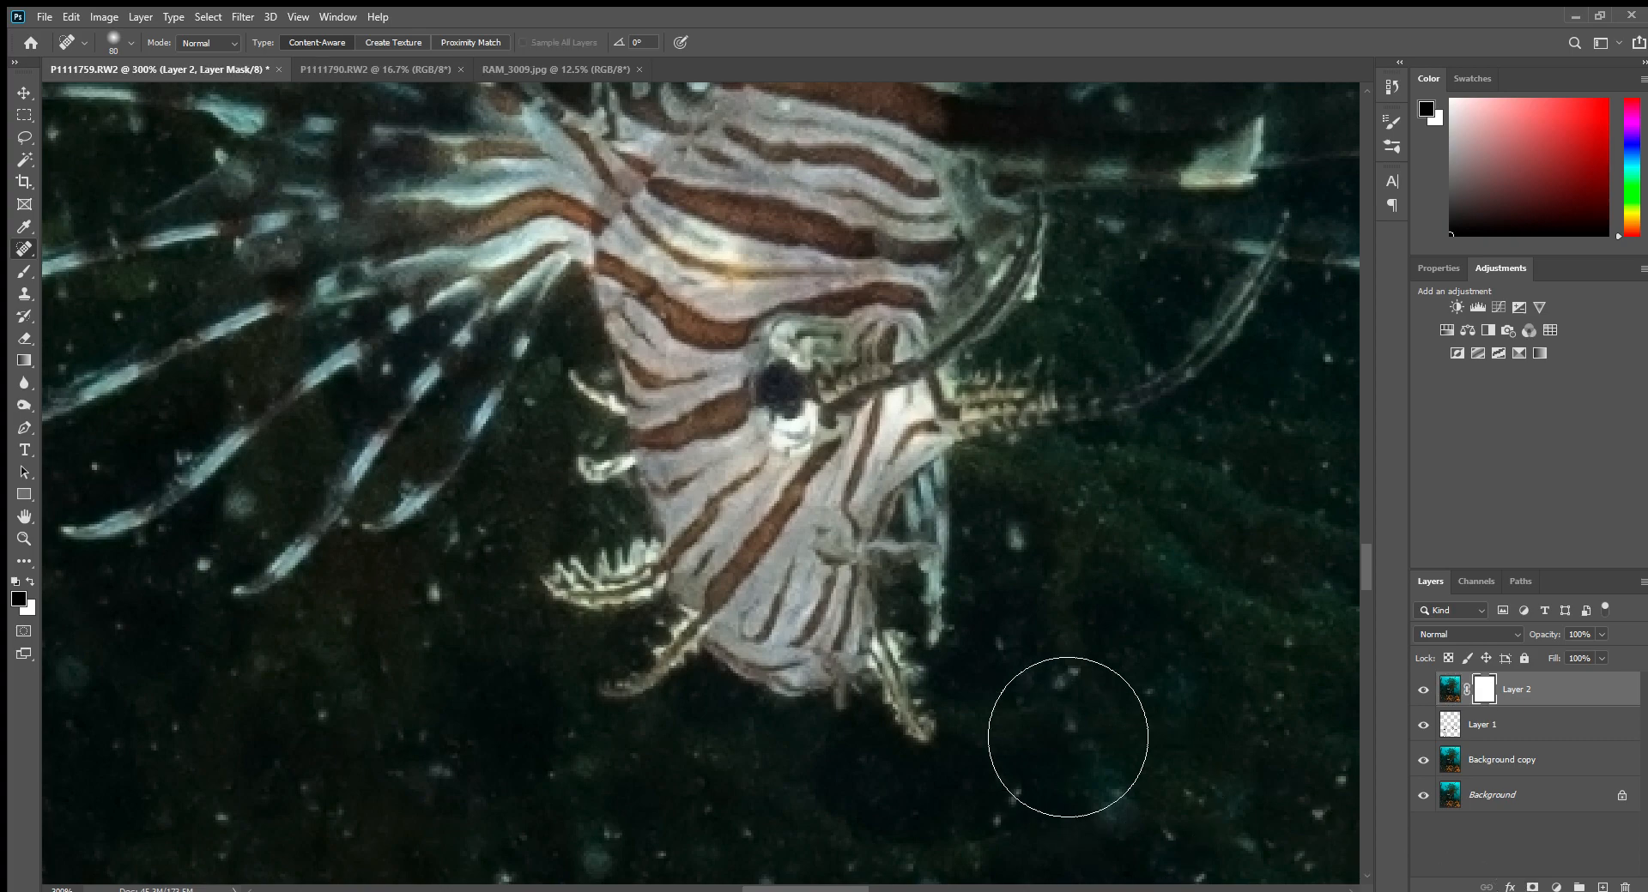
mouse_move(998, 702)
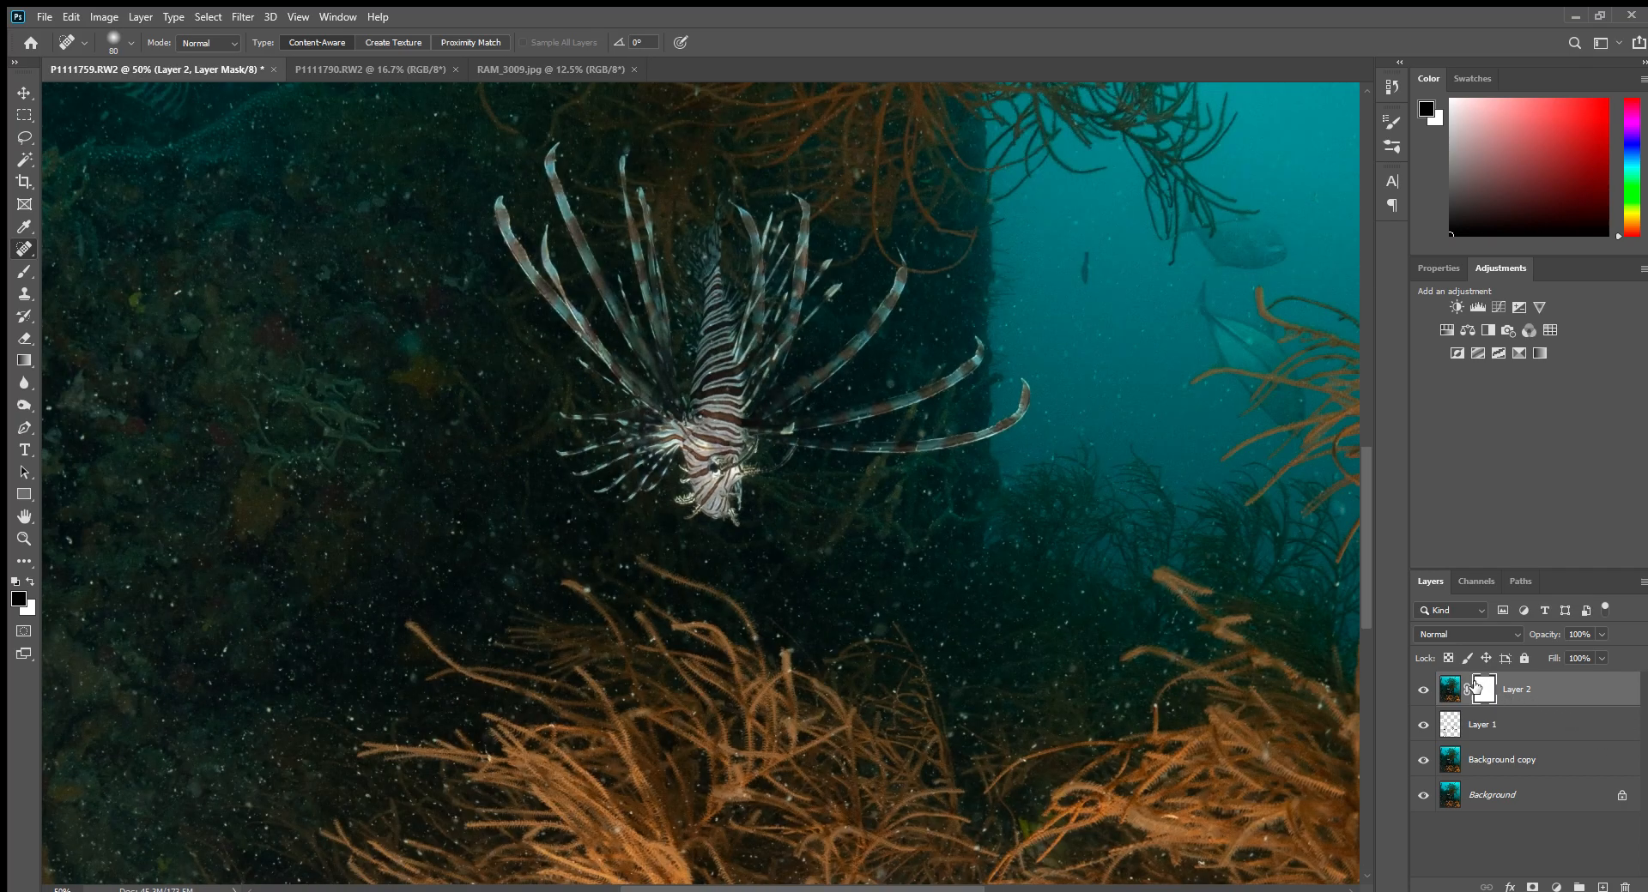
Switch to painting on Layer 2's new layer mask.
key("ctrl+-")
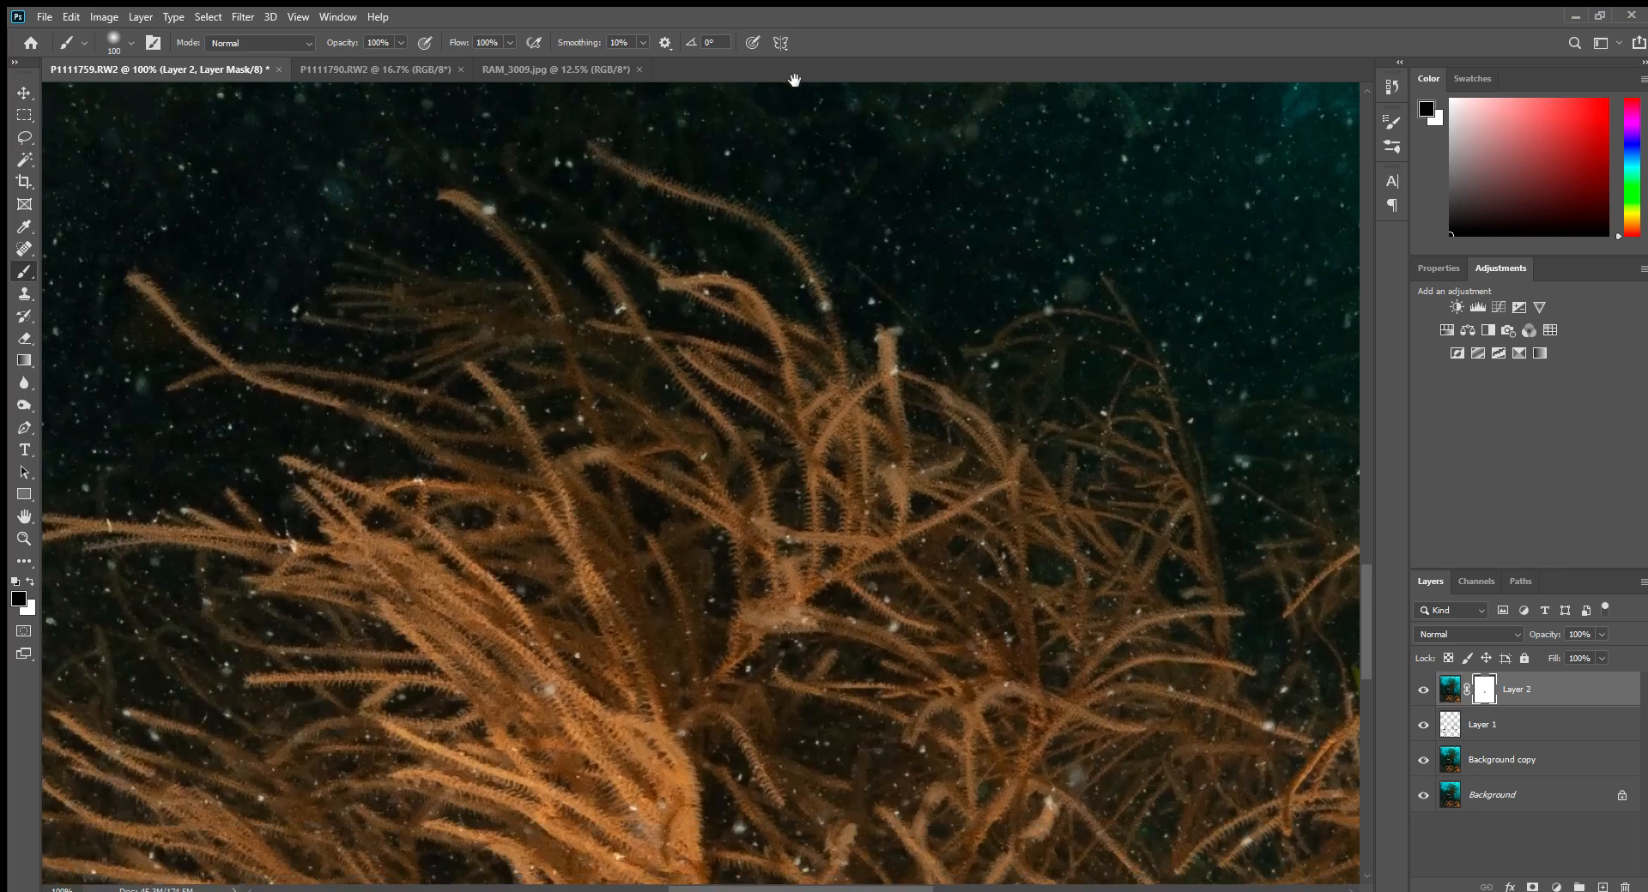
mouse_move(677, 702)
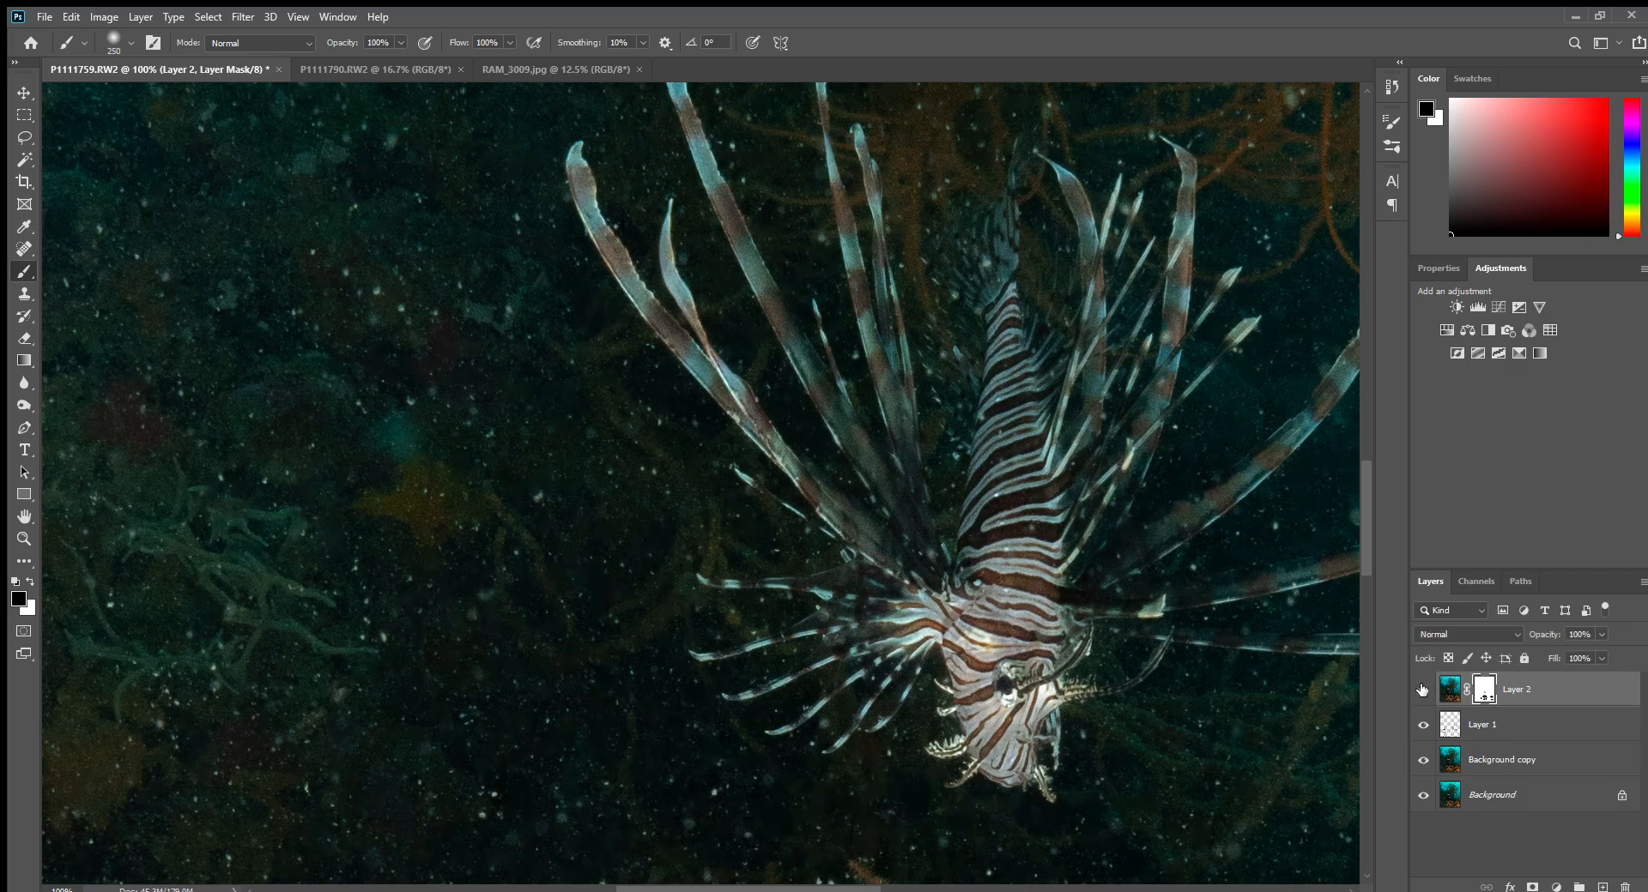
left_click(1423, 690)
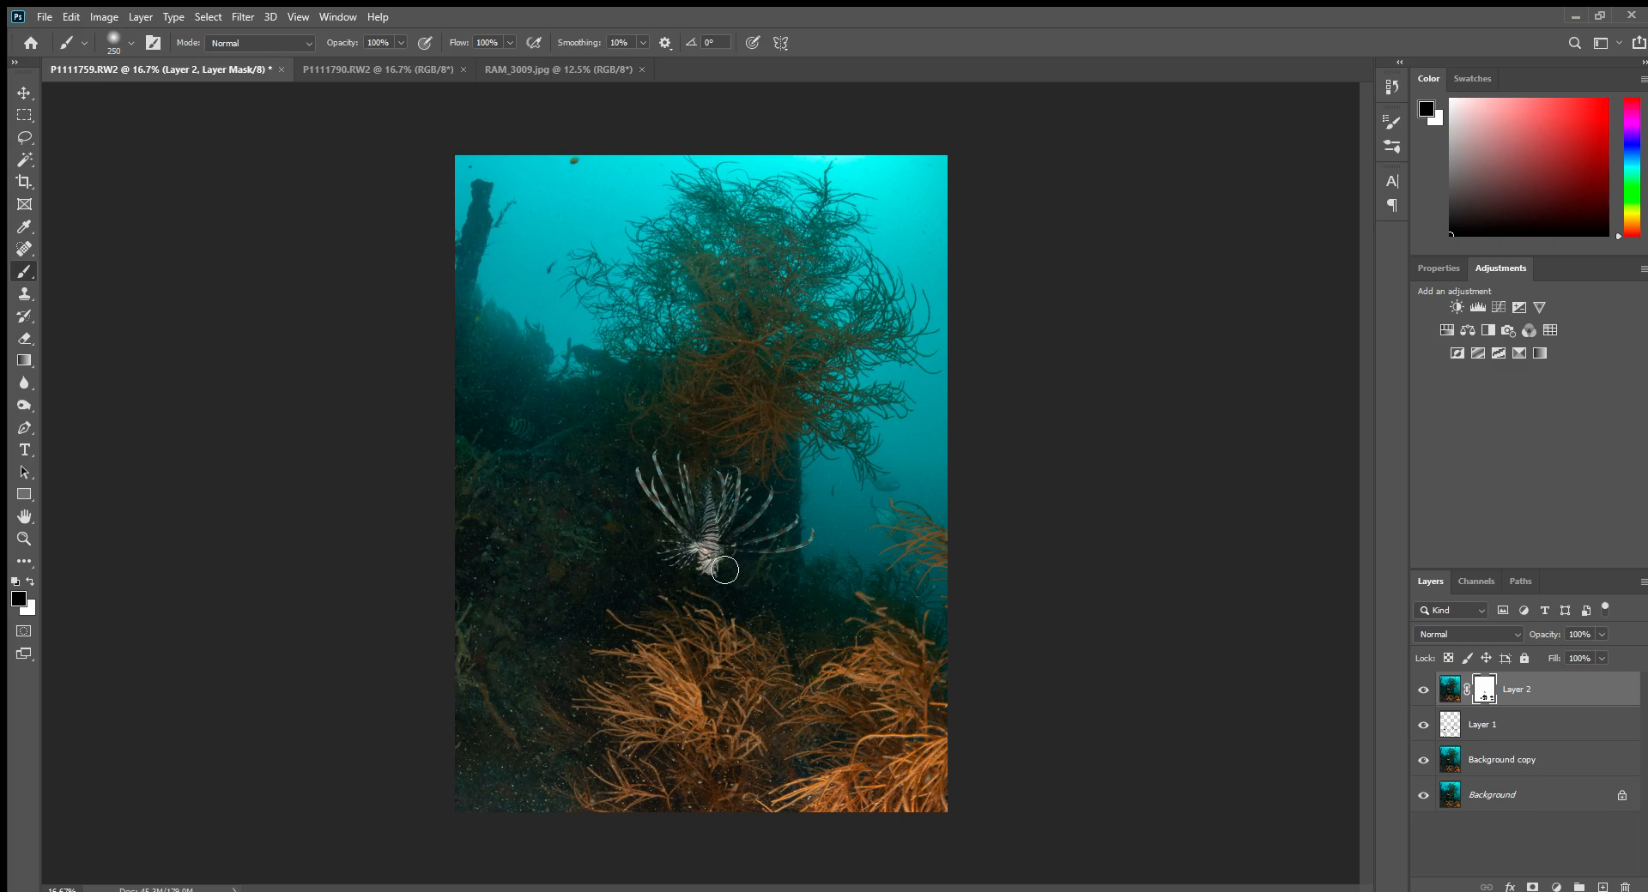
mouse_move(960, 574)
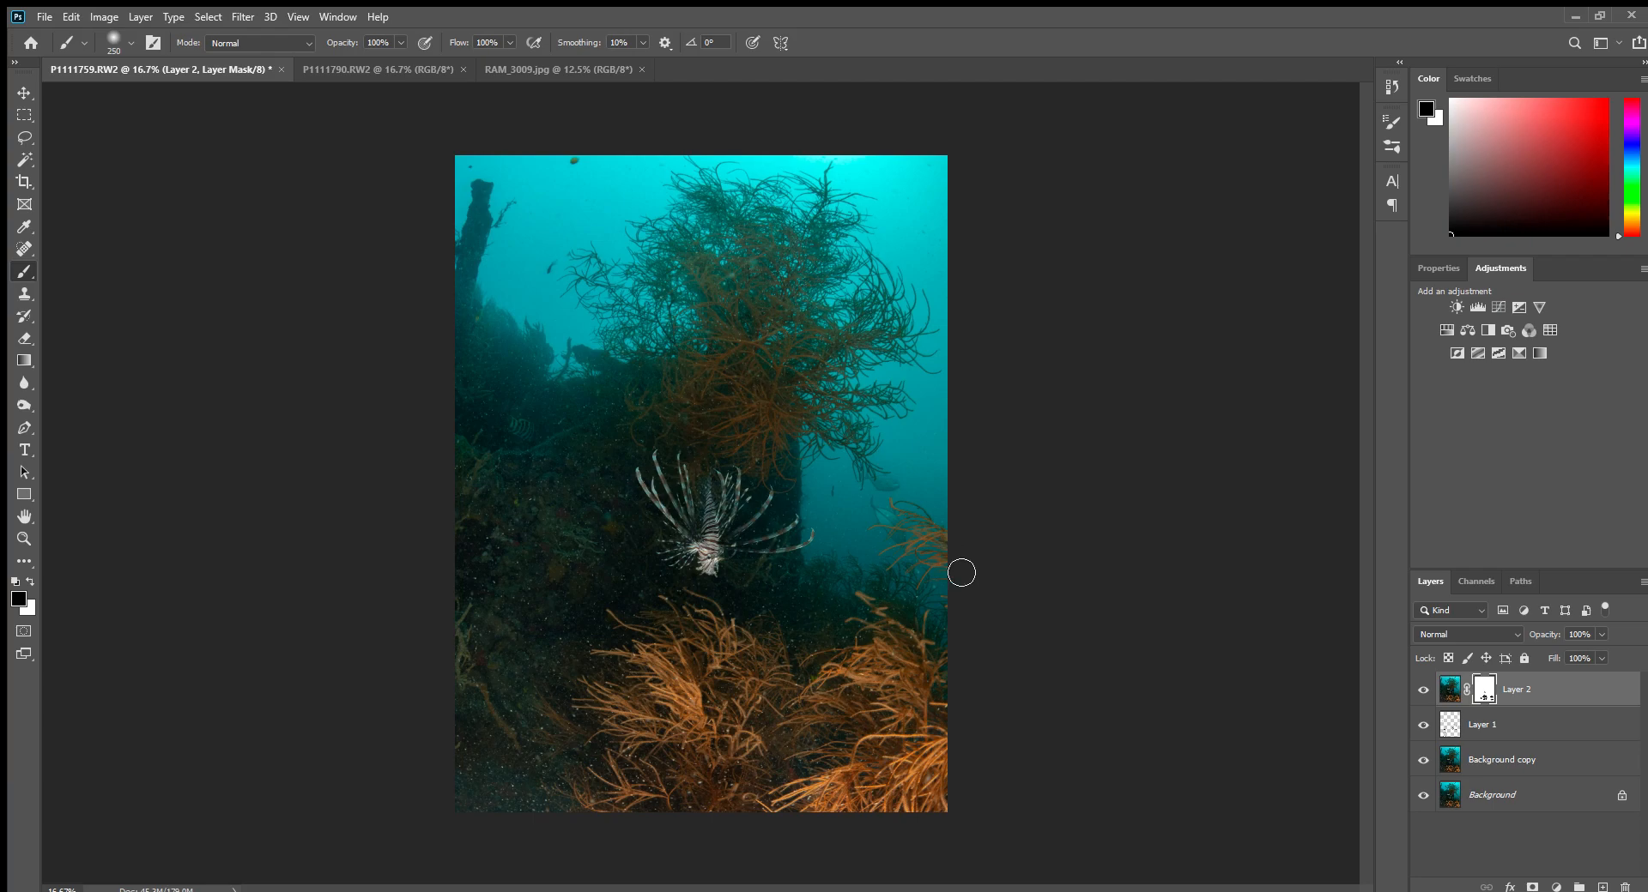
mouse_move(1062, 677)
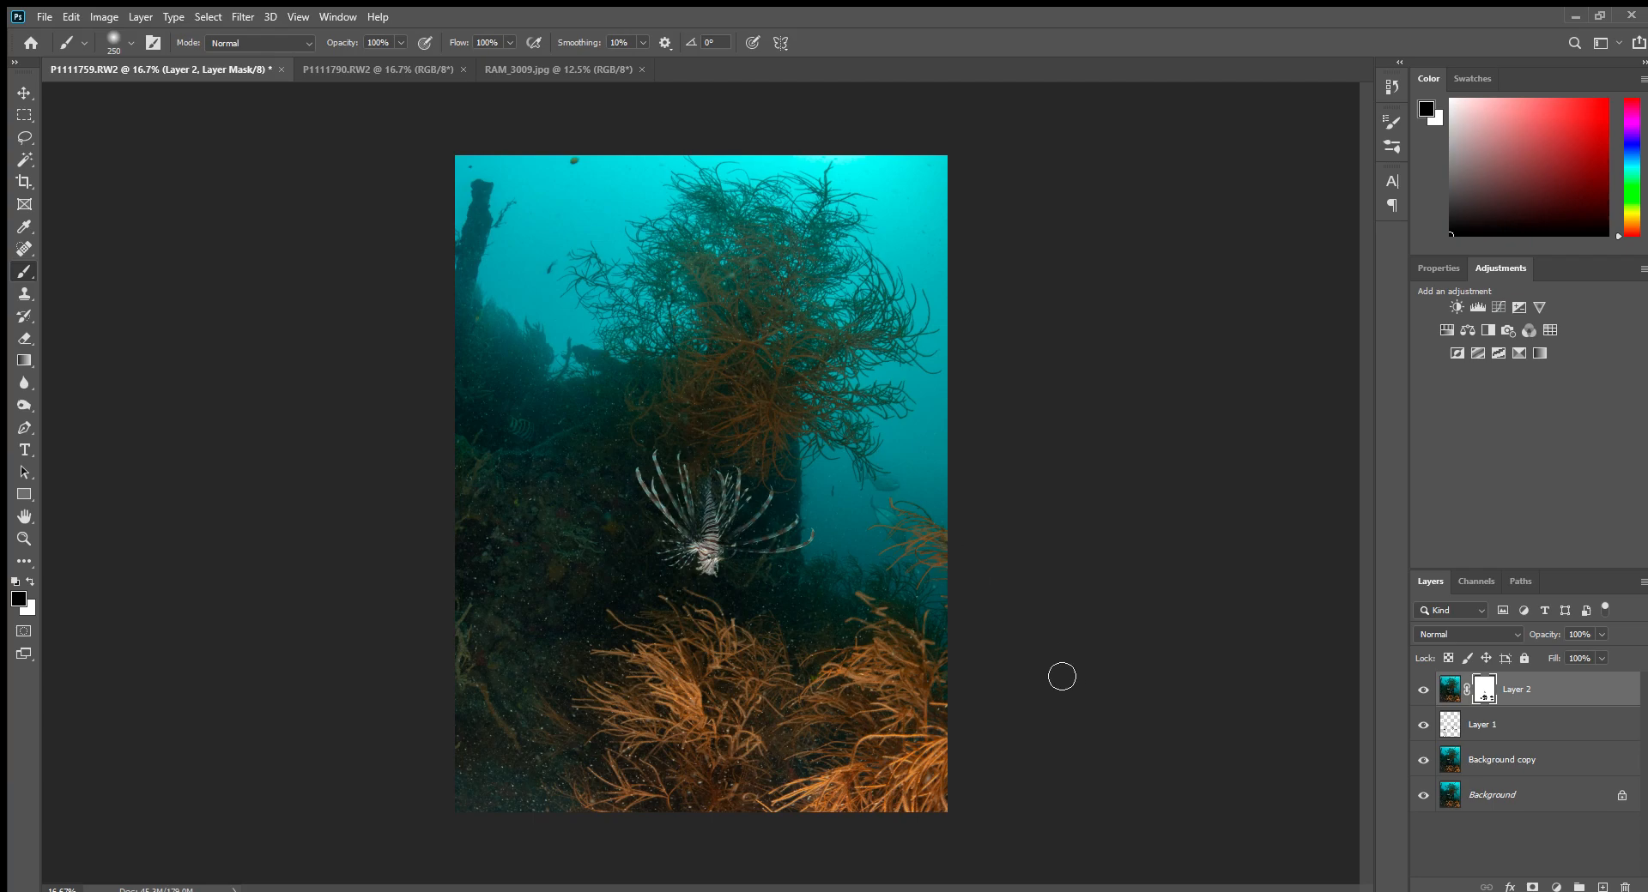
mouse_move(1128, 696)
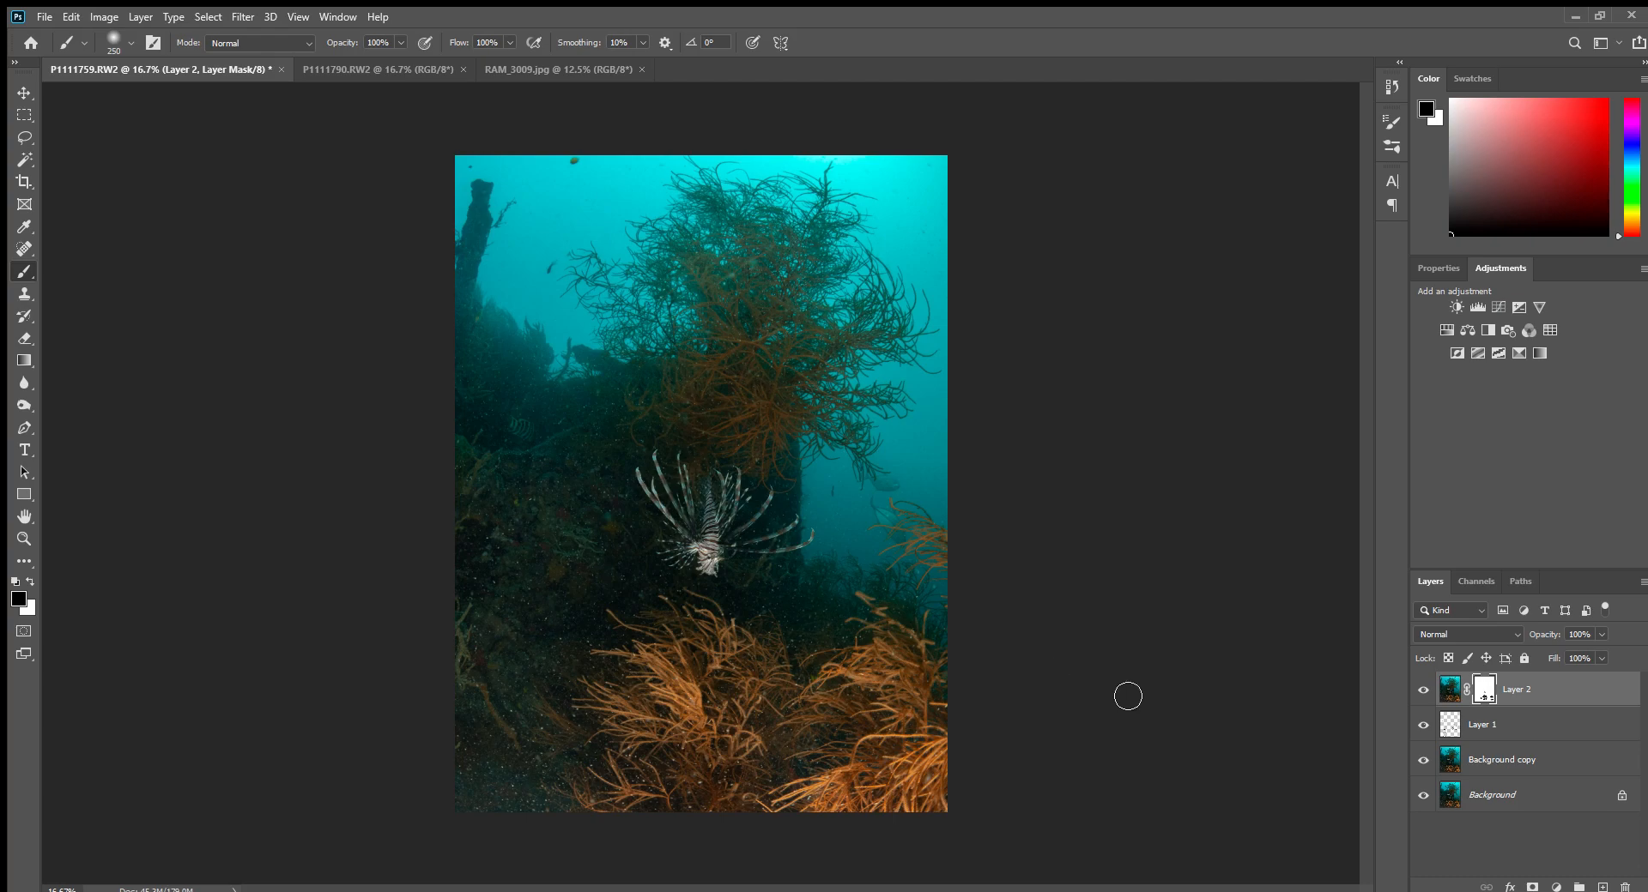
mouse_move(1418, 447)
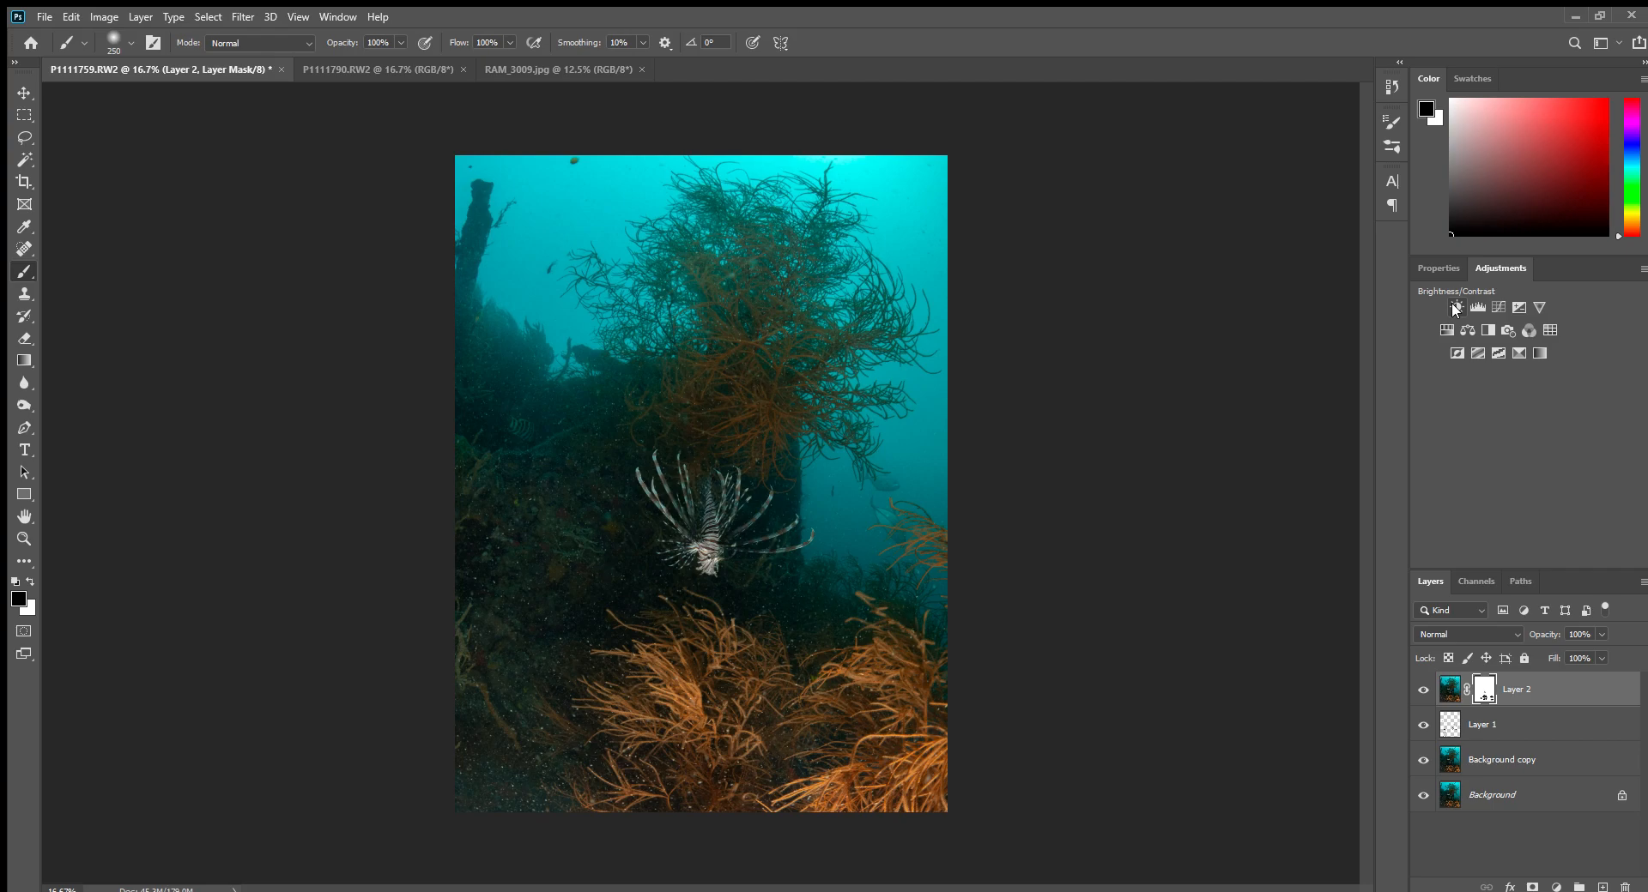
mouse_move(1453, 308)
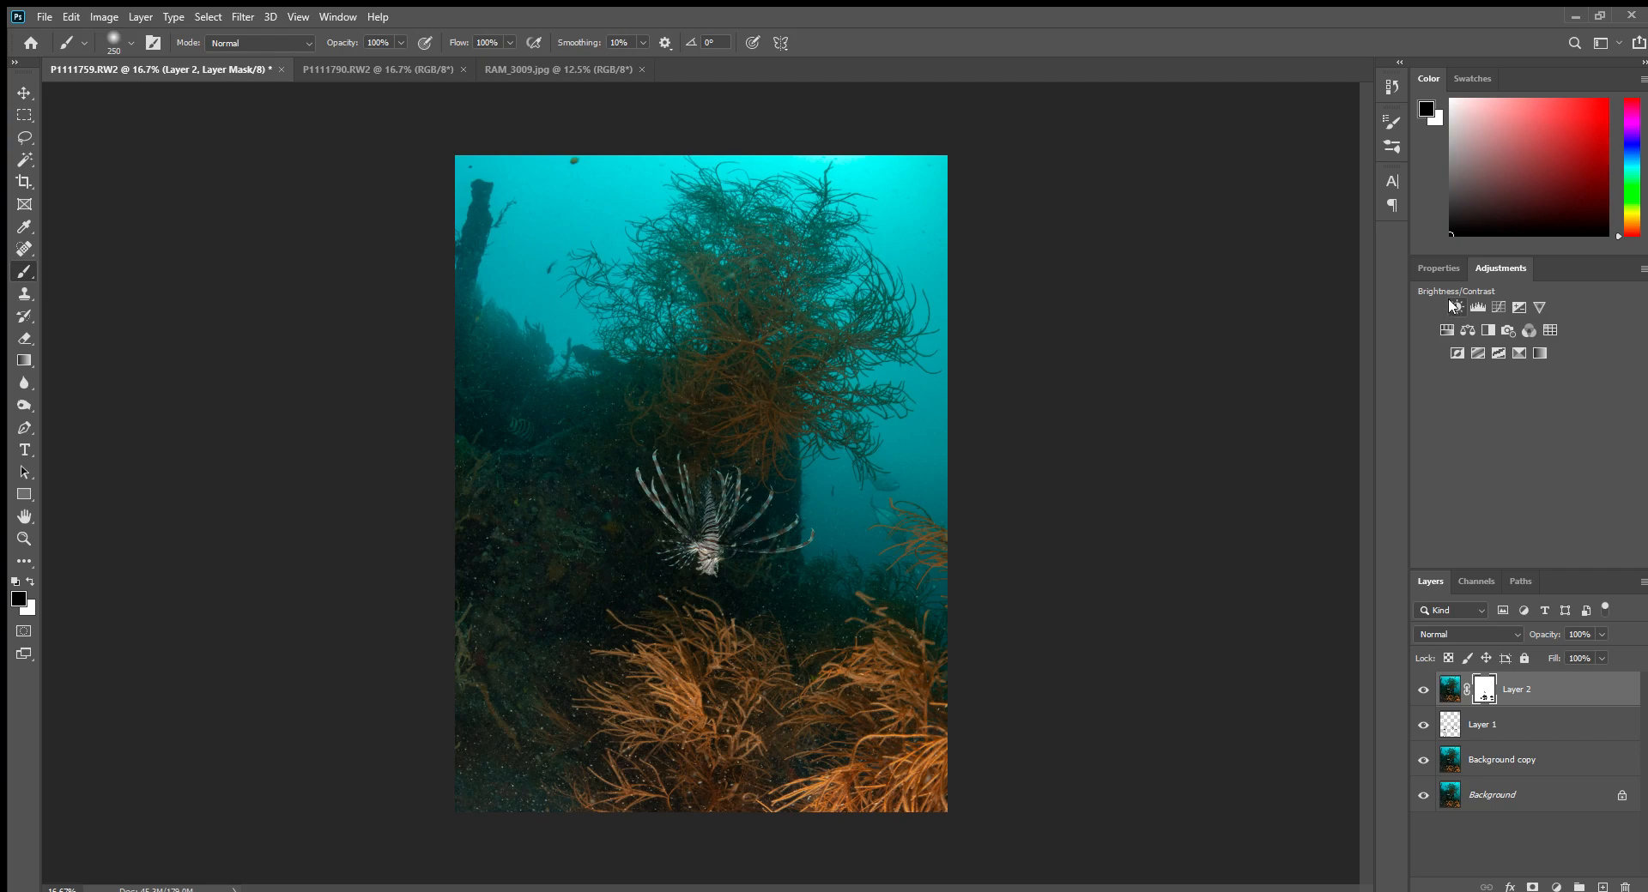
Add a Brightness/Contrast adjustment layer with Brightness -111 and Contrast 27.
left_click(1456, 308)
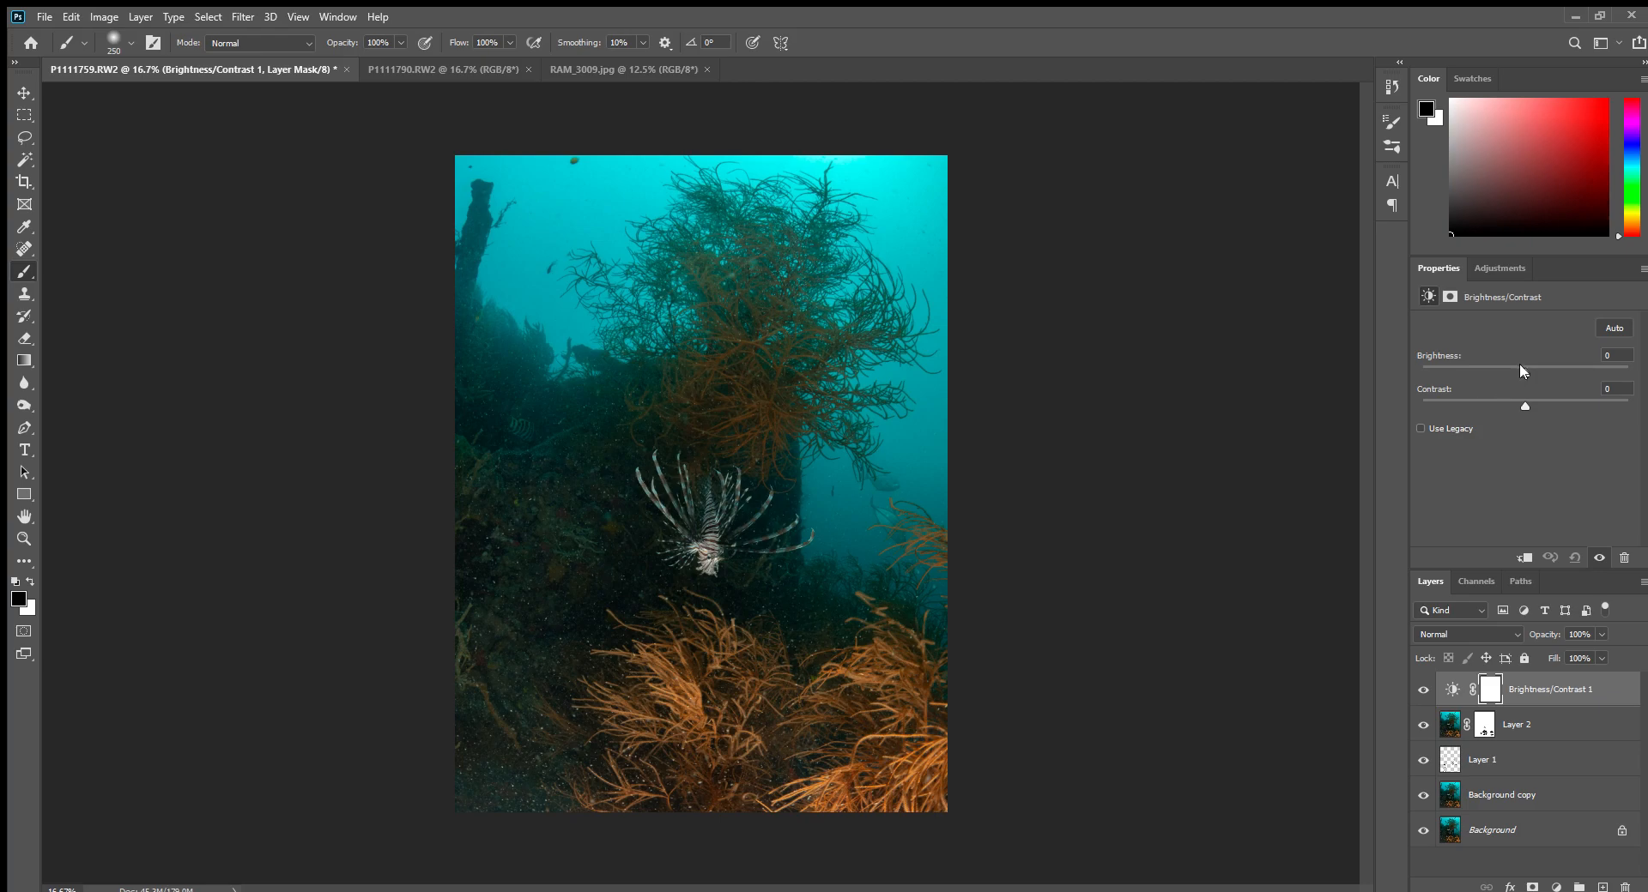
left_click_drag(1524, 370, 1487, 370)
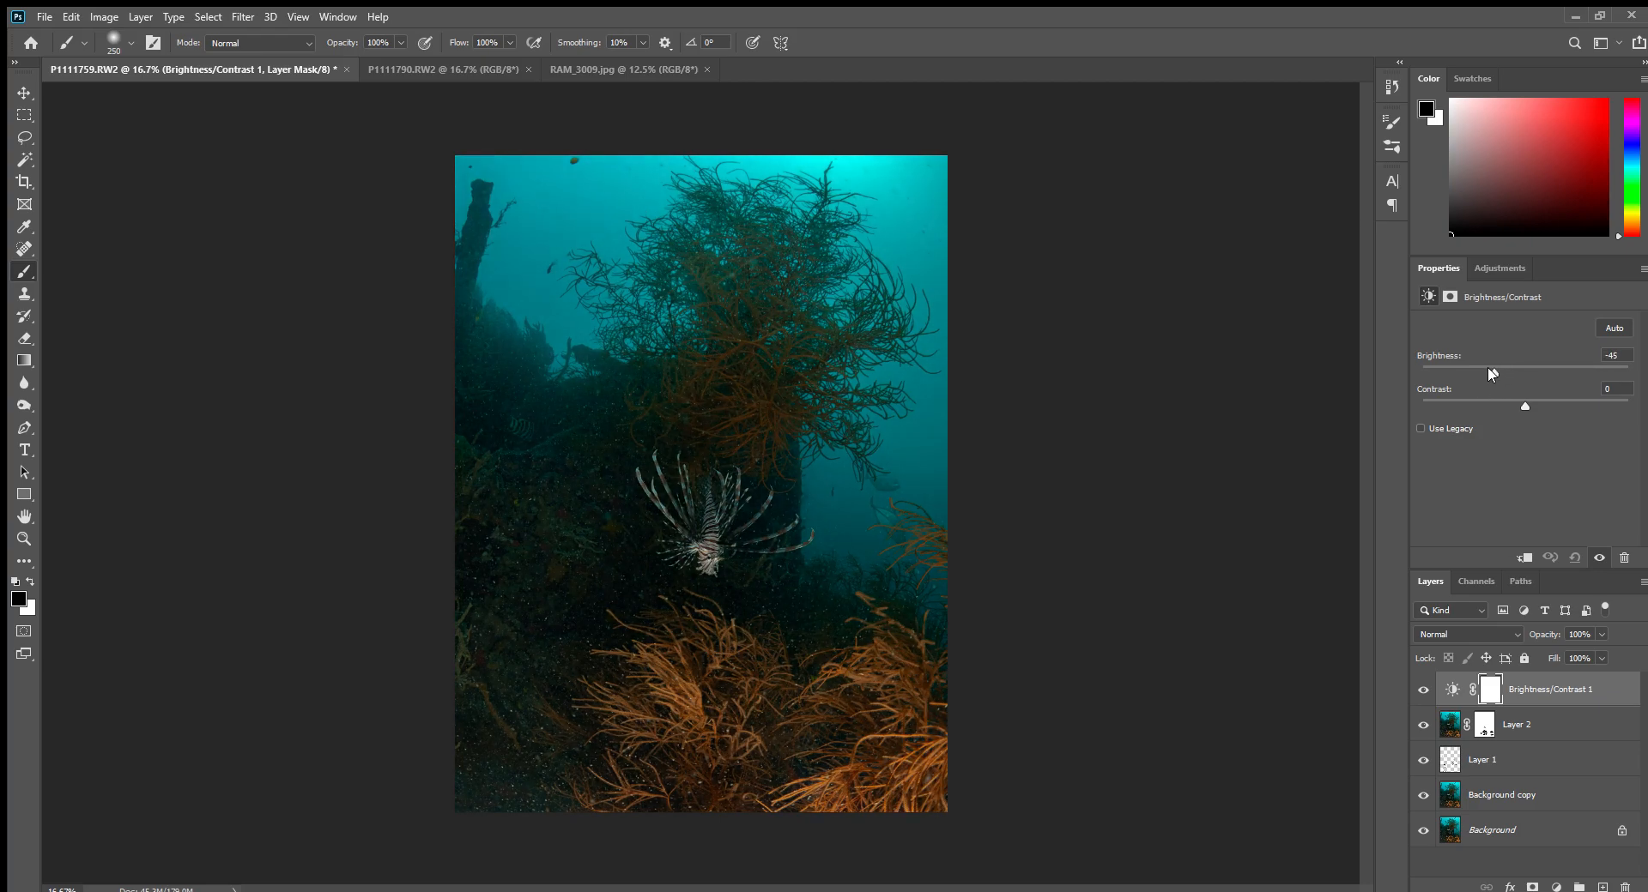
left_click_drag(1525, 373, 1484, 372)
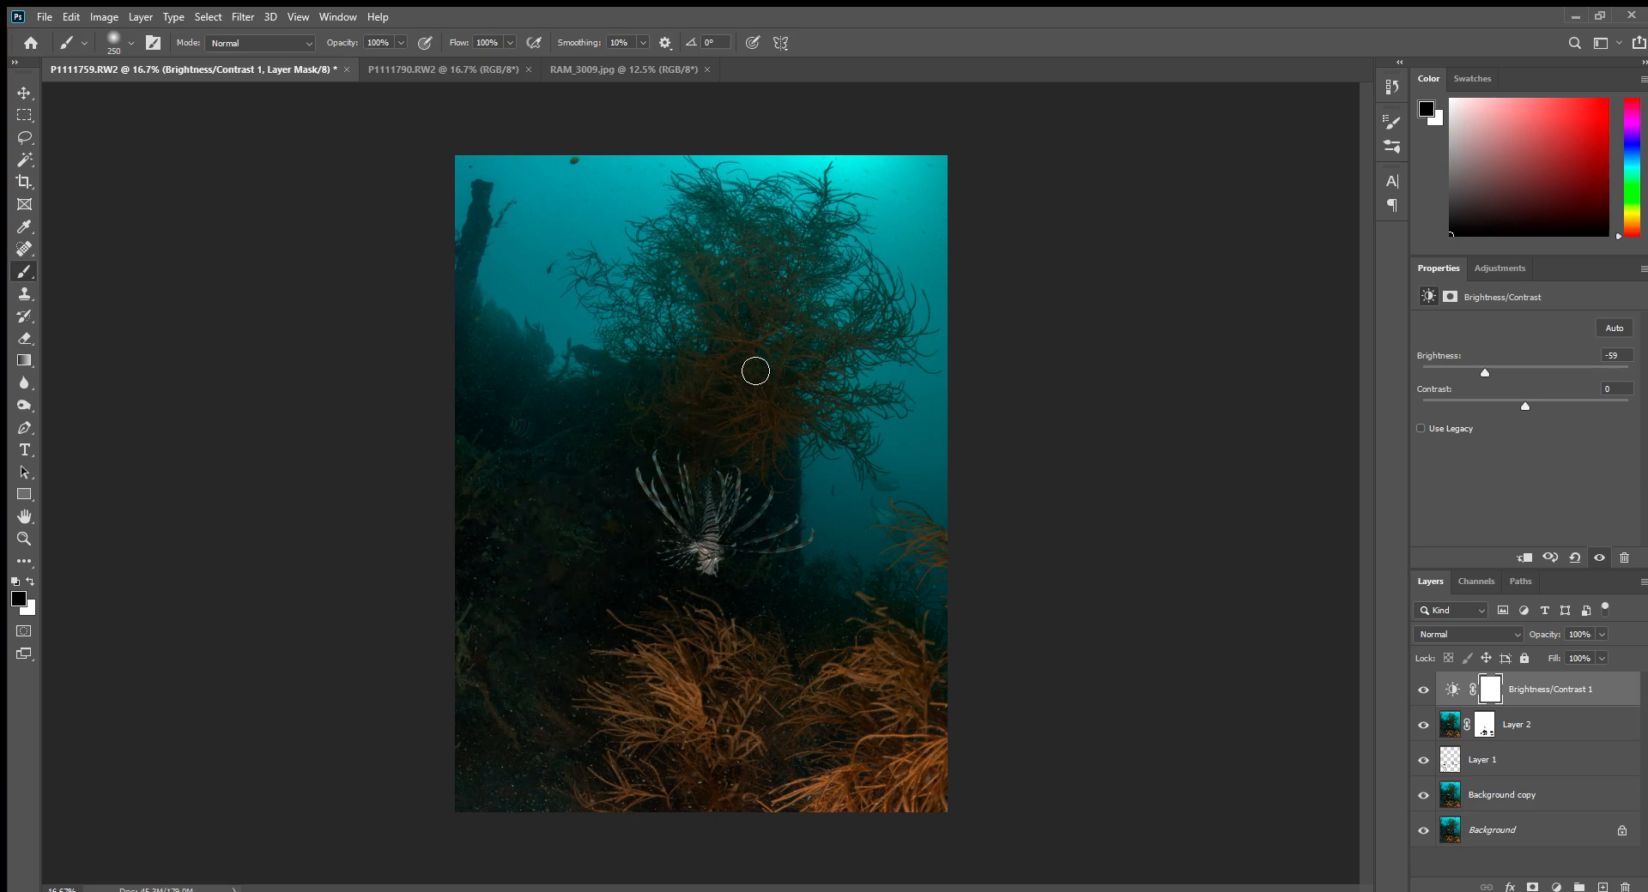
left_click_drag(1484, 373, 1490, 372)
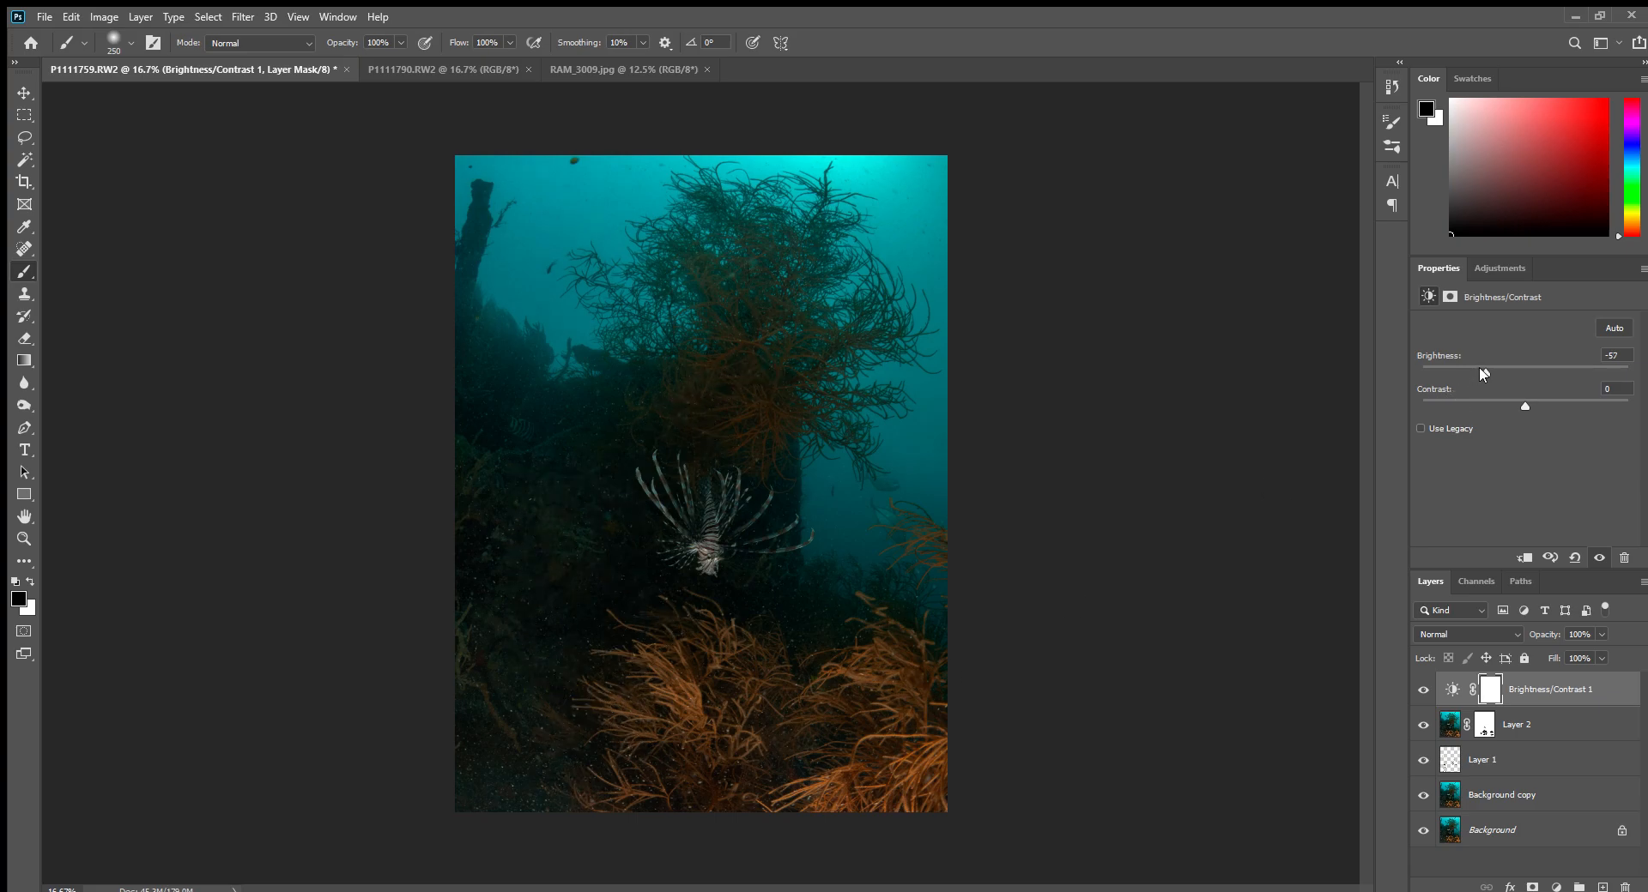
left_click_drag(1513, 373, 1429, 374)
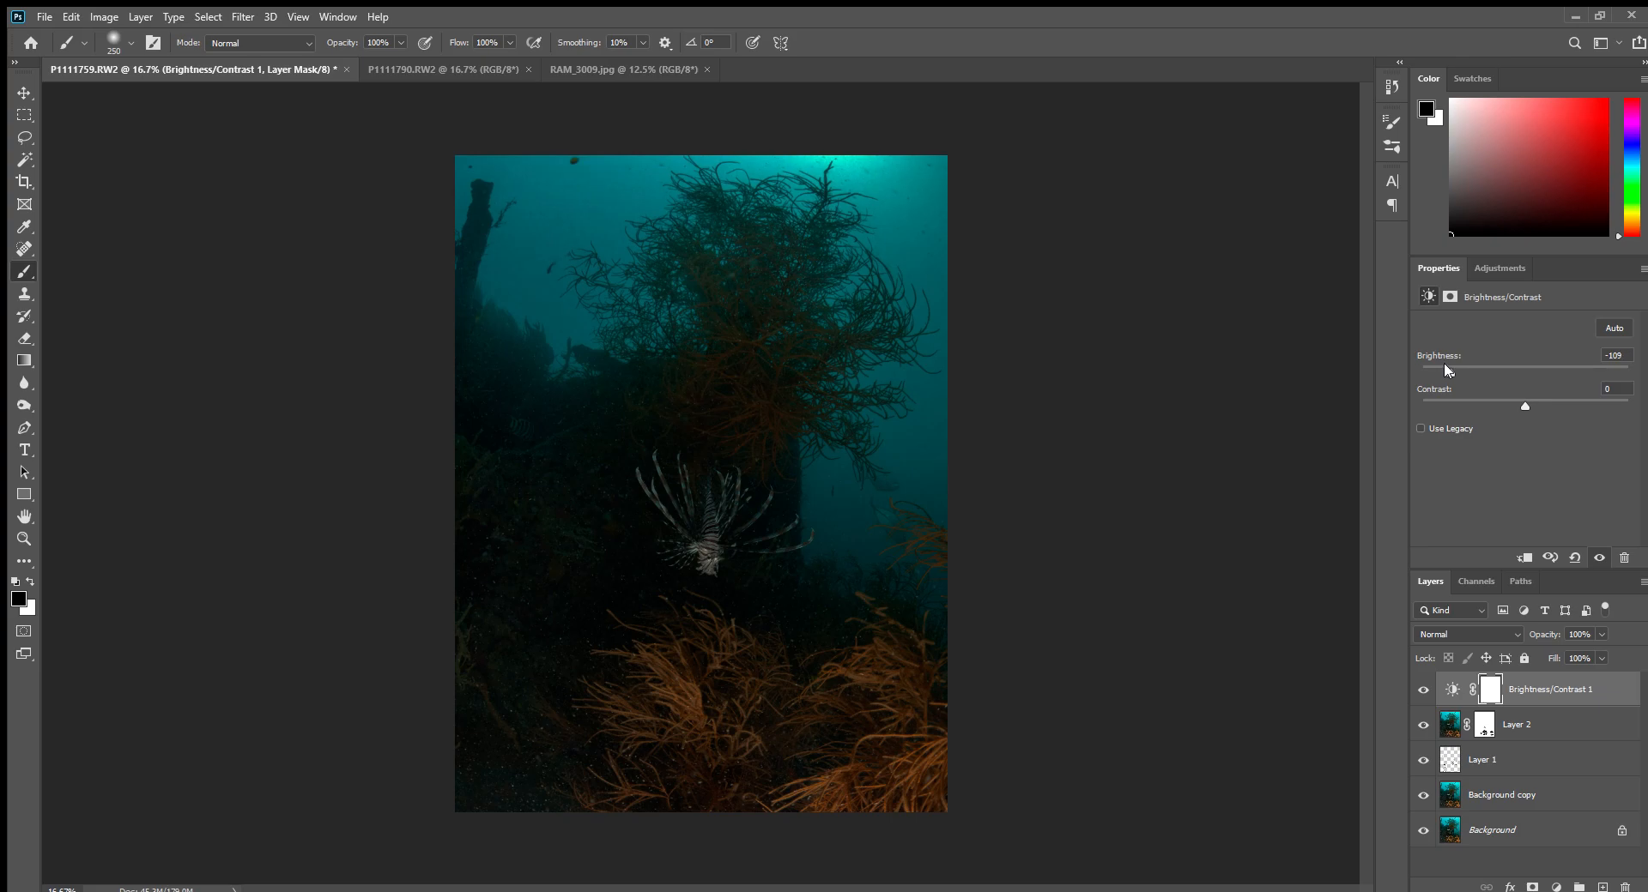
left_click_drag(1524, 406, 1544, 407)
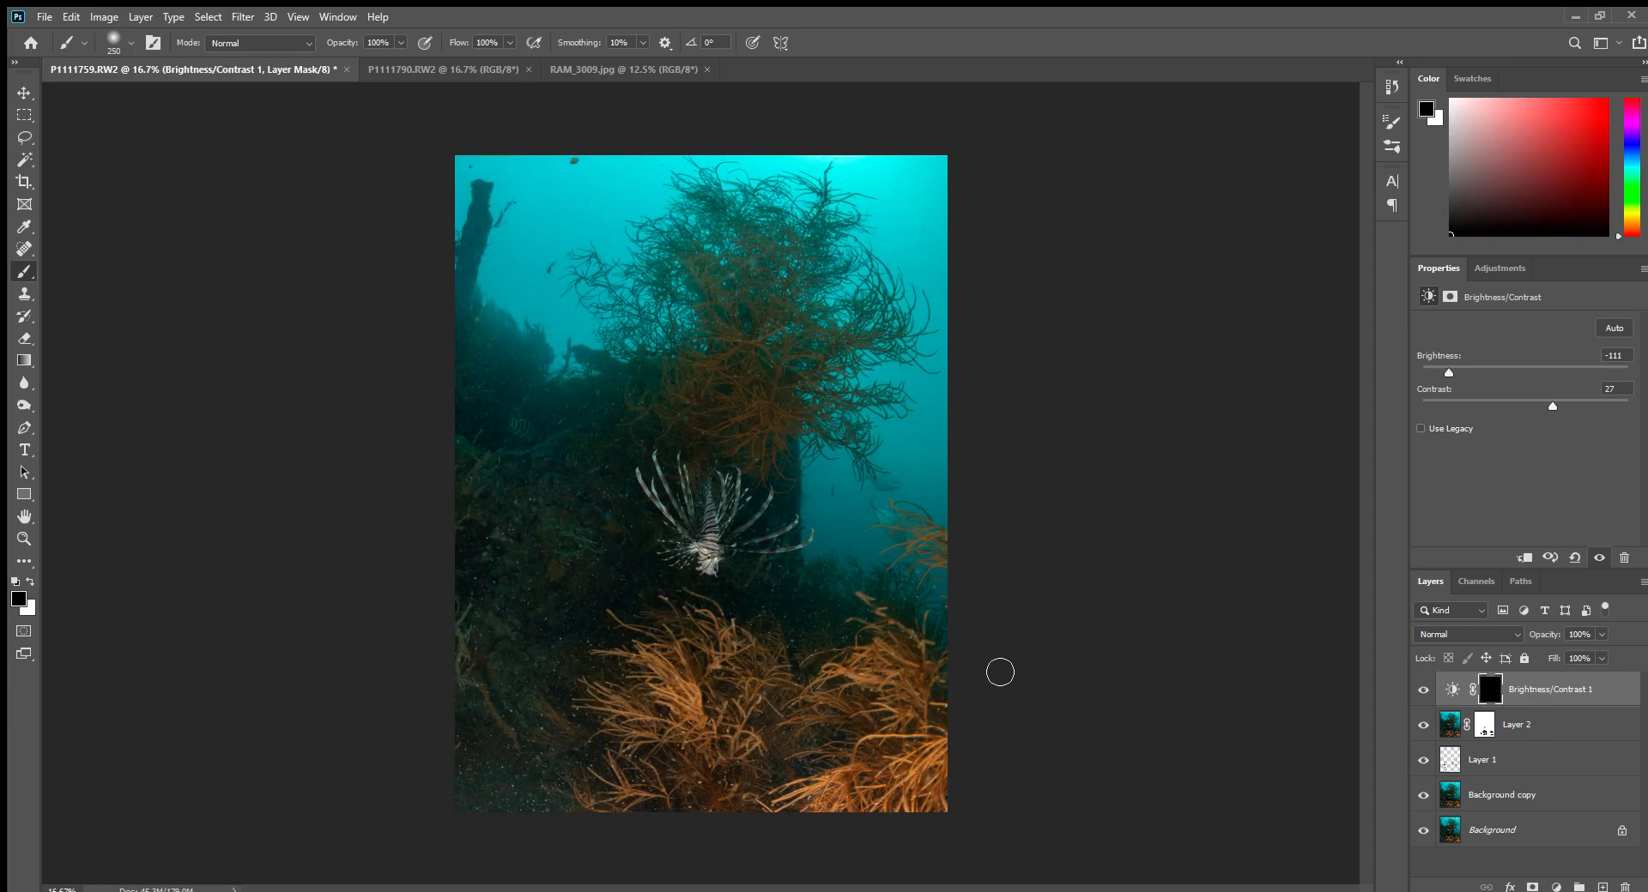
mouse_move(604, 804)
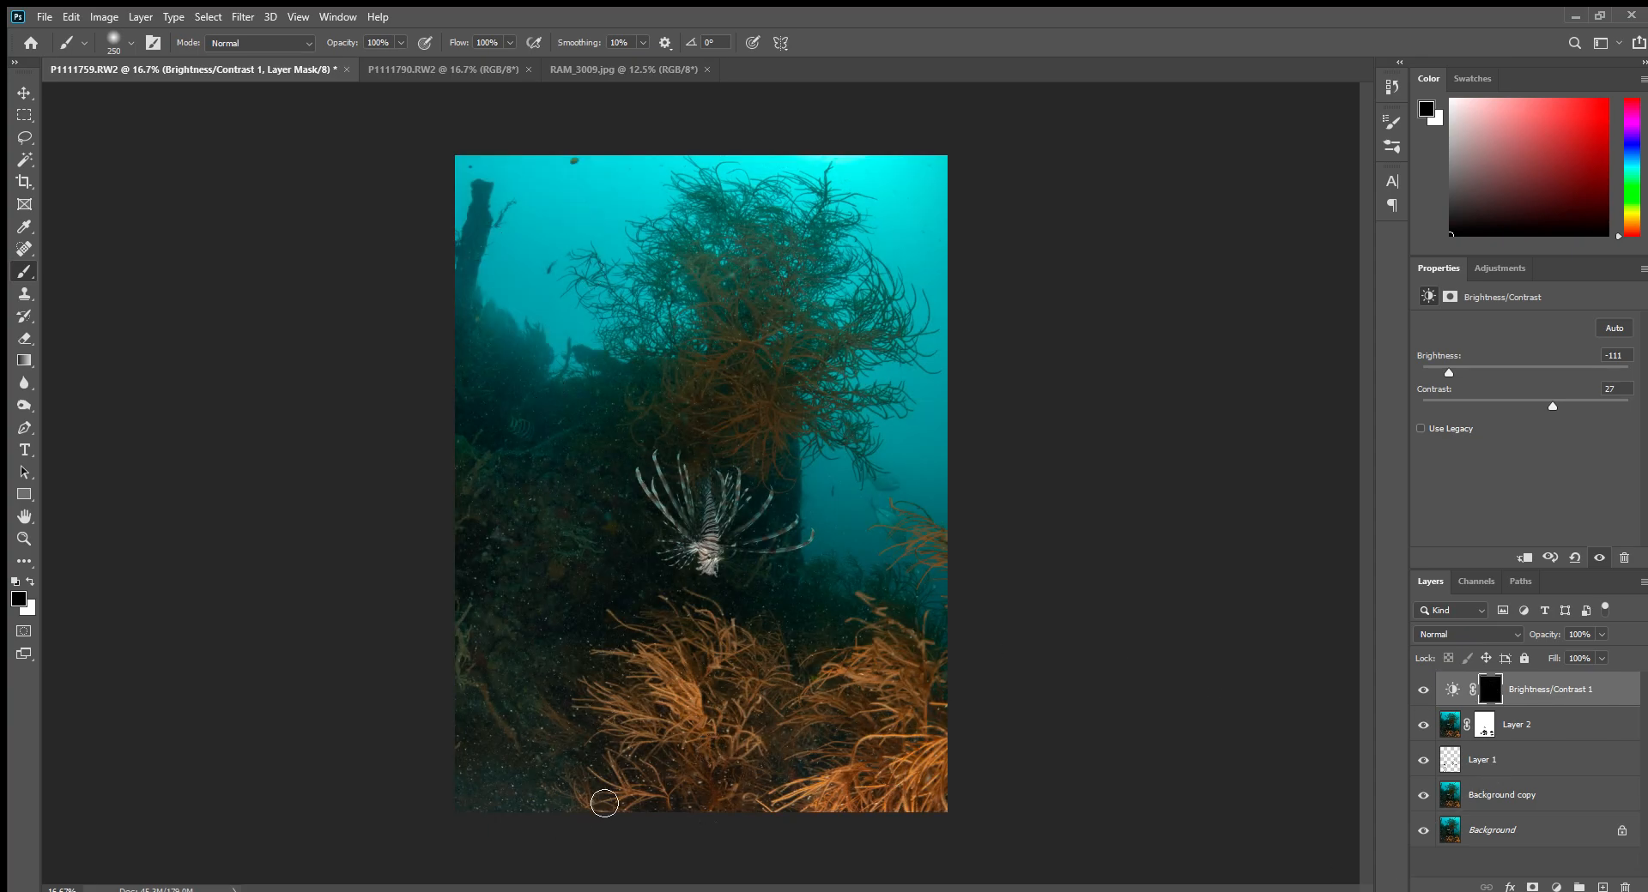
mouse_move(108, 294)
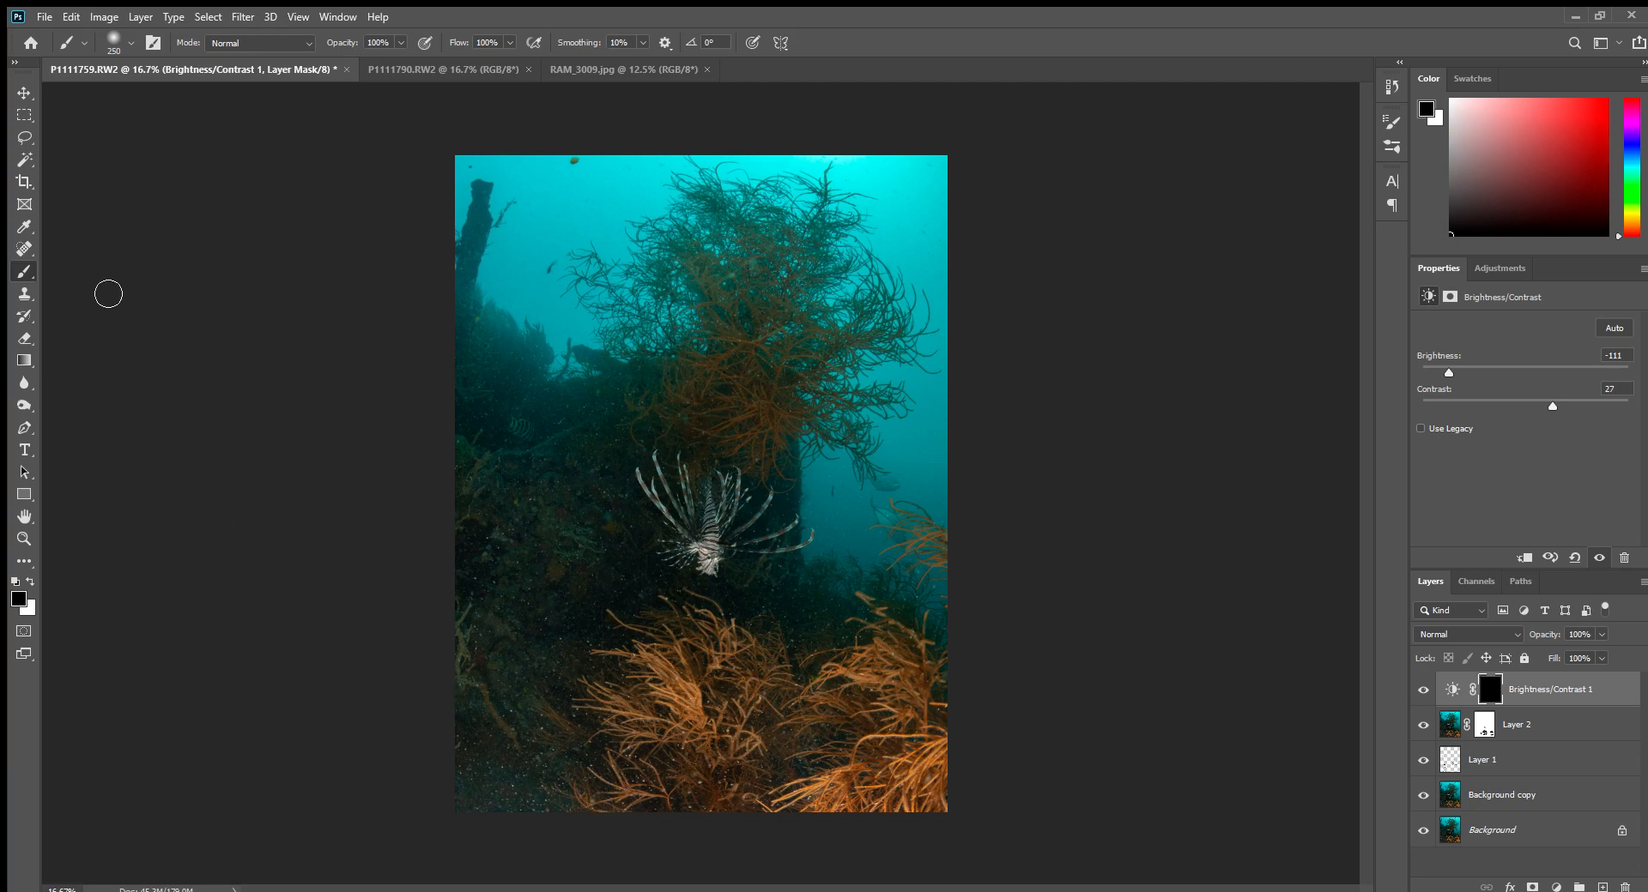
mouse_move(33, 598)
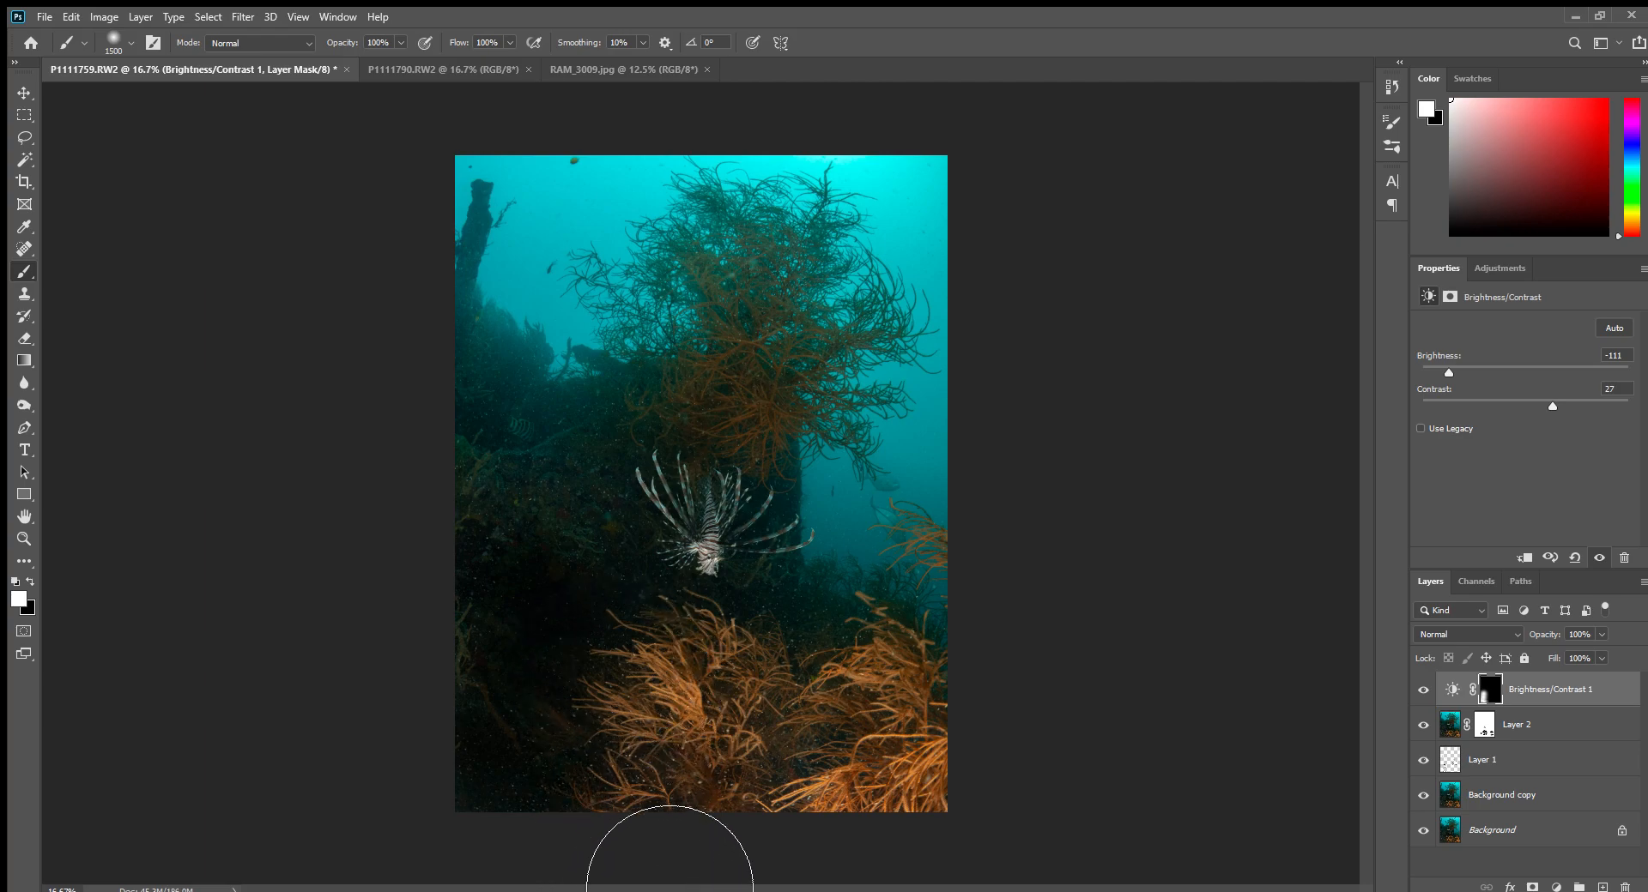
Paint white into the Brightness/Contrast mask along the photo's bottom edge to reveal darkening.
left_click_drag(670, 851, 549, 580)
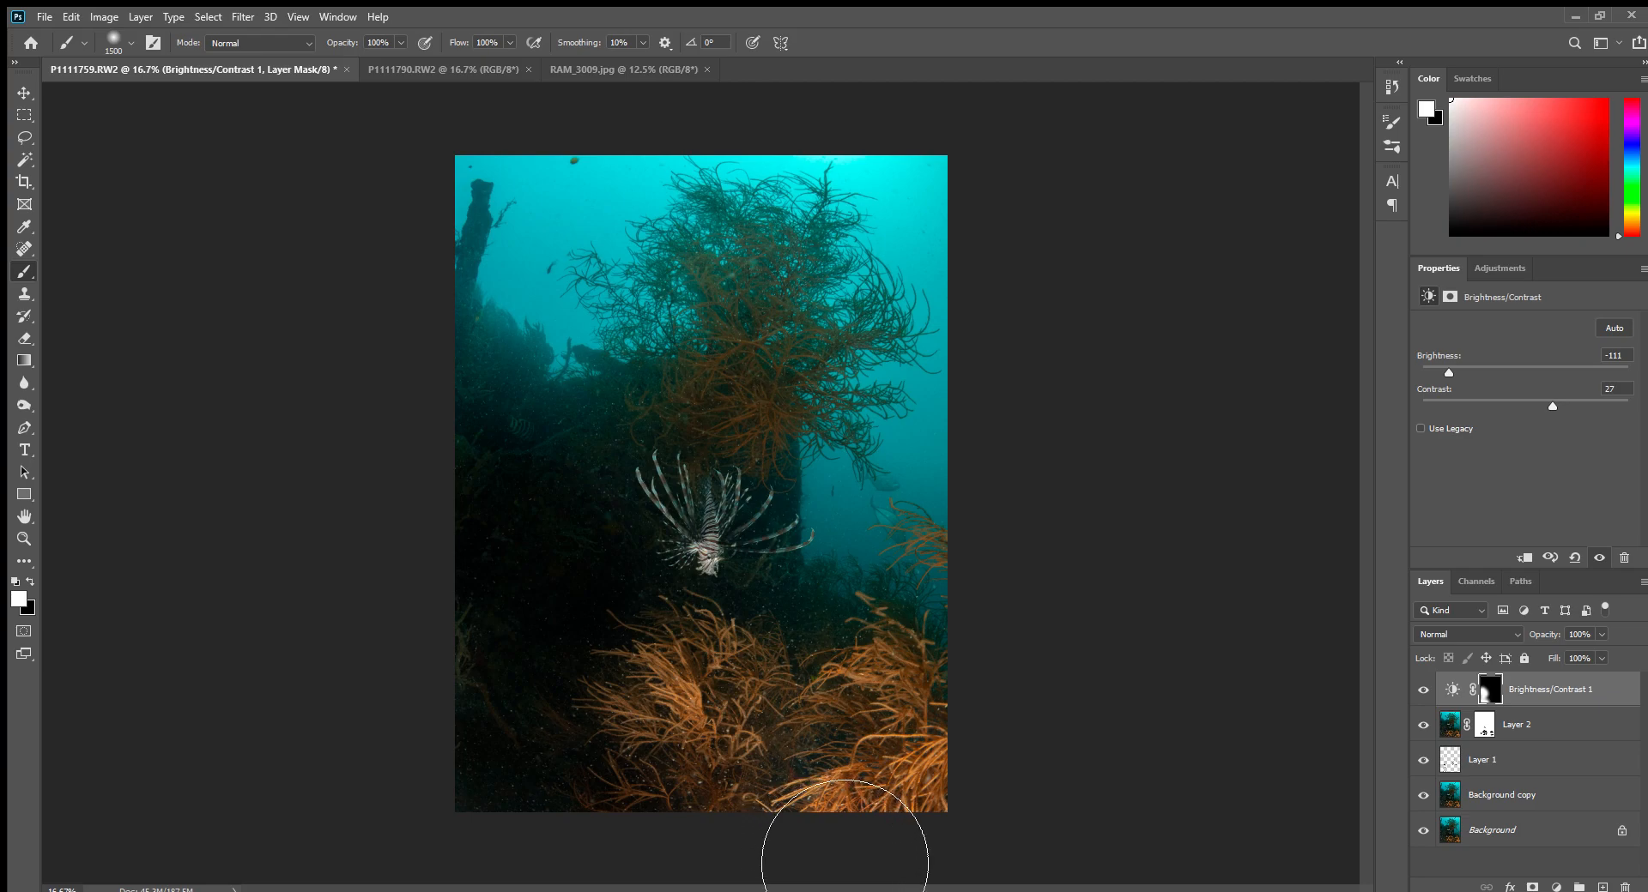
mouse_move(815, 658)
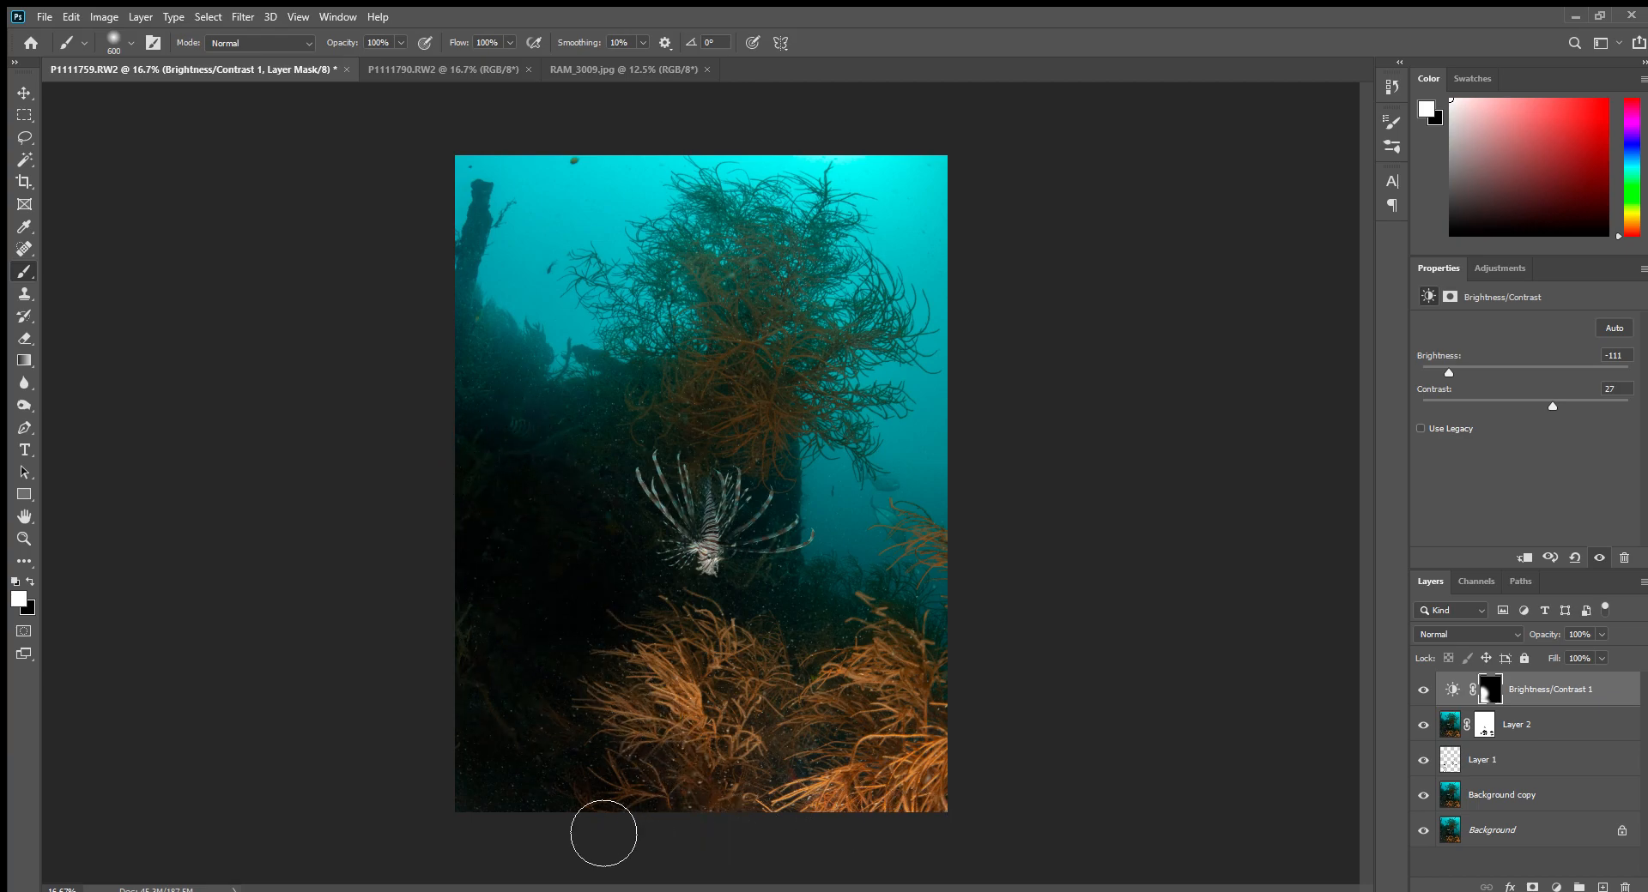
mouse_move(1372, 564)
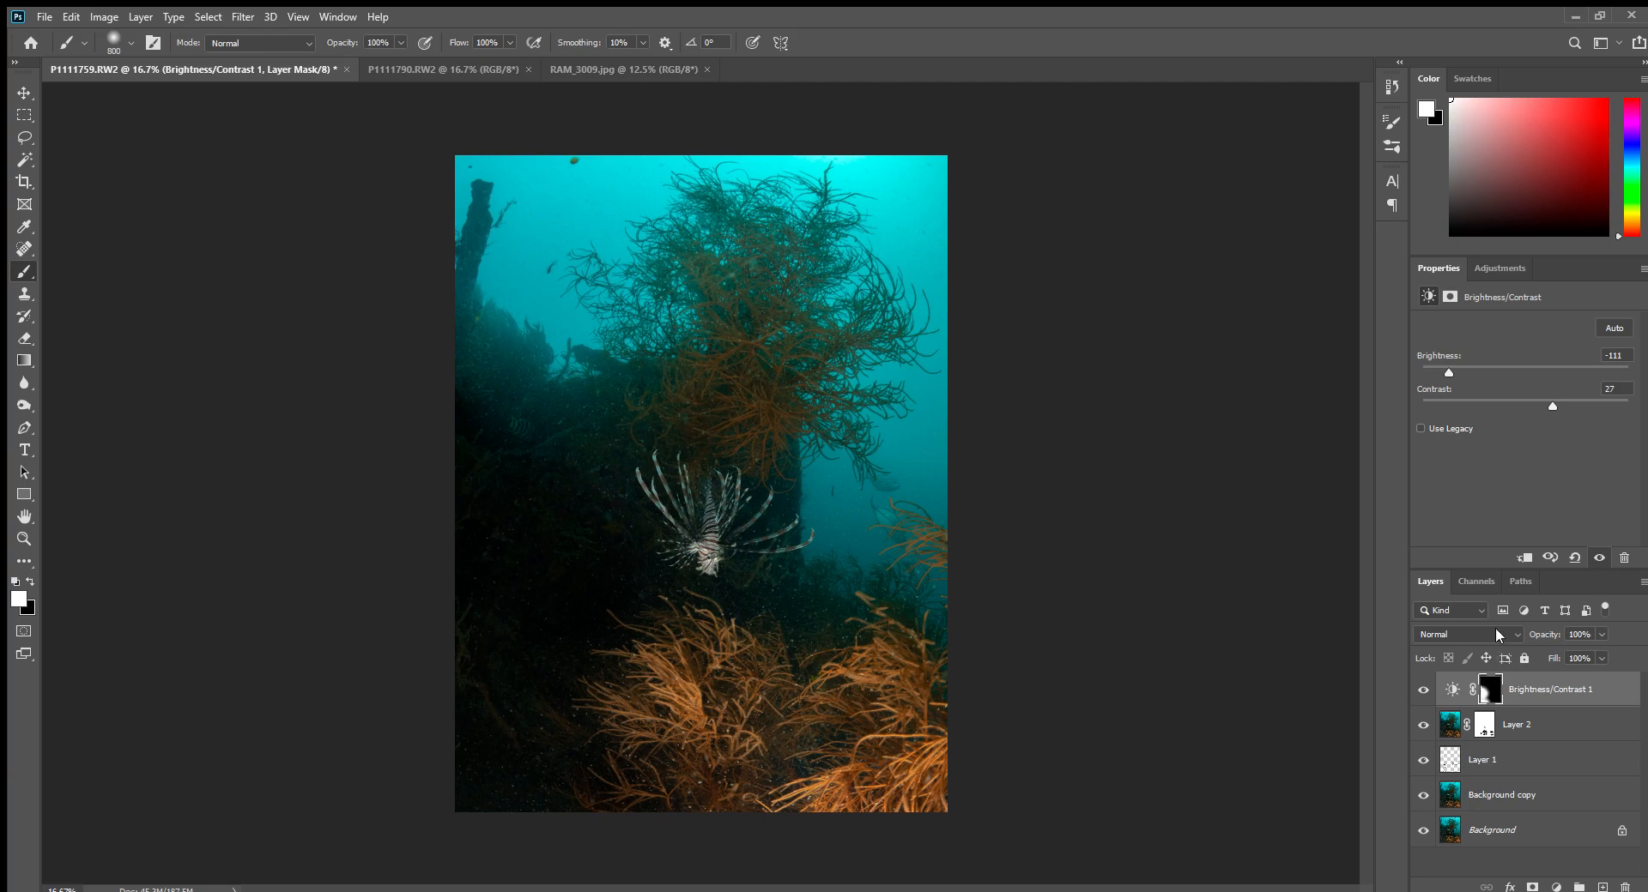
mouse_move(1445, 97)
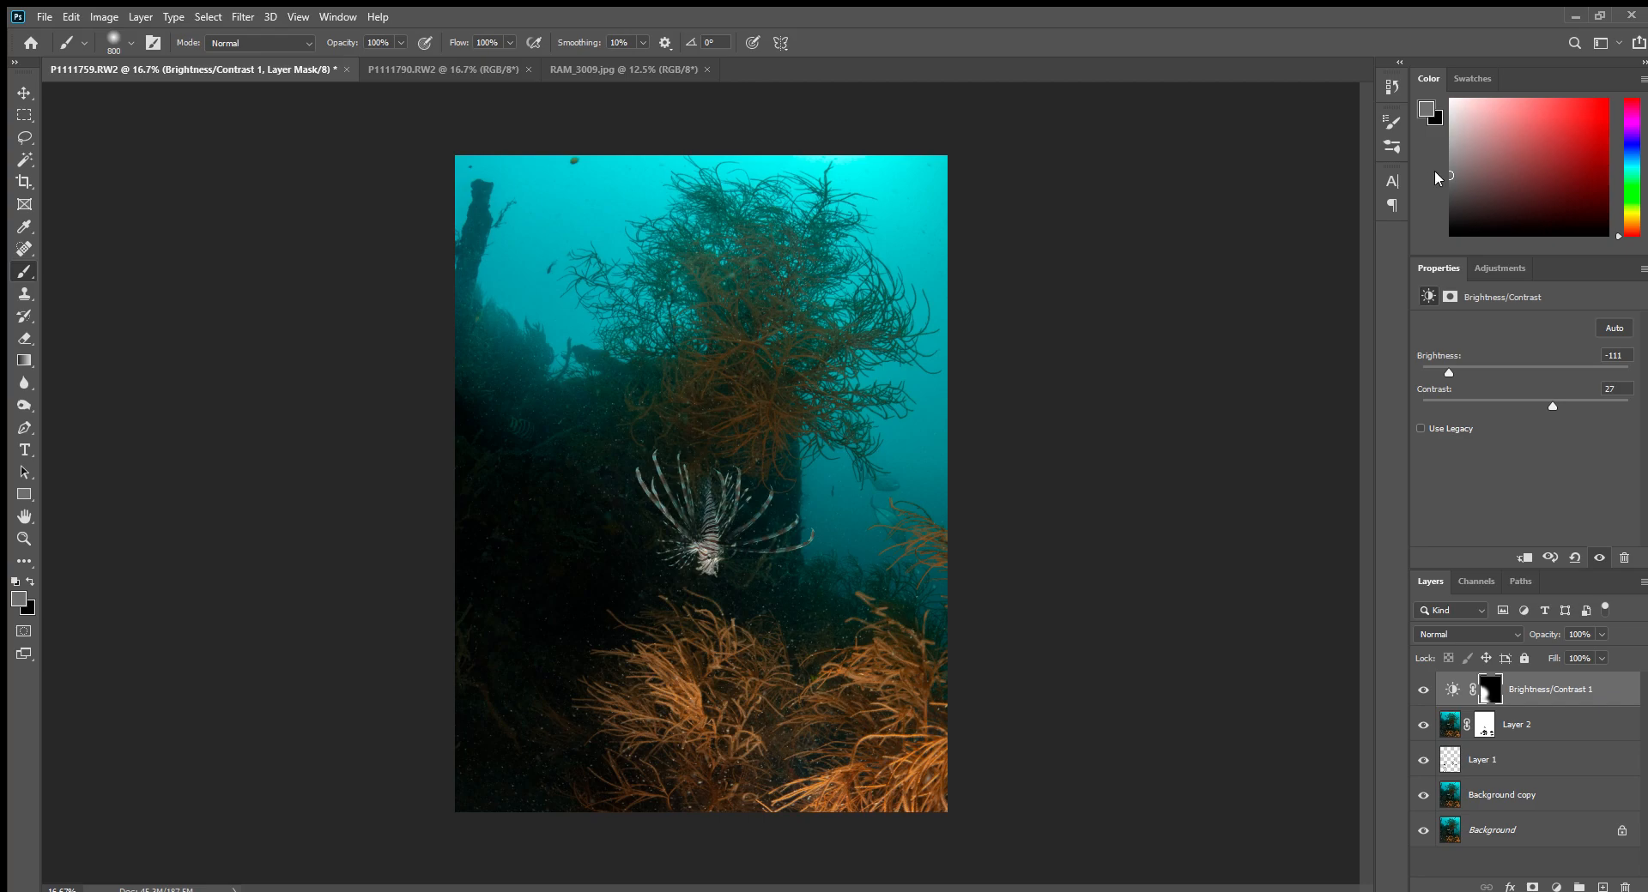
mouse_move(949, 663)
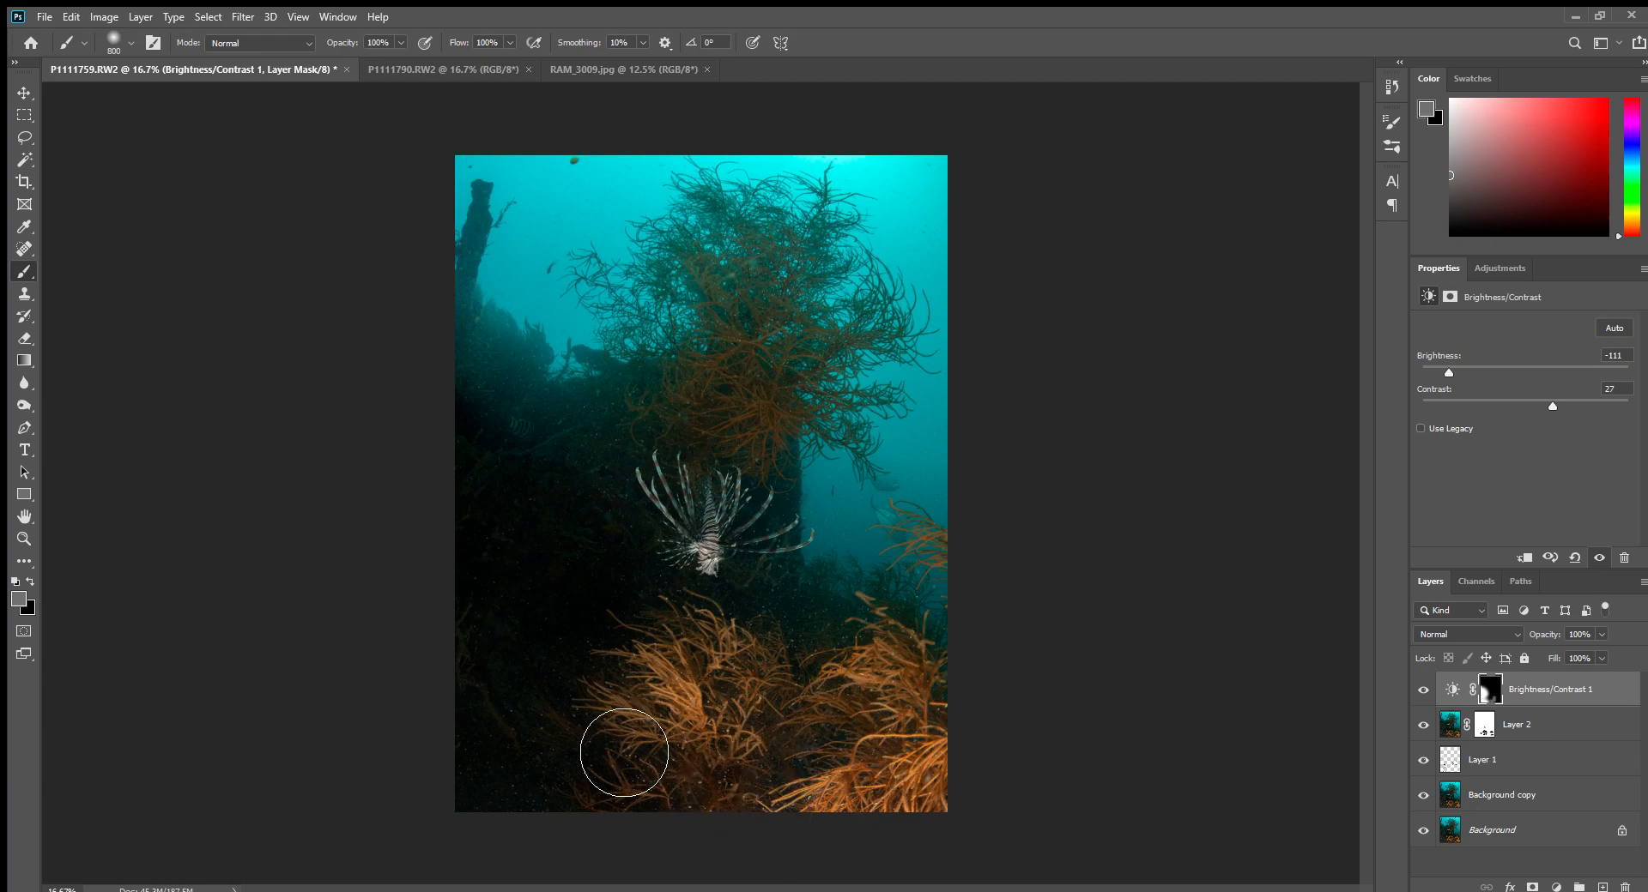
mouse_move(775, 684)
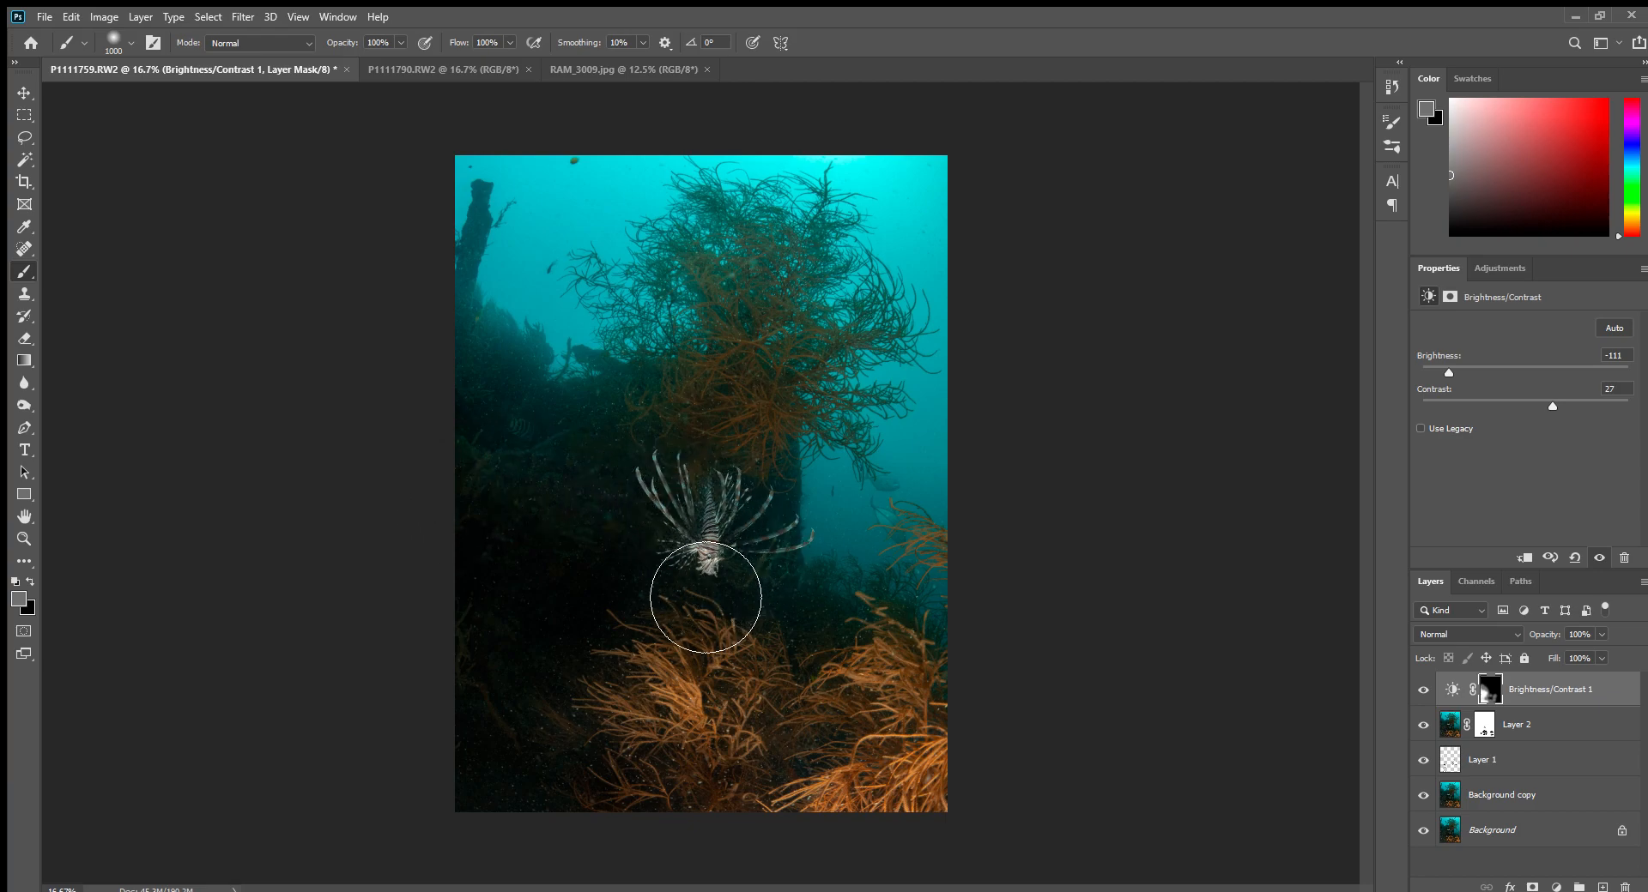
mouse_move(1454, 393)
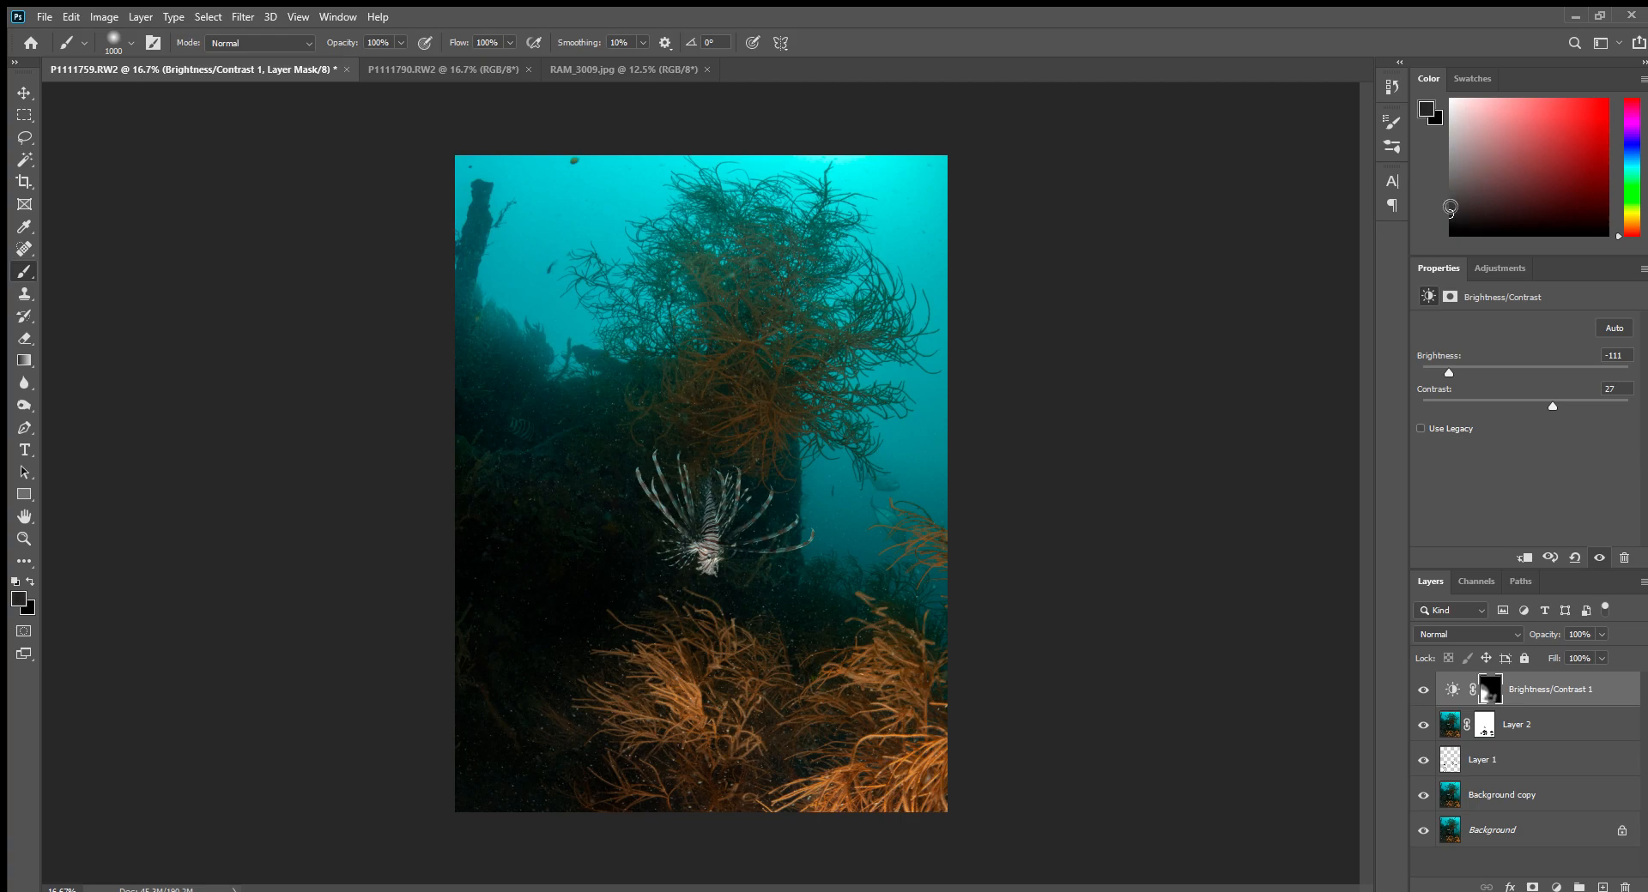
mouse_move(987, 838)
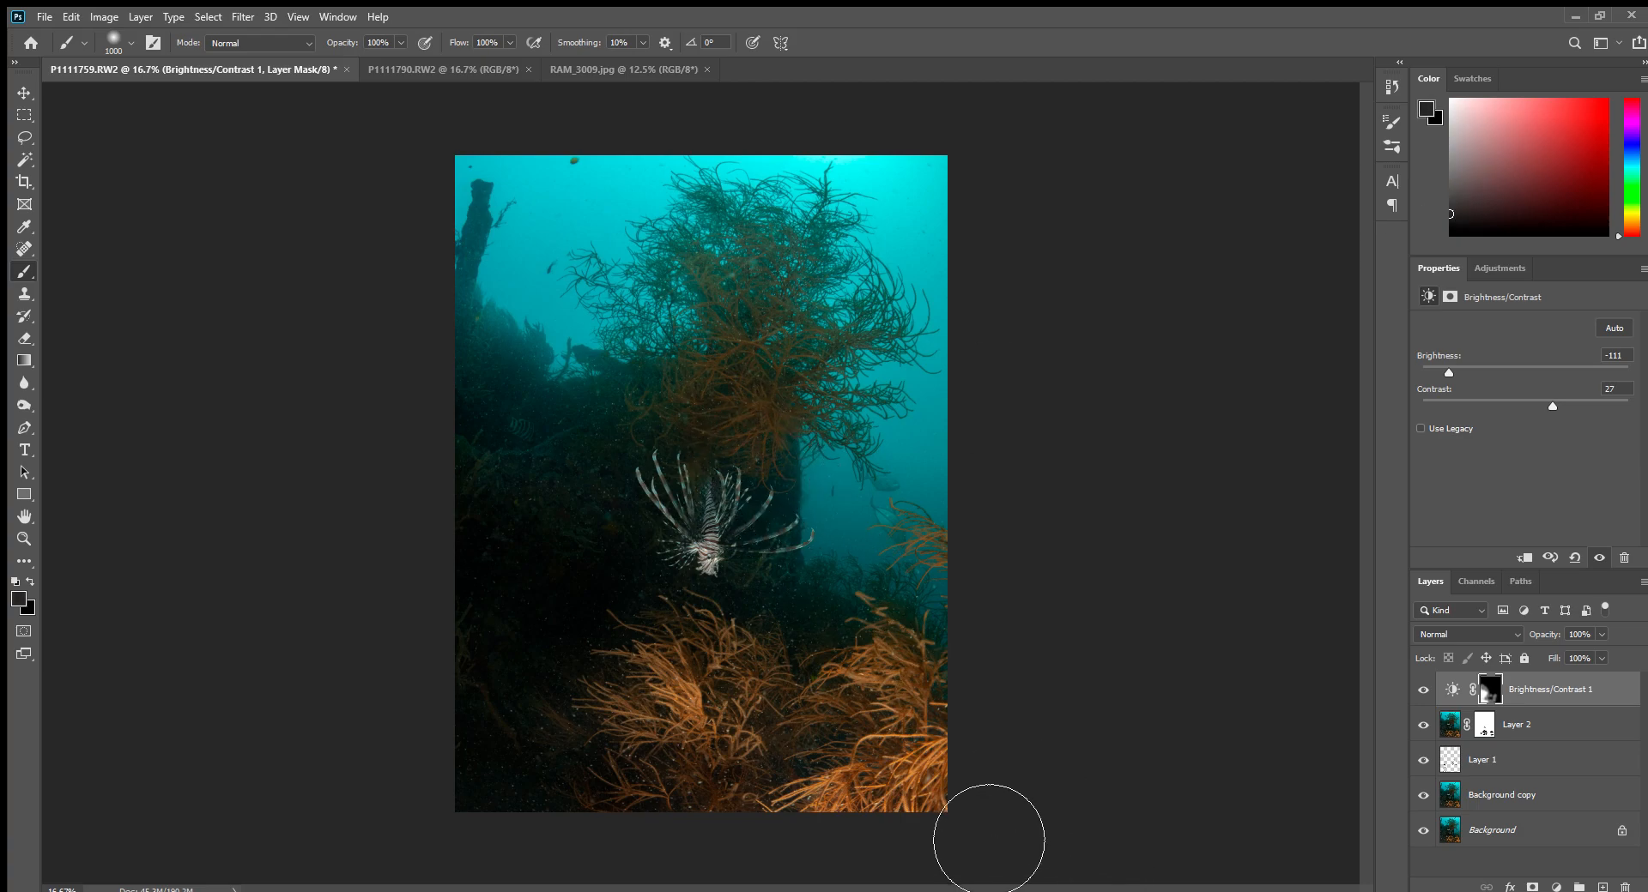
mouse_move(940, 747)
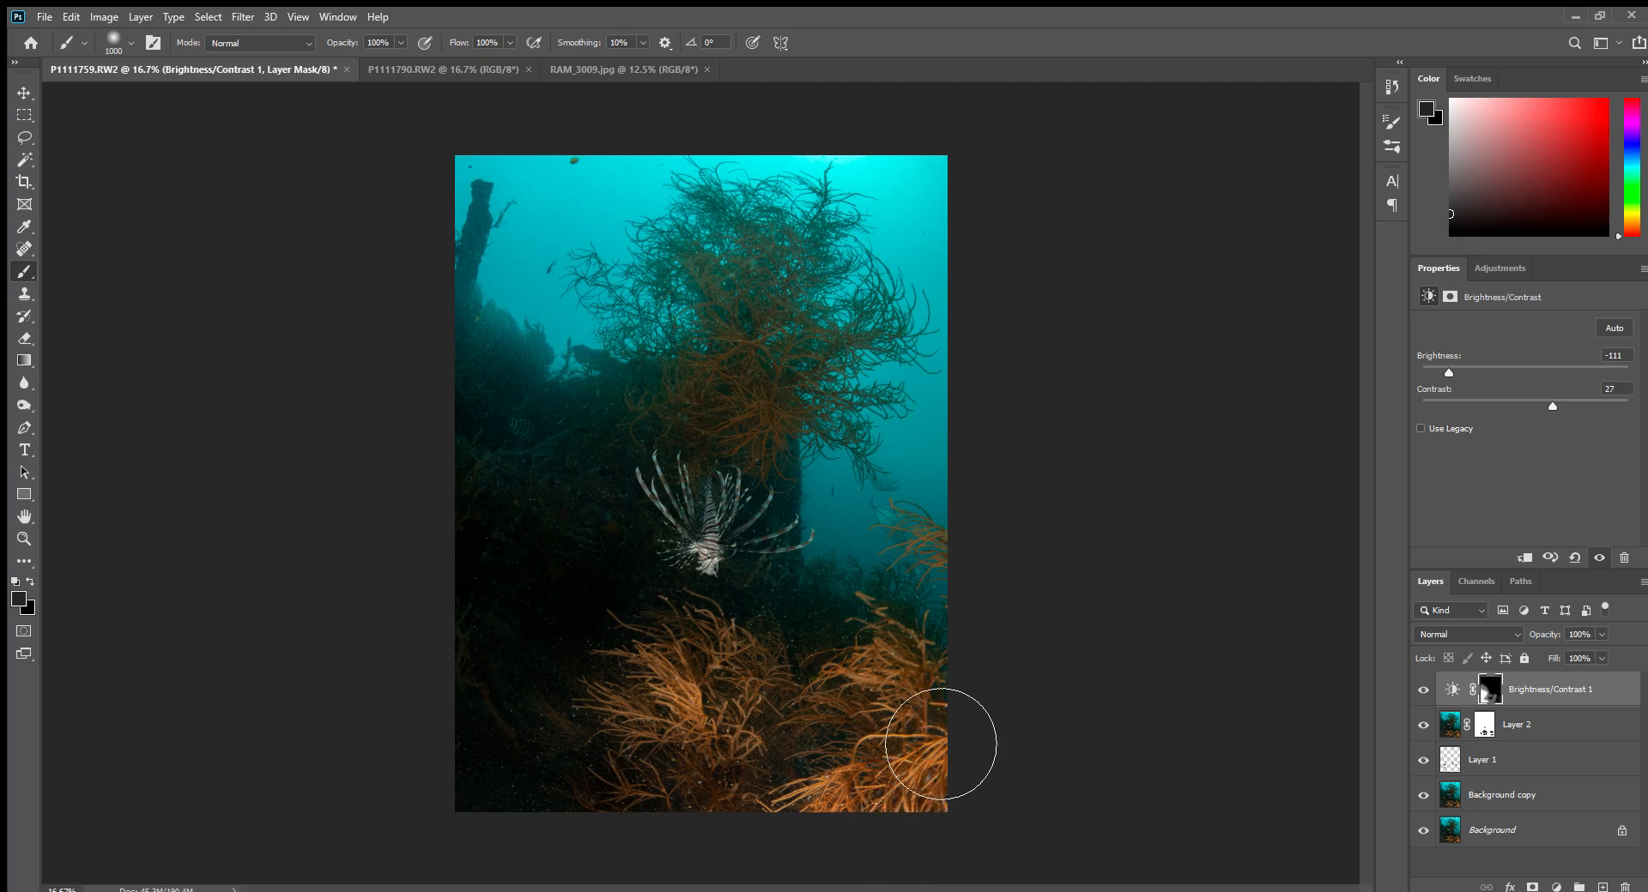
mouse_move(1183, 730)
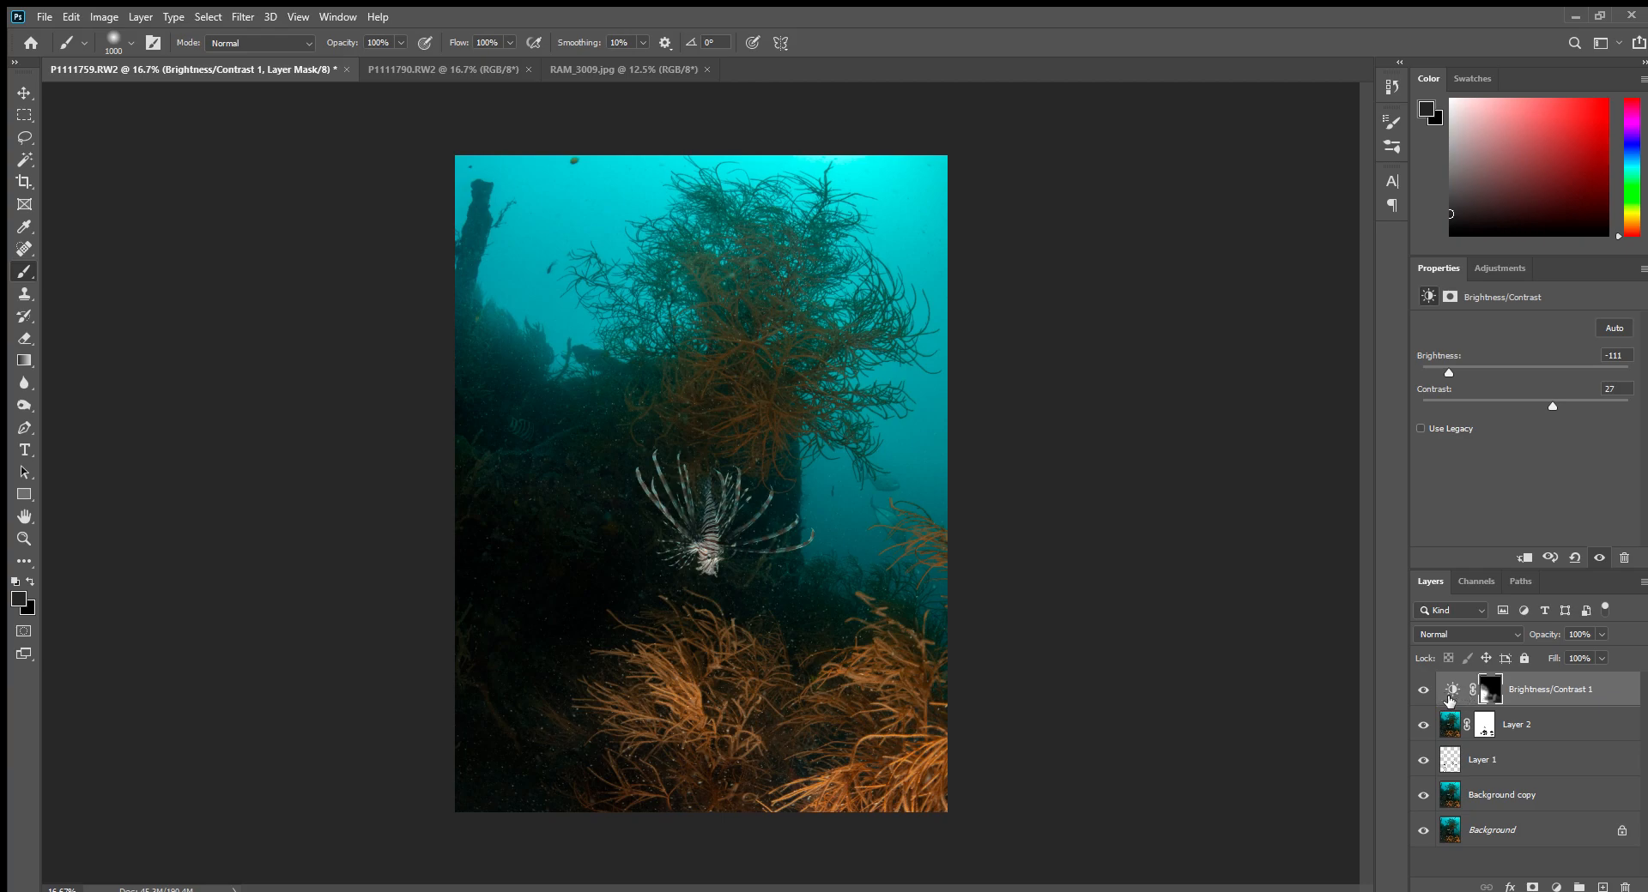
mouse_move(1457, 702)
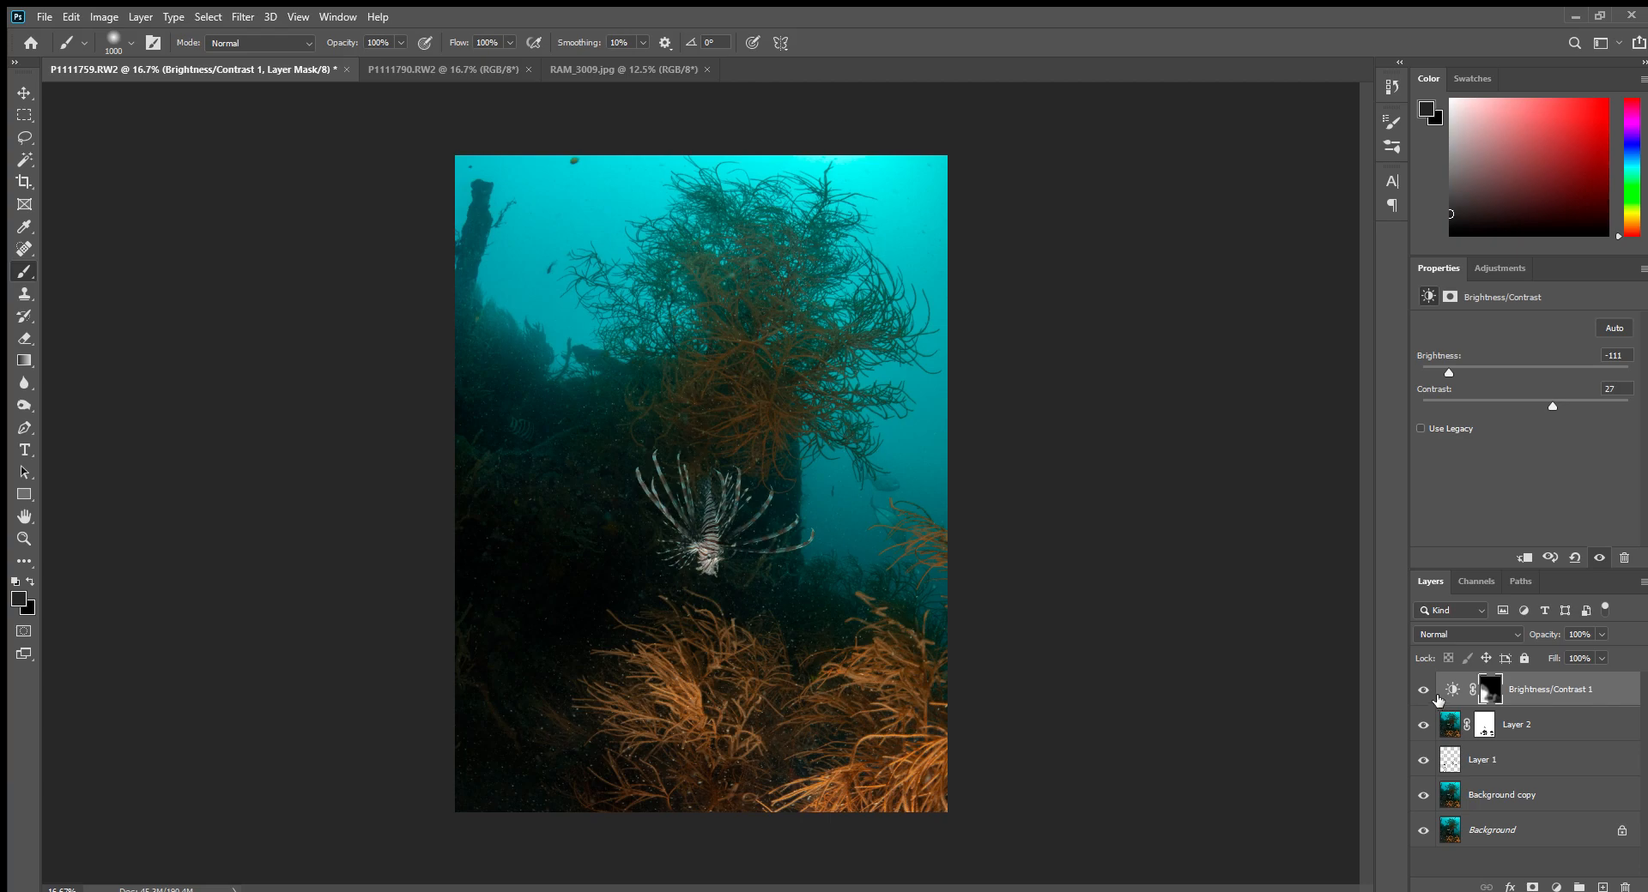
mouse_move(1423, 692)
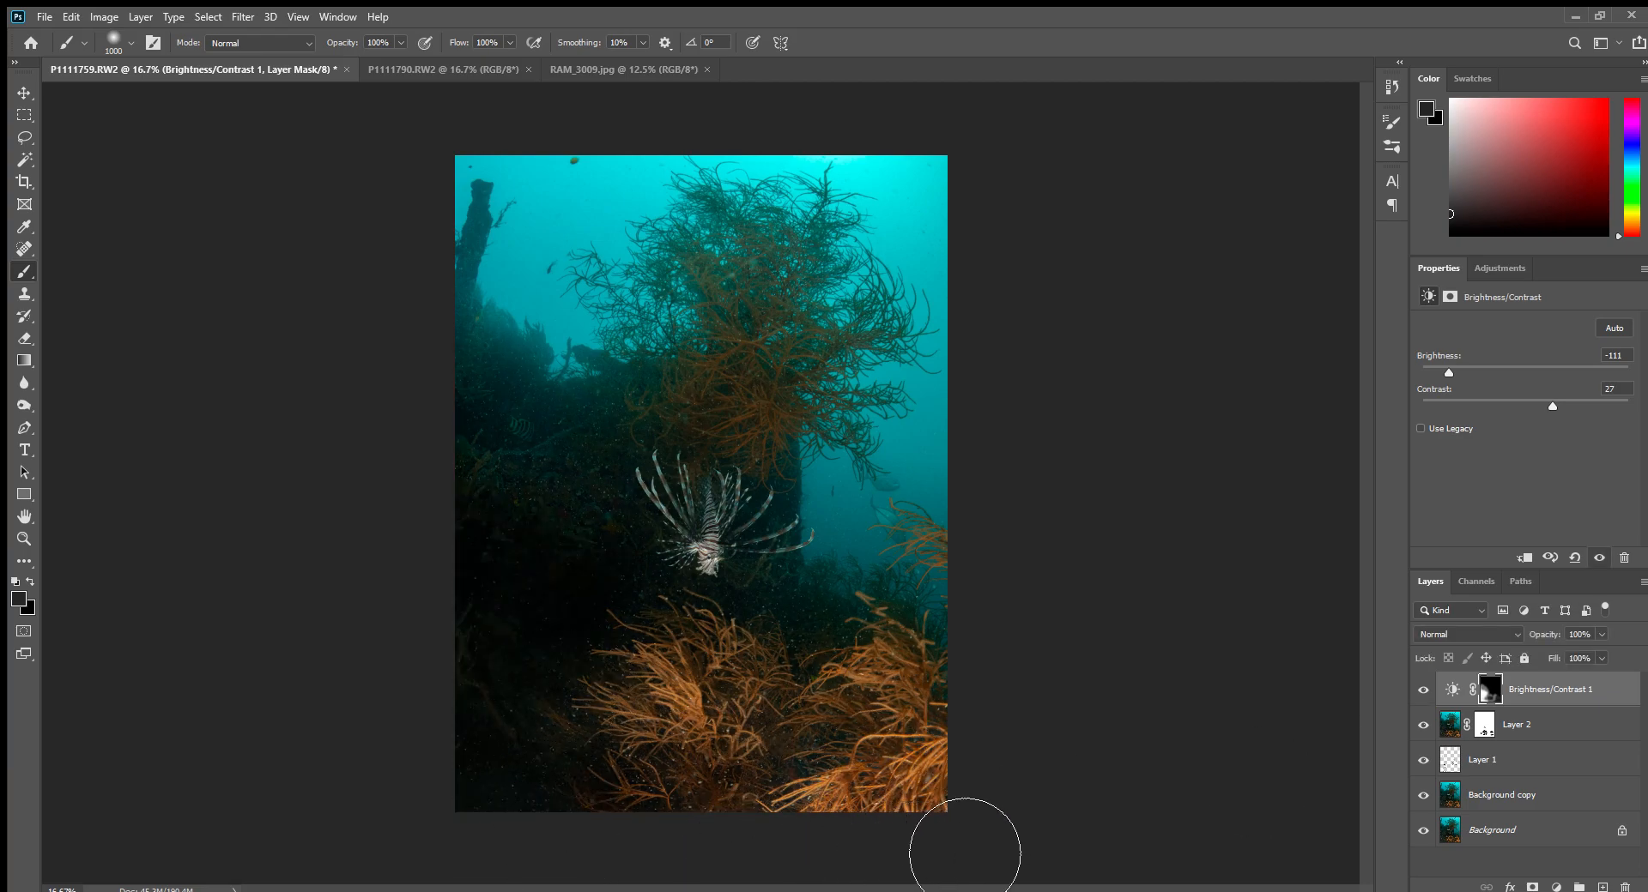
mouse_move(1395, 600)
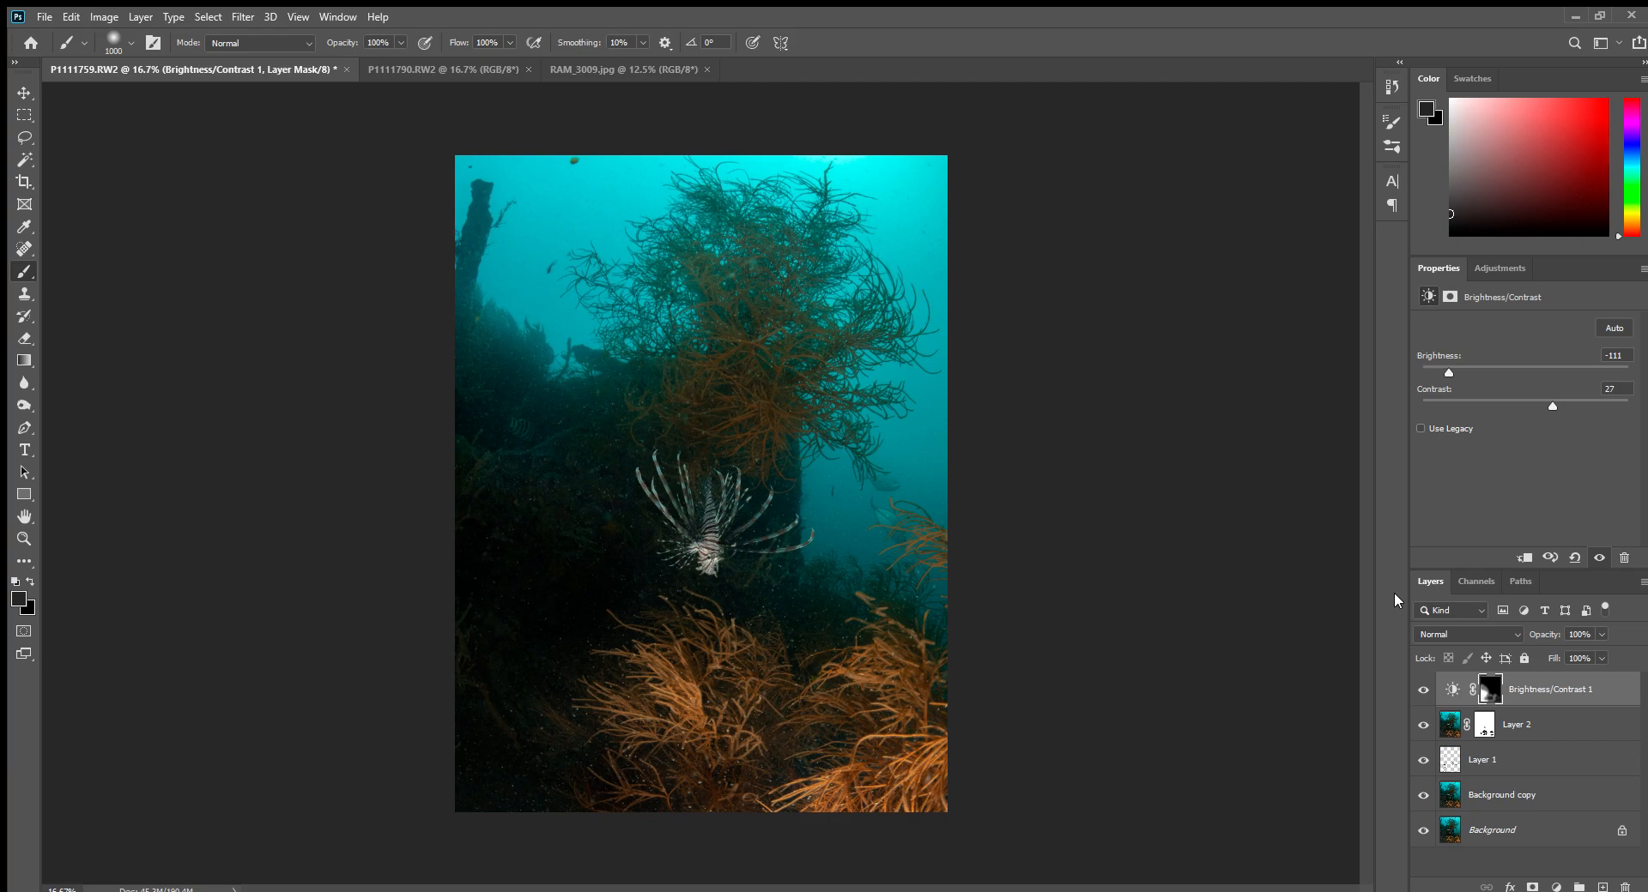
mouse_move(1516, 361)
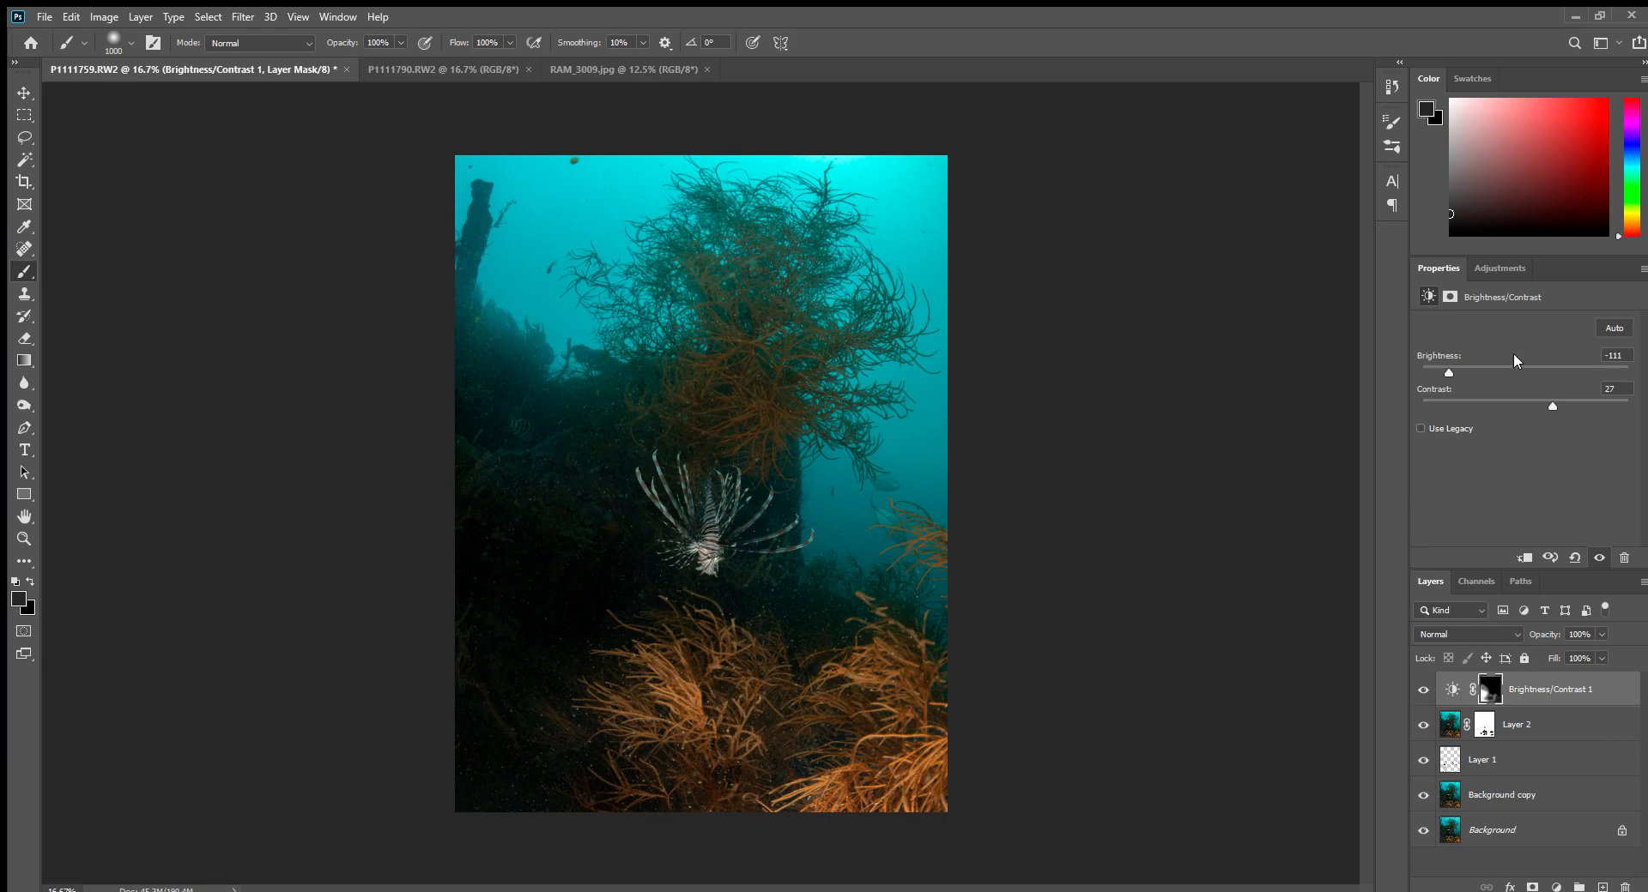
Show the Adjustments panel's list of adjustment types.
left_click(1499, 267)
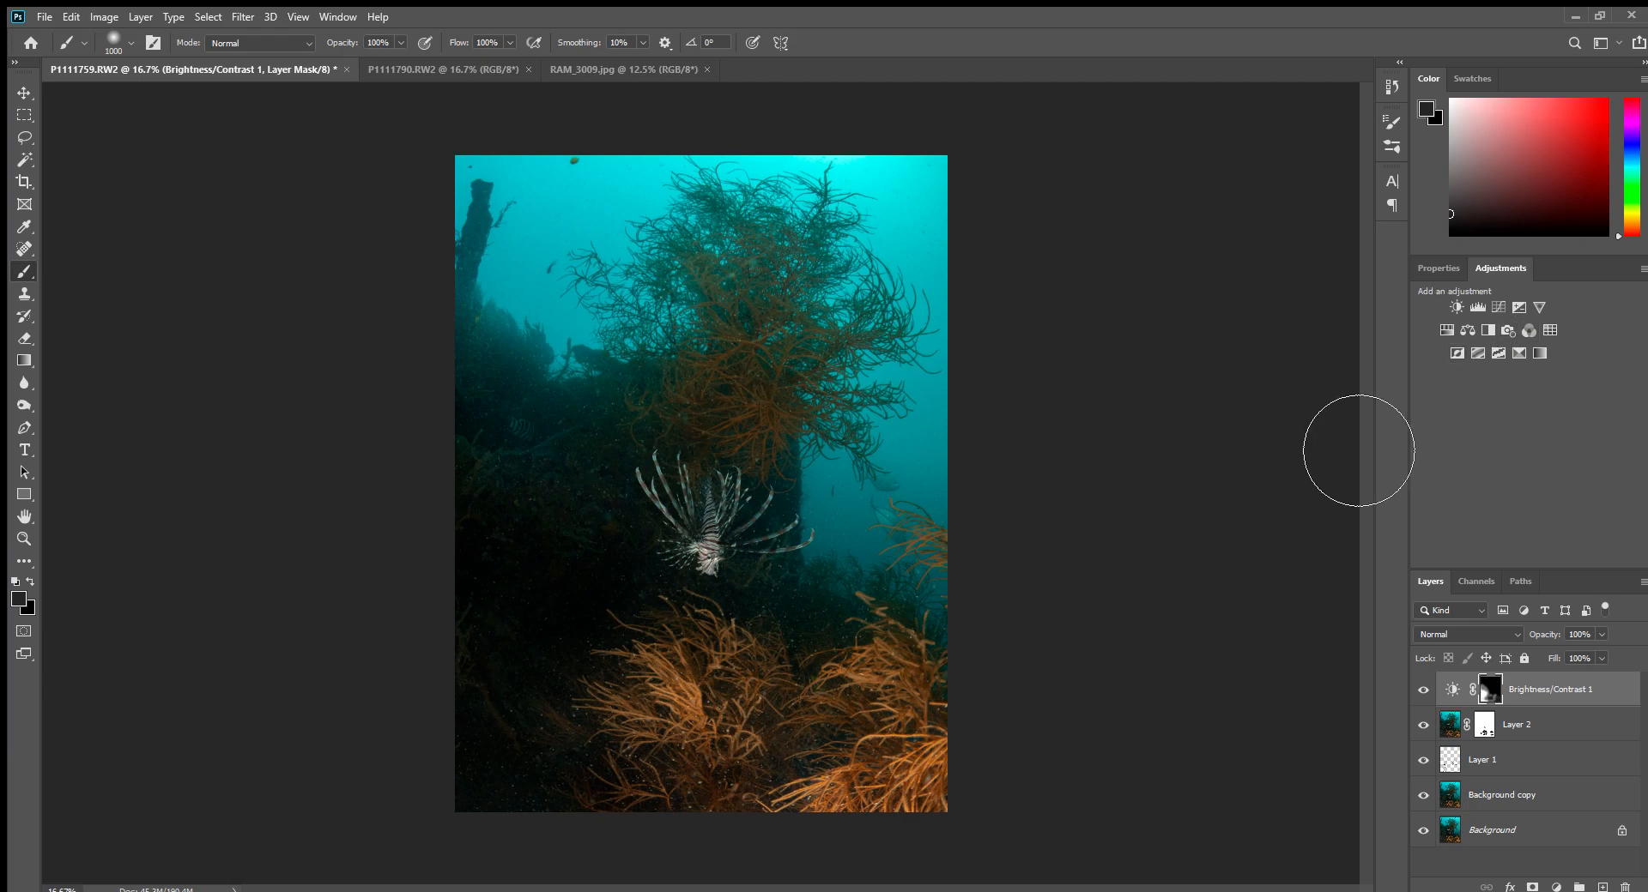
mouse_move(1184, 515)
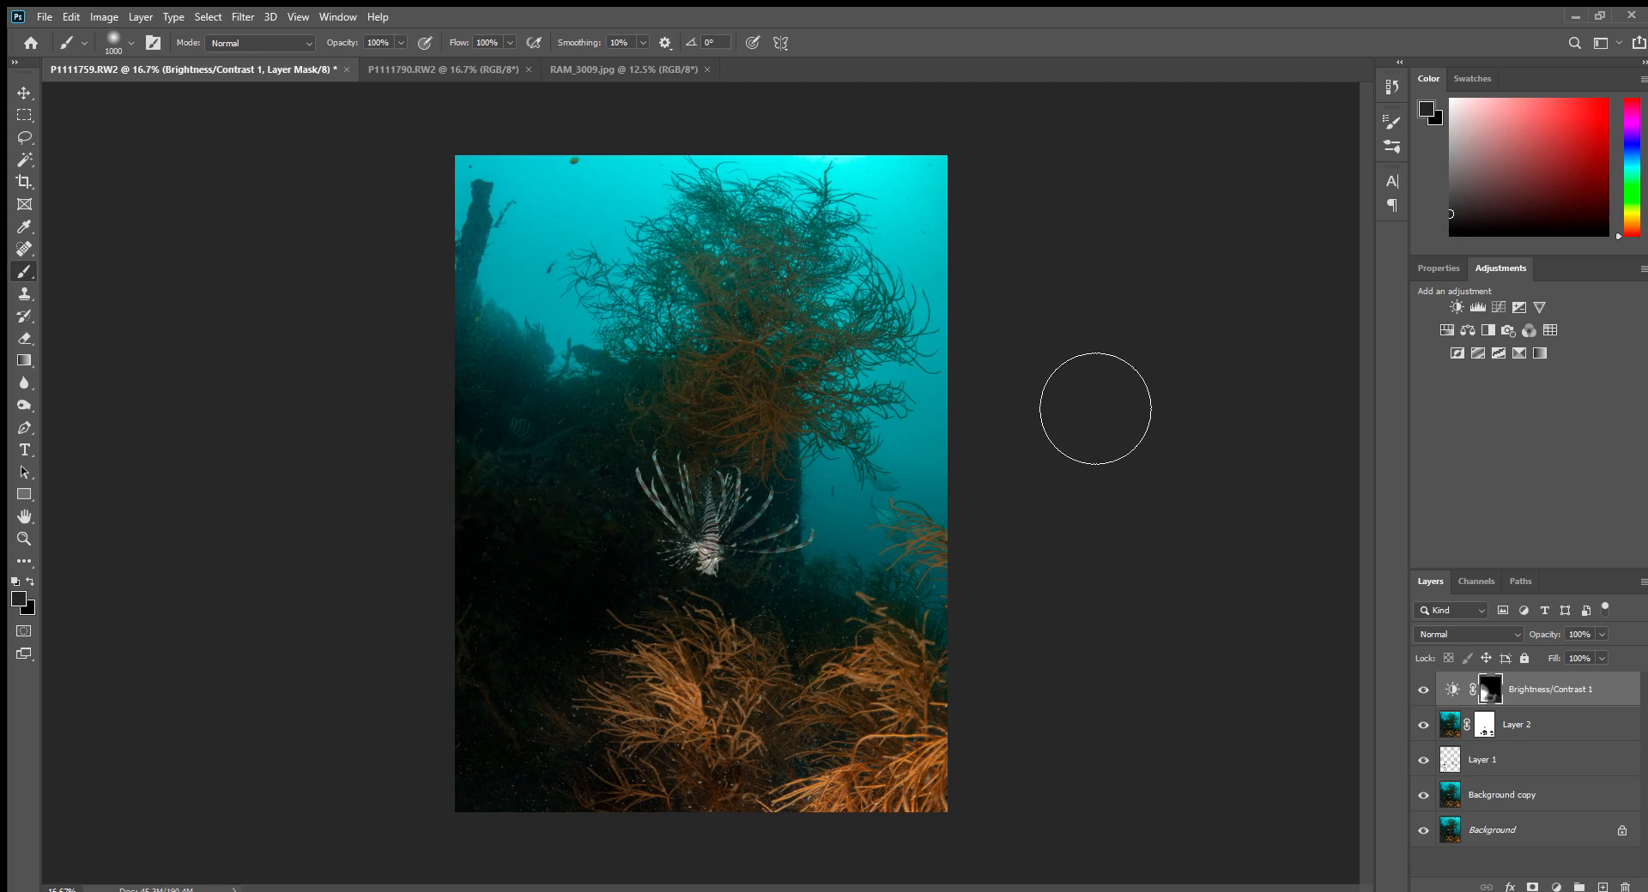
mouse_move(906, 717)
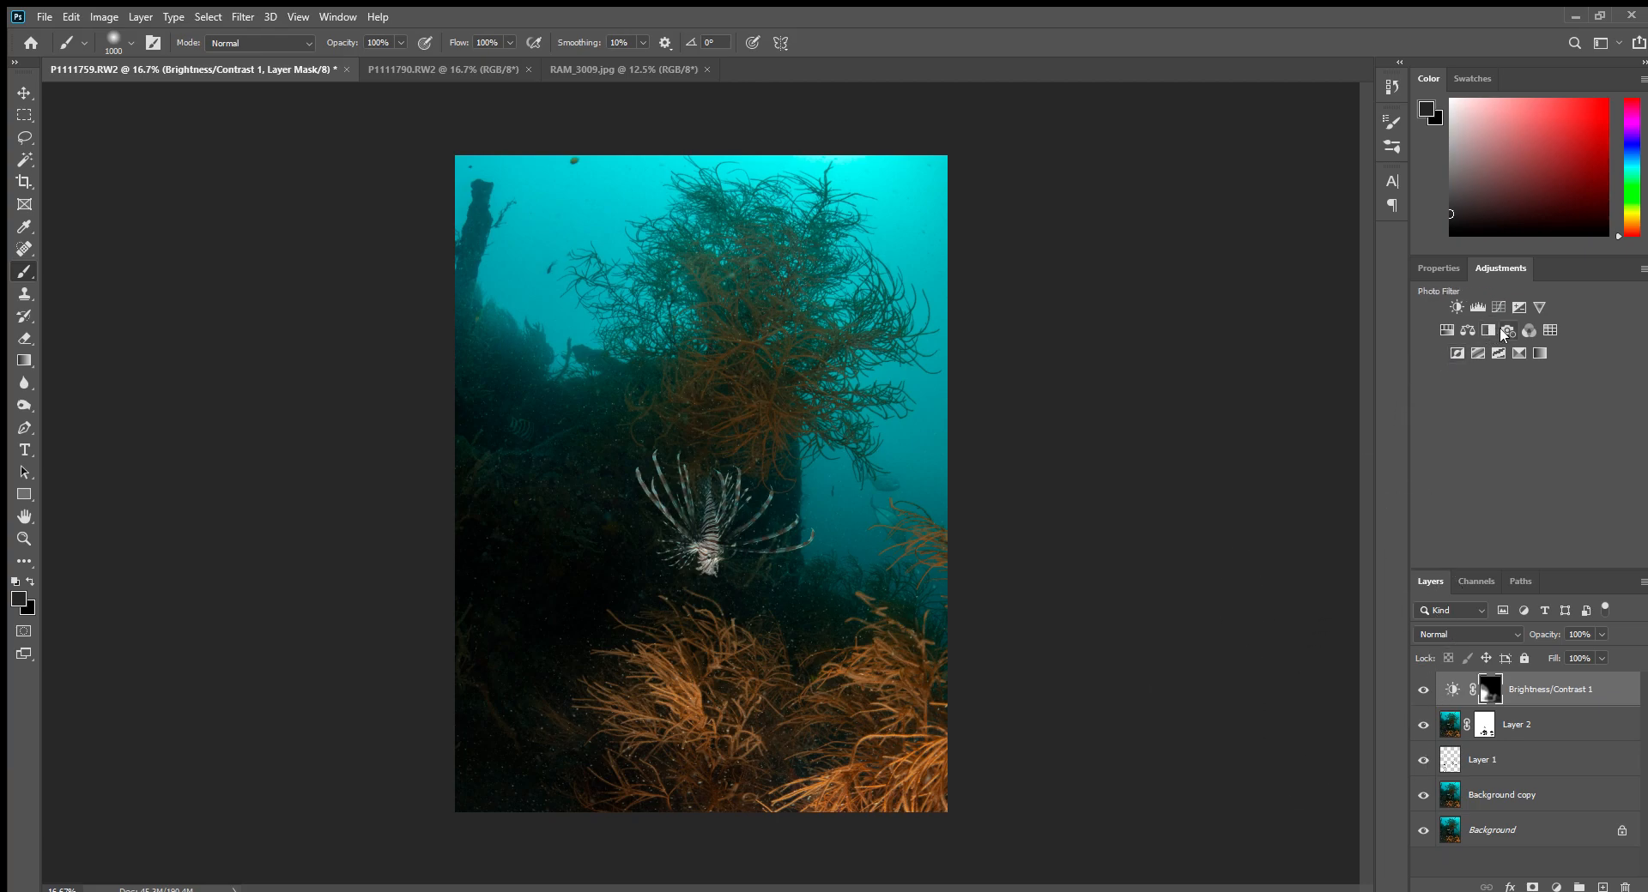
Add a magenta Photo Filter adjustment layer and try its density around 24-46%.
left_click(1507, 331)
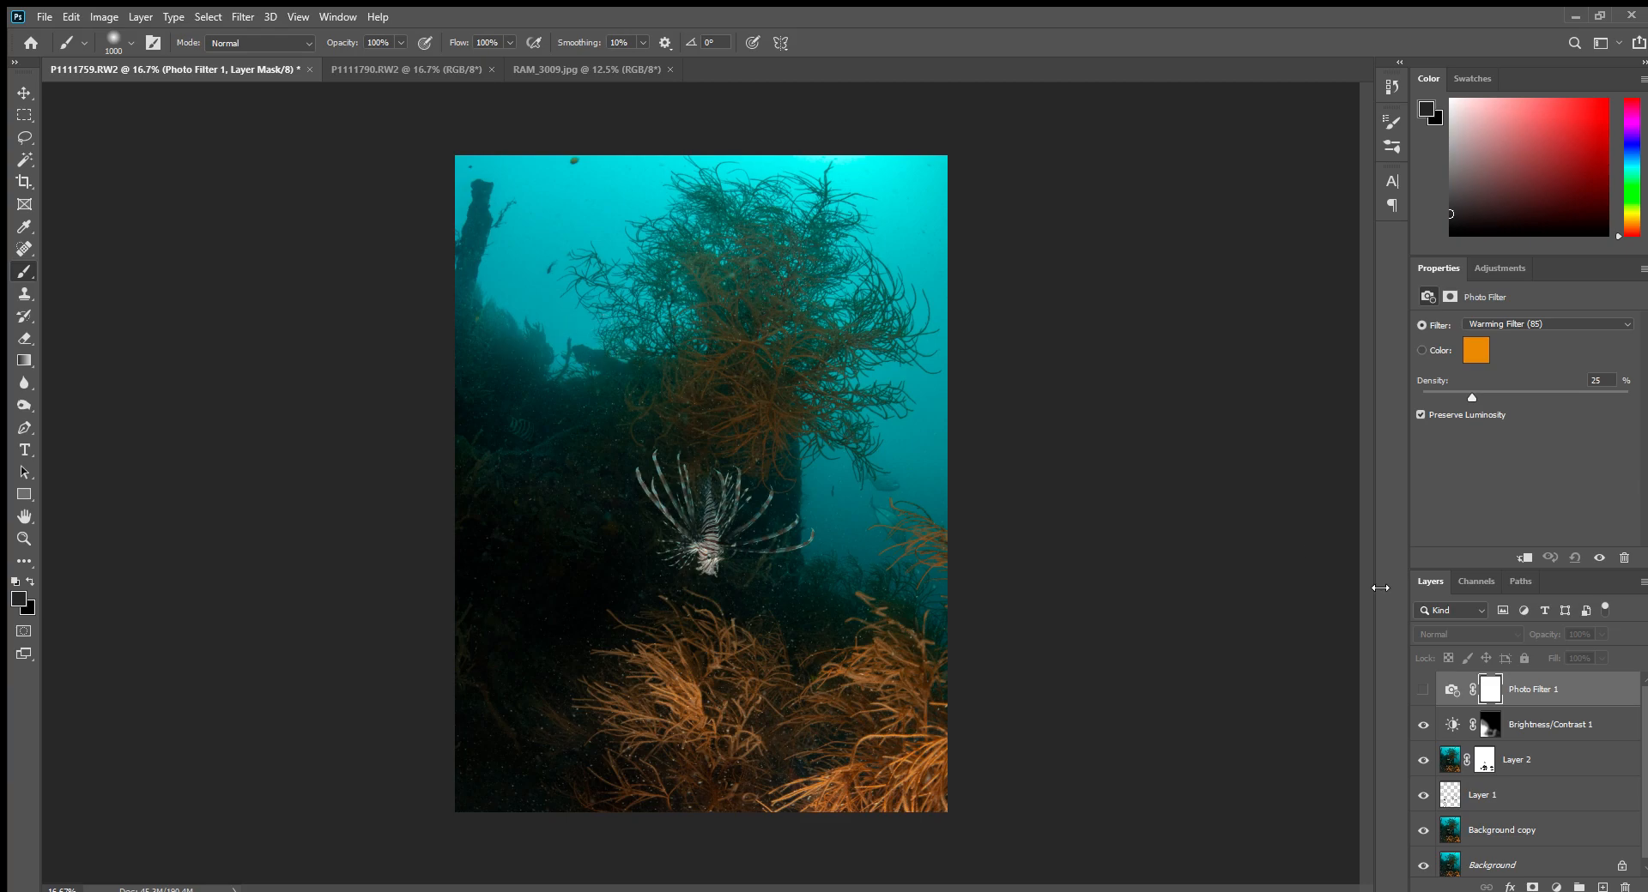
left_click(1545, 324)
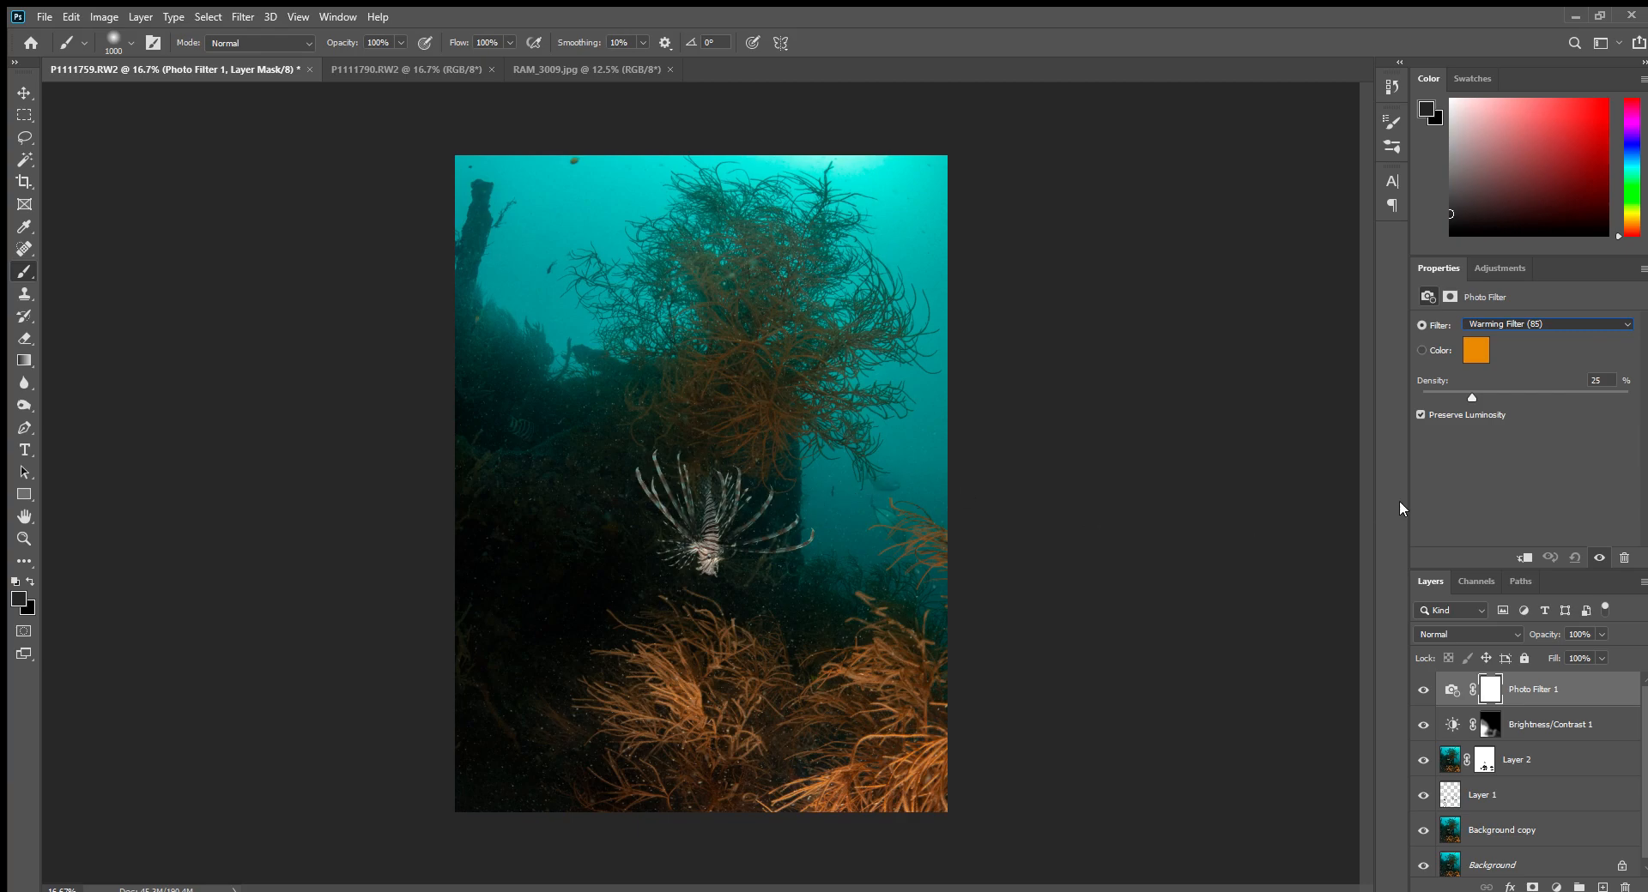
left_click(1545, 324)
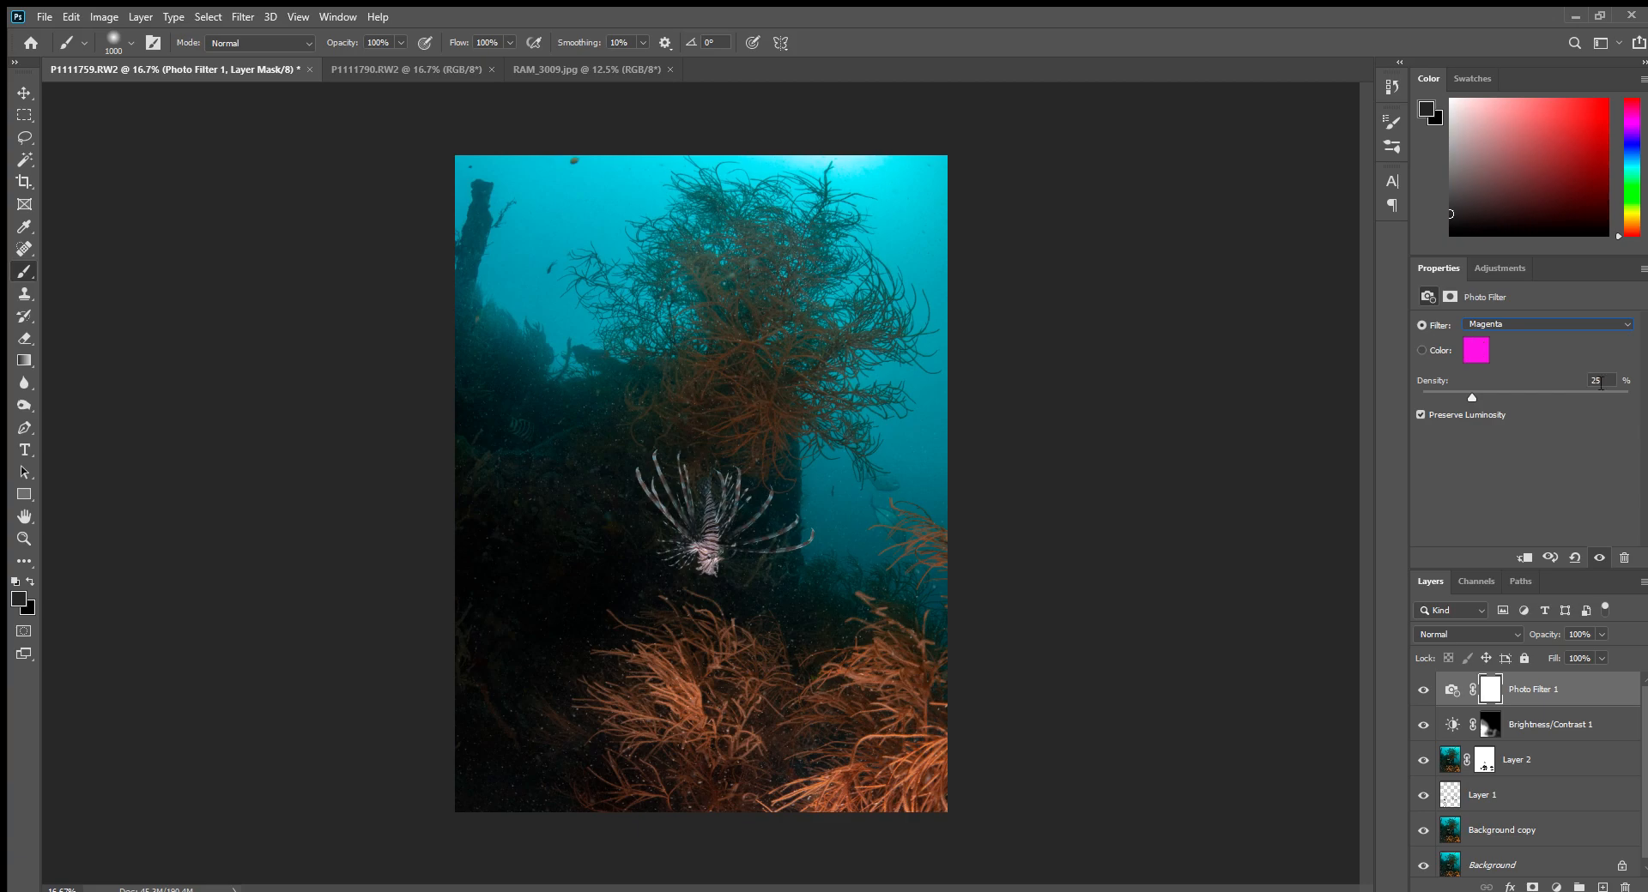
mouse_move(1469, 402)
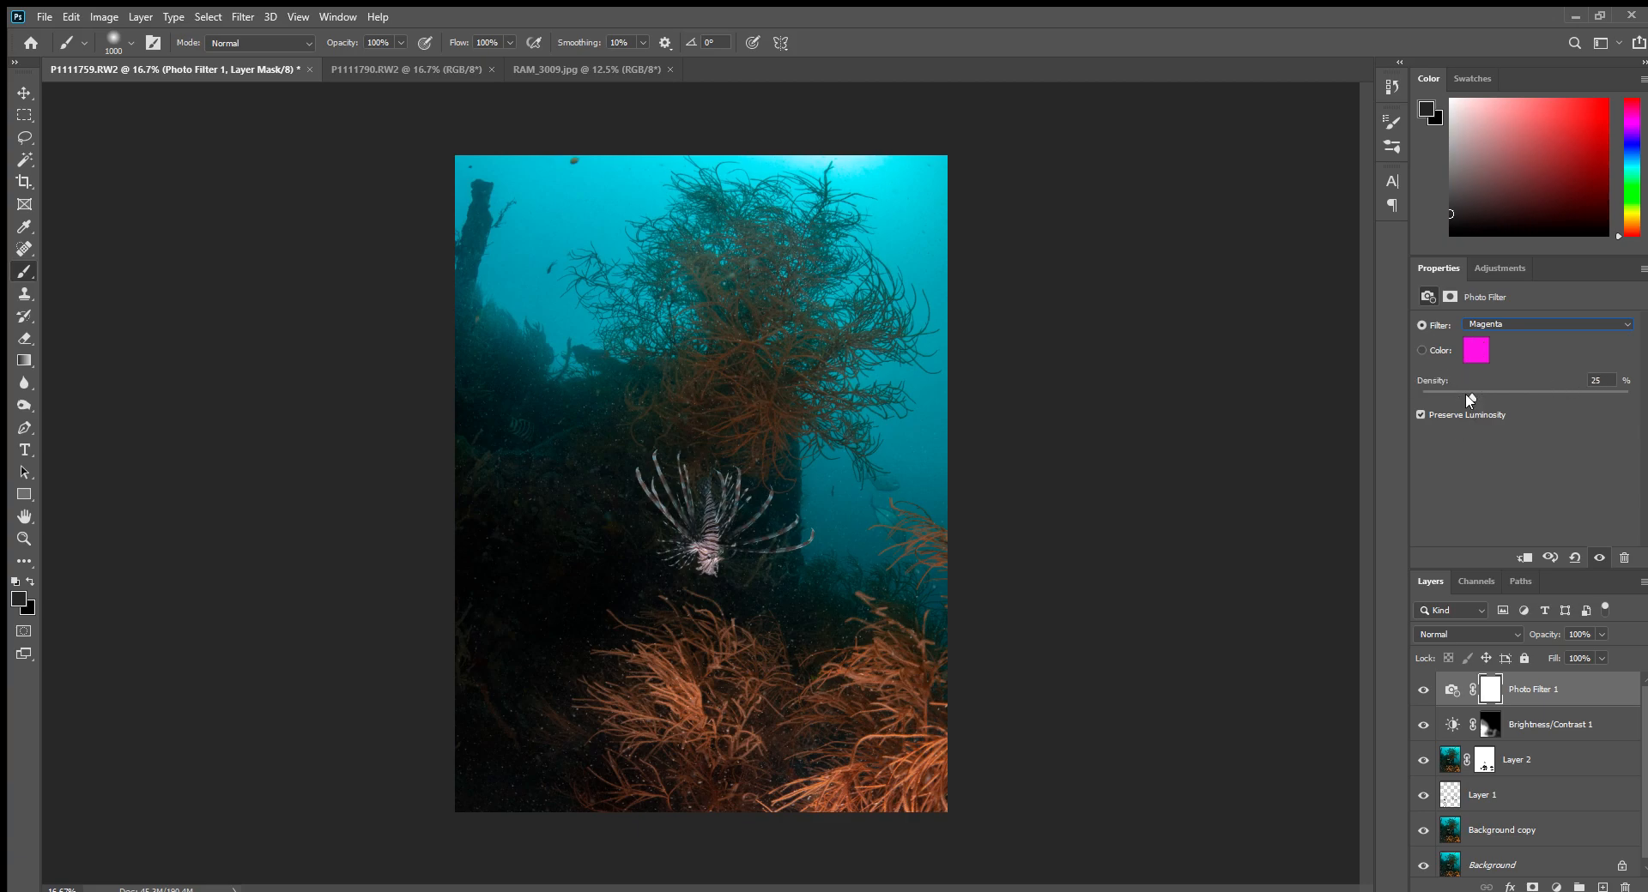
left_click_drag(1469, 397, 1627, 398)
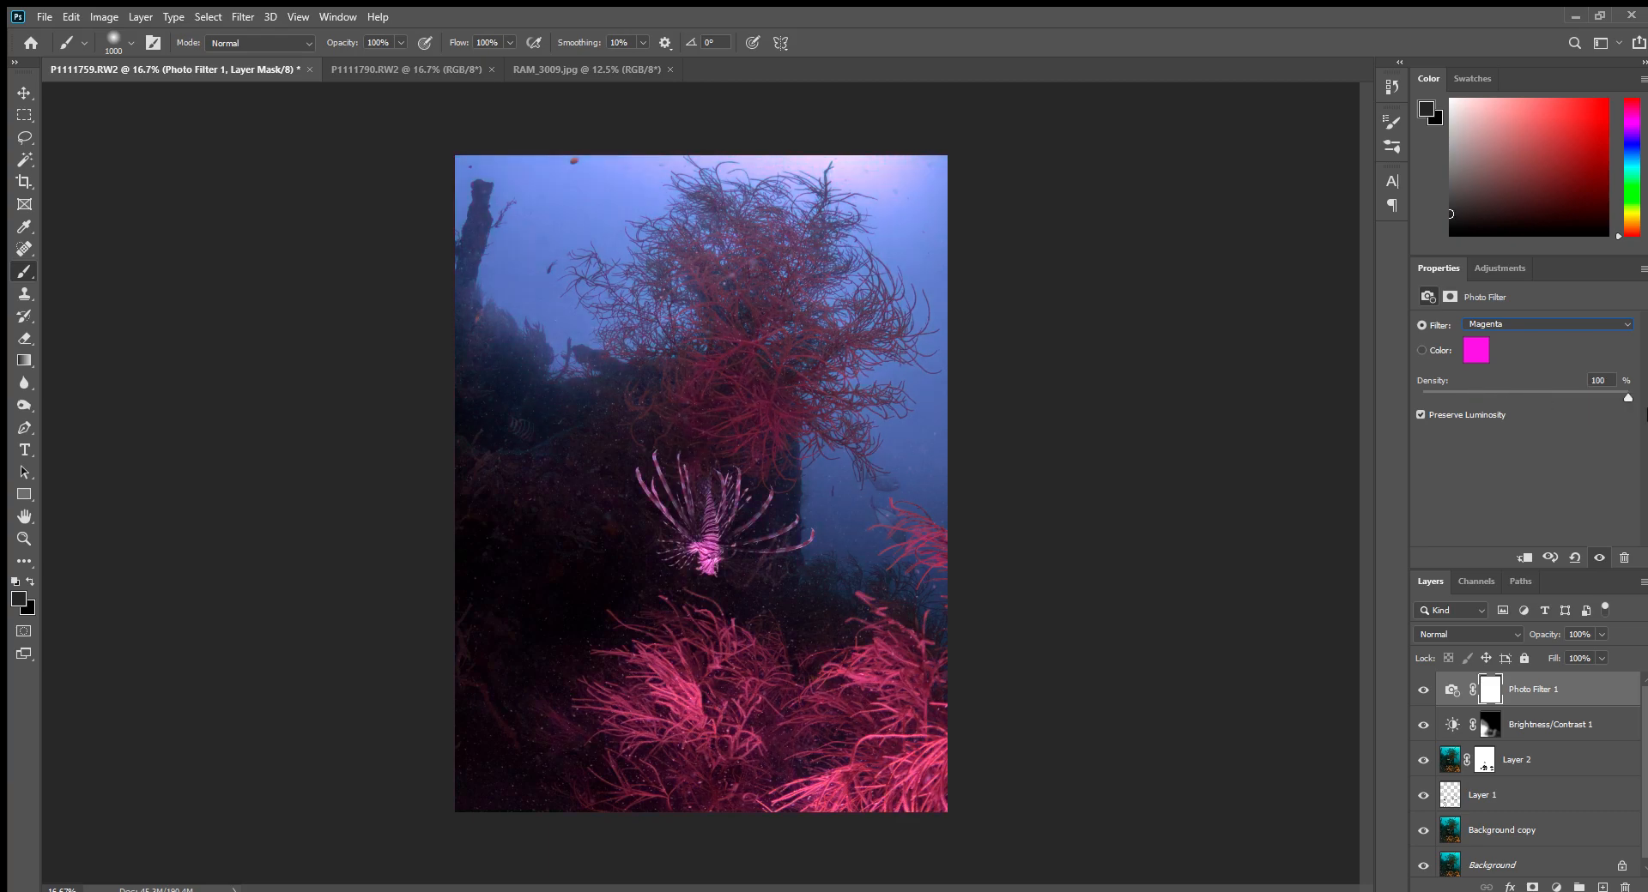
left_click_drag(1628, 396, 1469, 397)
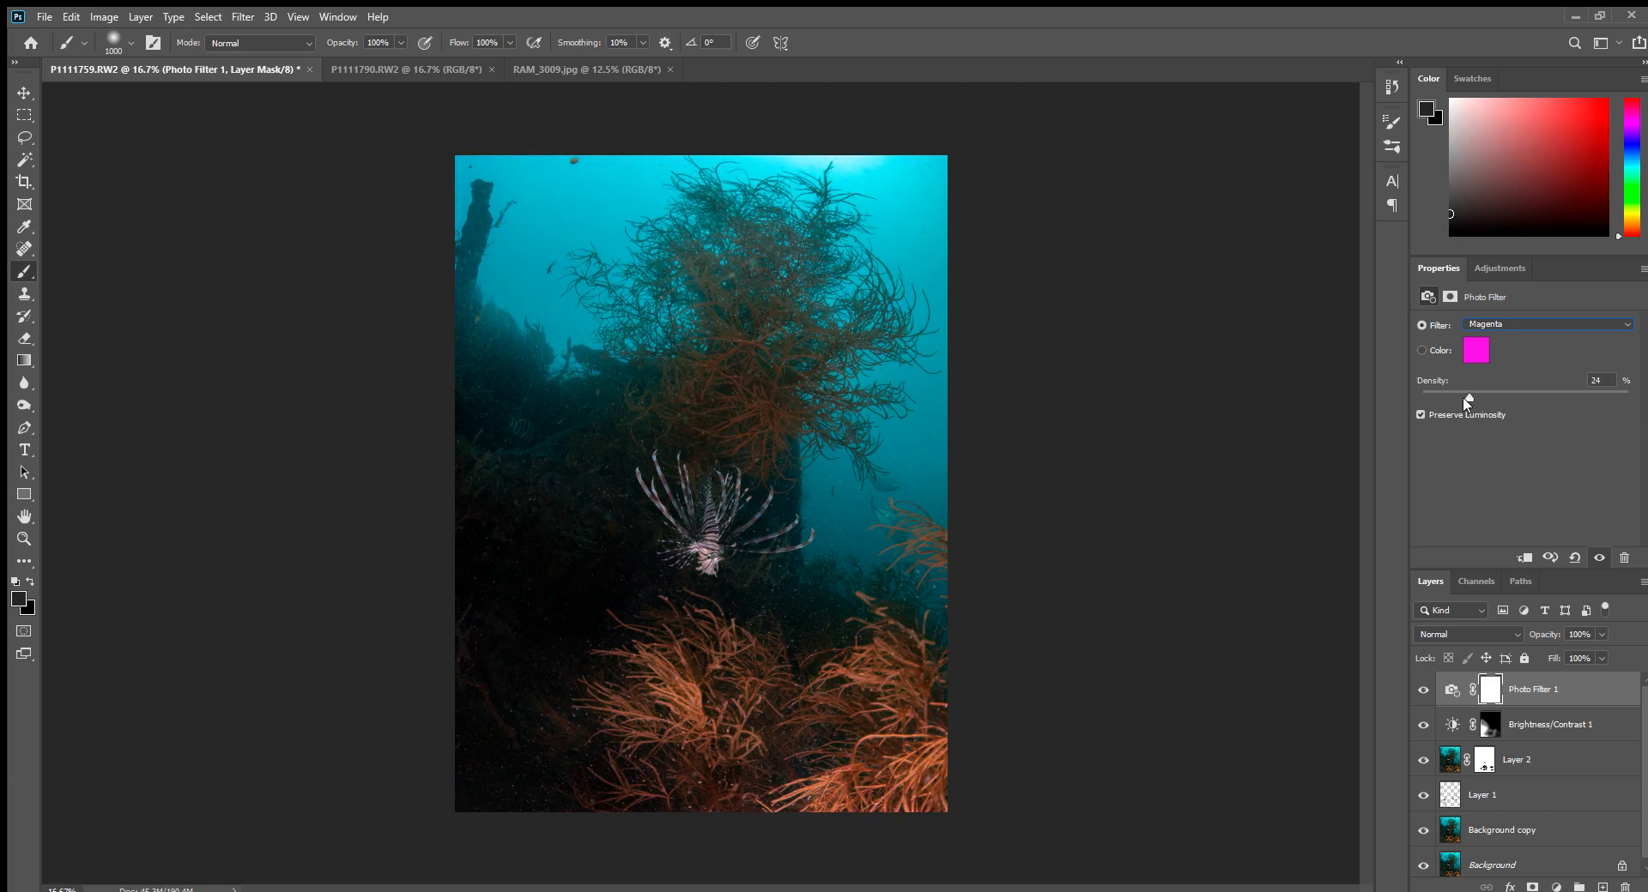
left_click_drag(1471, 392, 1461, 392)
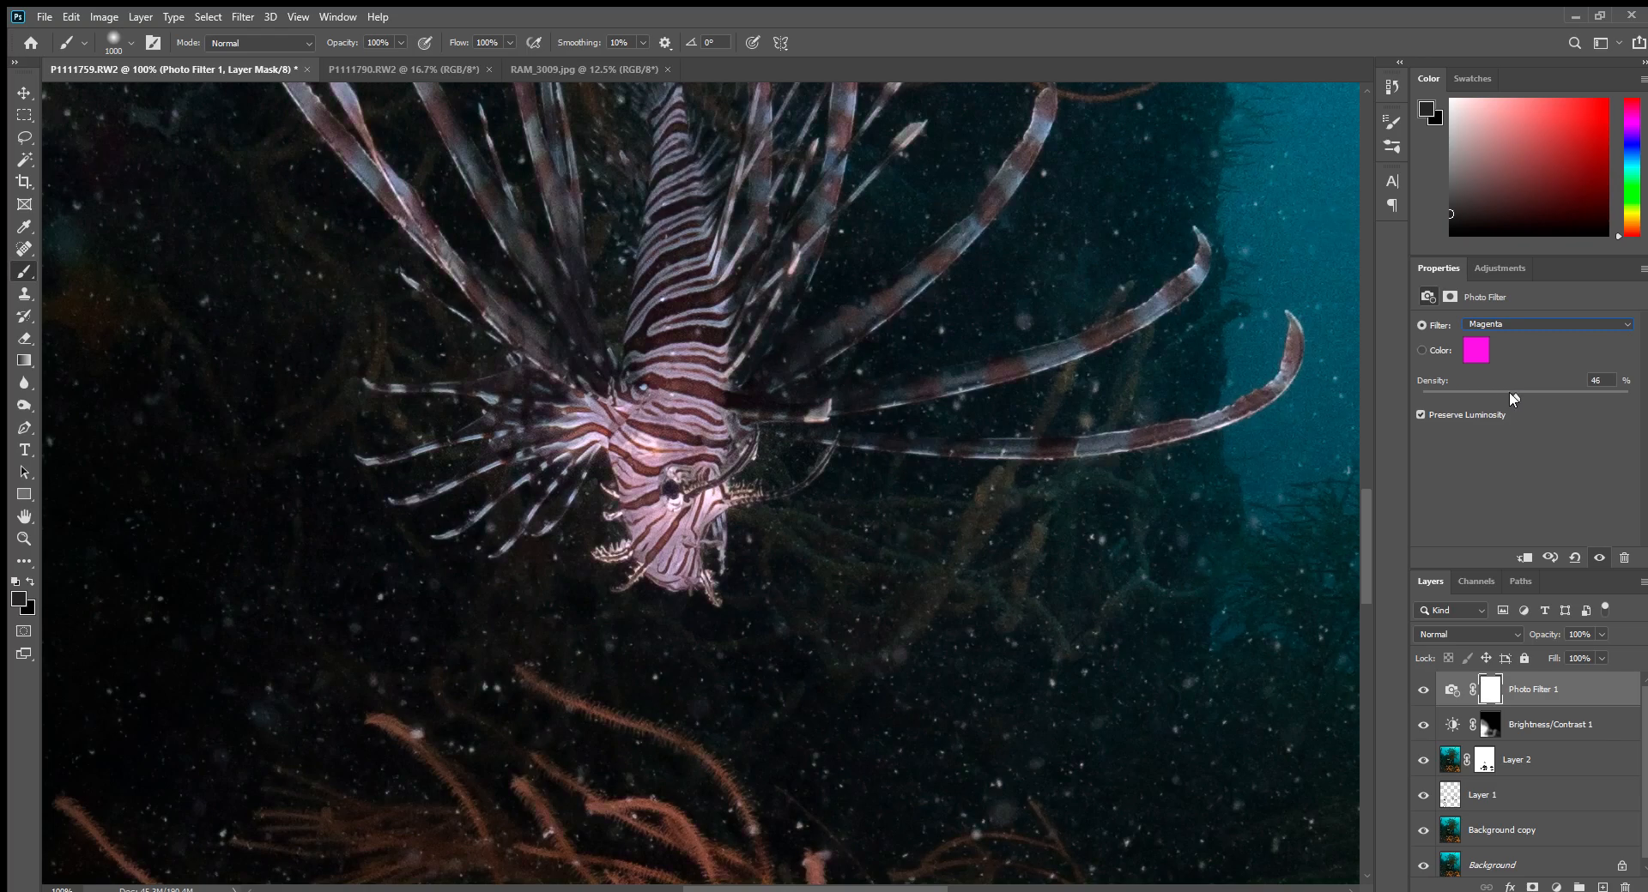
Settle the magenta filter at 18% density and toggle it off to compare.
left_click_drag(1513, 397, 1485, 397)
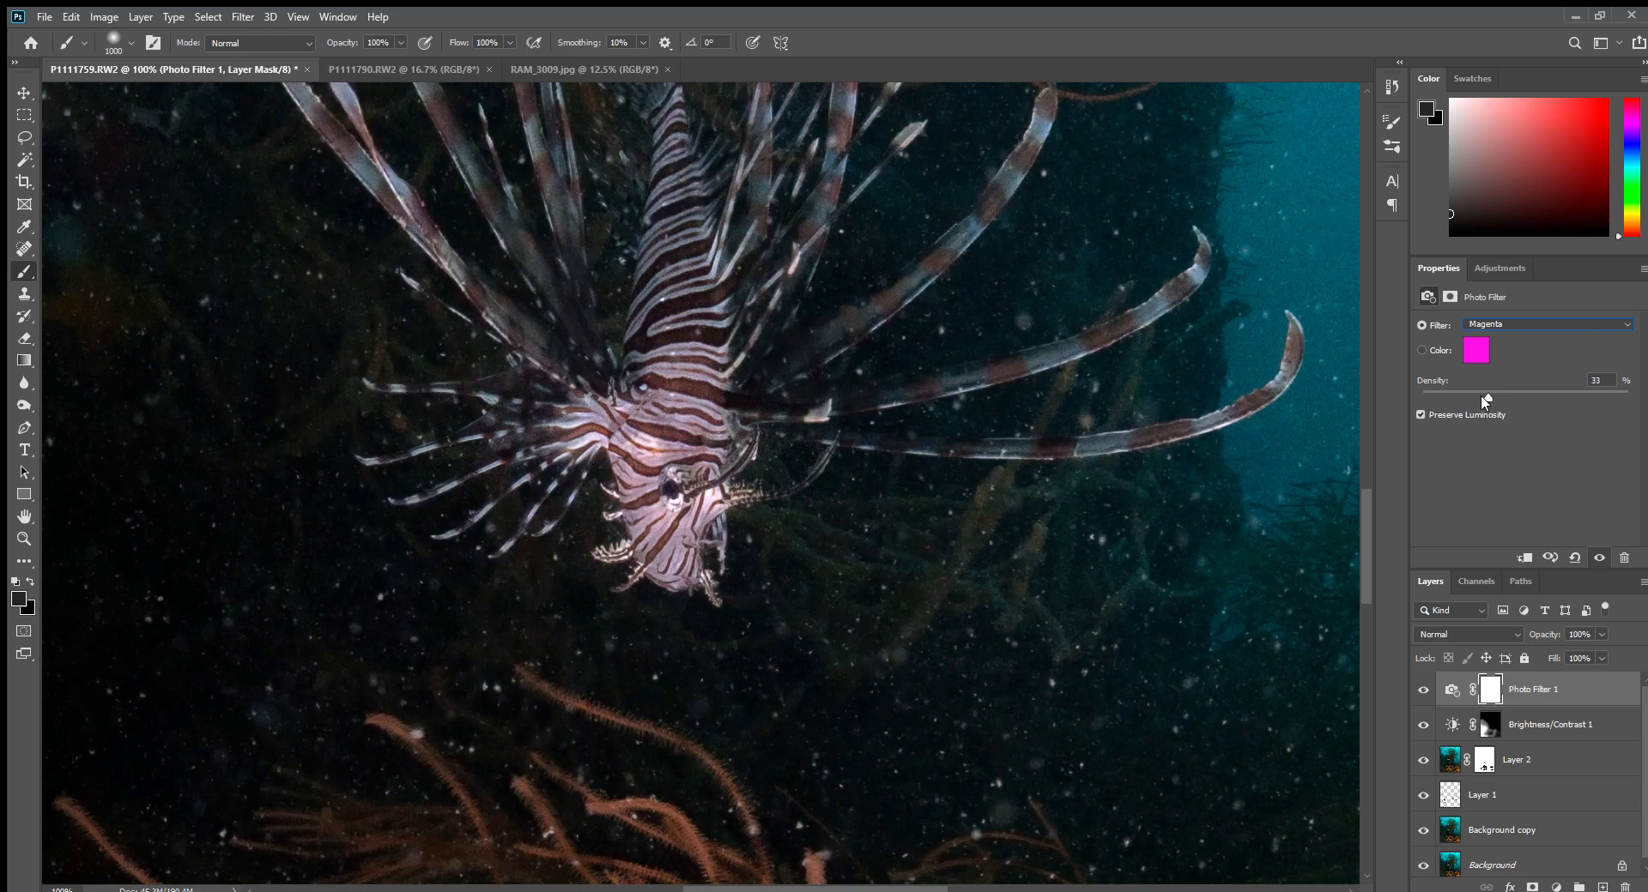
left_click_drag(1485, 397, 1422, 397)
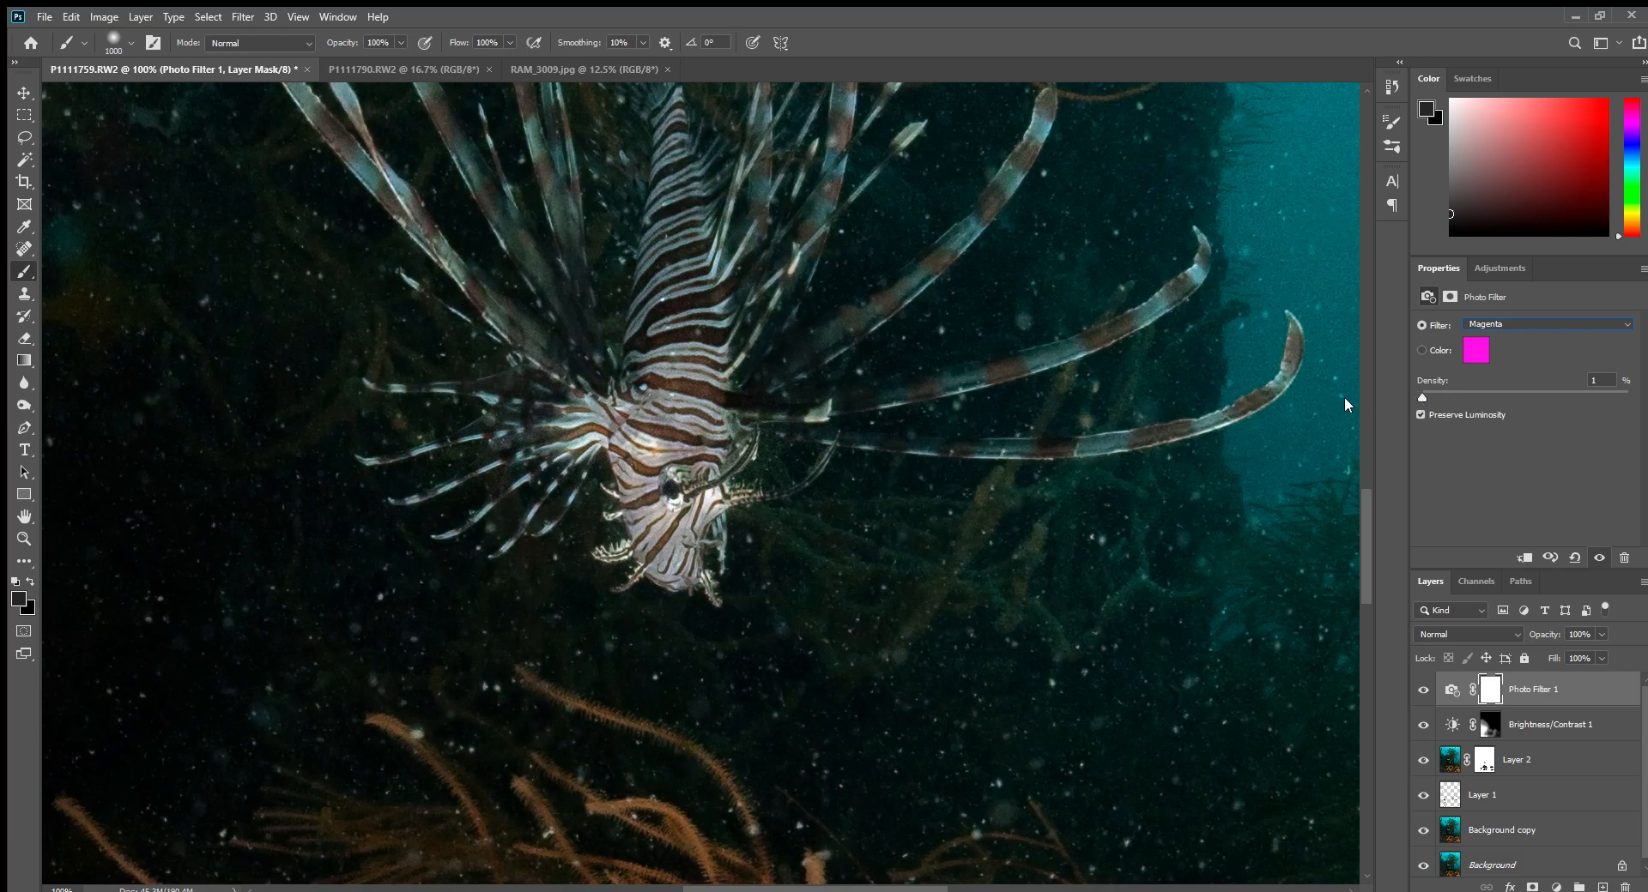
left_click_drag(1425, 397, 1440, 397)
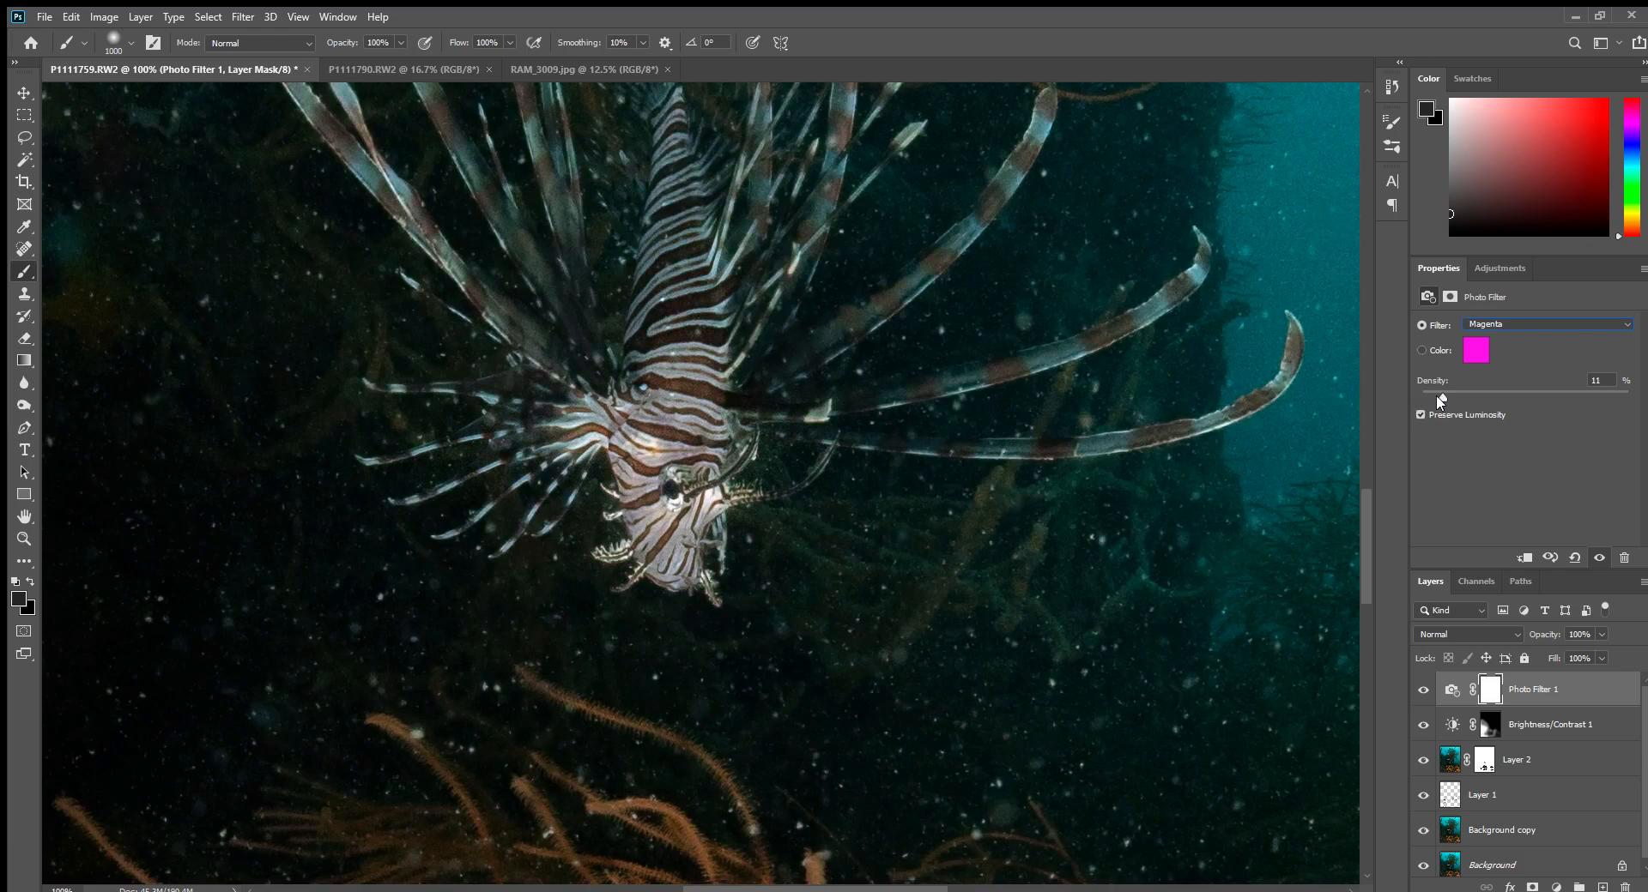
left_click_drag(1437, 400, 1462, 401)
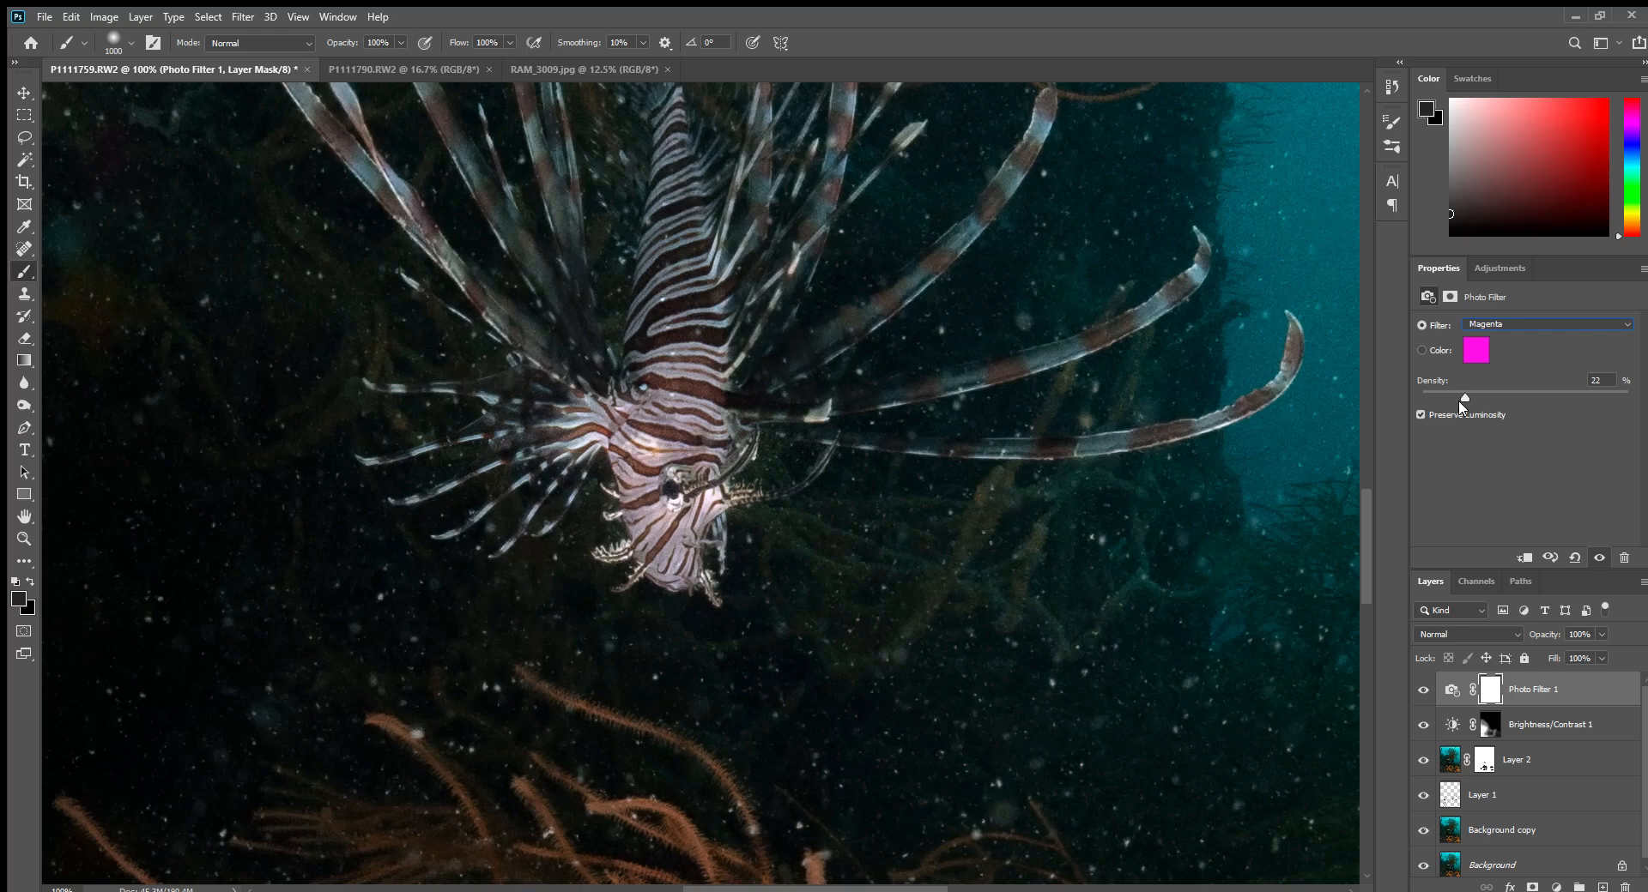
left_click_drag(1464, 397, 1457, 397)
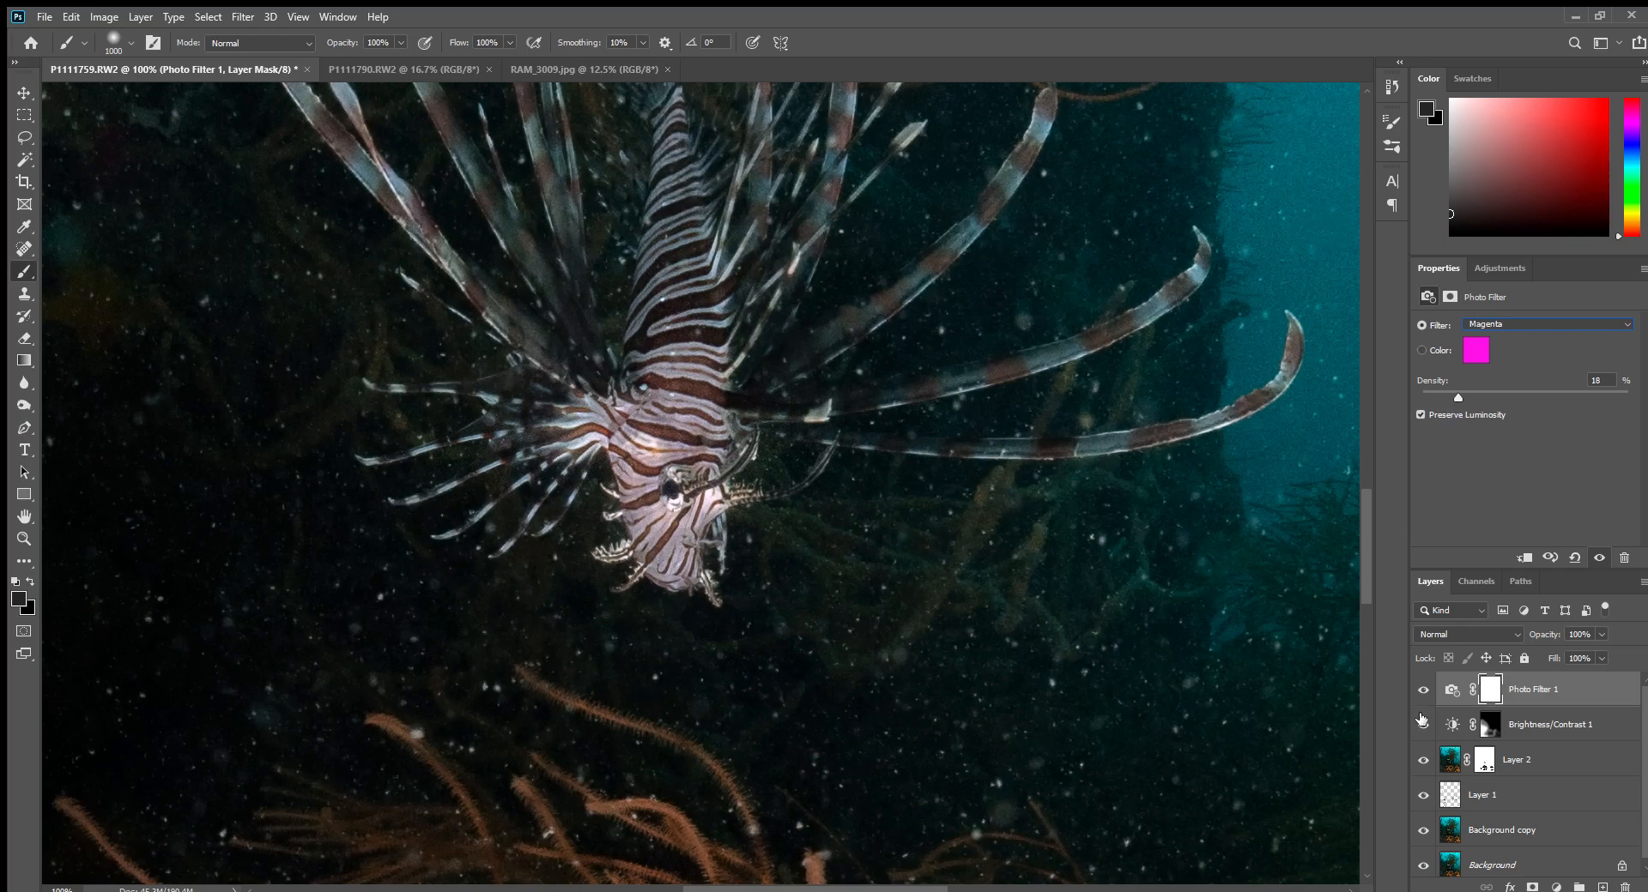
left_click(1423, 690)
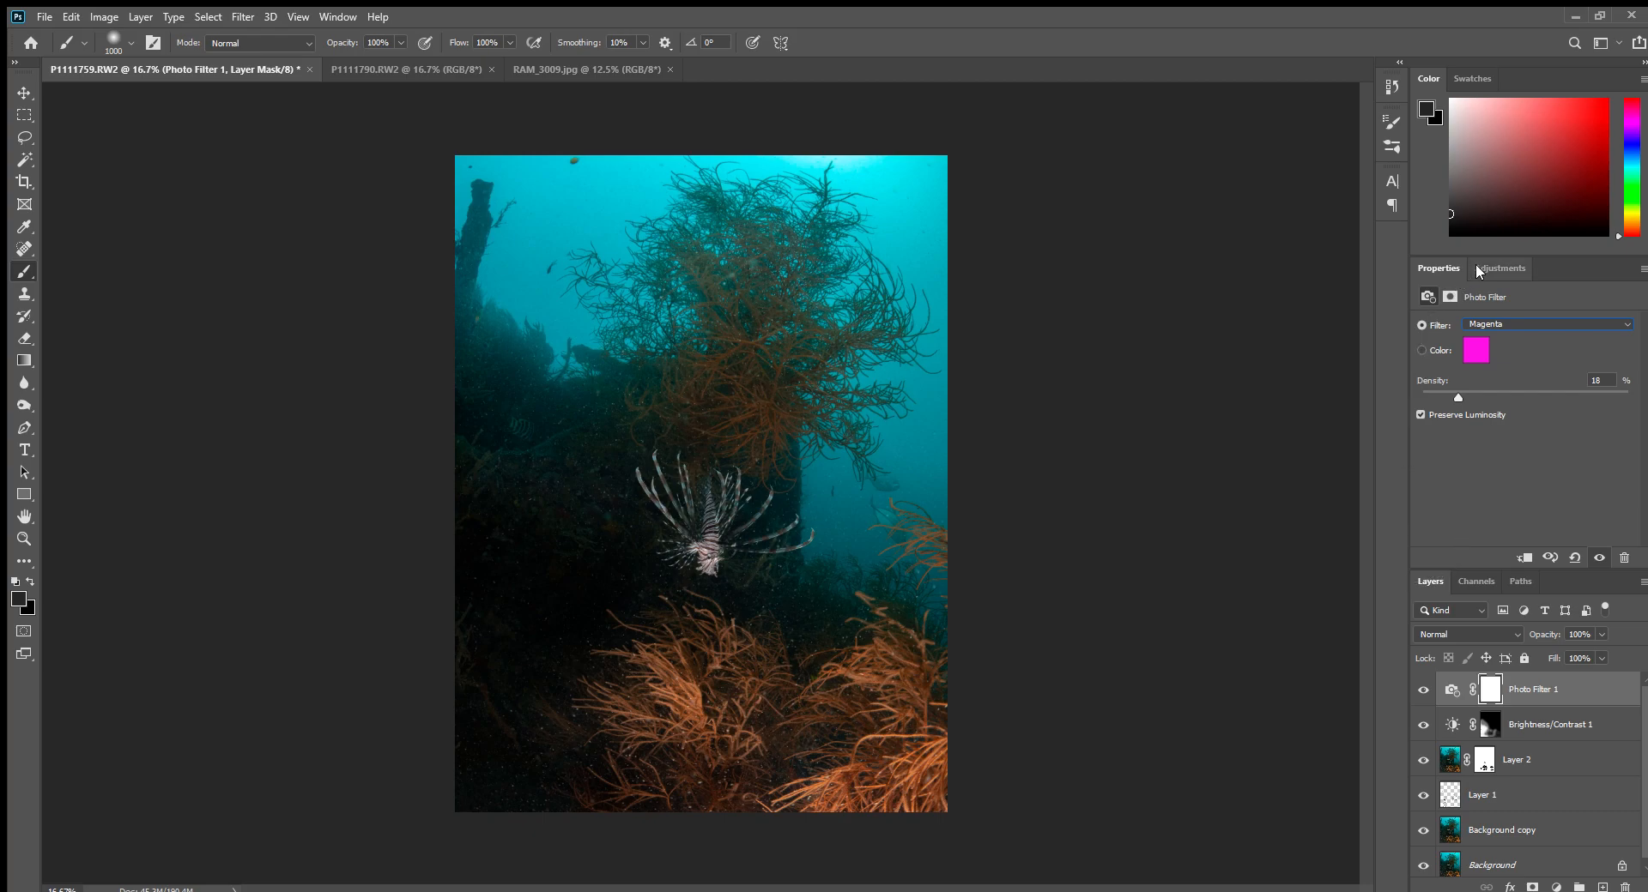
Add a second Photo Filter set to Violet at 24% density above the magenta one.
left_click(1501, 267)
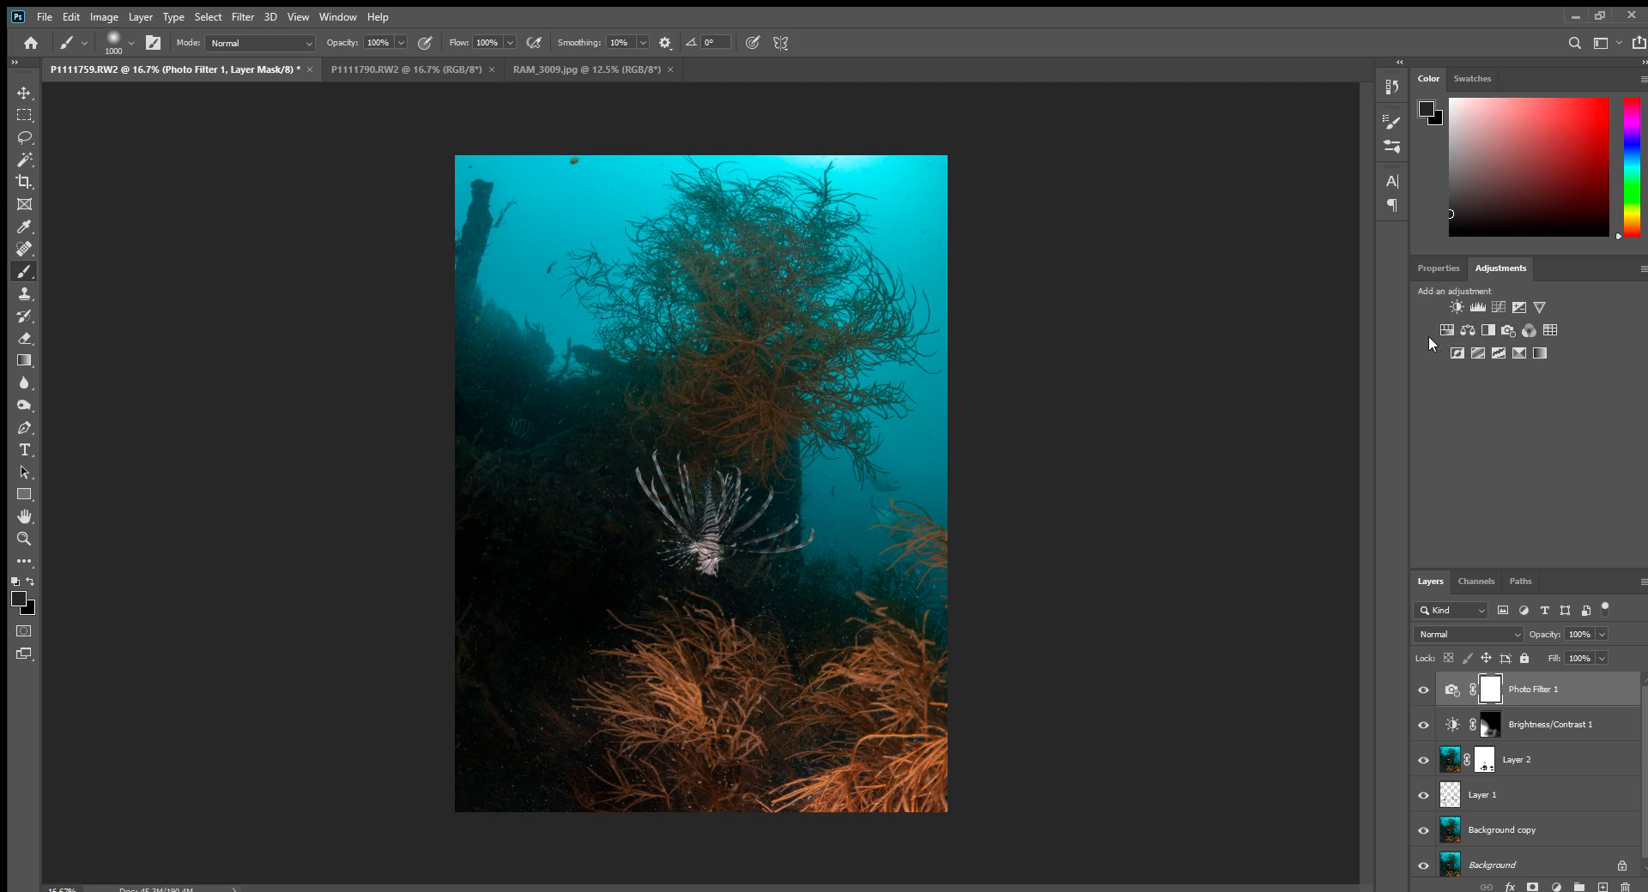
left_click(1465, 331)
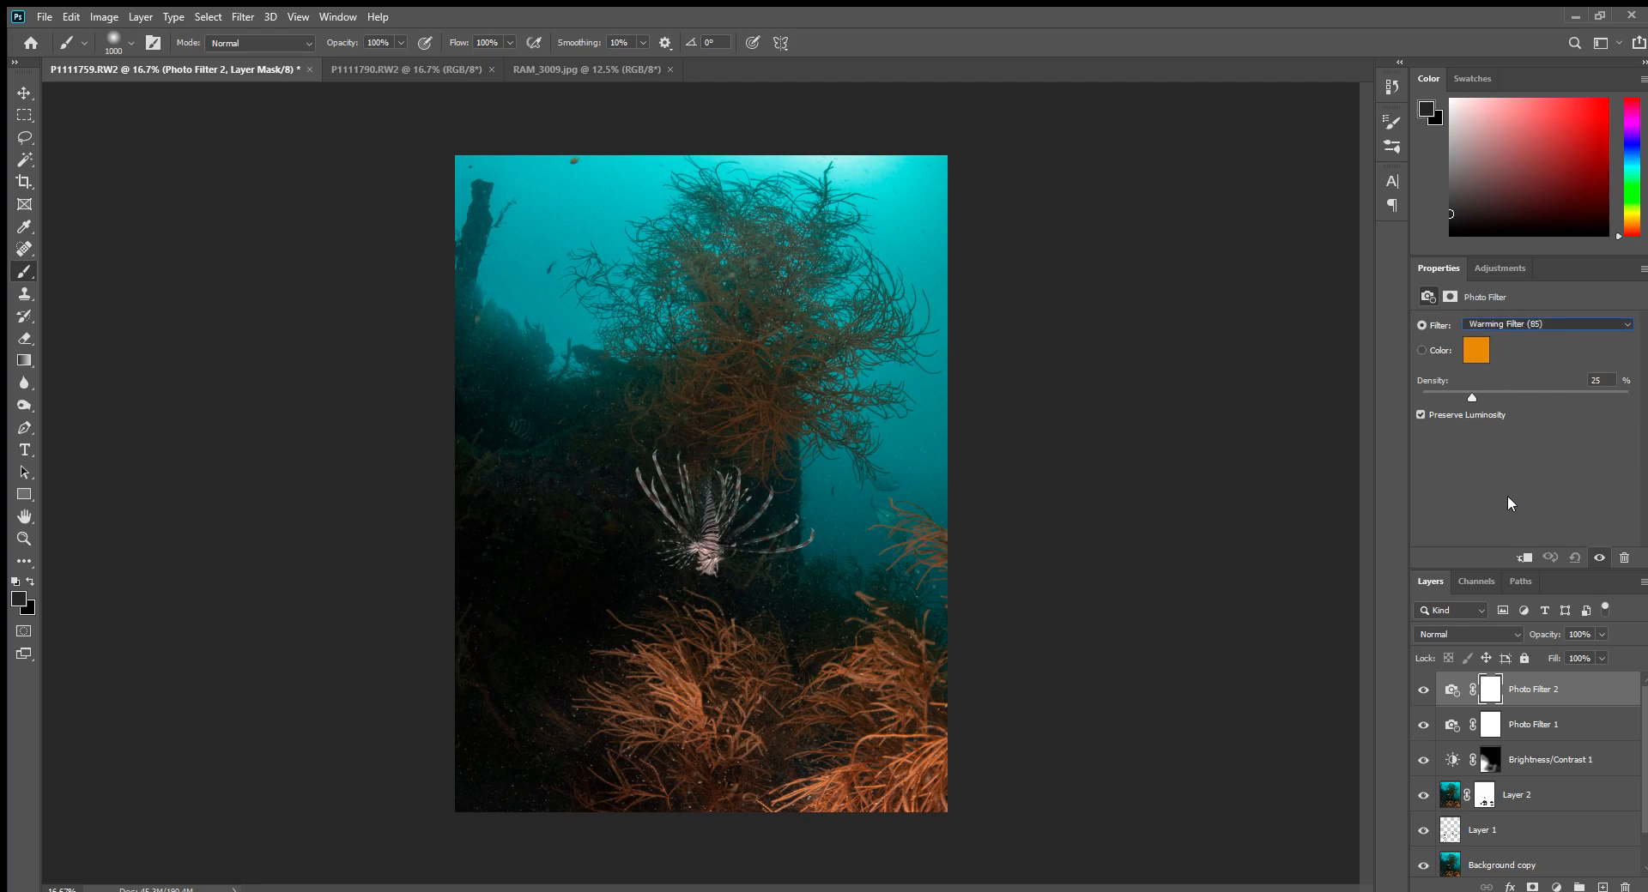
left_click(1544, 323)
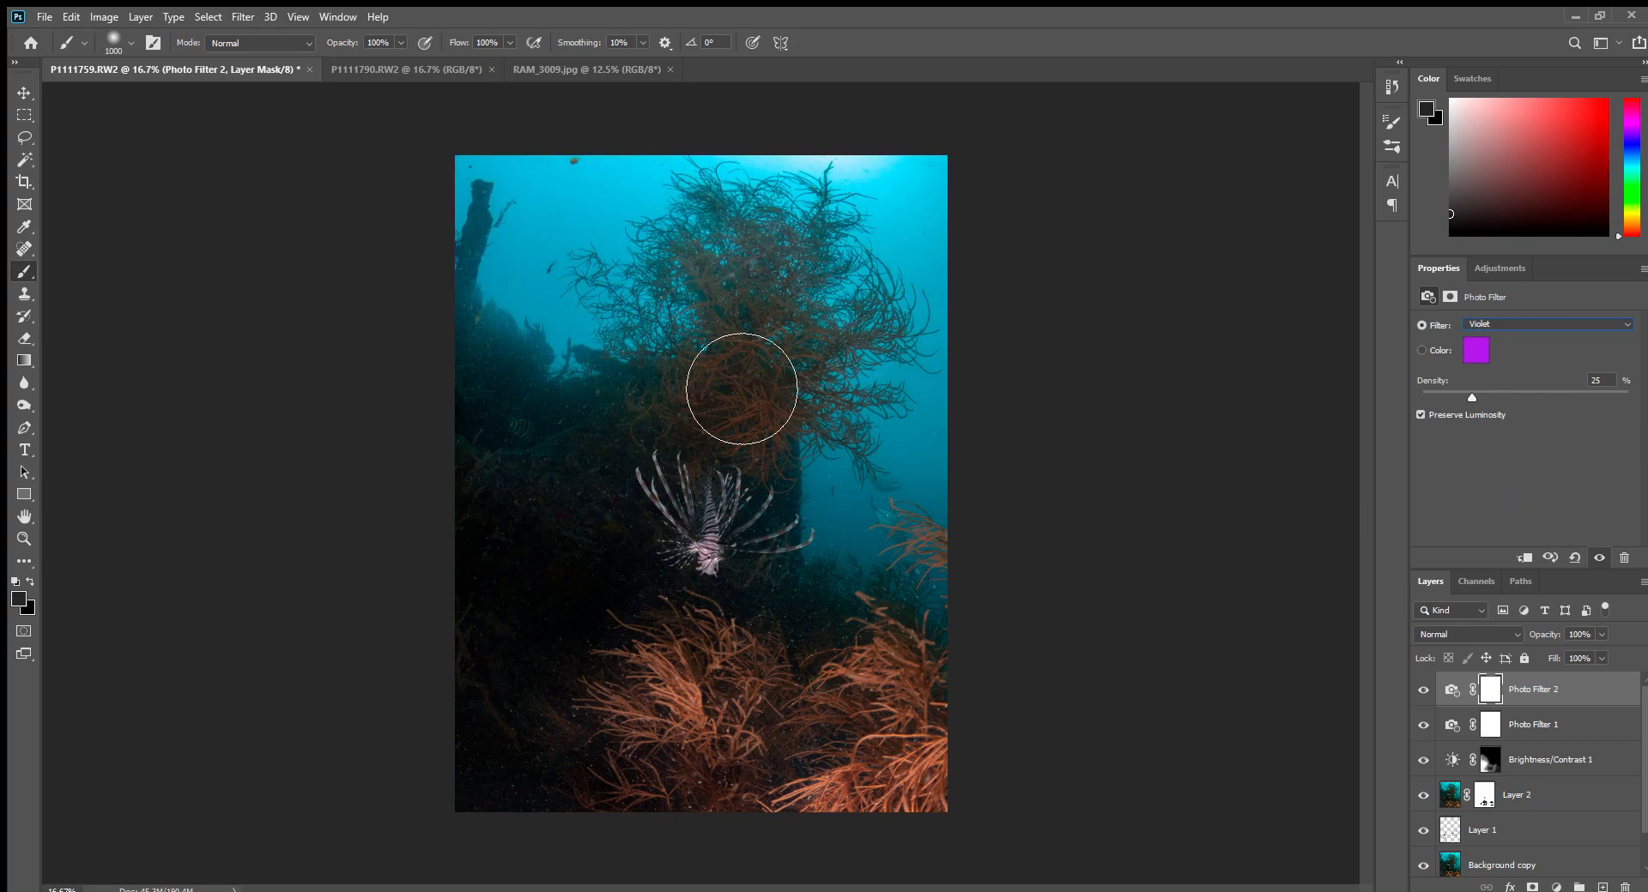
mouse_move(1477, 629)
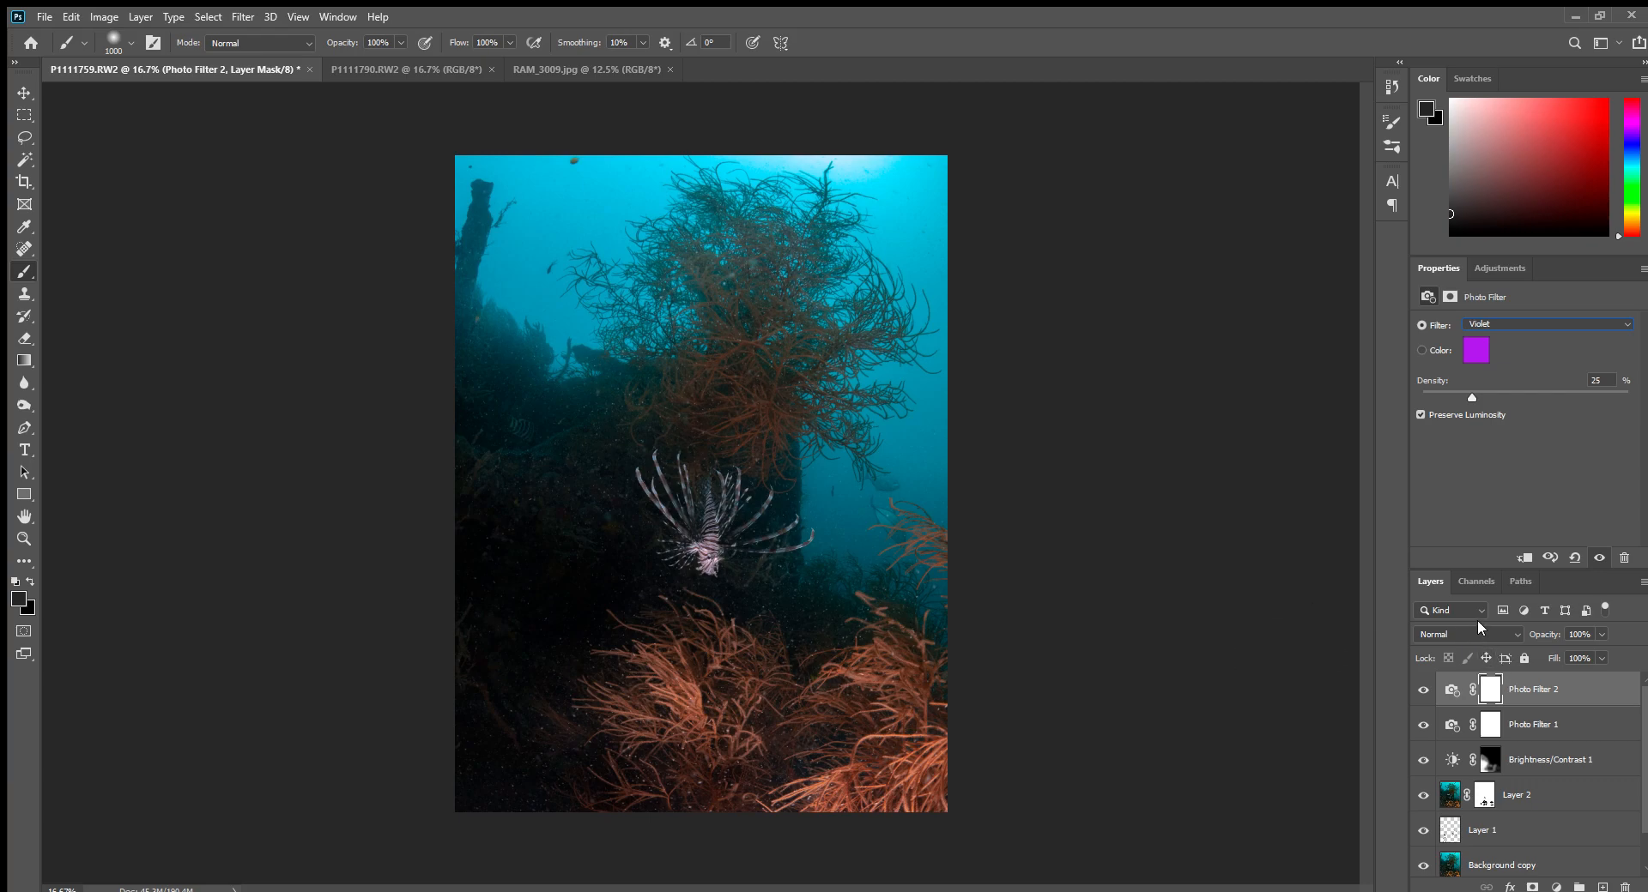
left_click_drag(1471, 396, 1524, 397)
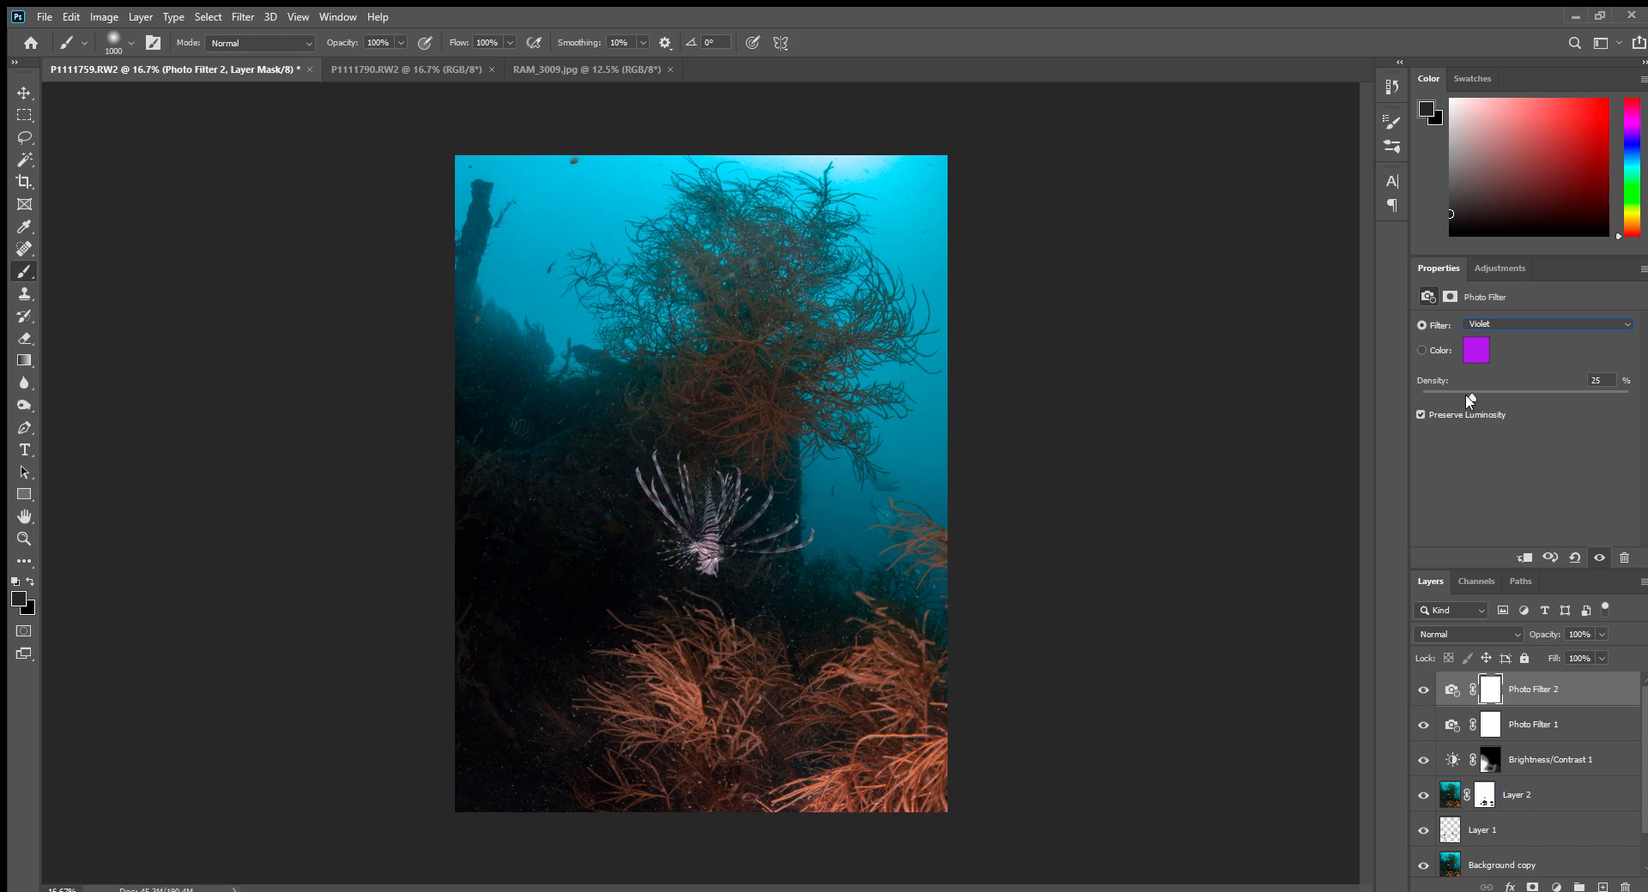
left_click_drag(1476, 397, 1470, 397)
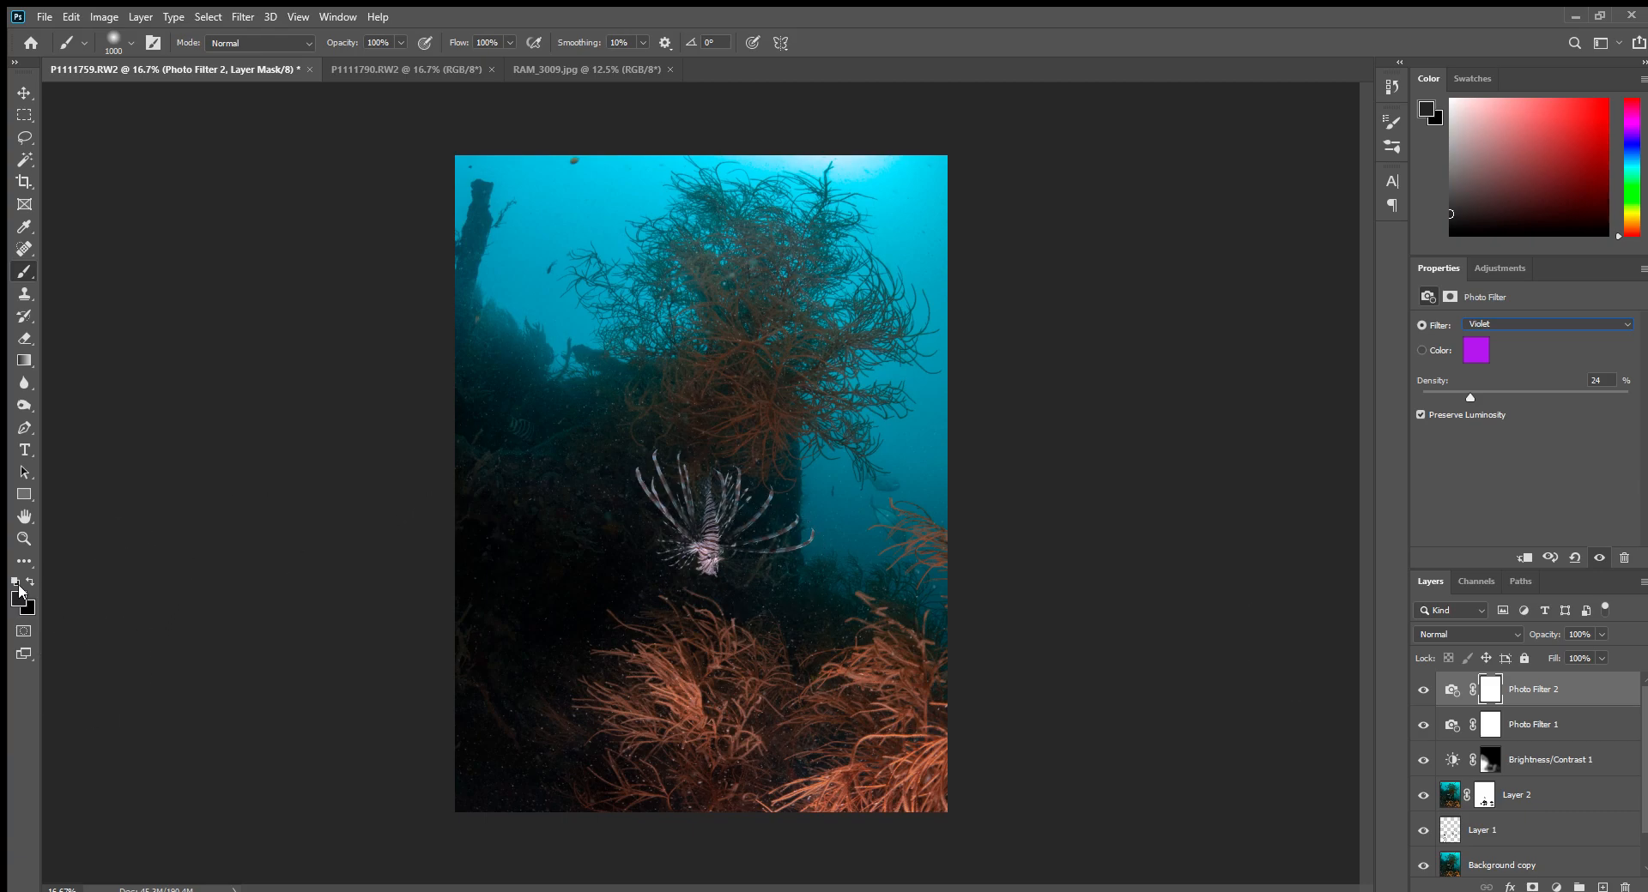
mouse_move(169, 662)
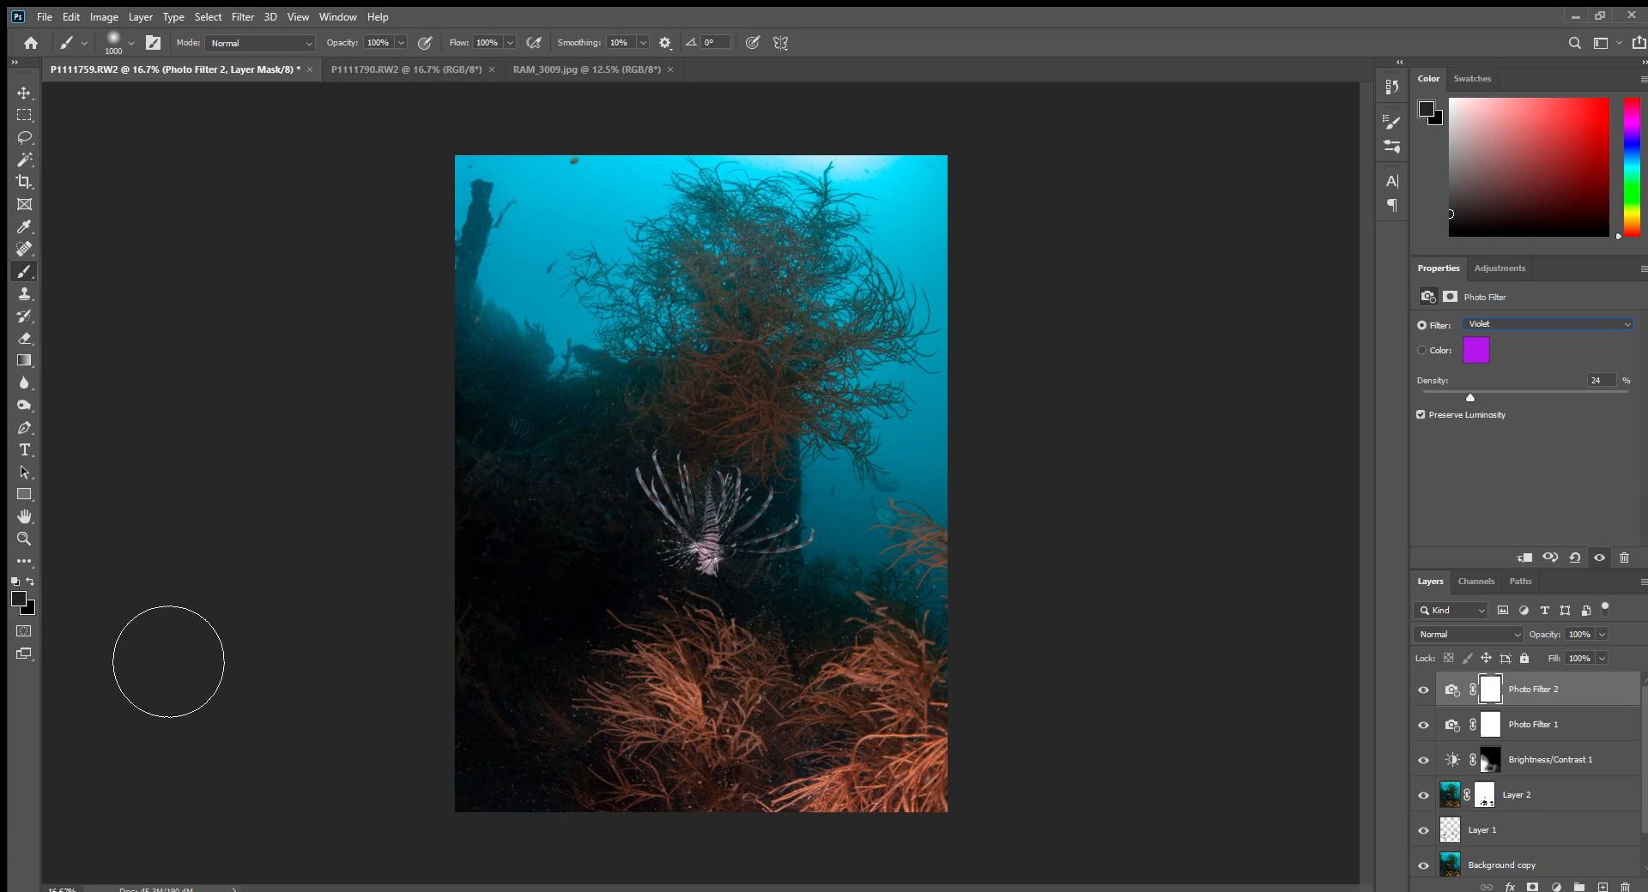
mouse_move(28, 603)
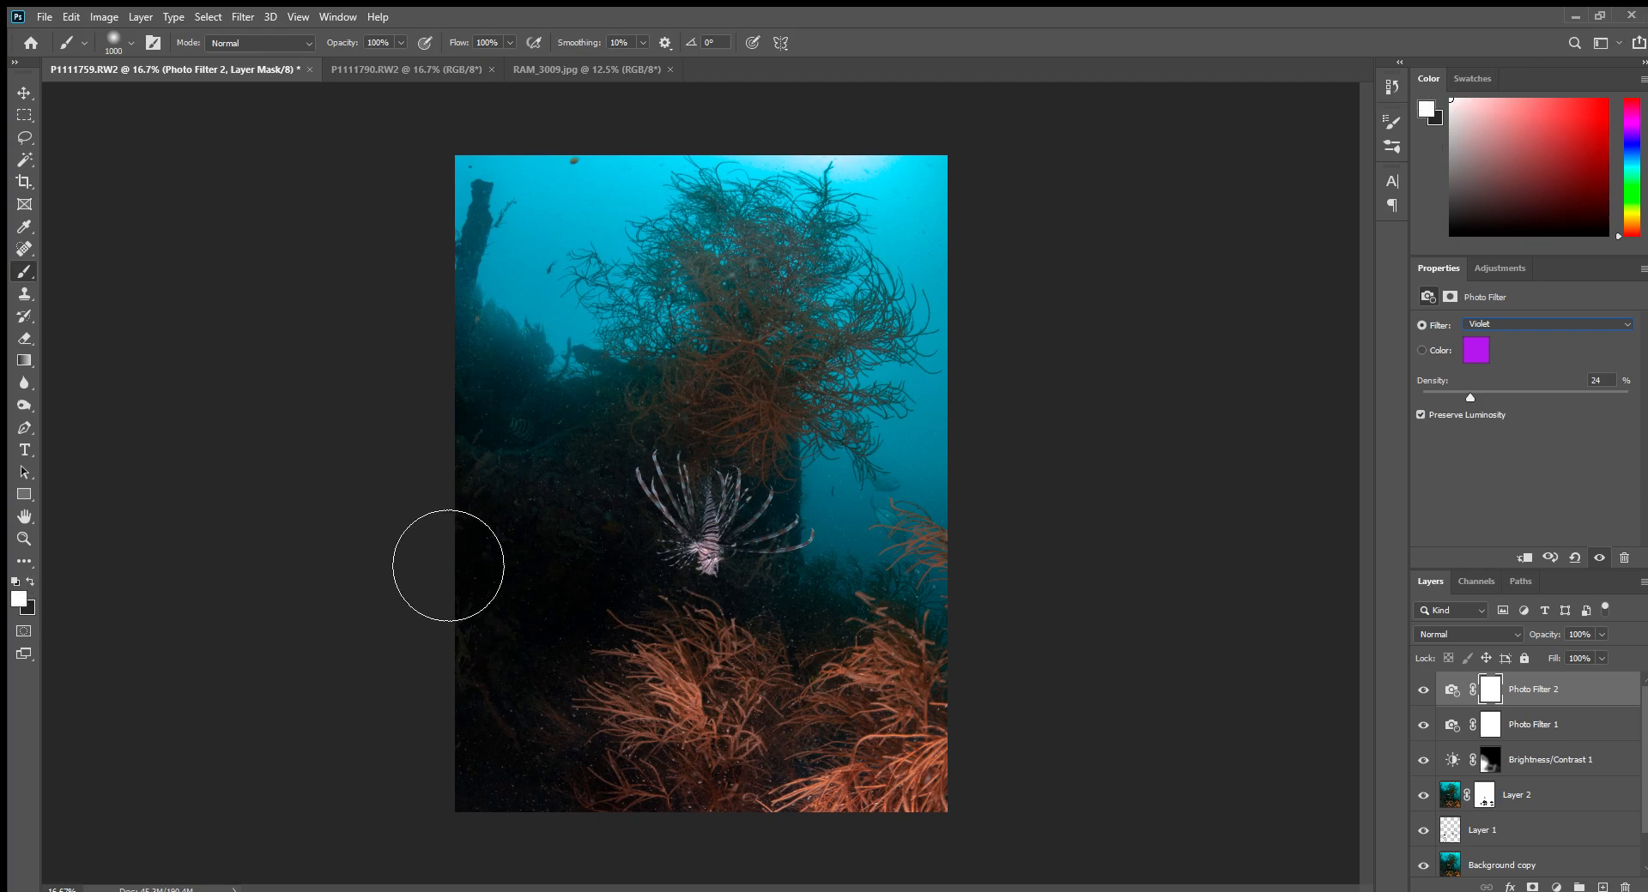
mouse_move(1508, 80)
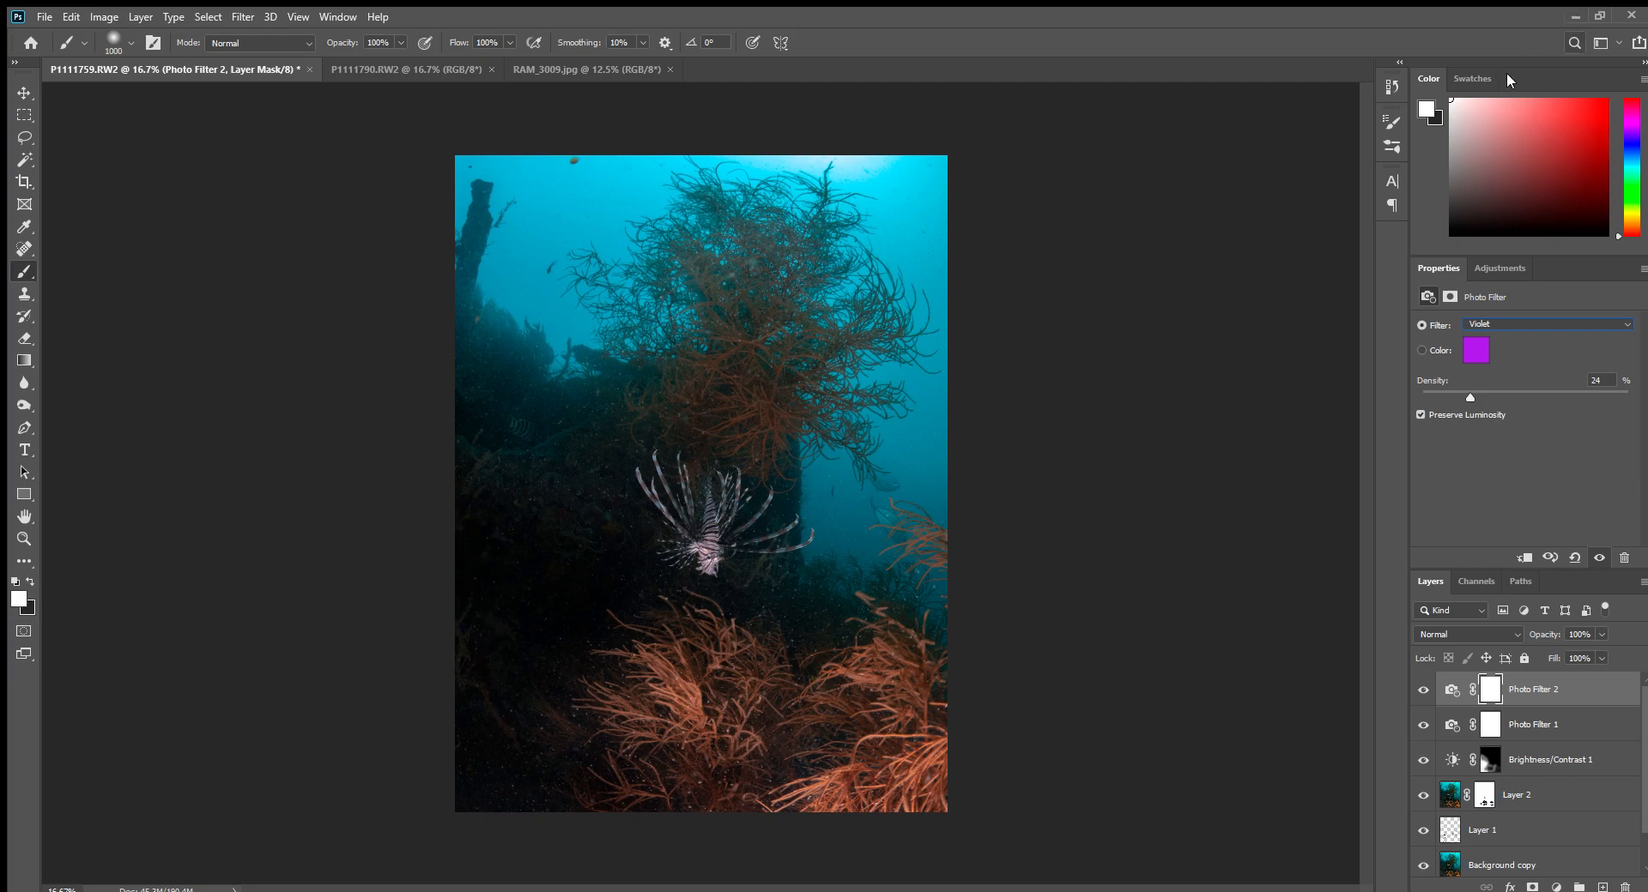
mouse_move(169, 577)
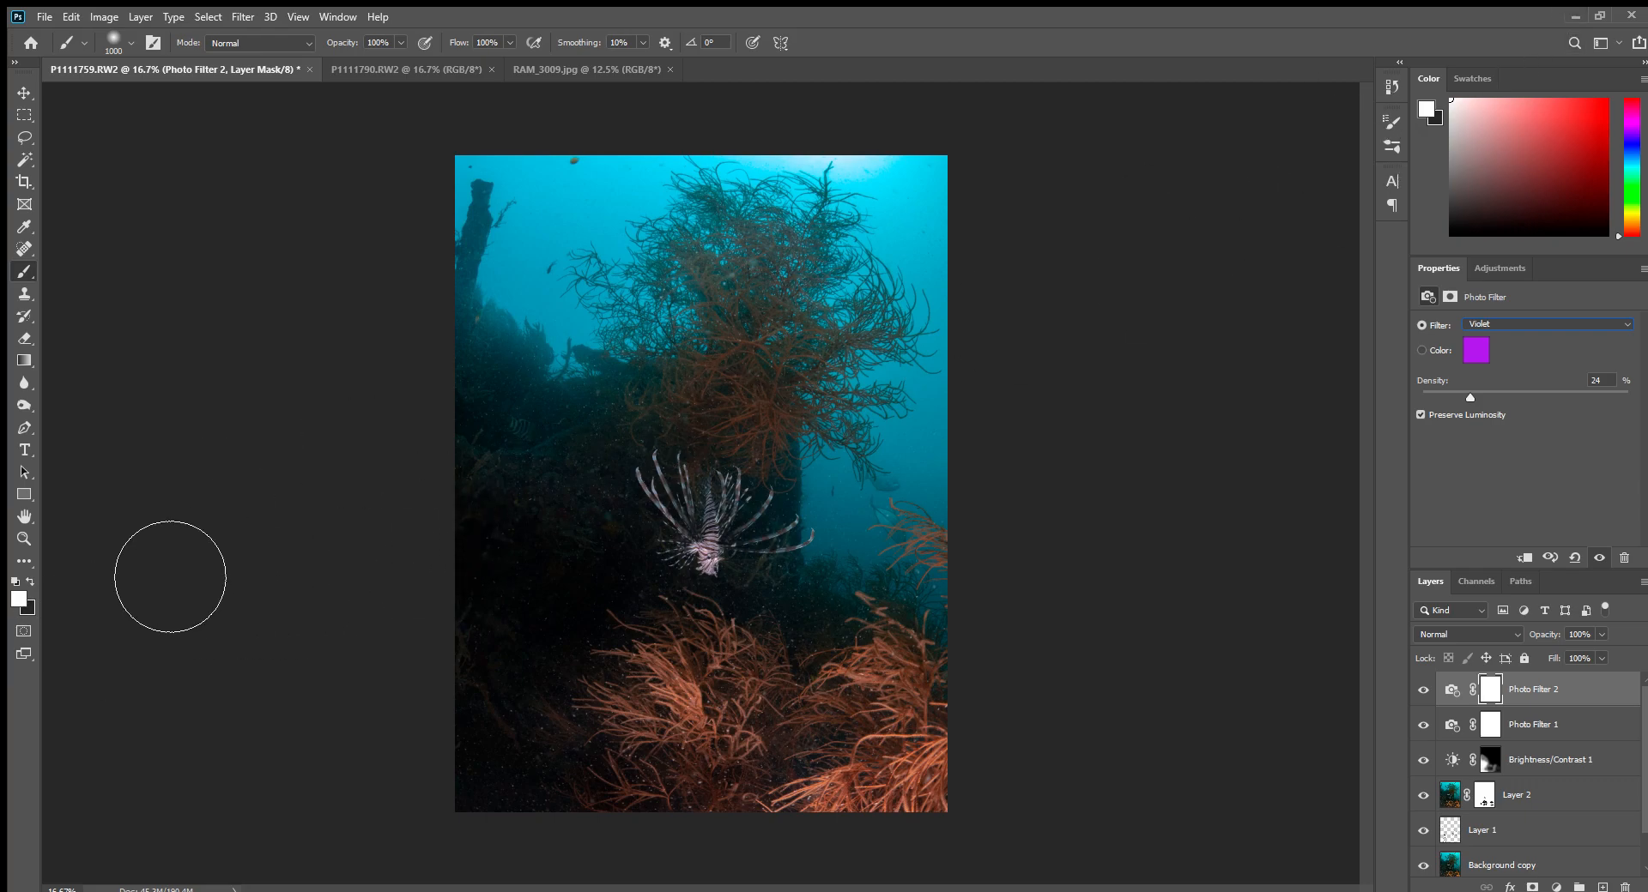
mouse_move(594, 545)
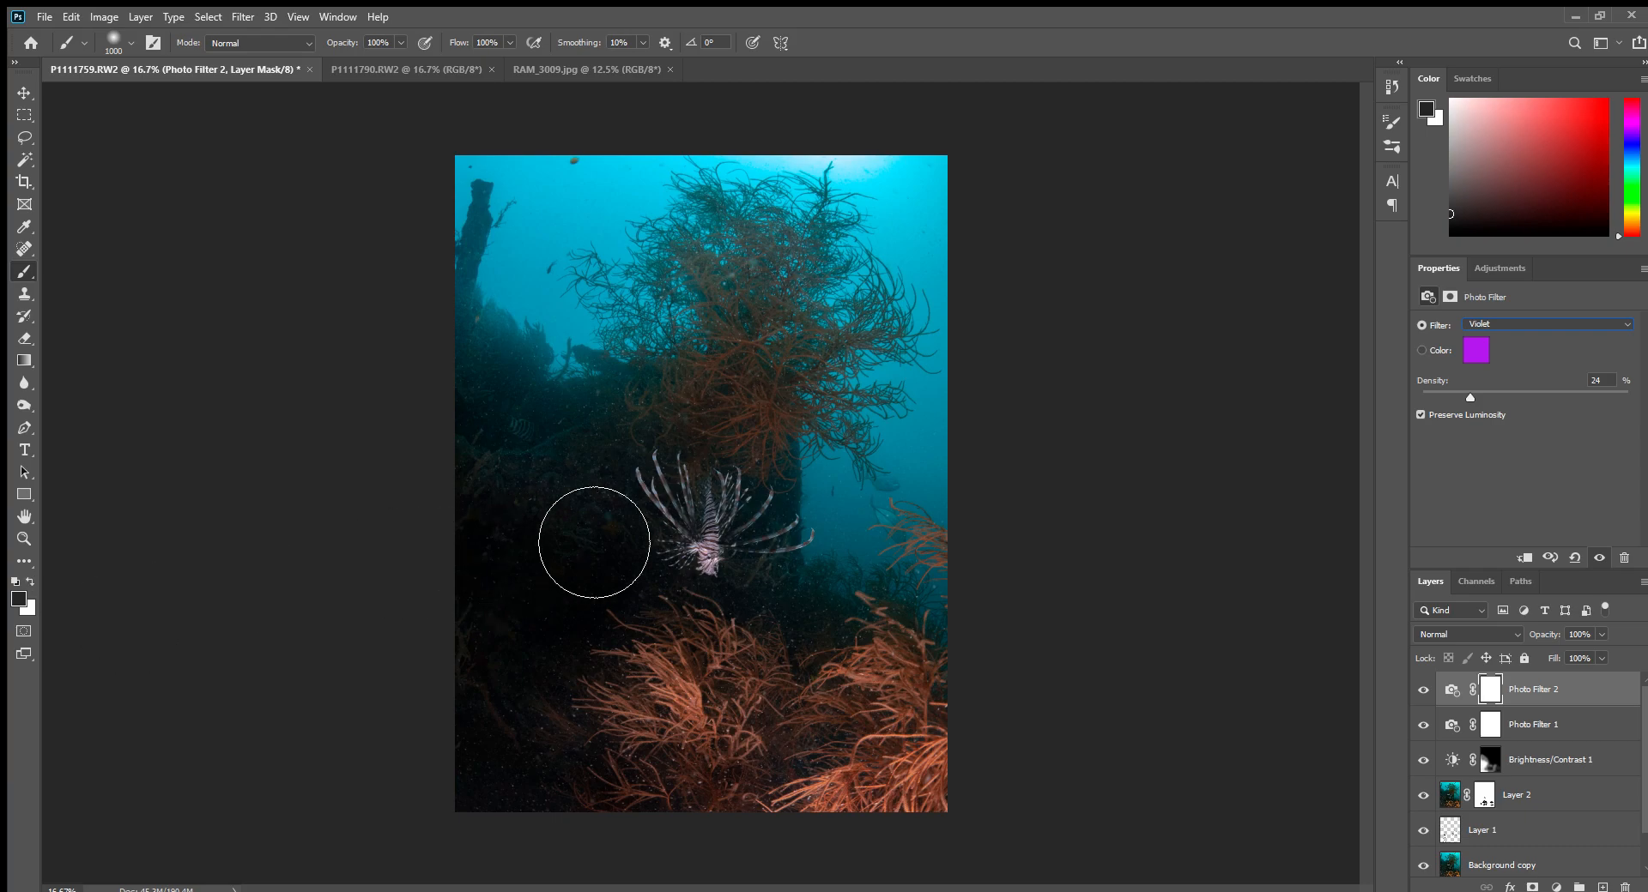
Mask the violet filter out of part of the scene and preview a full-strength tint.
left_click_drag(594, 545, 787, 567)
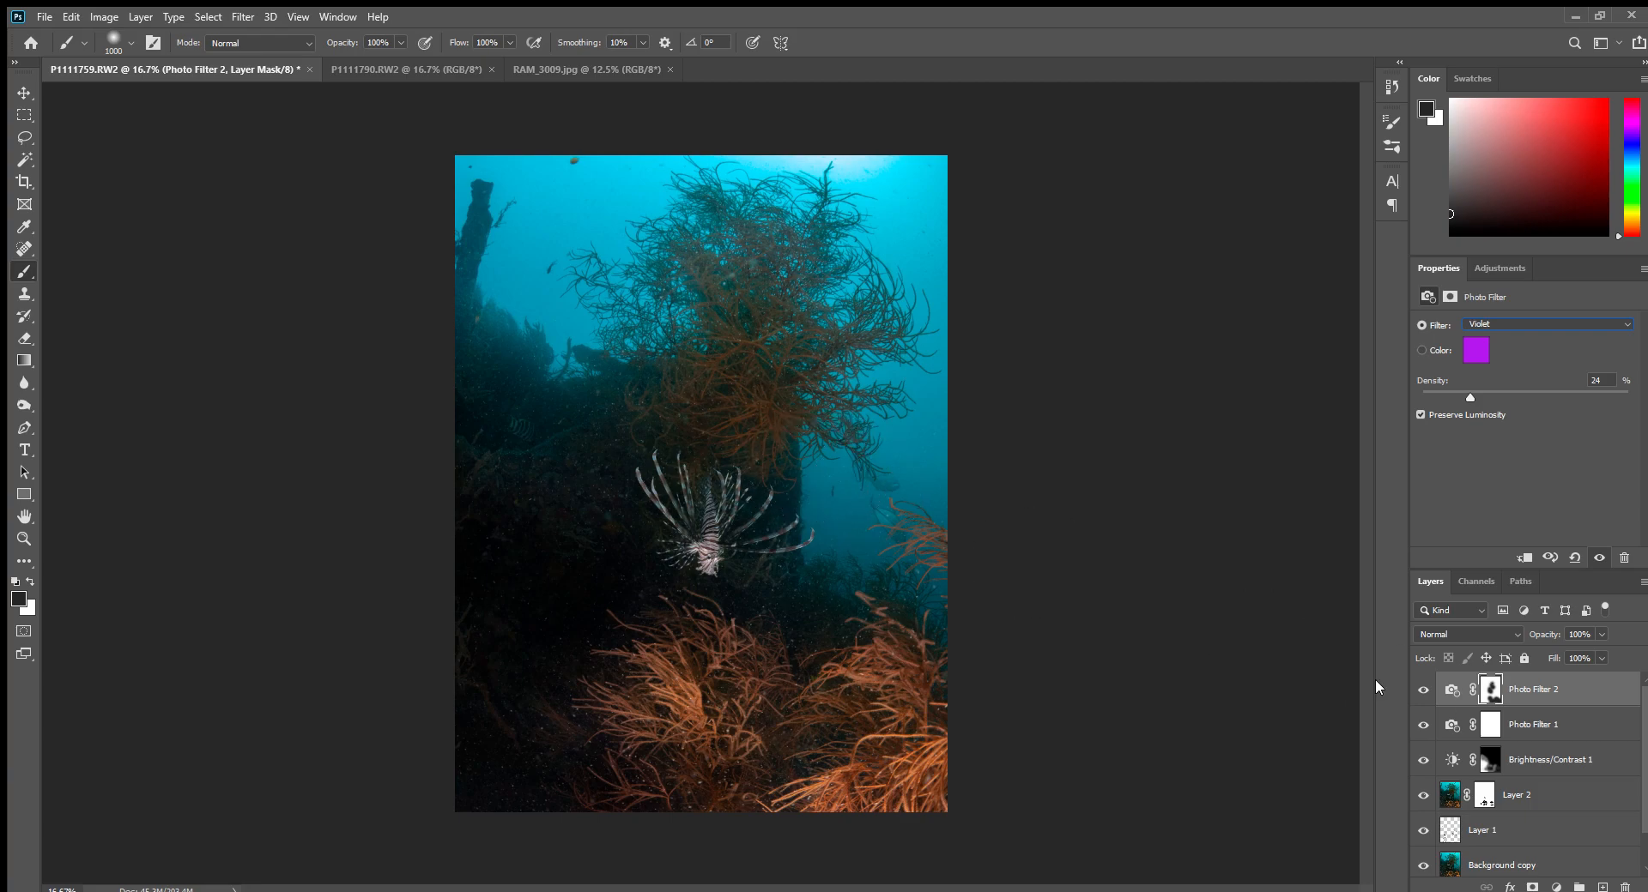
mouse_move(1523, 448)
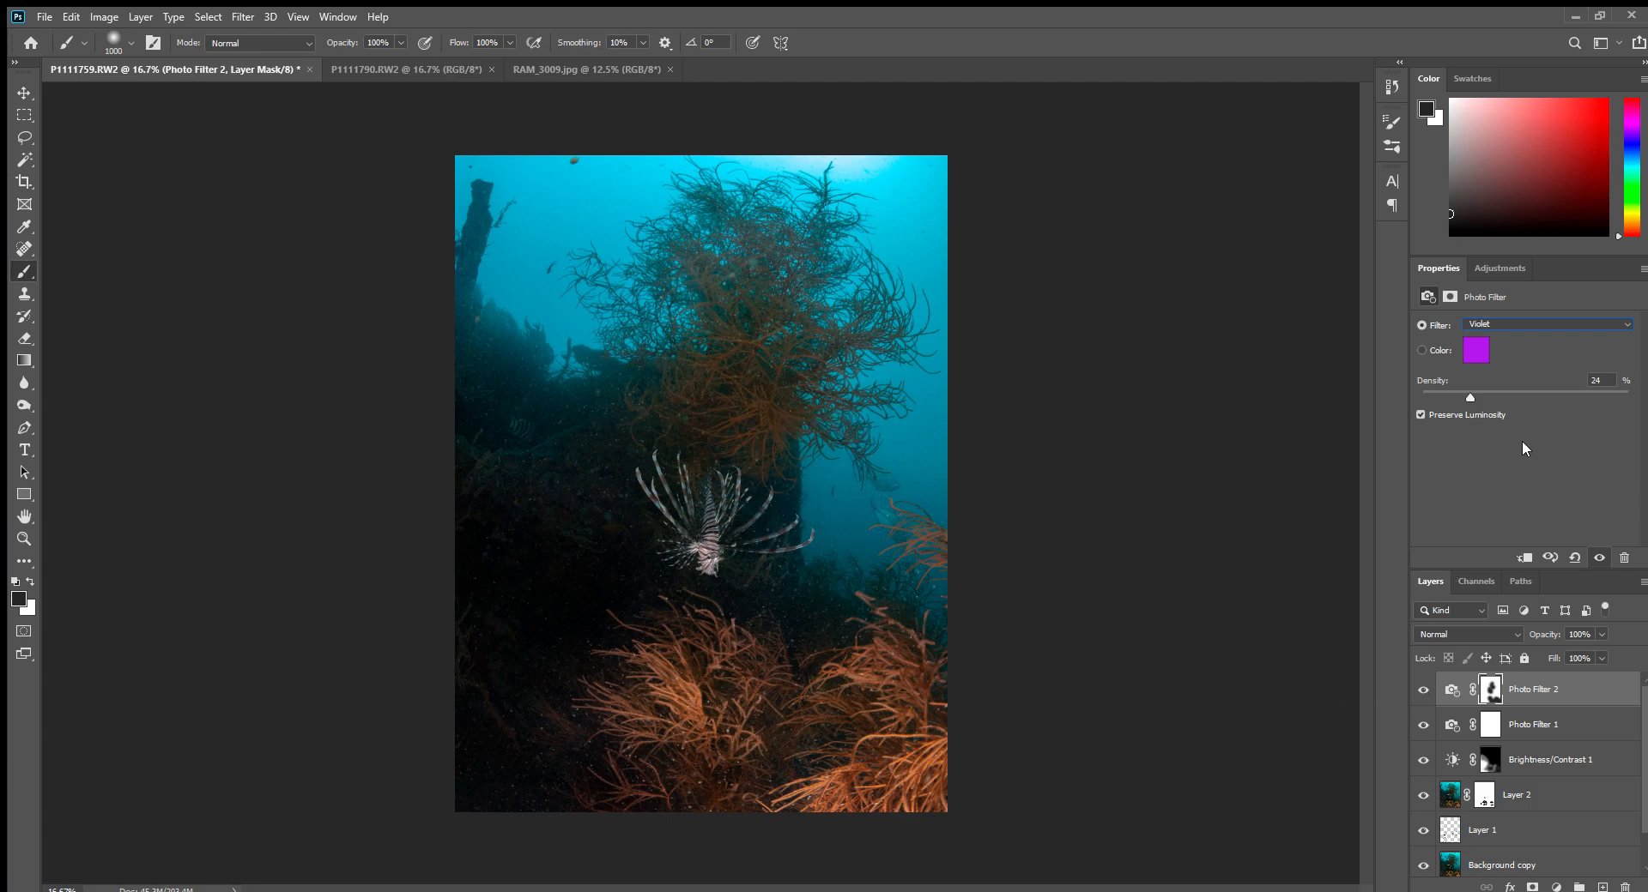
left_click_drag(1469, 397, 1461, 397)
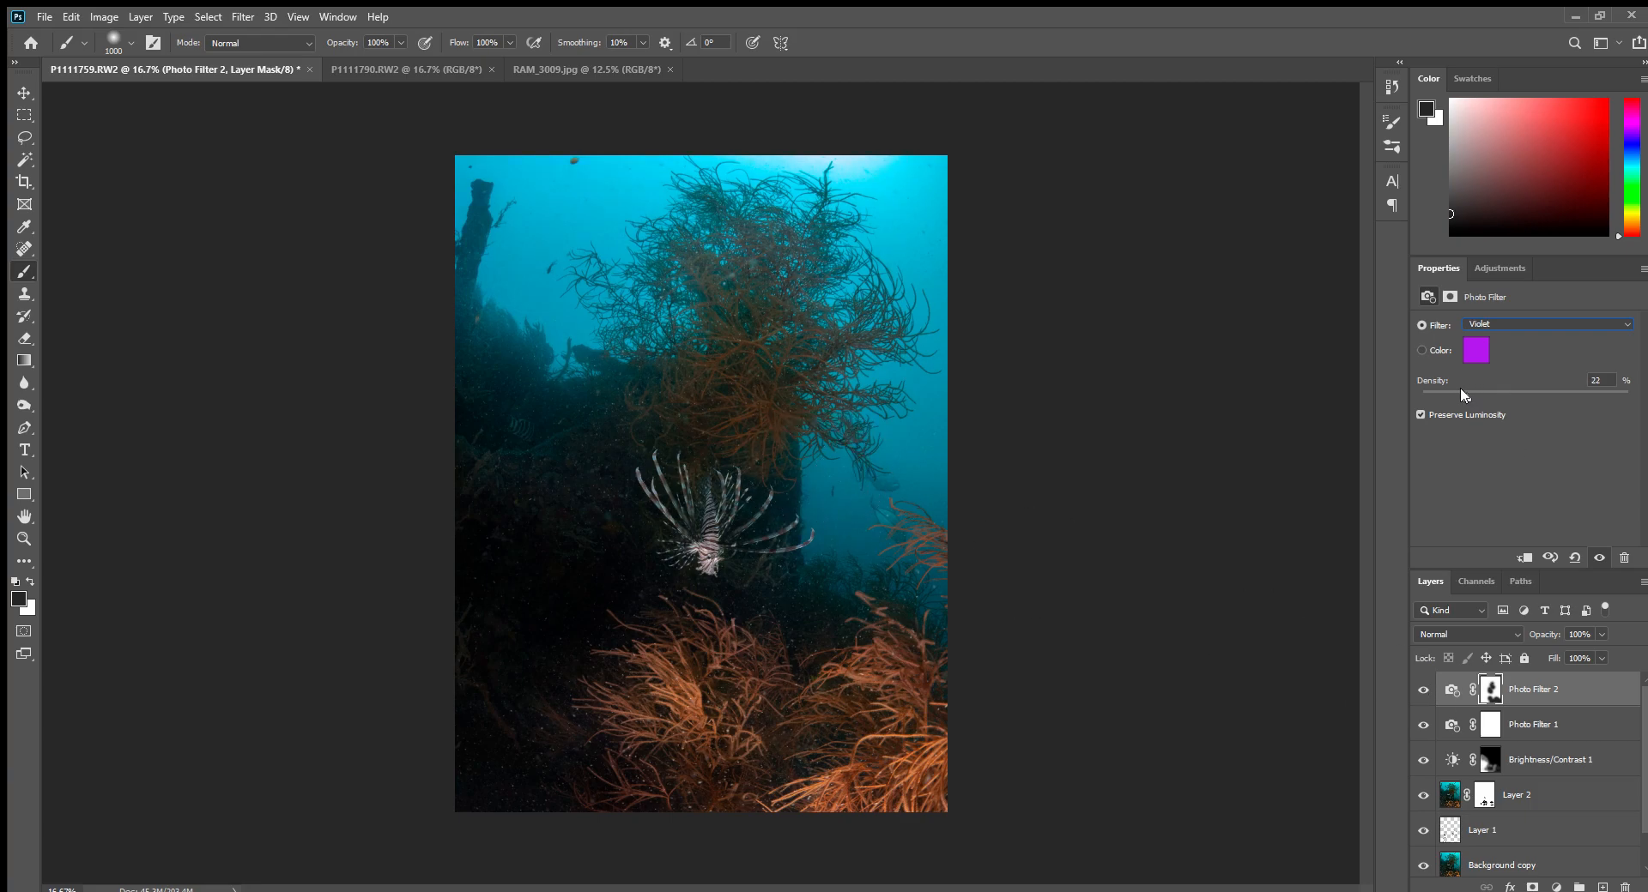
left_click_drag(1476, 392, 1546, 392)
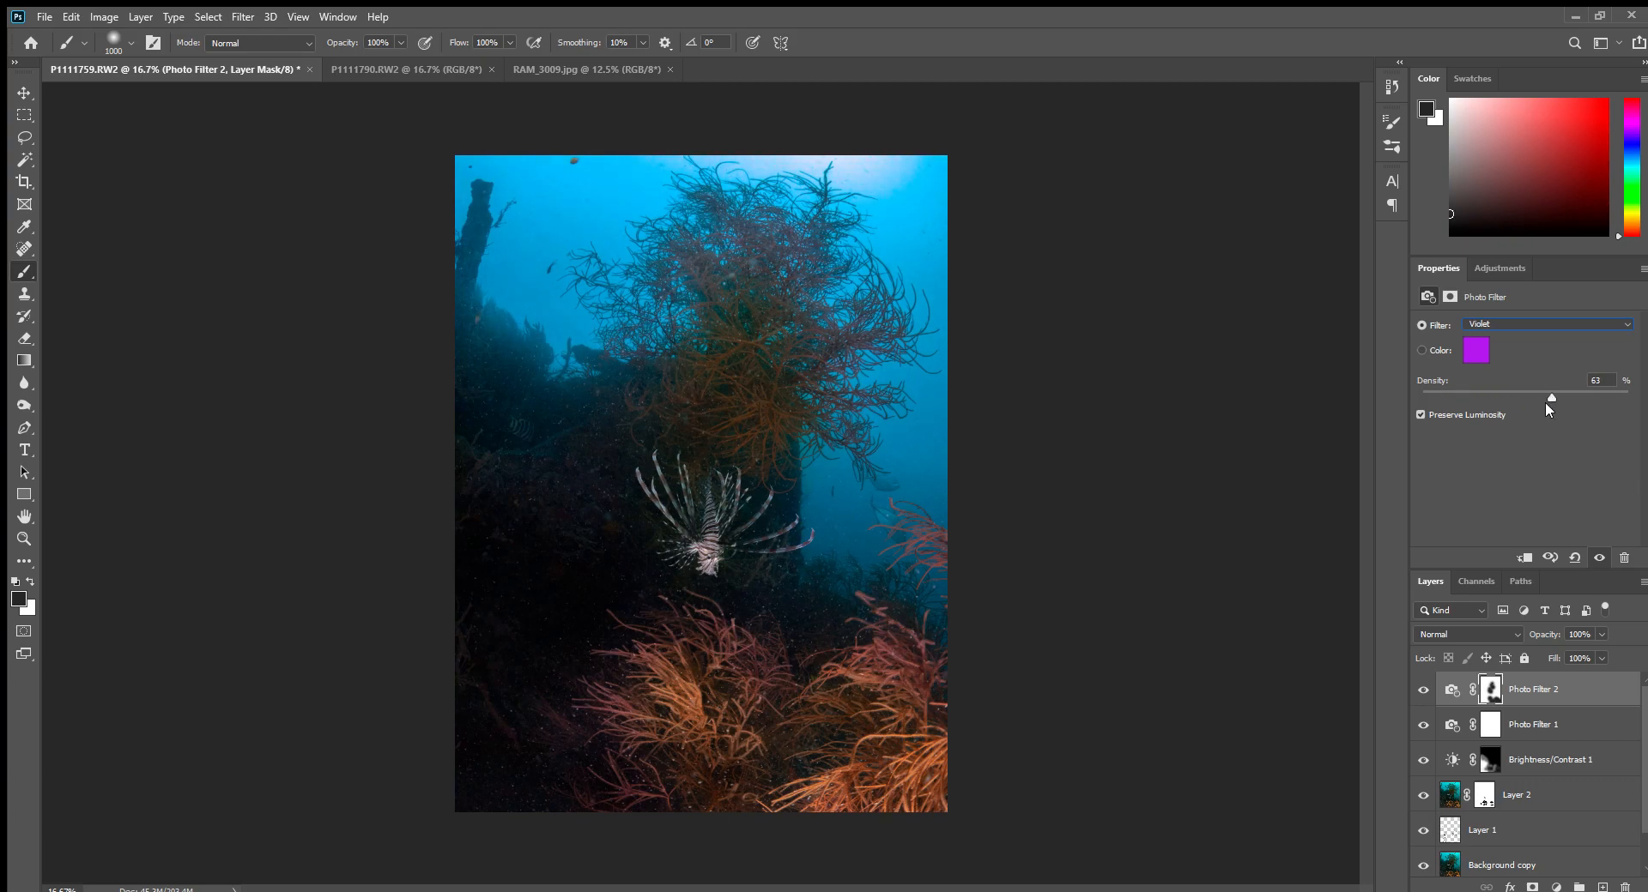
left_click_drag(1568, 392, 1570, 392)
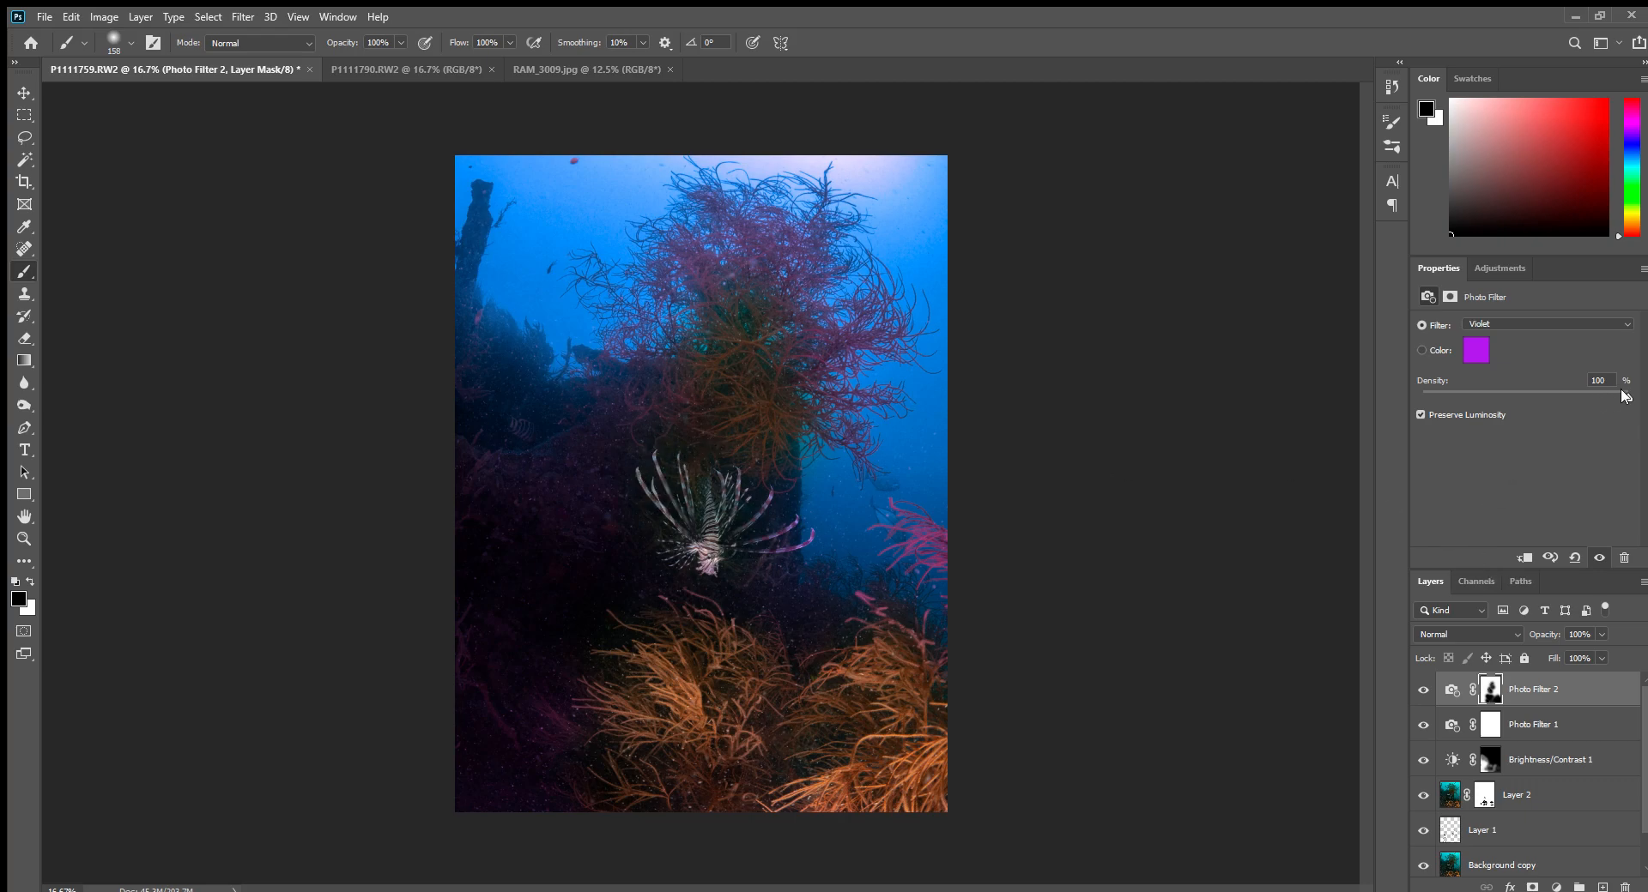
Settle the violet filter density at 30%.
left_click_drag(1615, 392, 1502, 392)
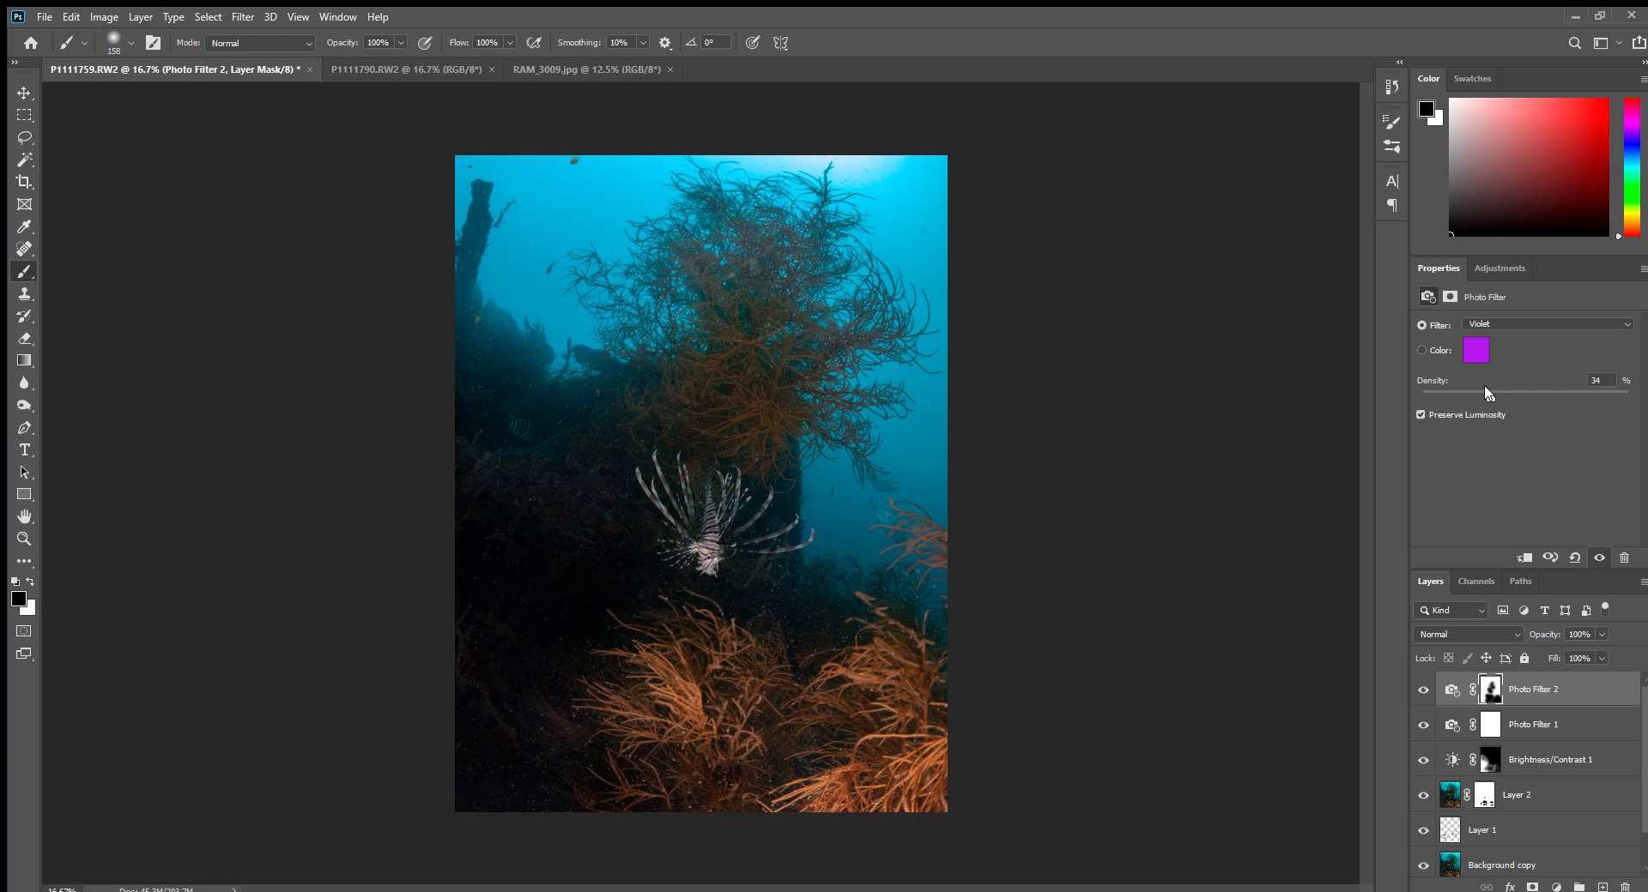
left_click_drag(1492, 391, 1476, 391)
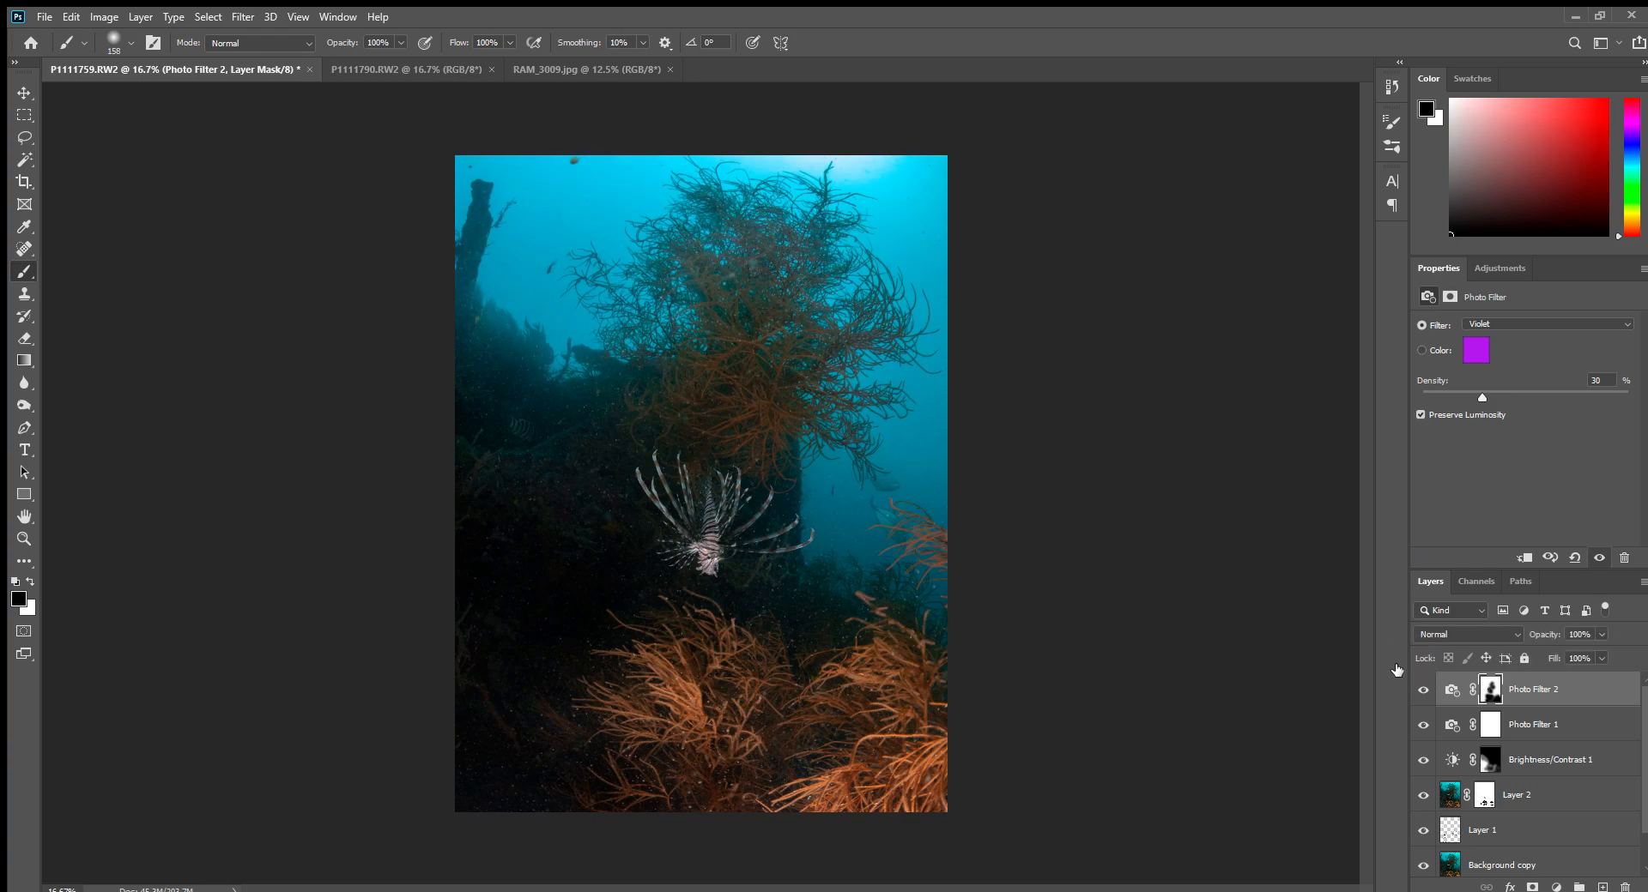
mouse_move(1391, 668)
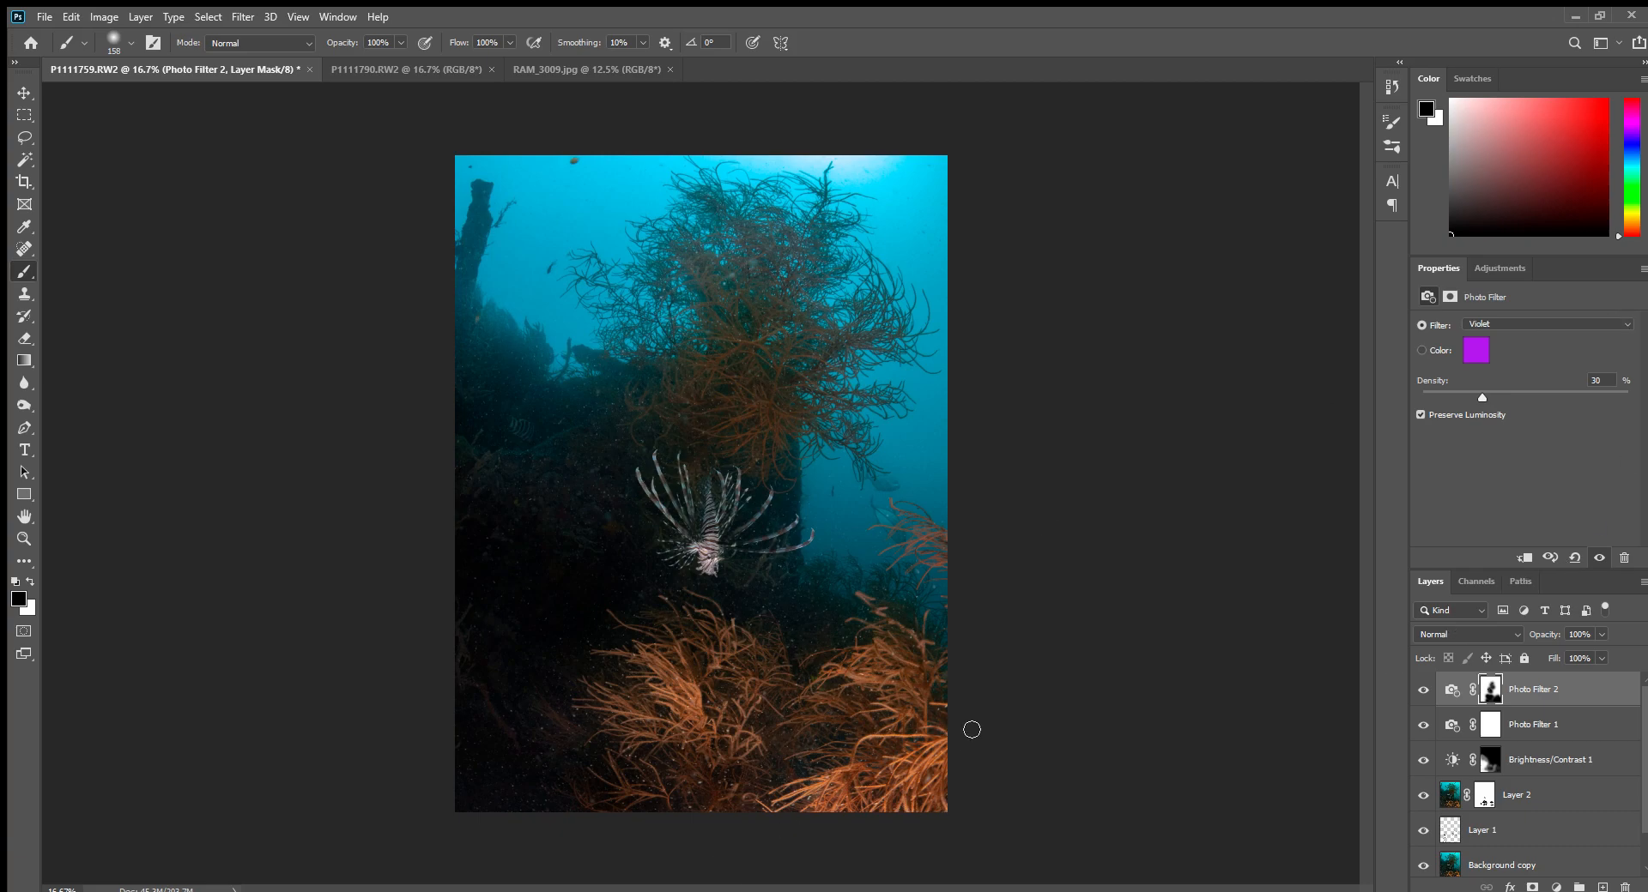
left_click(1499, 268)
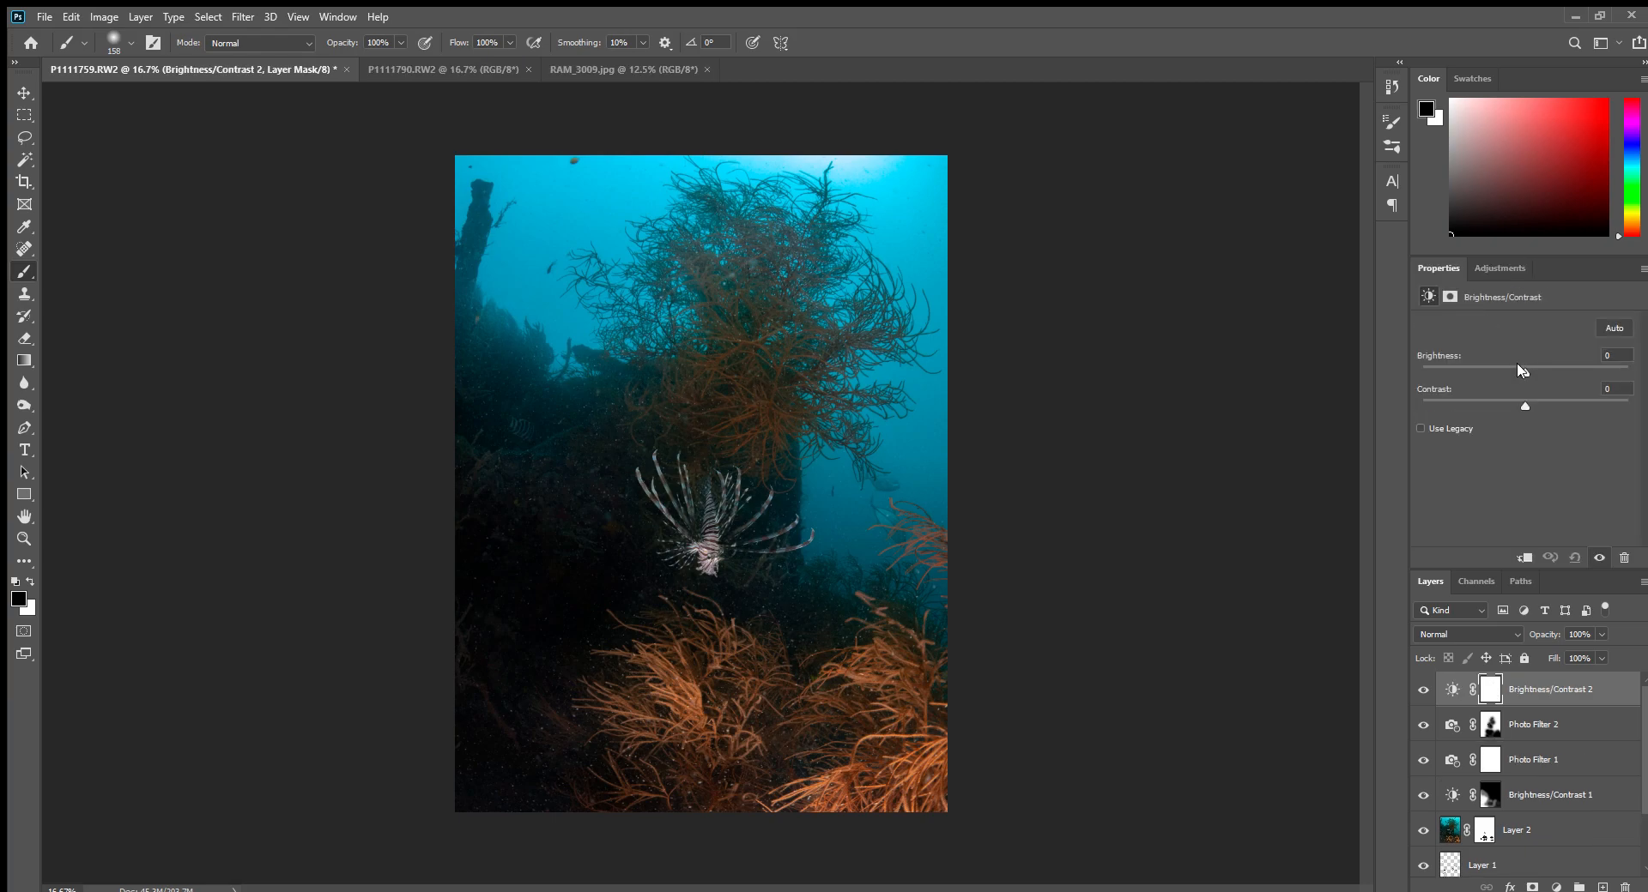
Lower the new Brightness/Contrast layer's brightness to -77 to darken the image.
left_click_drag(1524, 373, 1470, 372)
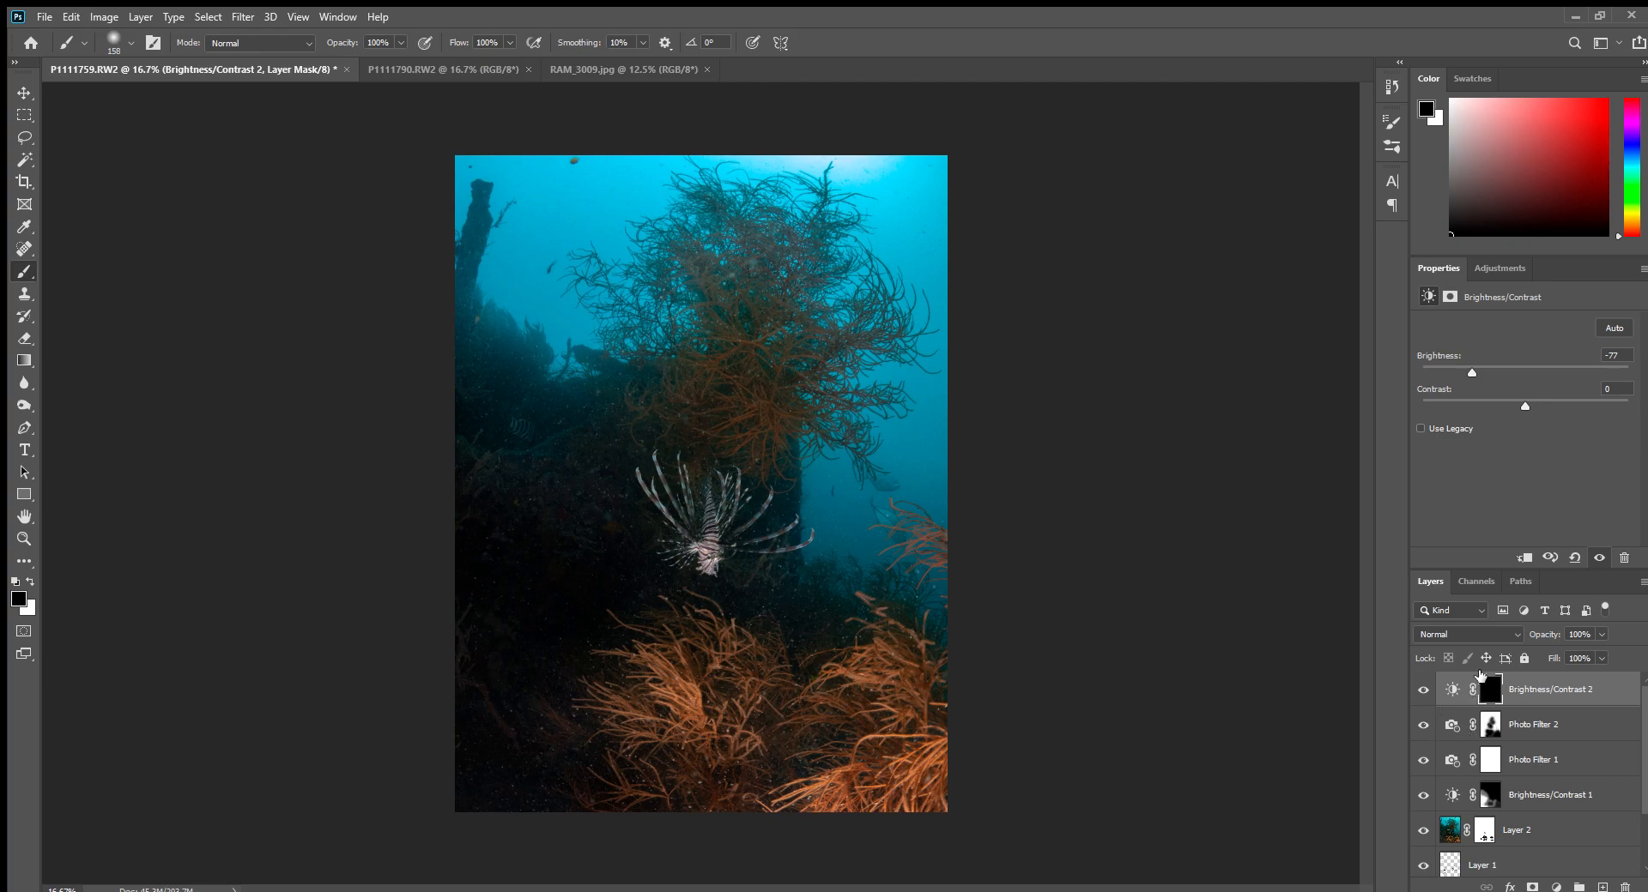
mouse_move(1462, 201)
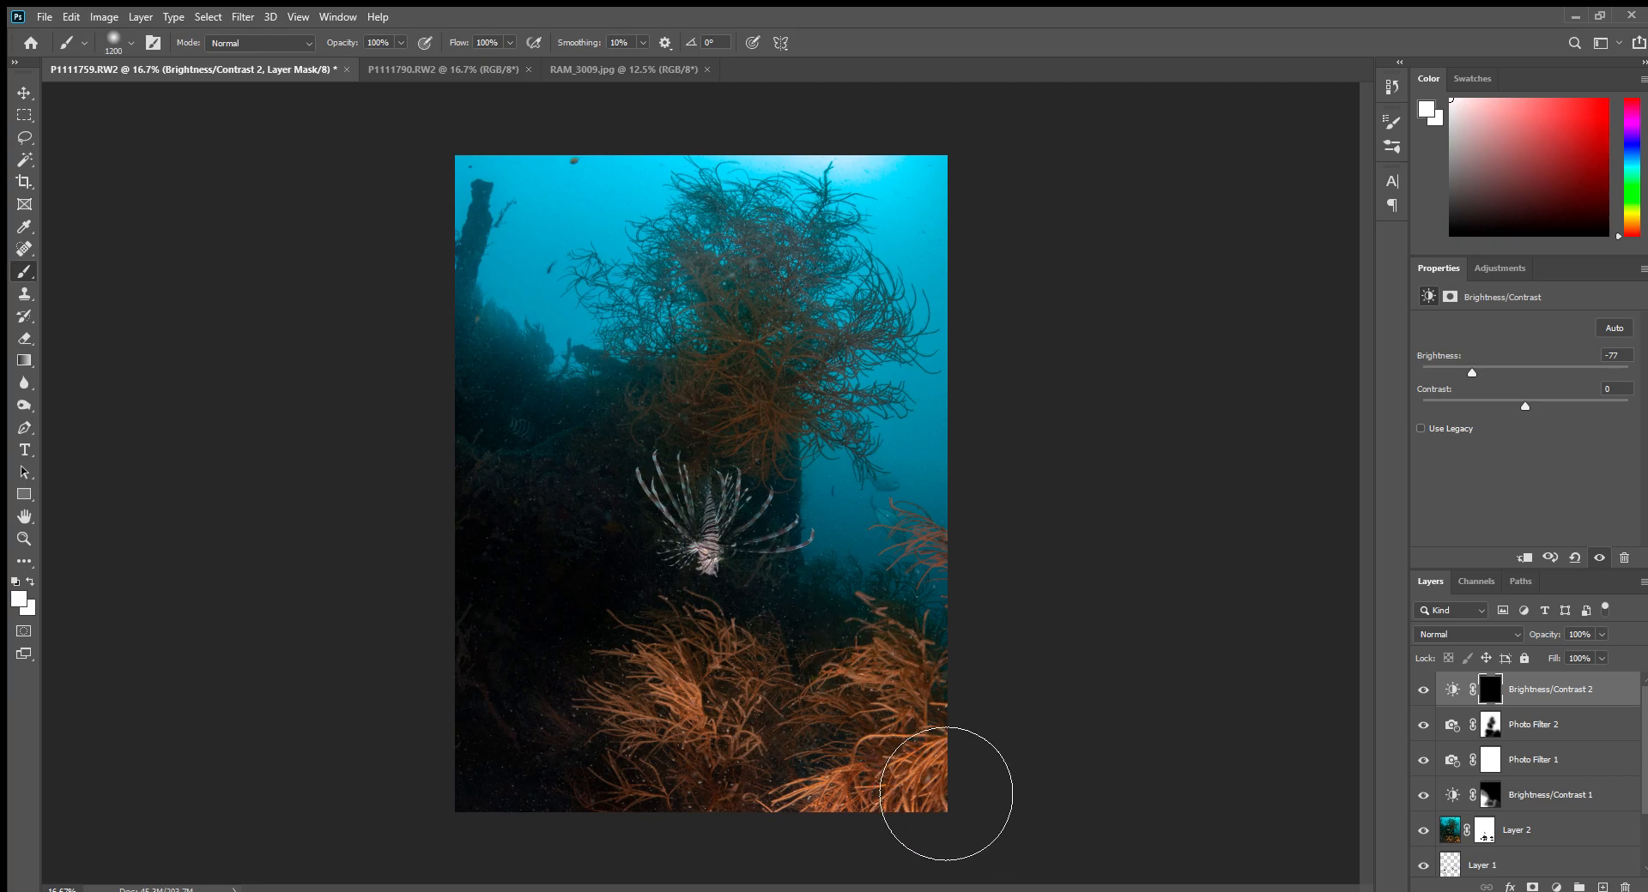
mouse_move(946, 762)
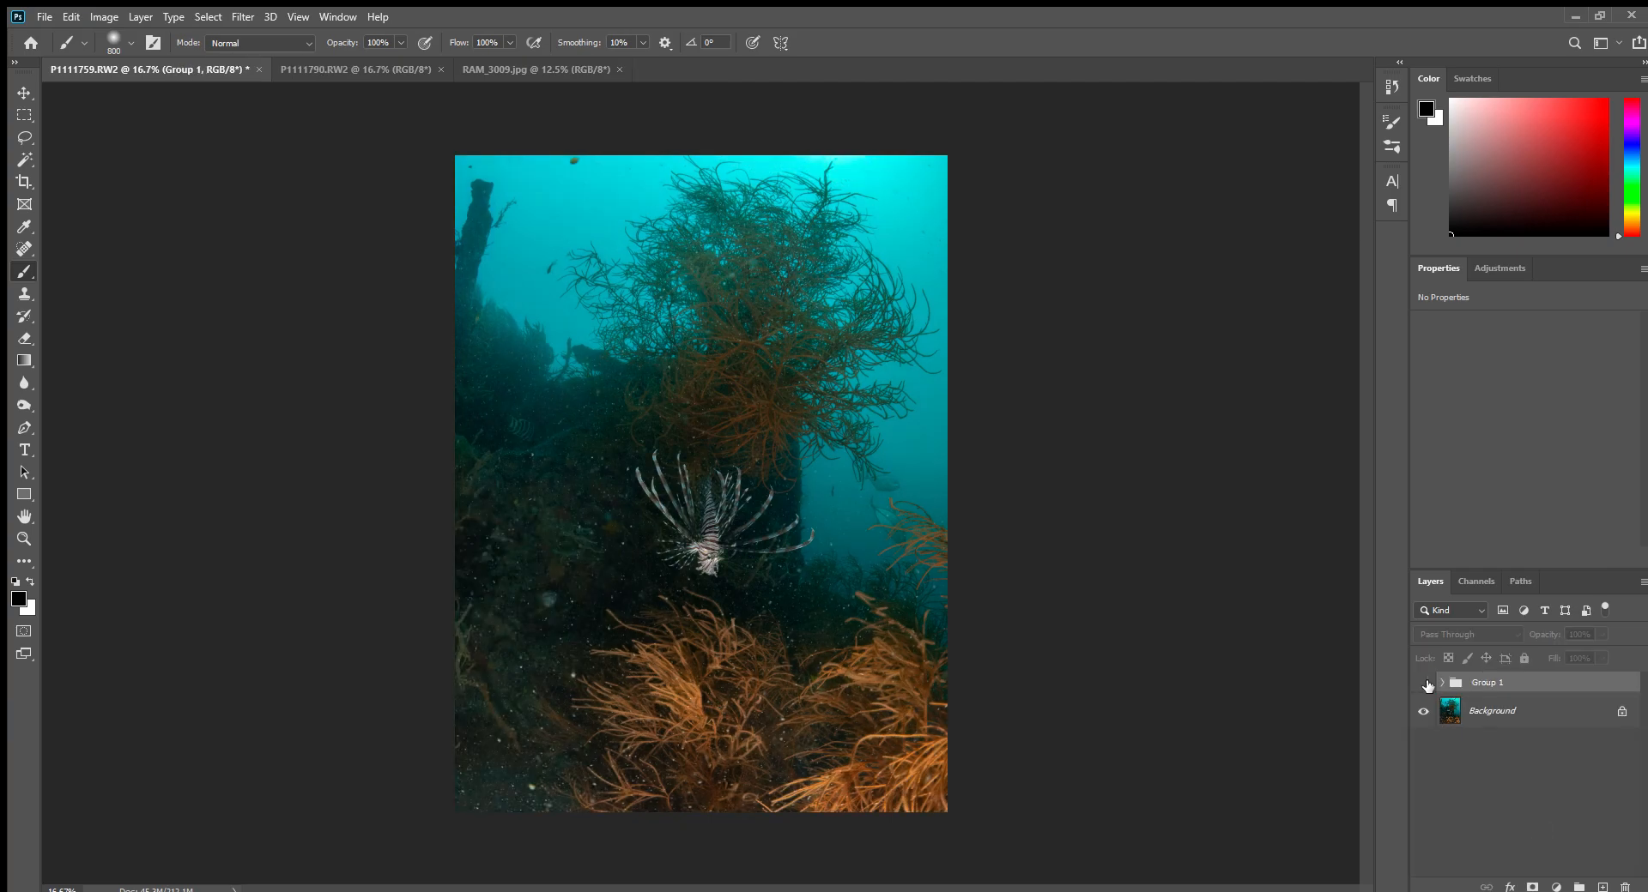
Make Group 1 visible again so the corrected lionfish photo shows.
left_click(1423, 683)
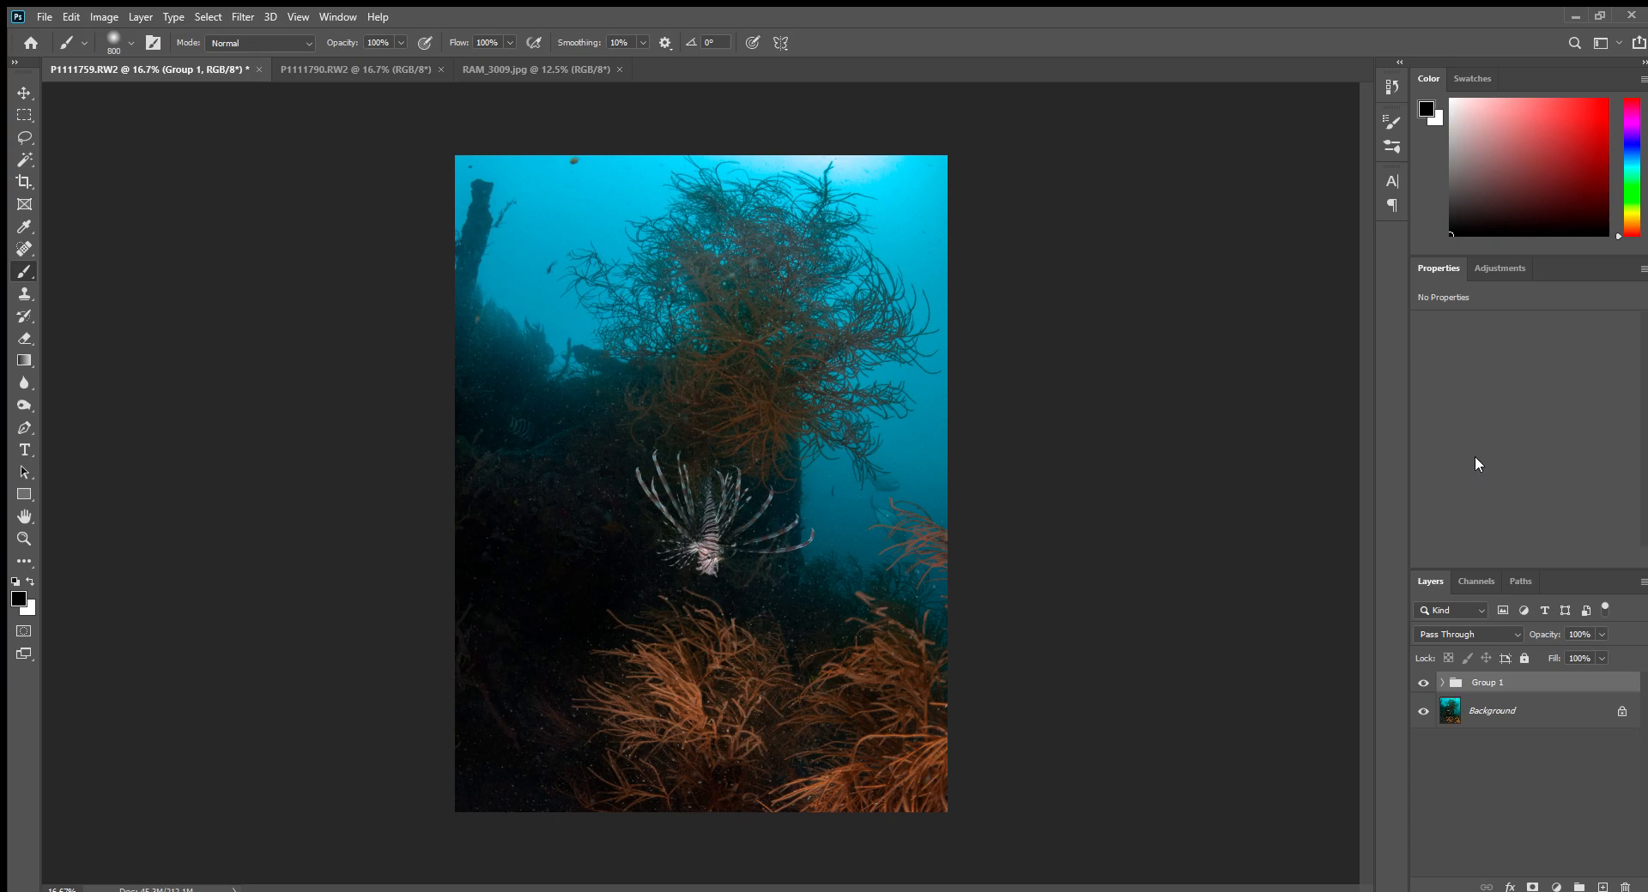
mouse_move(1320, 422)
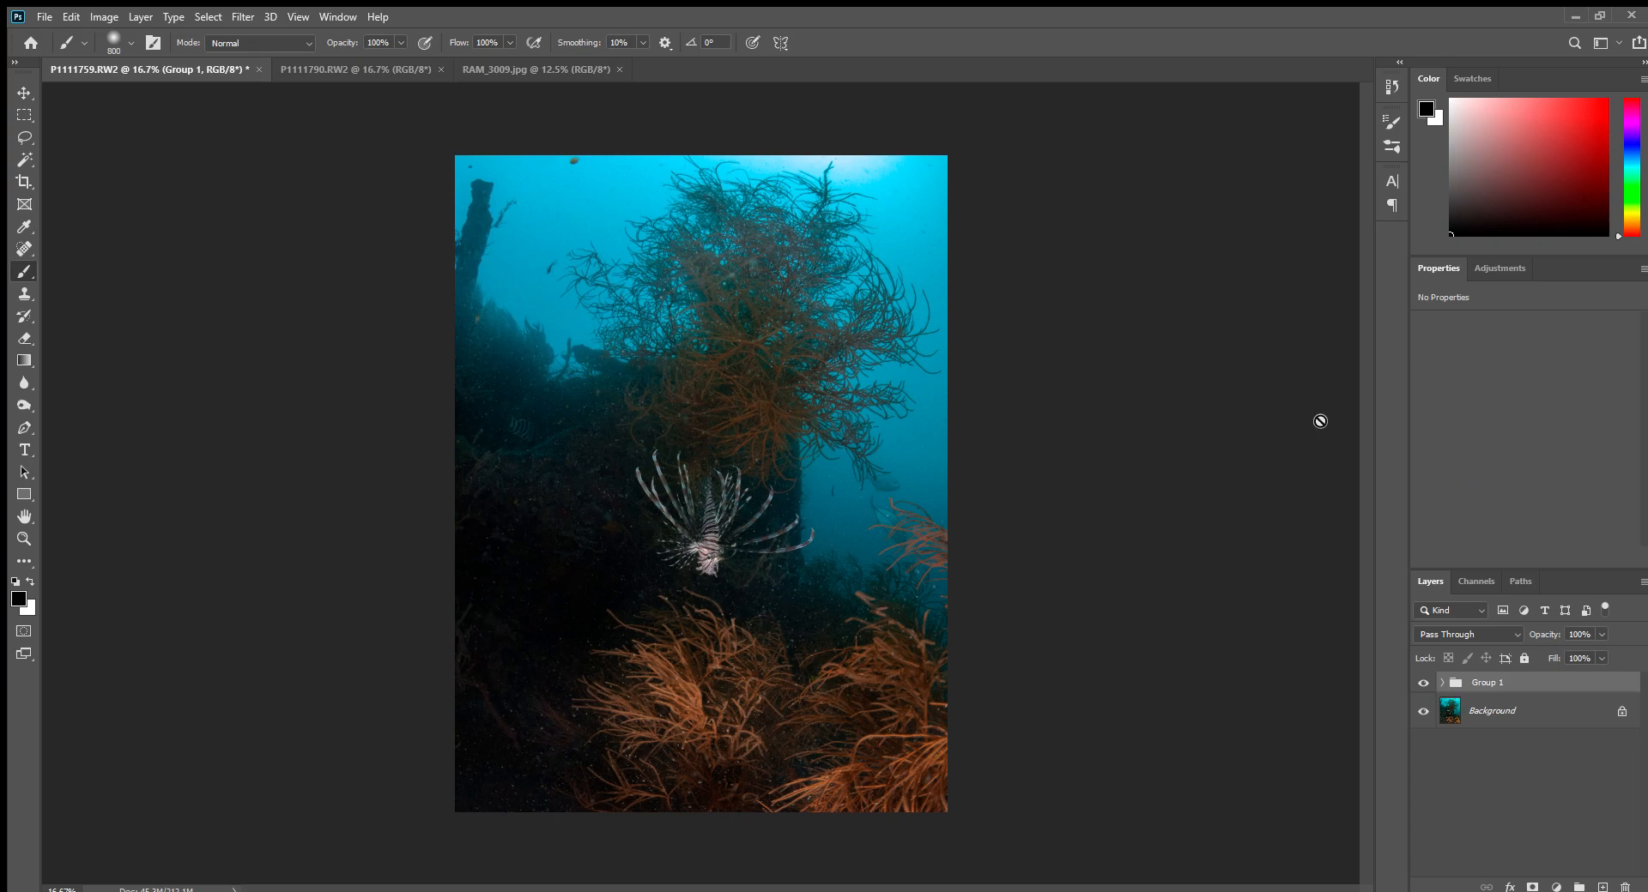